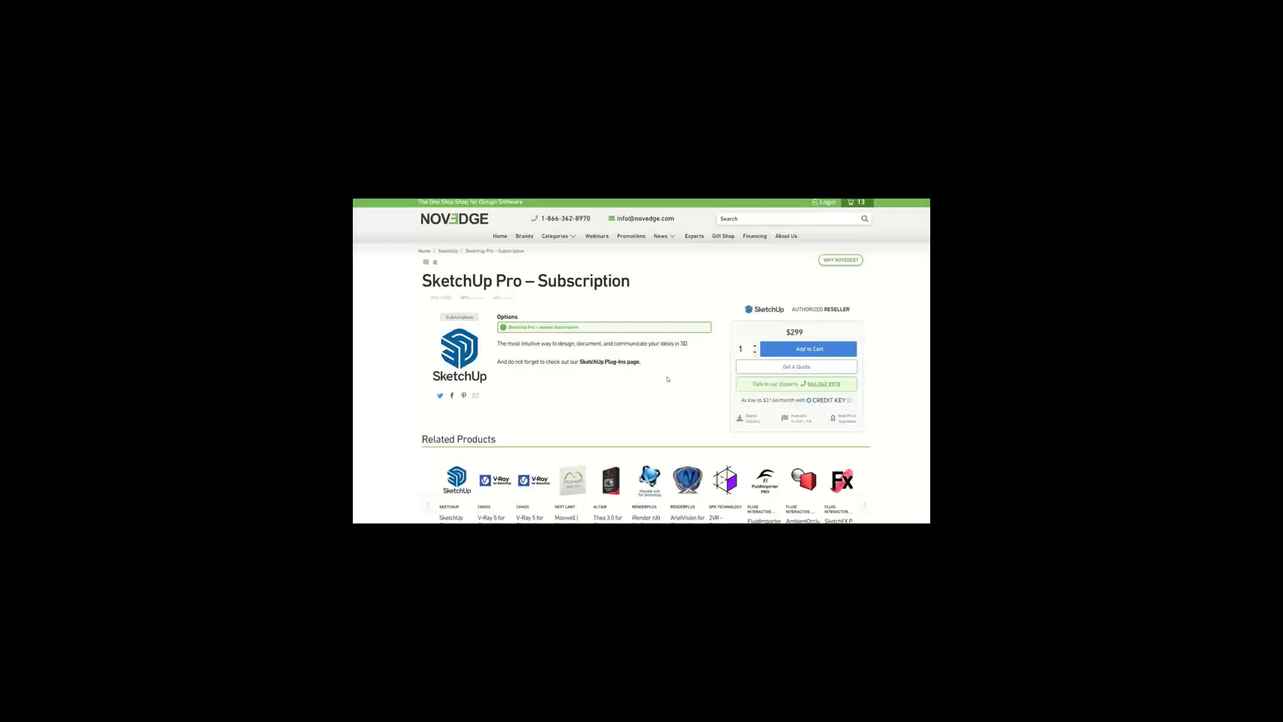
- Switch from the Novedge browser page back to the Acrobat presentation slides
{"action": "left_click", "coordinate": [558, 710]}
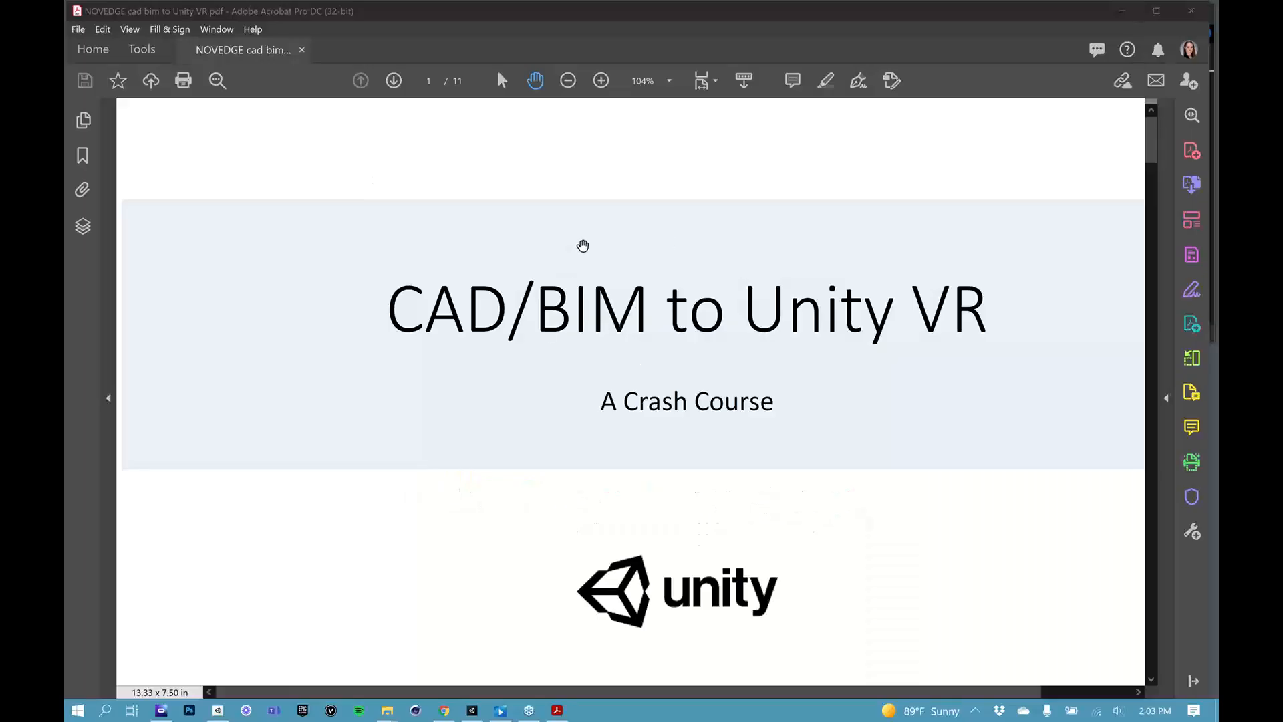
{"action": "mouse_move", "coordinate": [628, 293]}
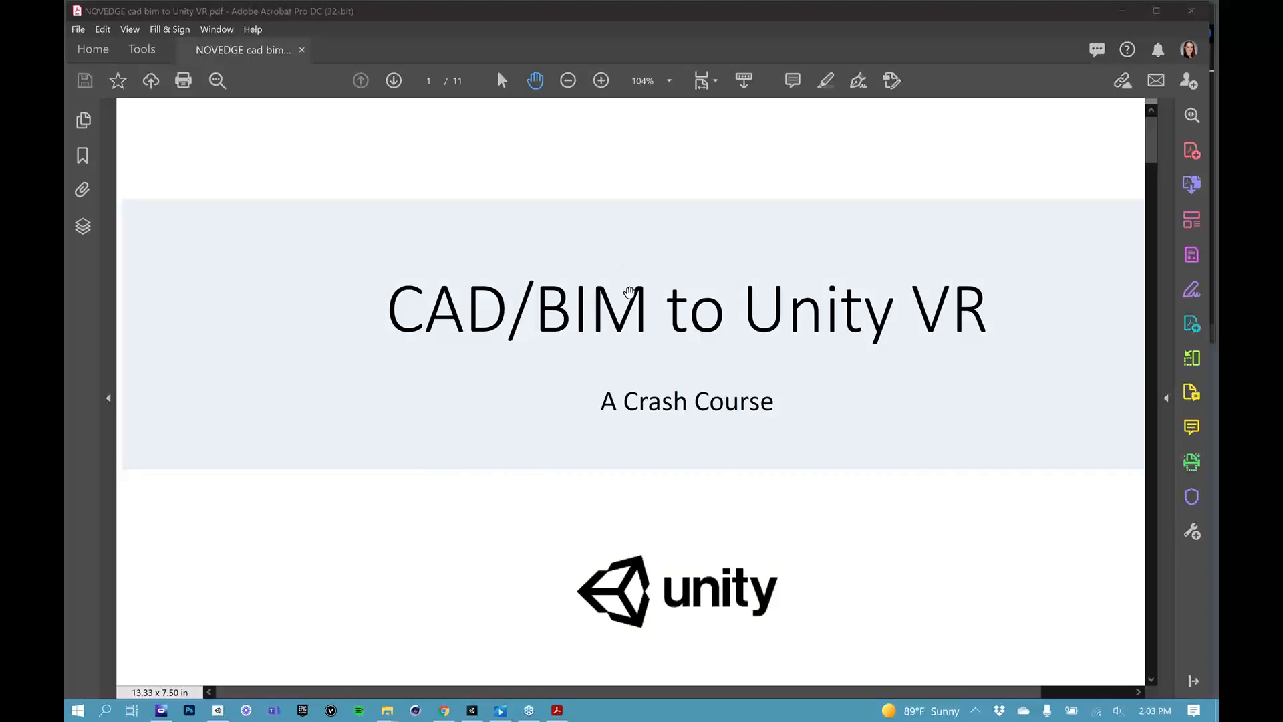
{"action": "mouse_move", "coordinate": [620, 295]}
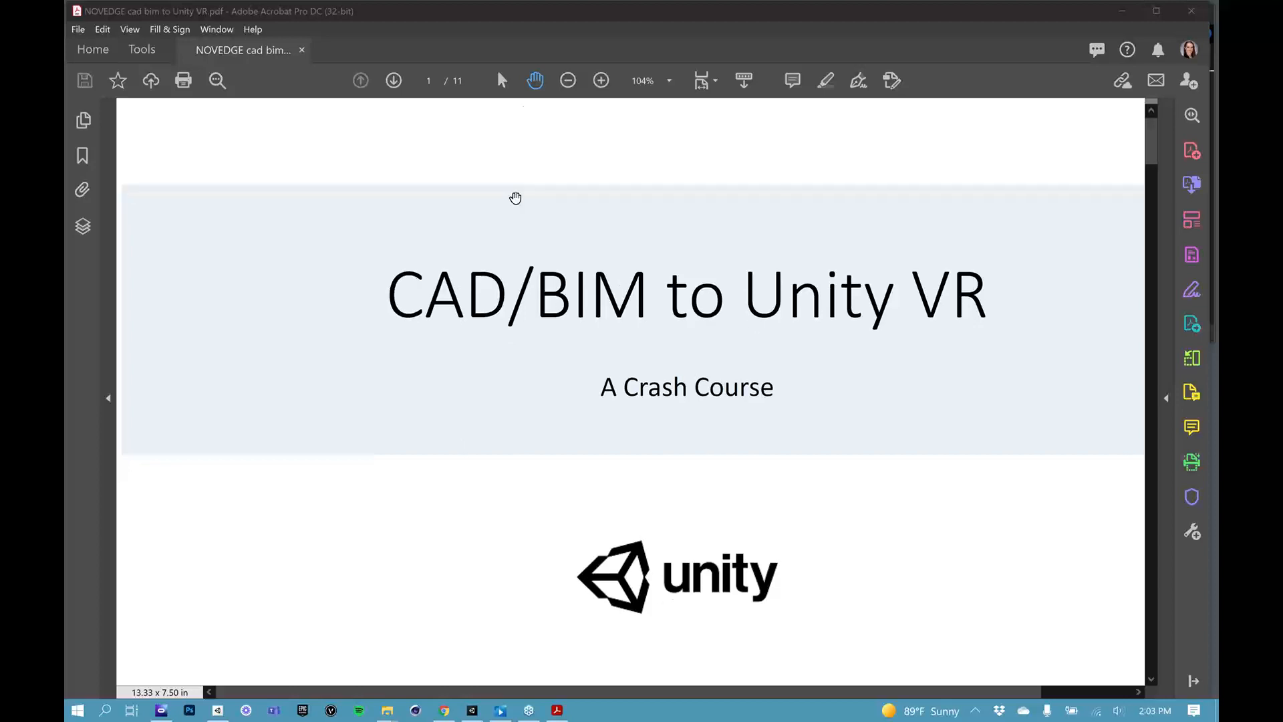
{"action": "mouse_move", "coordinate": [734, 270]}
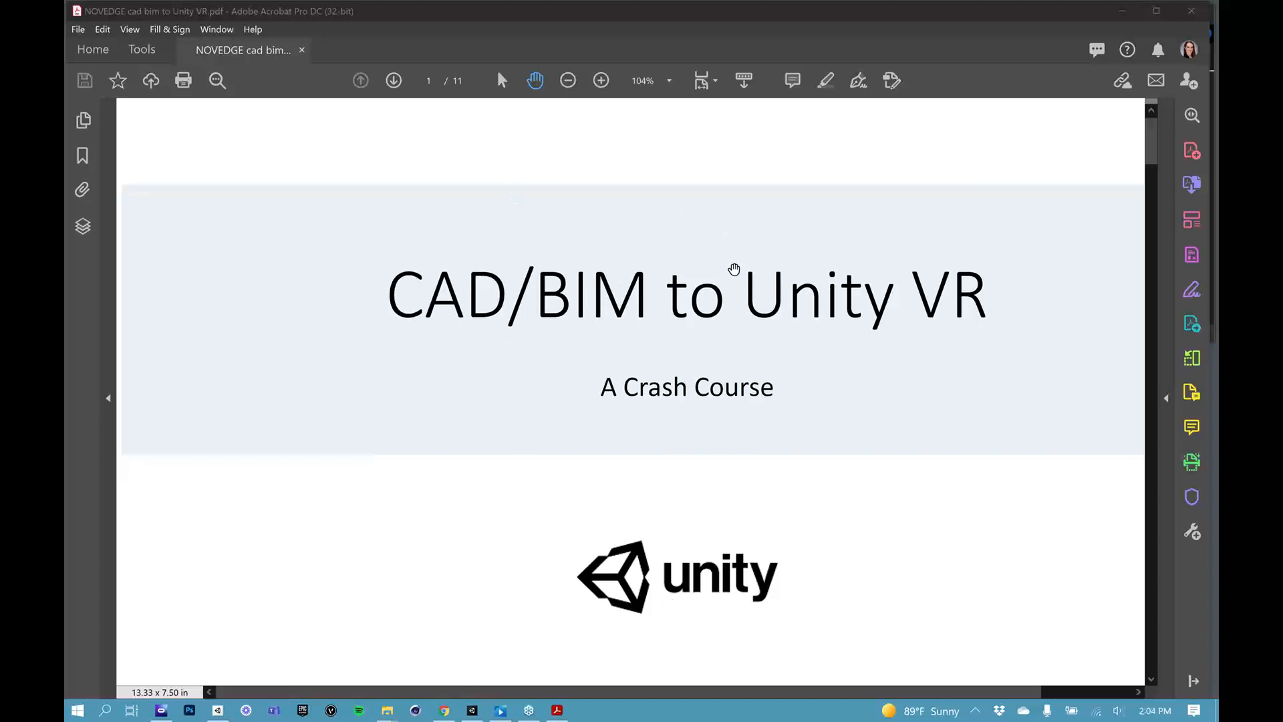
{"action": "mouse_move", "coordinate": [394, 80]}
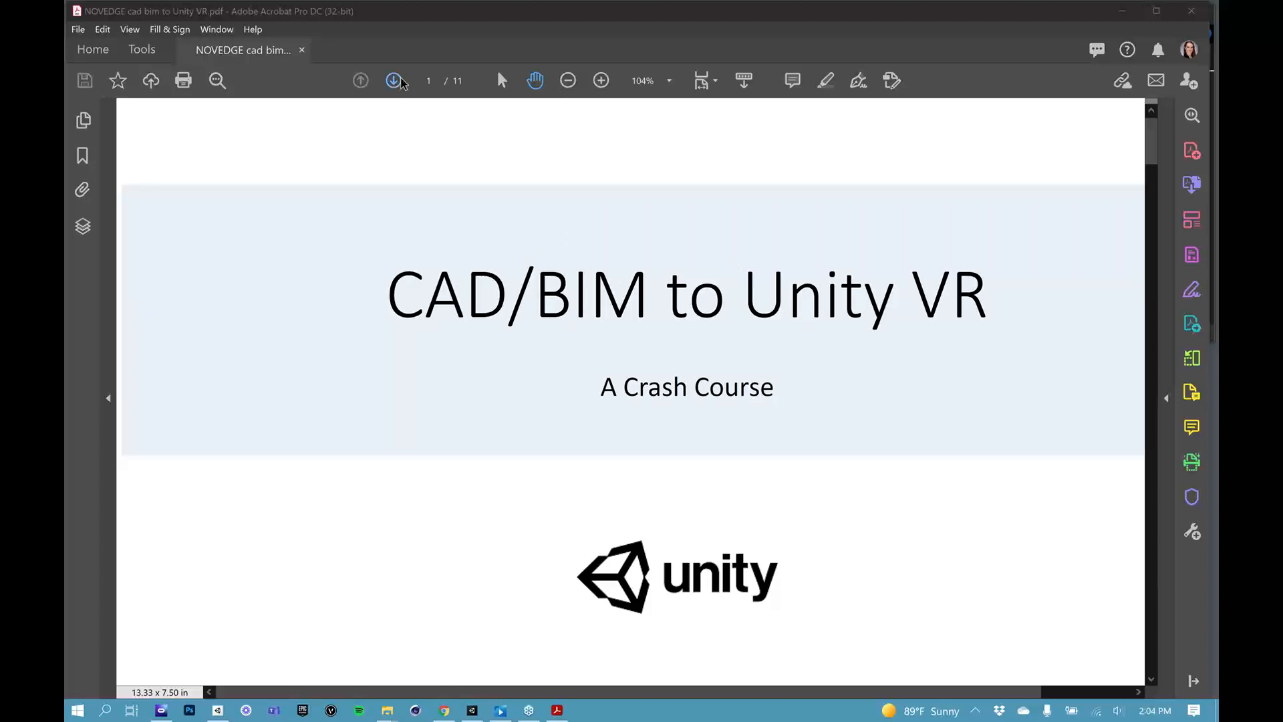
- Advance the deck to slide 2, "What to Expect", listing the six course topics
{"action": "left_click", "coordinate": [393, 80]}
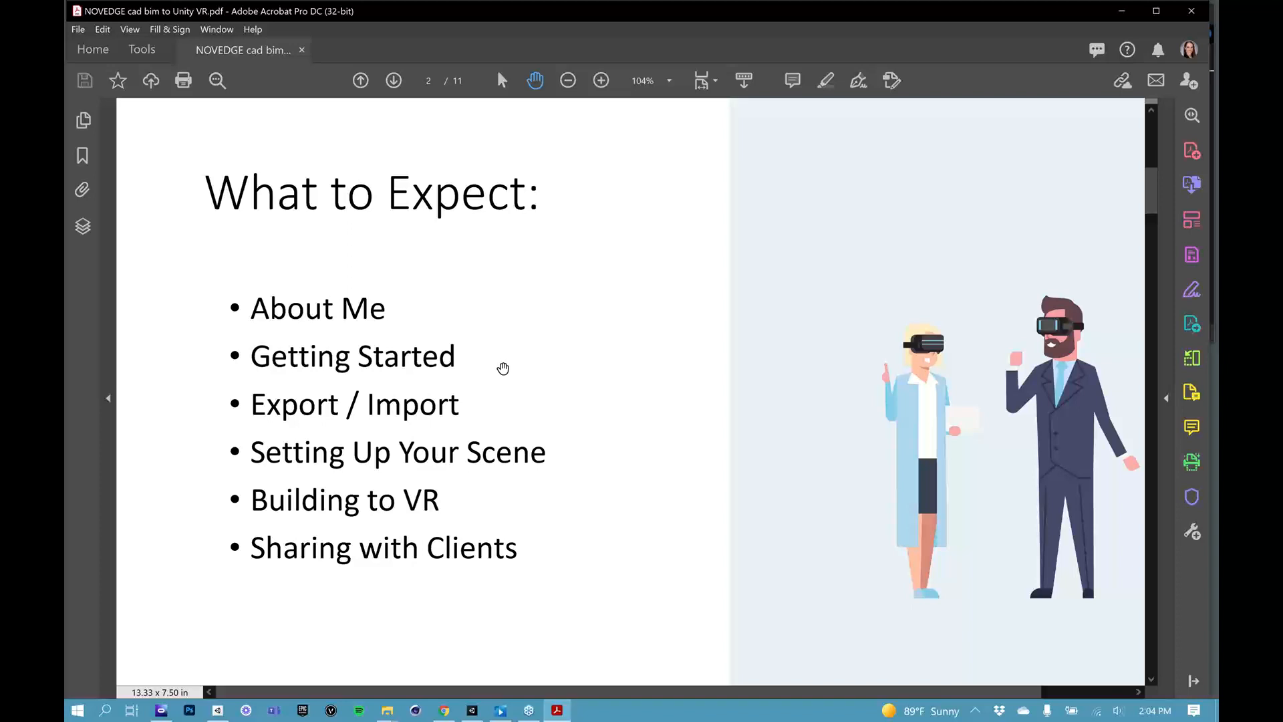
{"action": "mouse_move", "coordinate": [236, 356]}
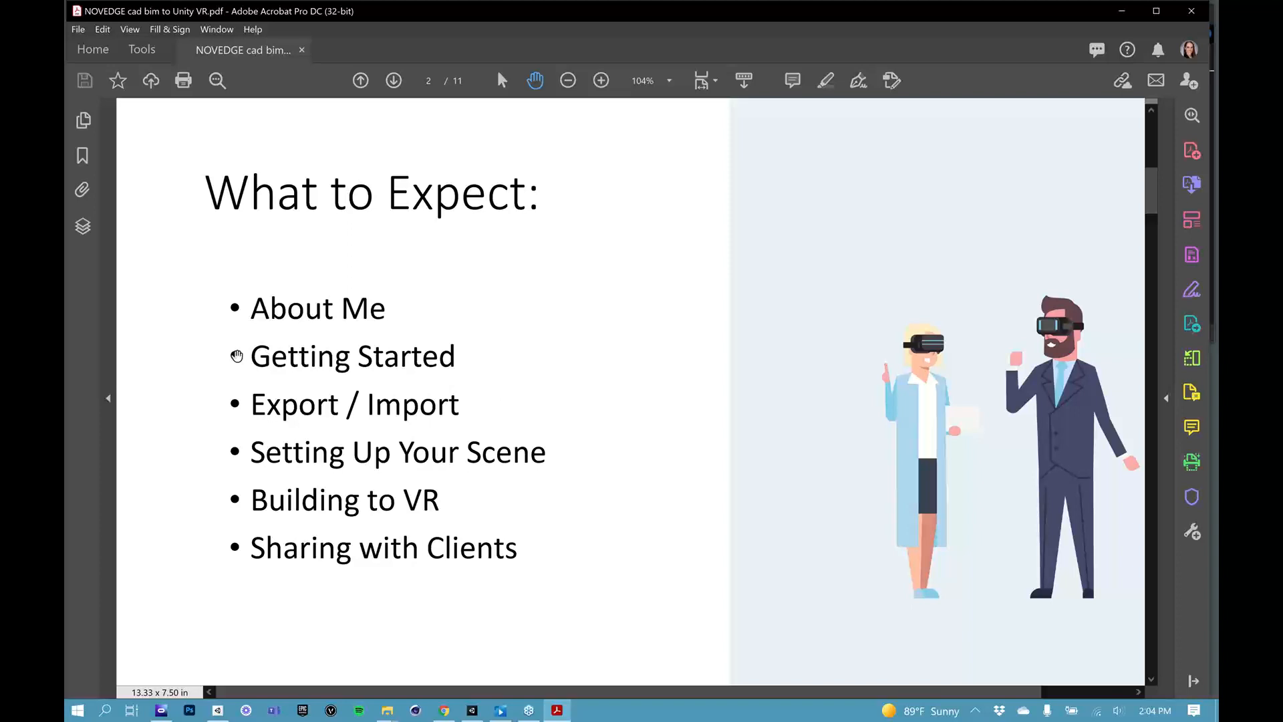
{"action": "mouse_move", "coordinate": [451, 360]}
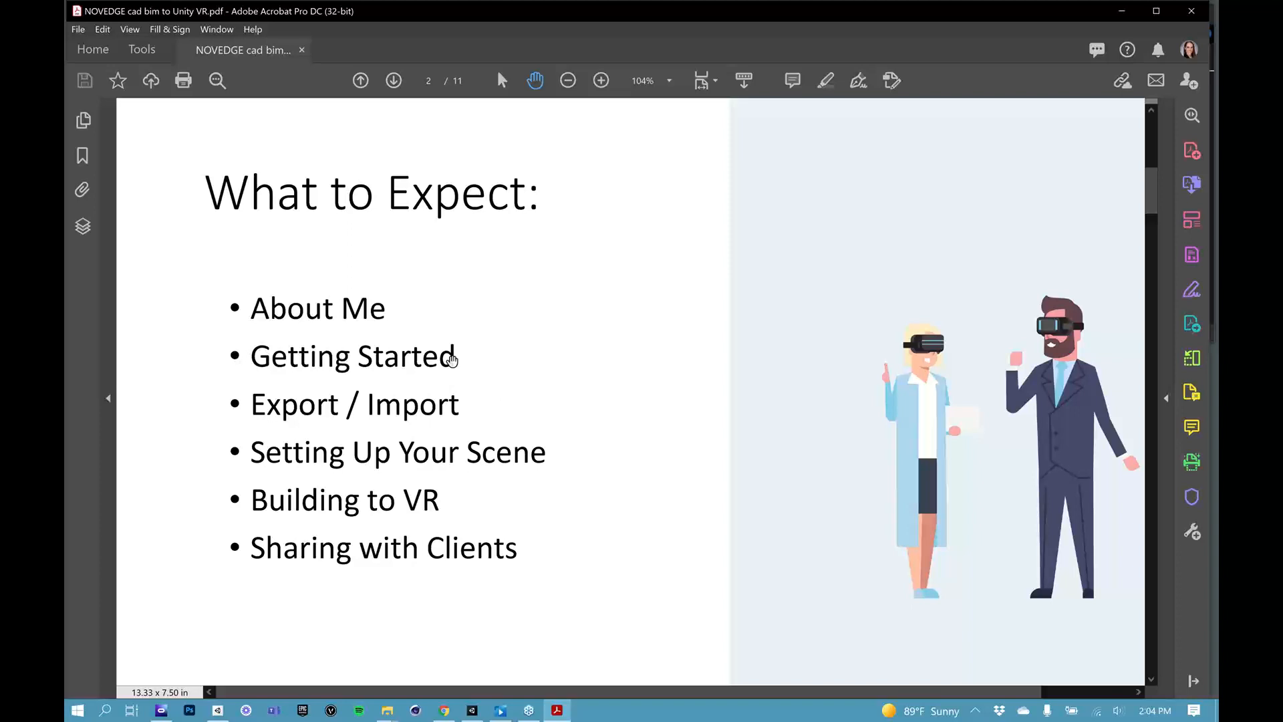
{"action": "mouse_move", "coordinate": [463, 367]}
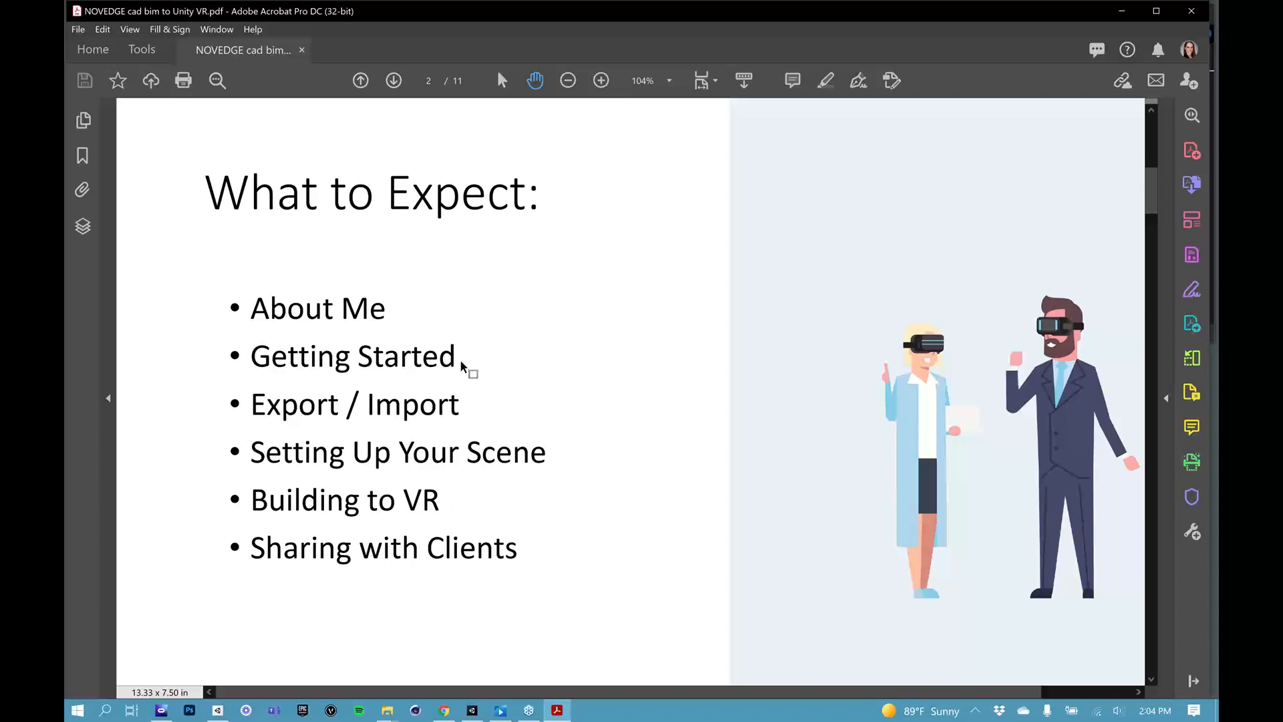
{"action": "mouse_move", "coordinate": [505, 424]}
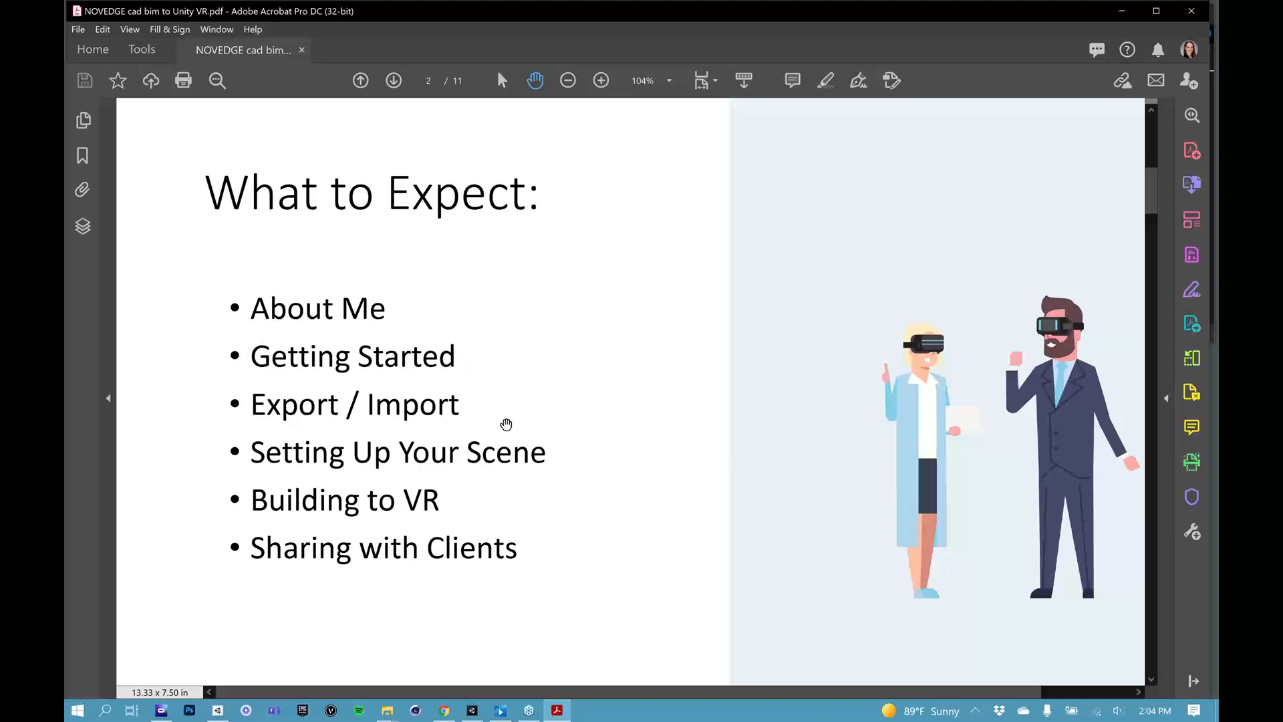
{"action": "mouse_move", "coordinate": [475, 420]}
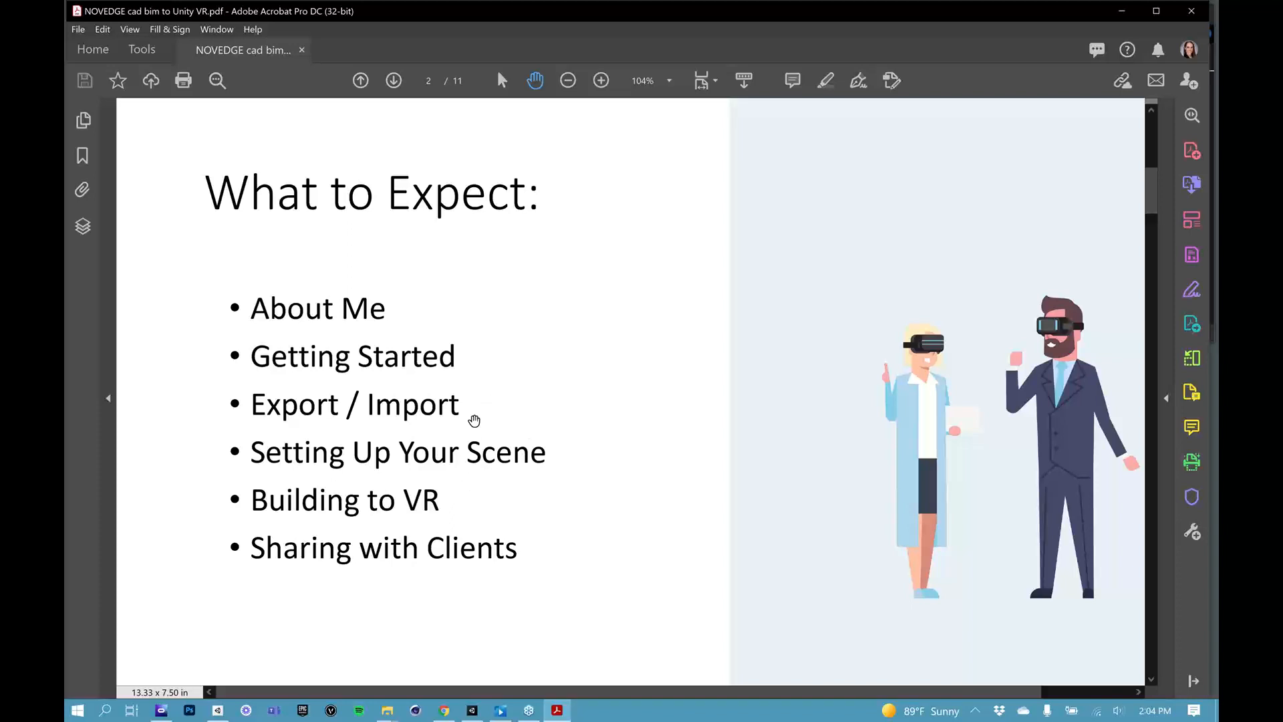
{"action": "mouse_move", "coordinate": [470, 407]}
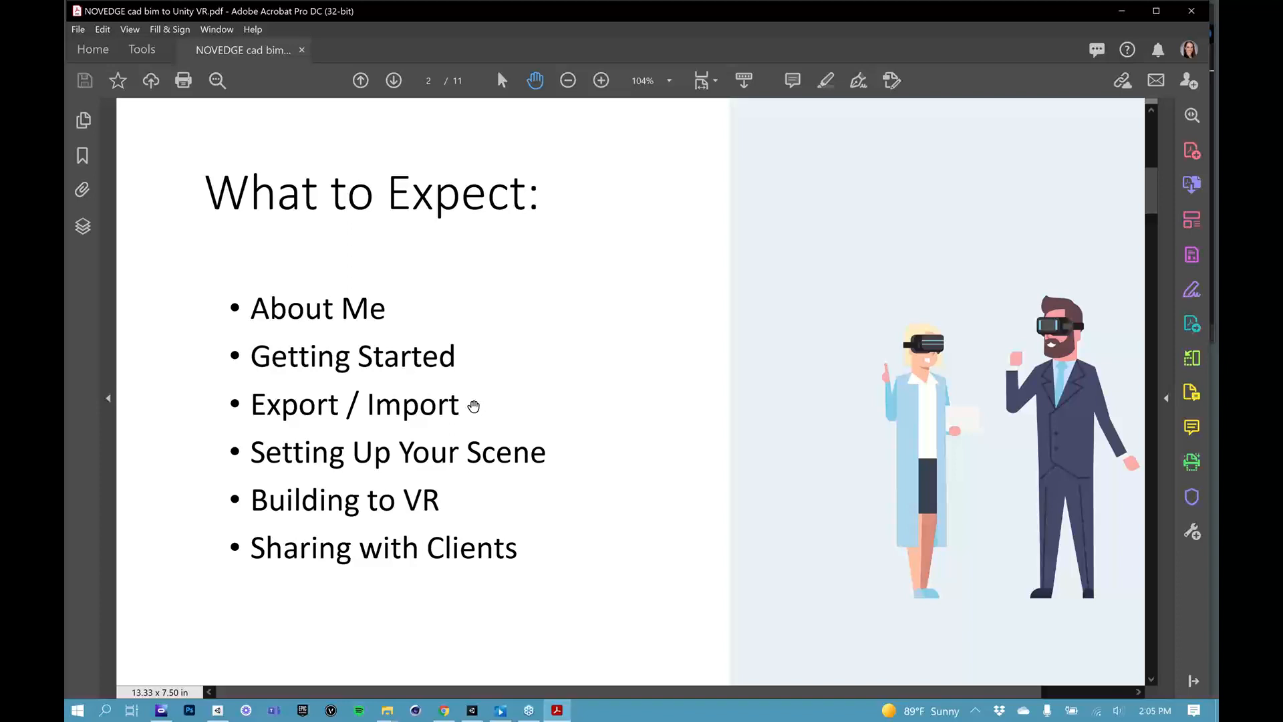
{"action": "mouse_move", "coordinate": [569, 400]}
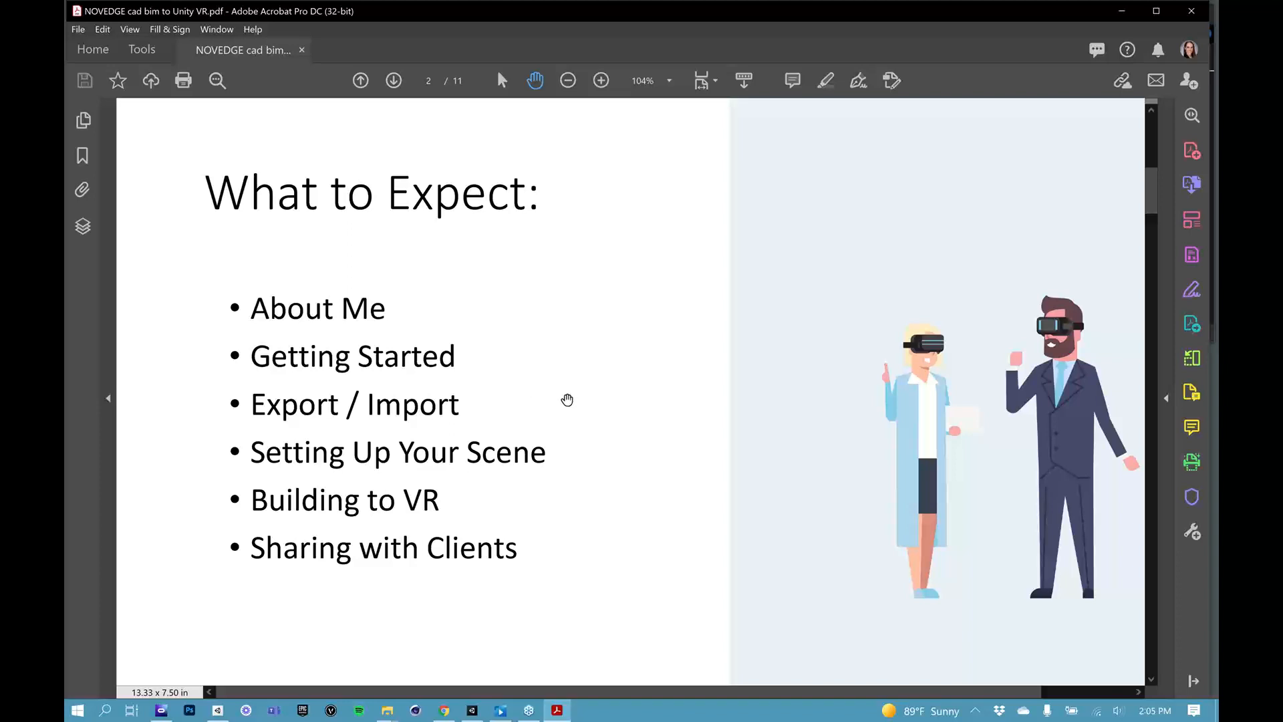
{"action": "mouse_move", "coordinate": [561, 400]}
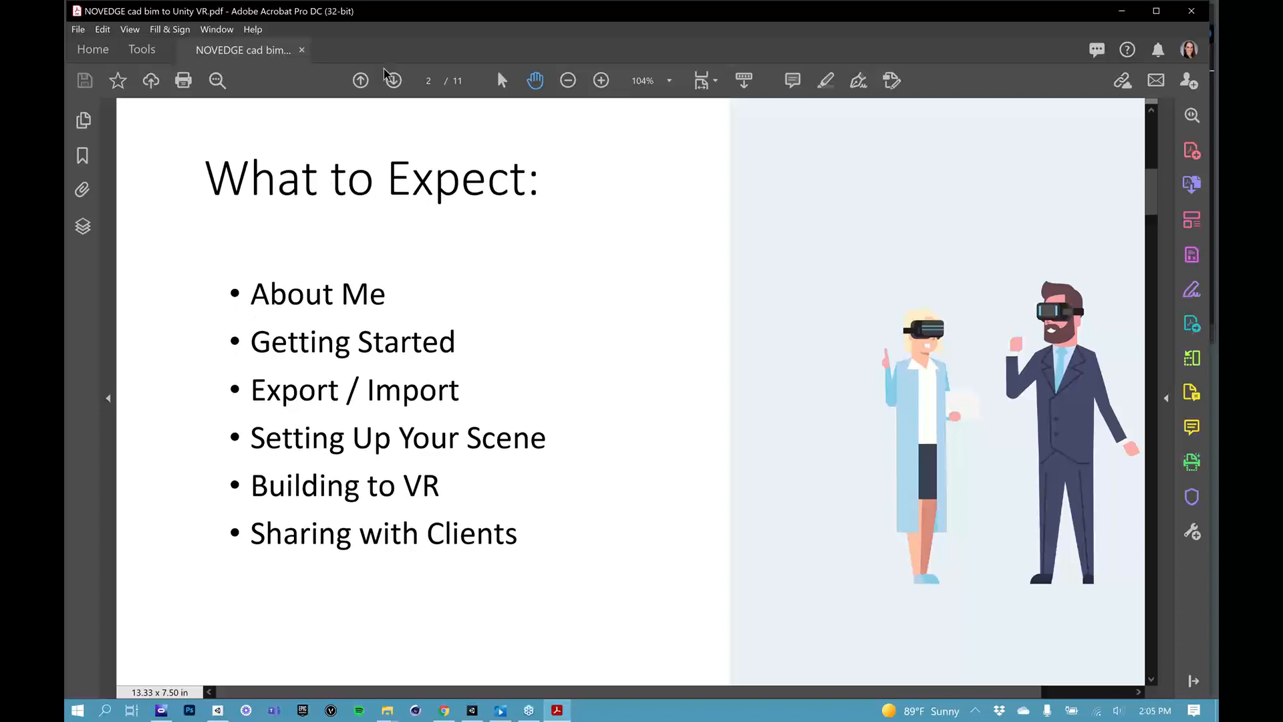
- Advance to slide 3 with the VR headset photo and Bellwether / Scenic Mentor logos
{"action": "left_click", "coordinate": [393, 80]}
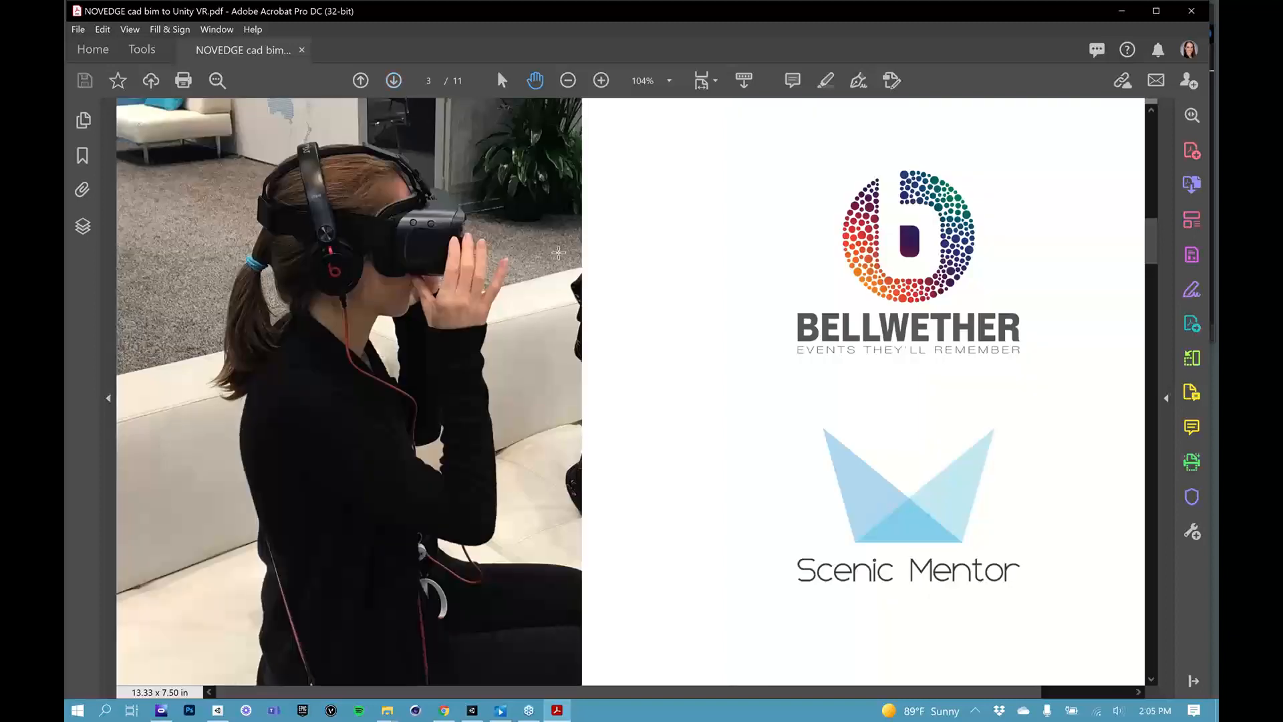
{"action": "mouse_move", "coordinate": [624, 301]}
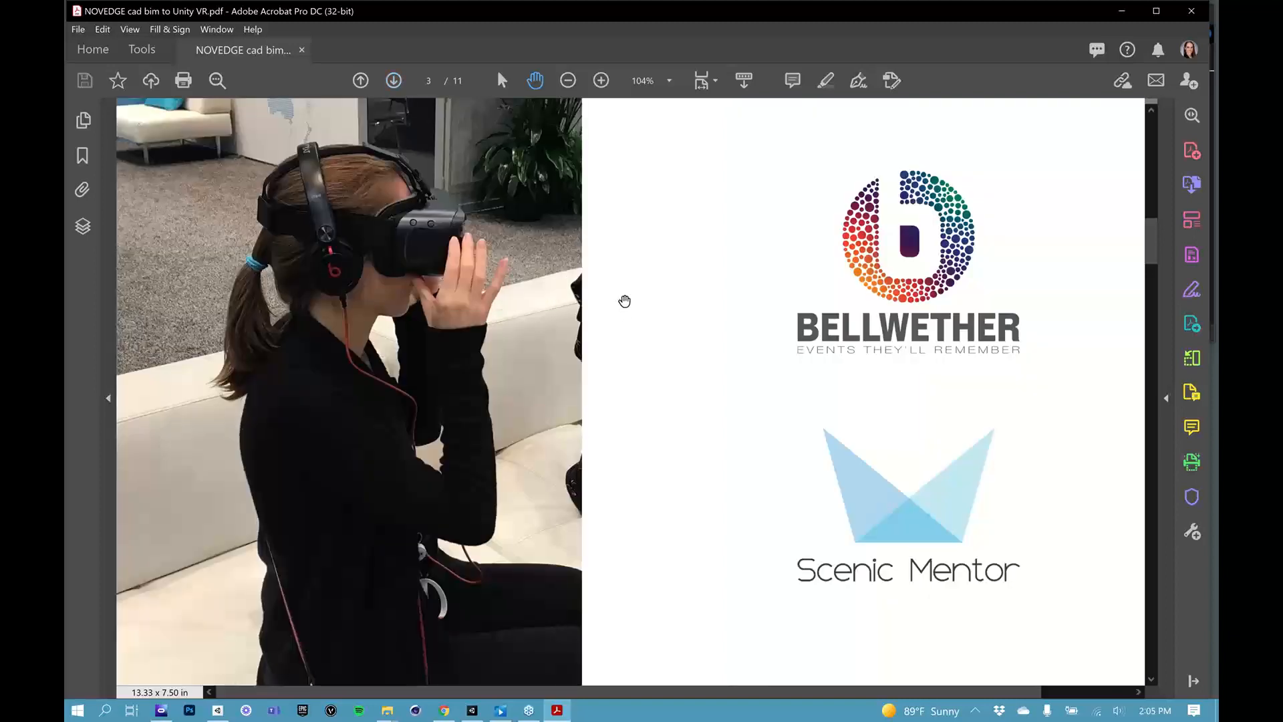
{"action": "mouse_move", "coordinate": [634, 294]}
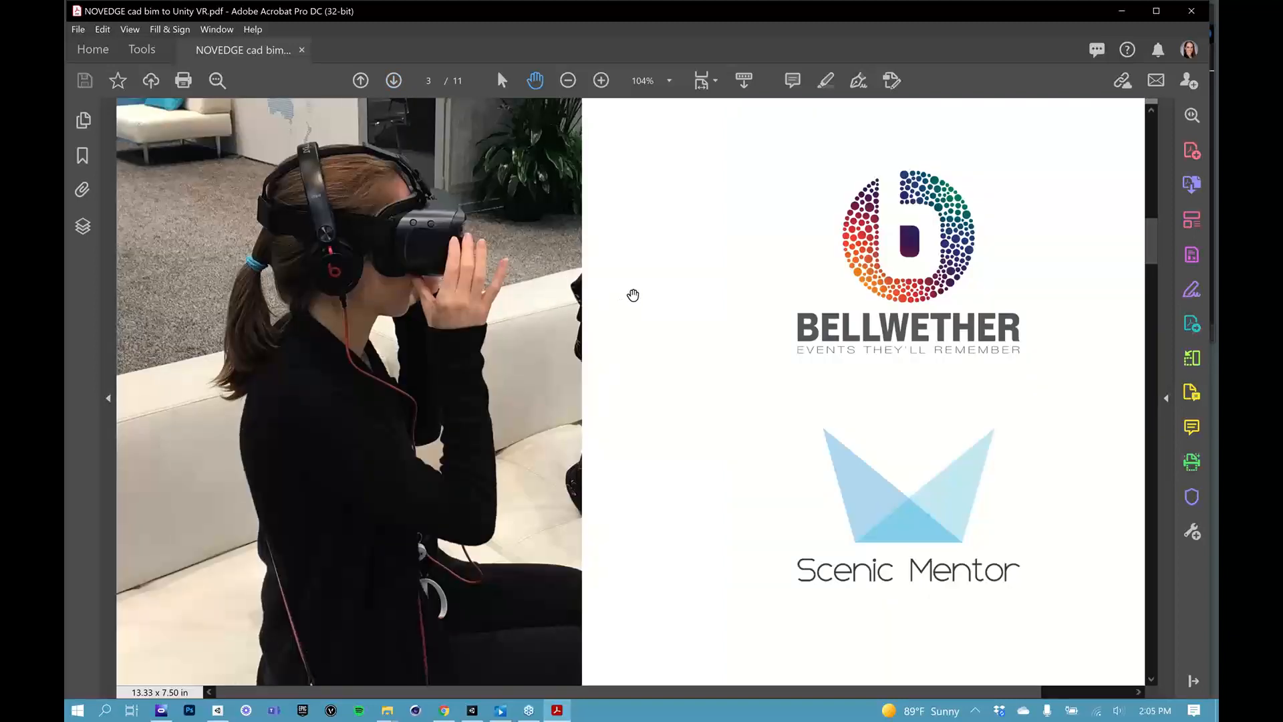
{"action": "mouse_move", "coordinate": [874, 326]}
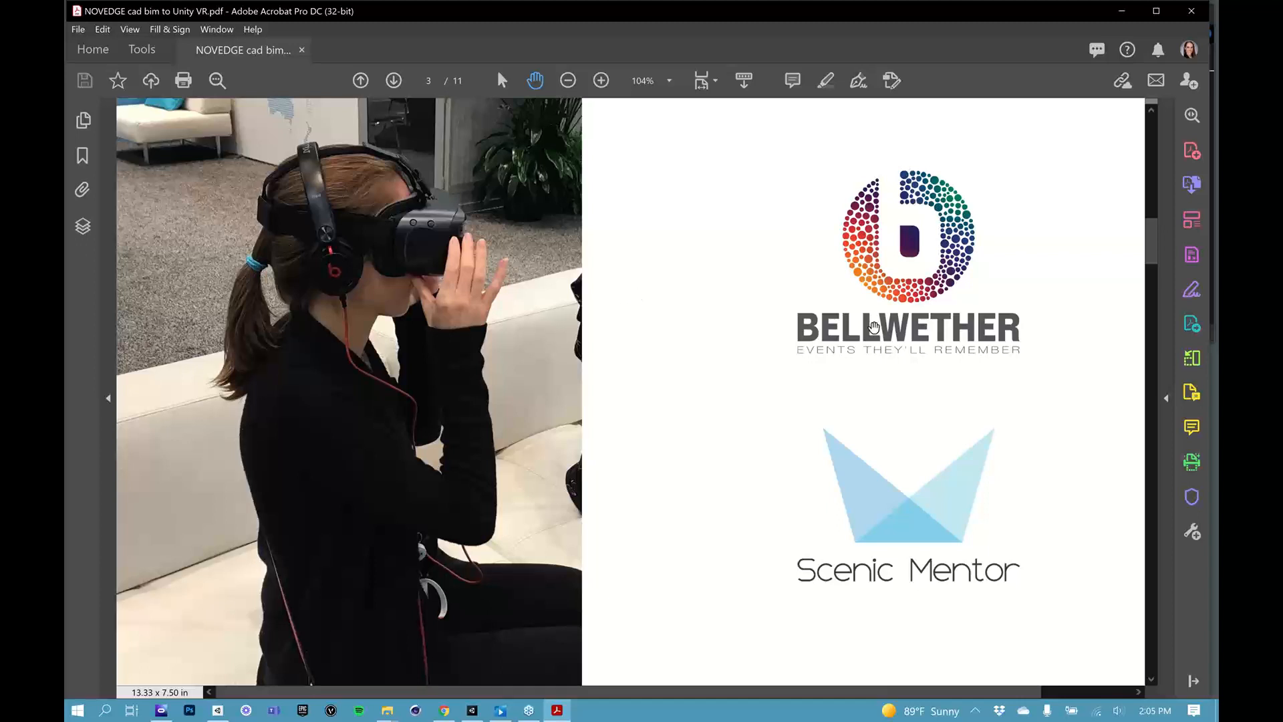
{"action": "mouse_move", "coordinate": [768, 317]}
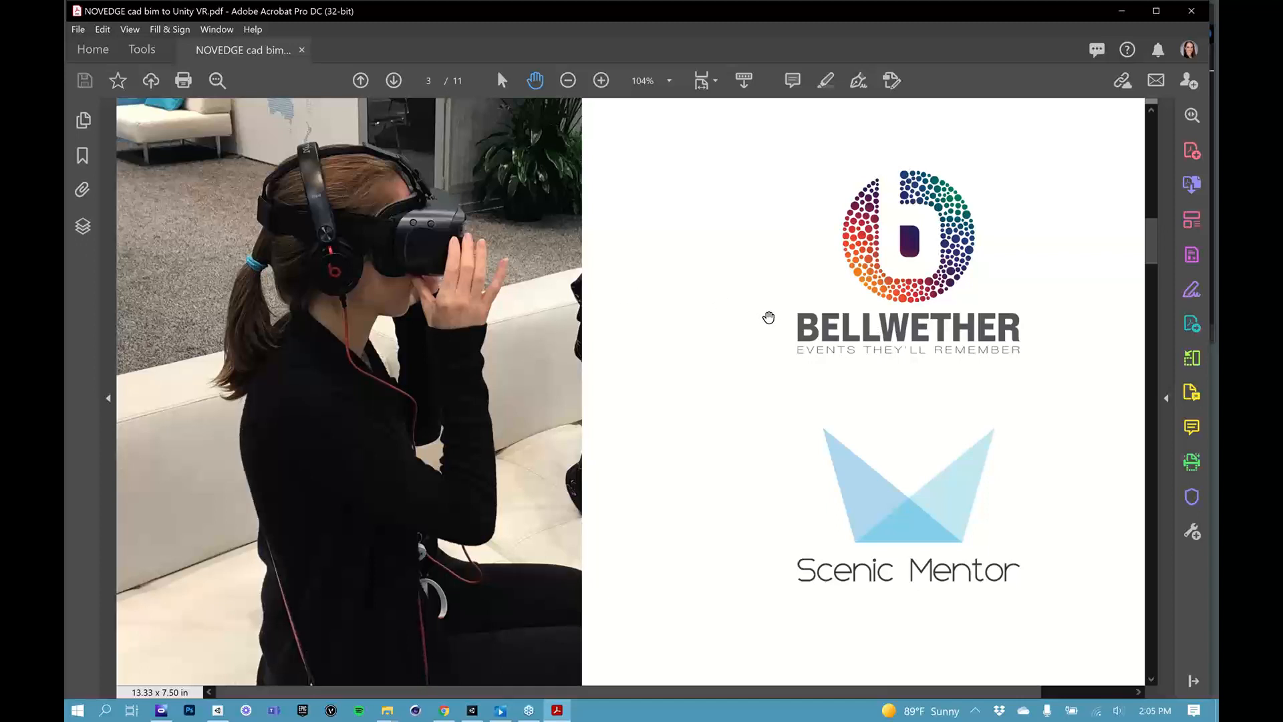
{"action": "mouse_move", "coordinate": [699, 510]}
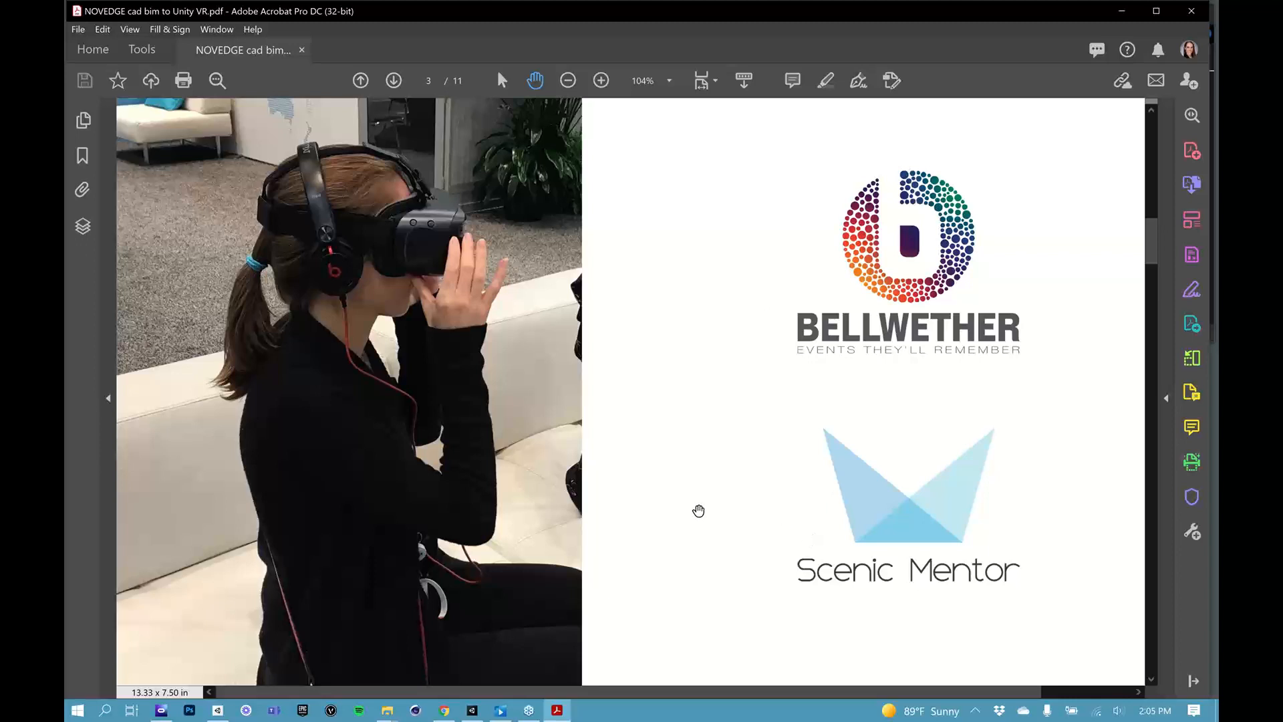
{"action": "mouse_move", "coordinate": [795, 540]}
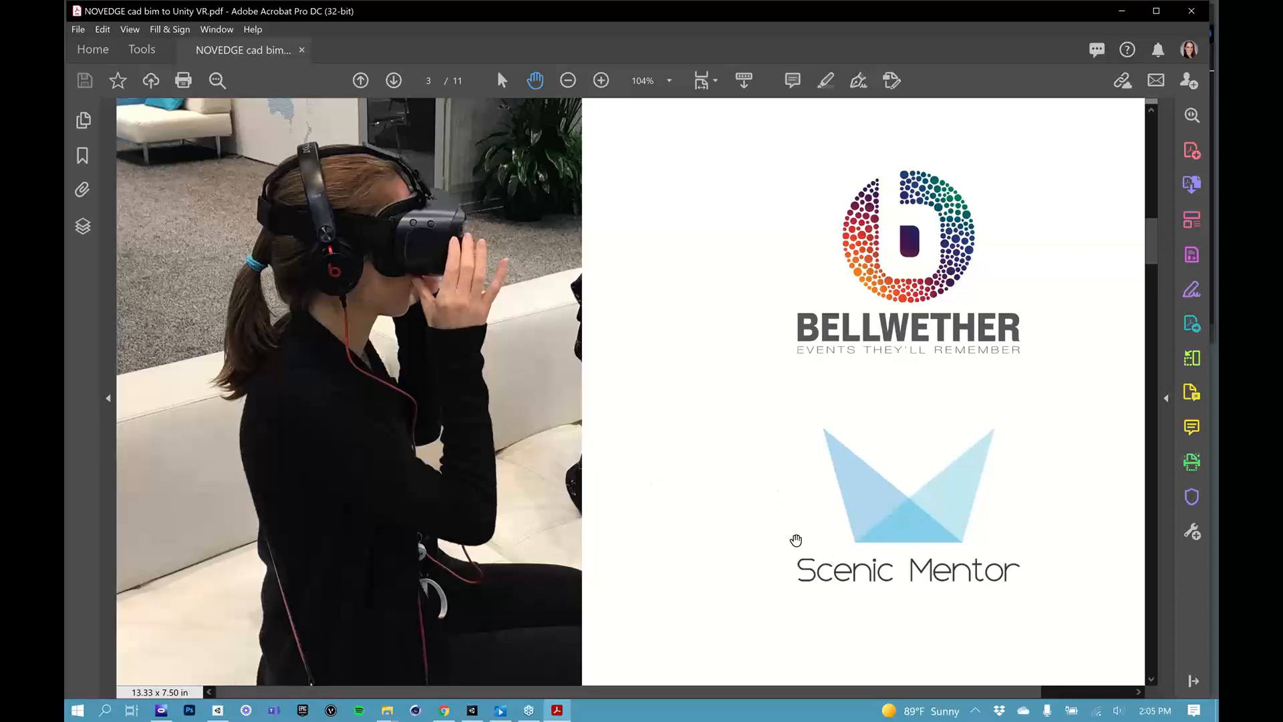
{"action": "mouse_move", "coordinate": [558, 309]}
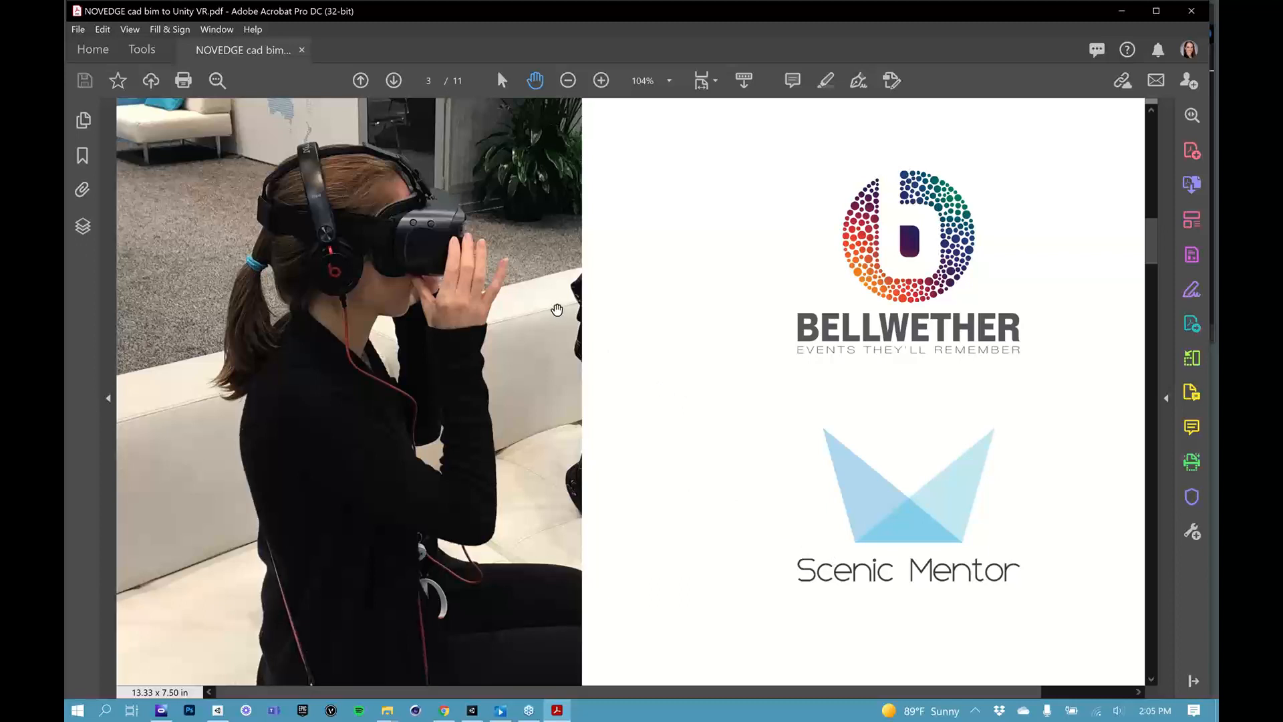
{"action": "mouse_move", "coordinate": [393, 80]}
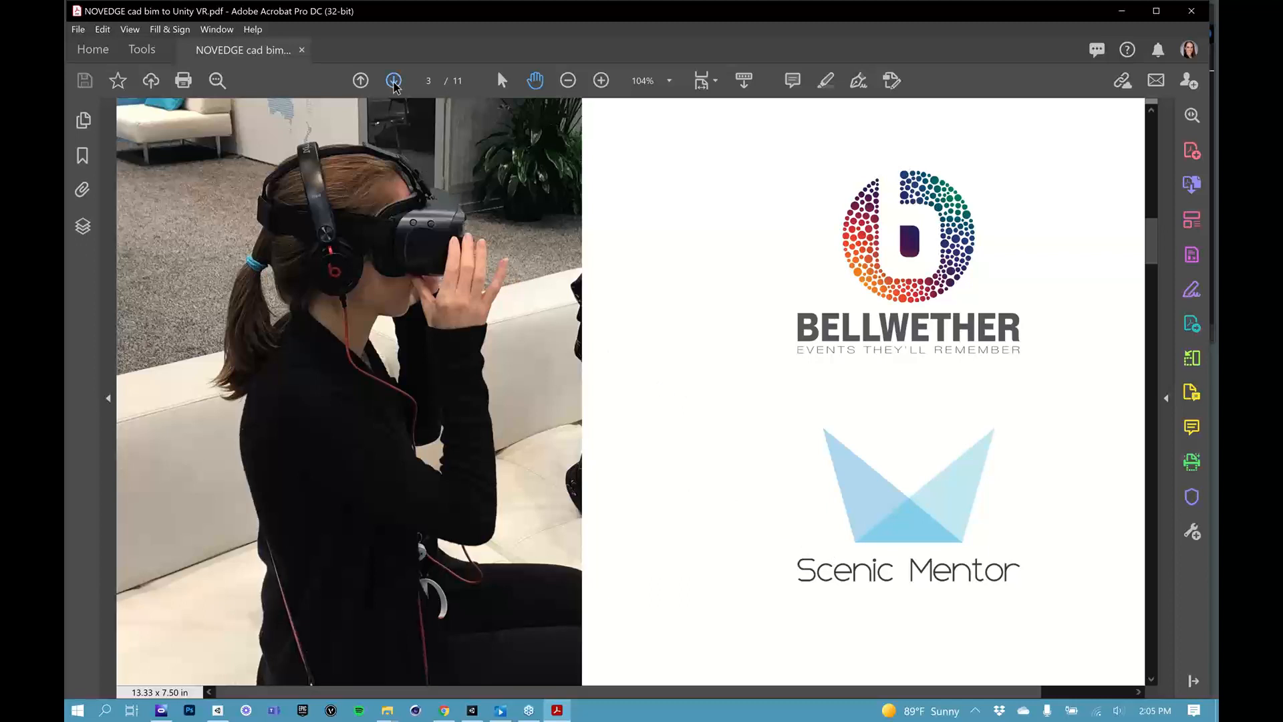
{"action": "mouse_move", "coordinate": [394, 81]}
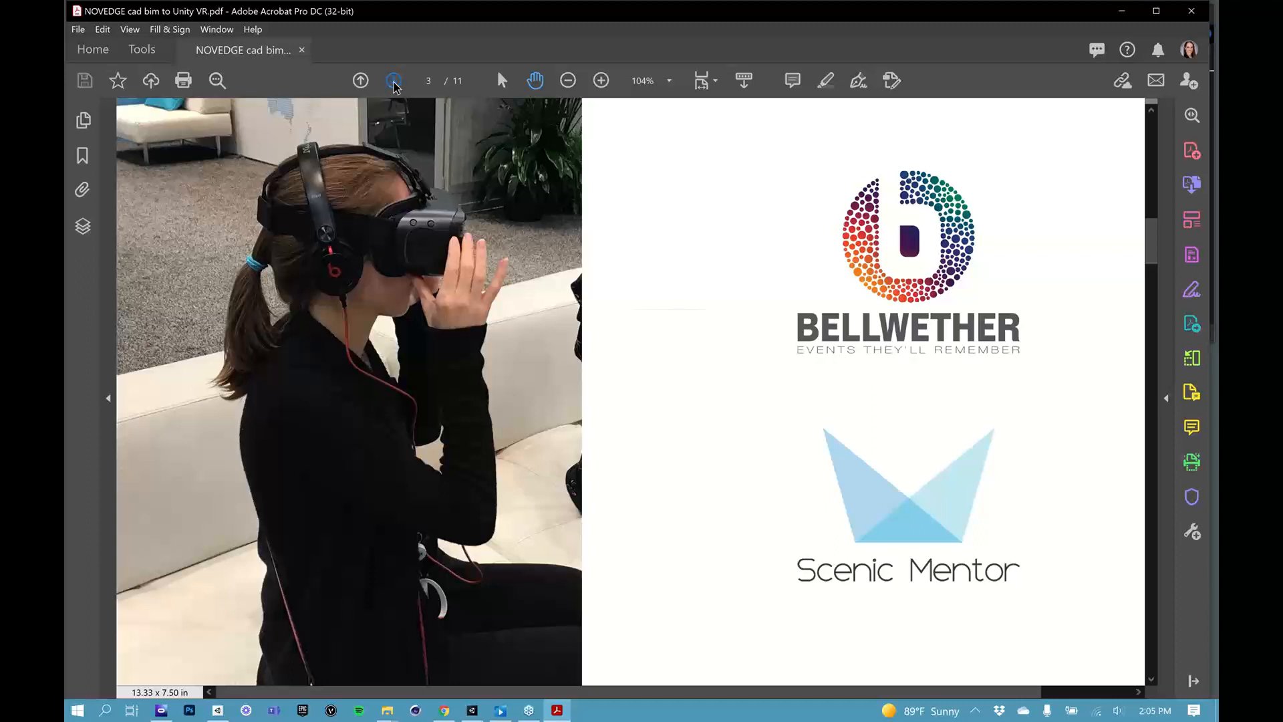
- Advance to slide 4, play the Vectorworks-to-VR walkthrough recording and stop it near the end
{"action": "left_click", "coordinate": [394, 80]}
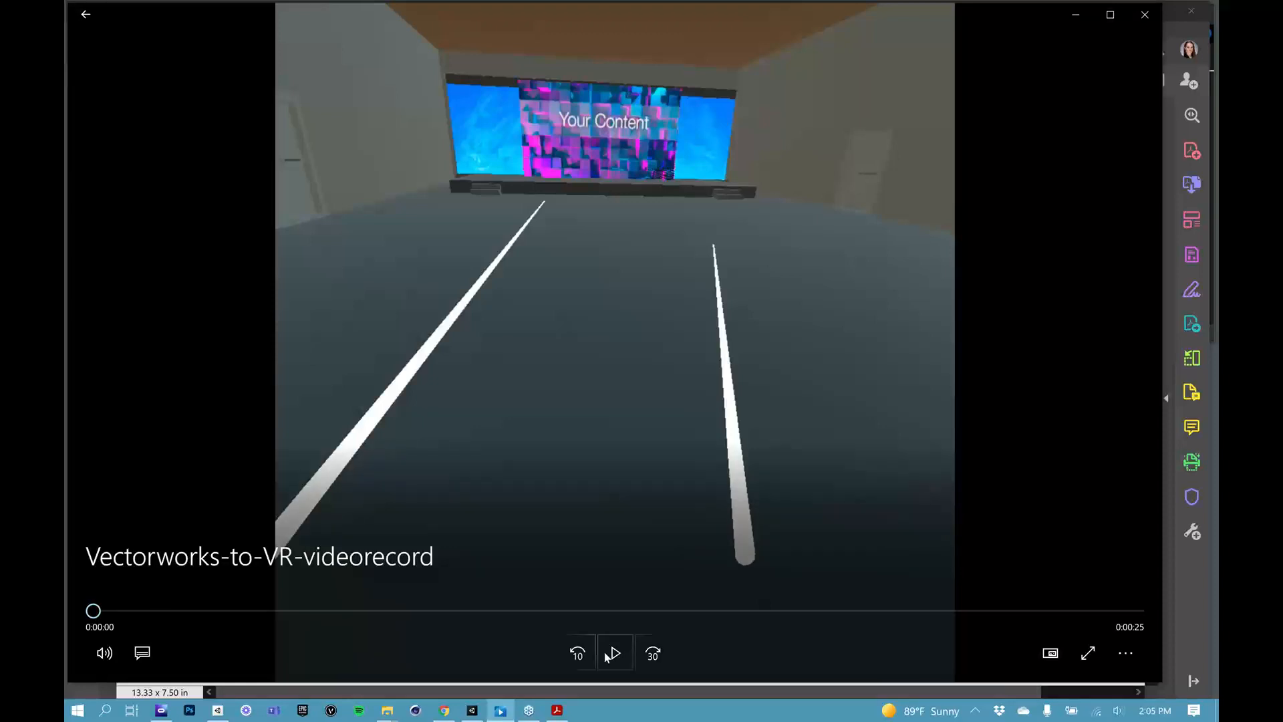
{"action": "left_click", "coordinate": [613, 652]}
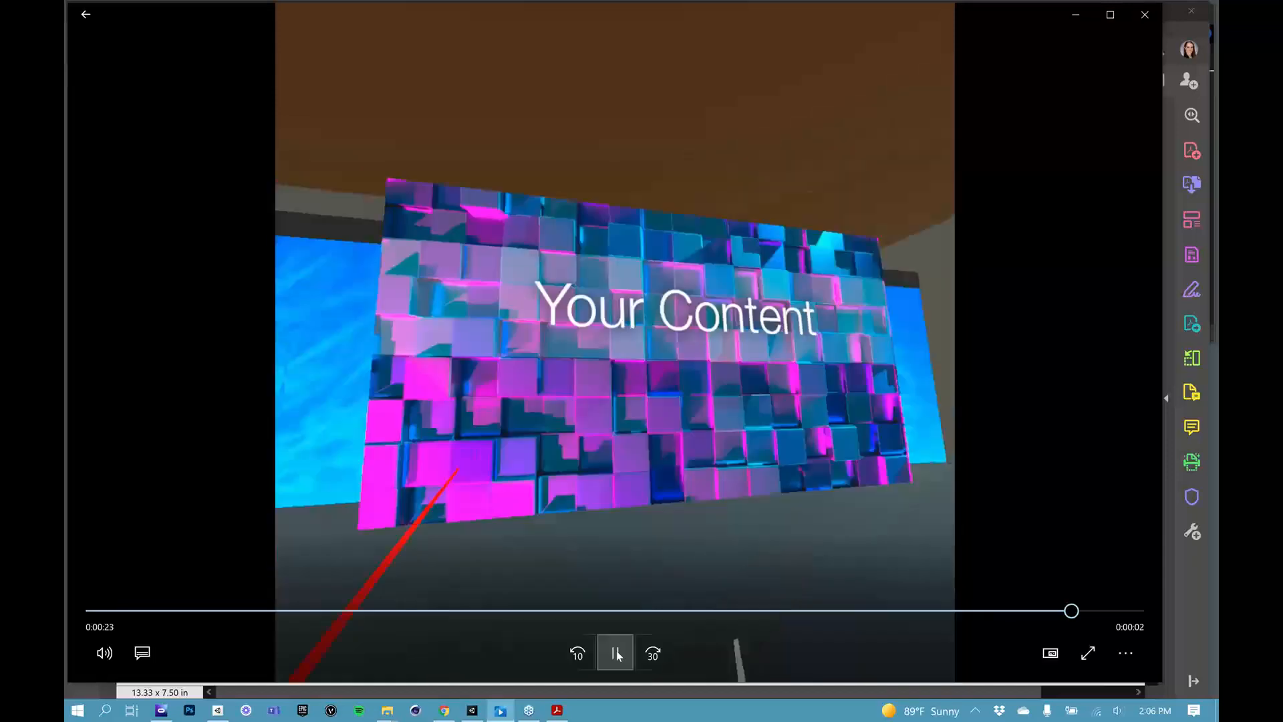
{"action": "left_click", "coordinate": [615, 653]}
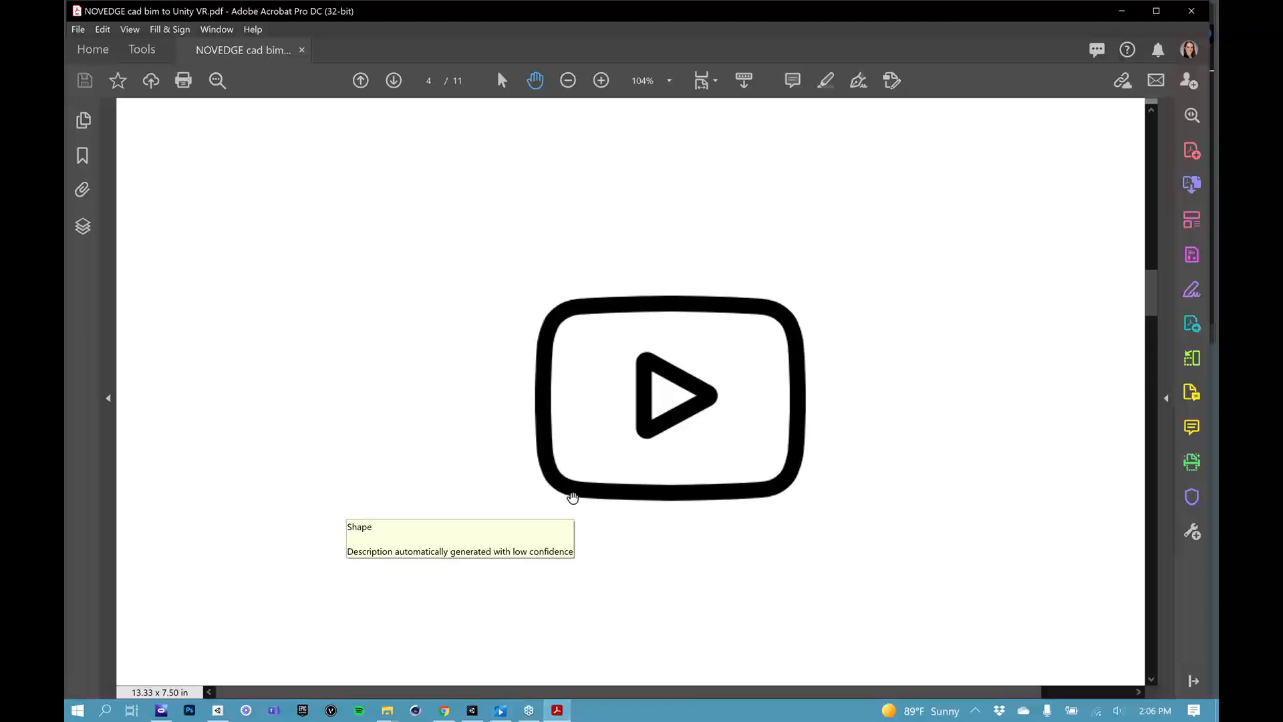
- Show the Oculus hardware slide fitted to the window, then advance to "Getting Started with Unity"
{"action": "left_click", "coordinate": [394, 80]}
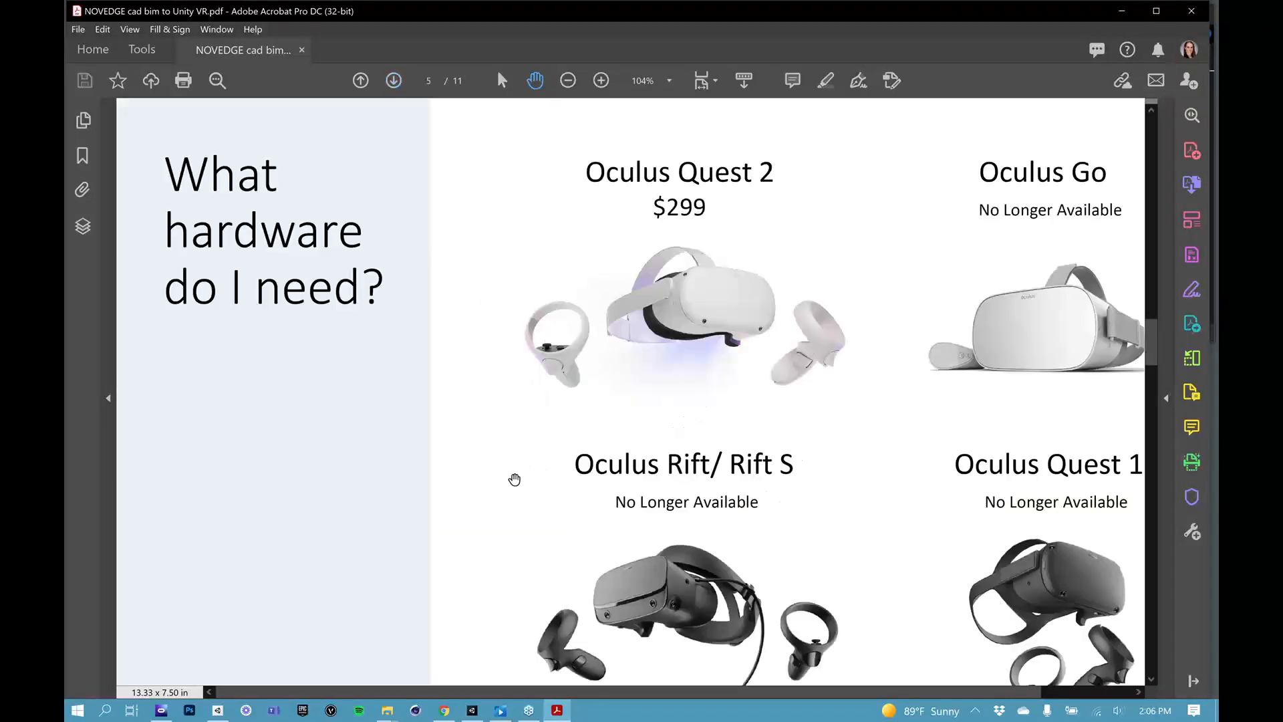
{"action": "mouse_move", "coordinate": [719, 145]}
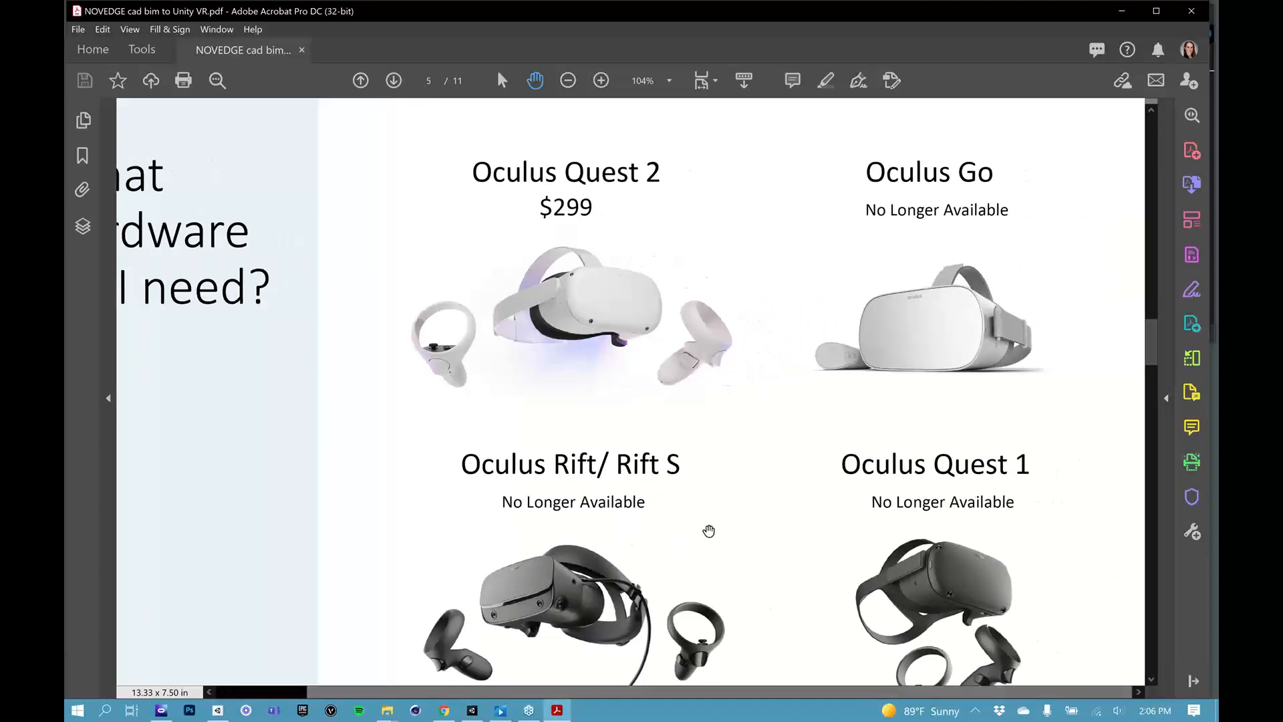
{"action": "scroll", "scroll_direction": "up", "scroll_amount": 3}
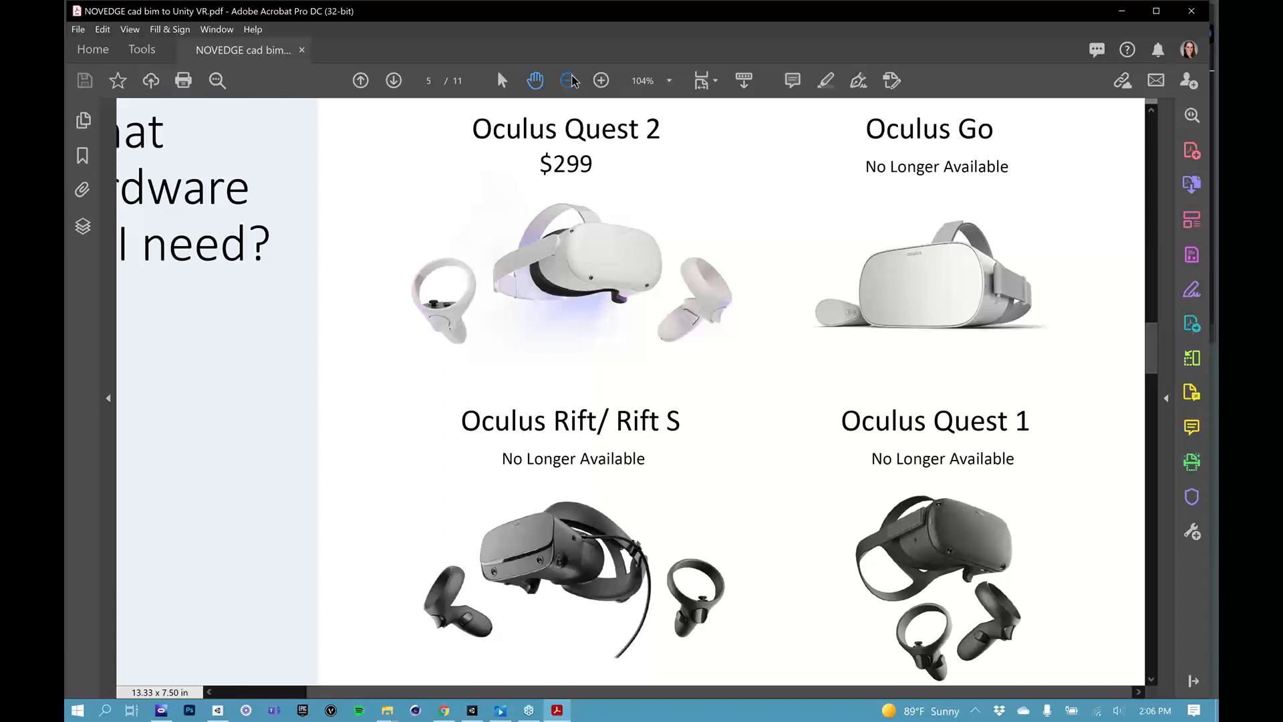
{"action": "left_click", "coordinate": [566, 80]}
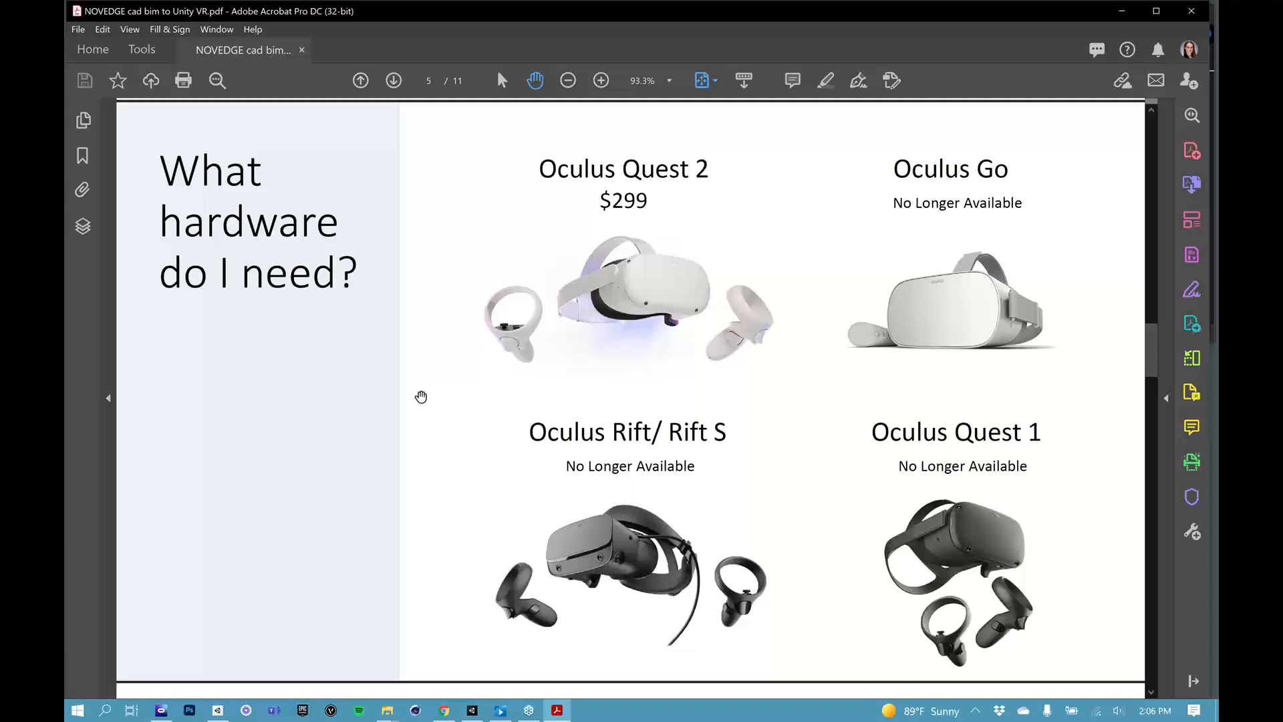
{"action": "mouse_move", "coordinate": [464, 388]}
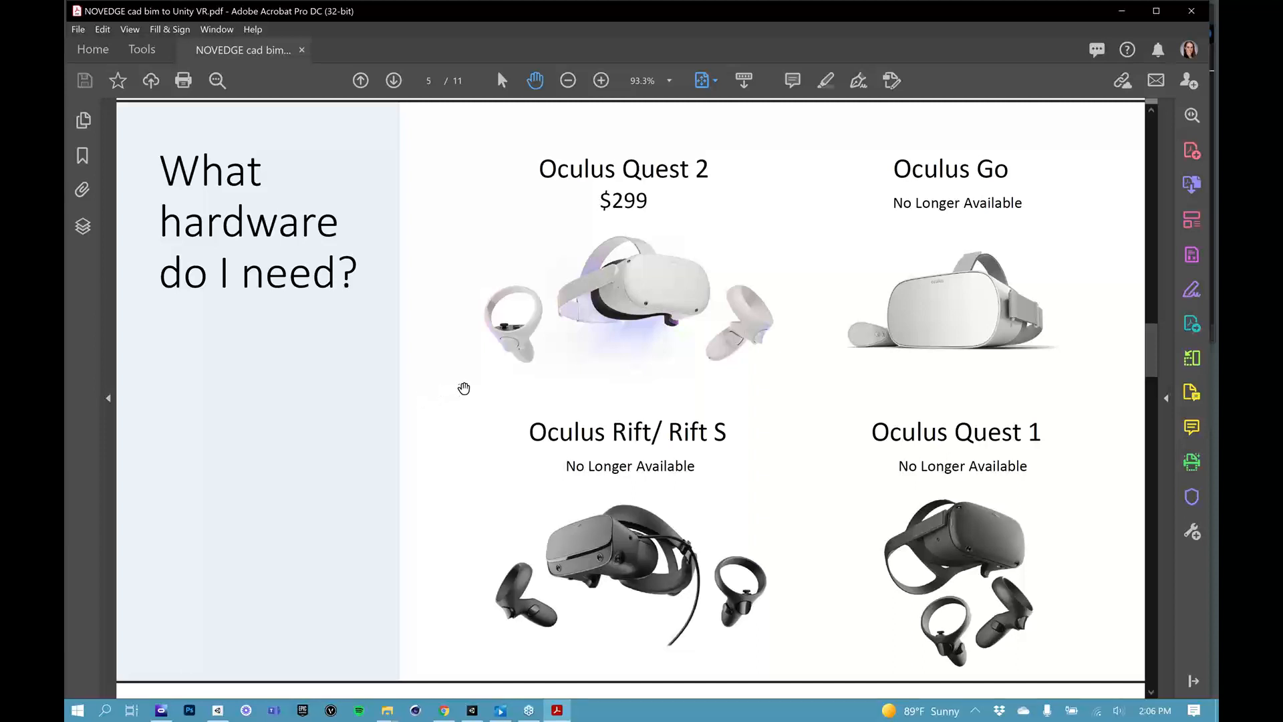
{"action": "mouse_move", "coordinate": [601, 402]}
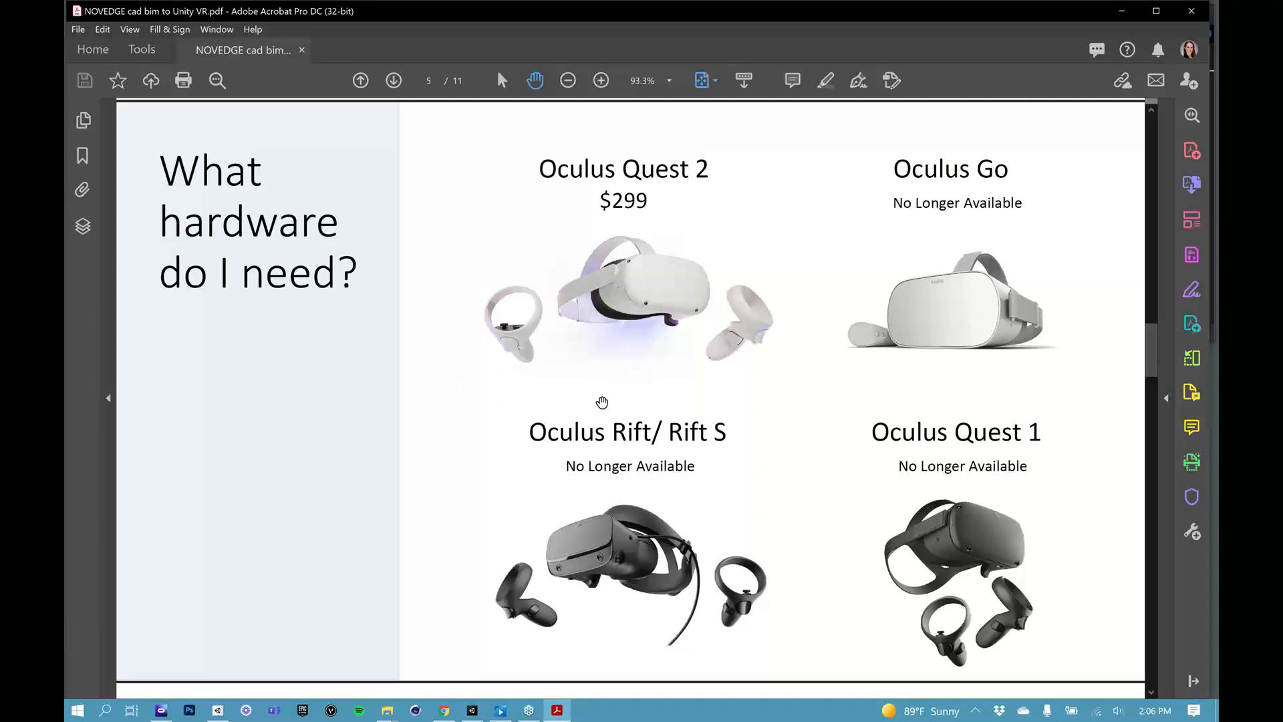
{"action": "mouse_move", "coordinate": [465, 401]}
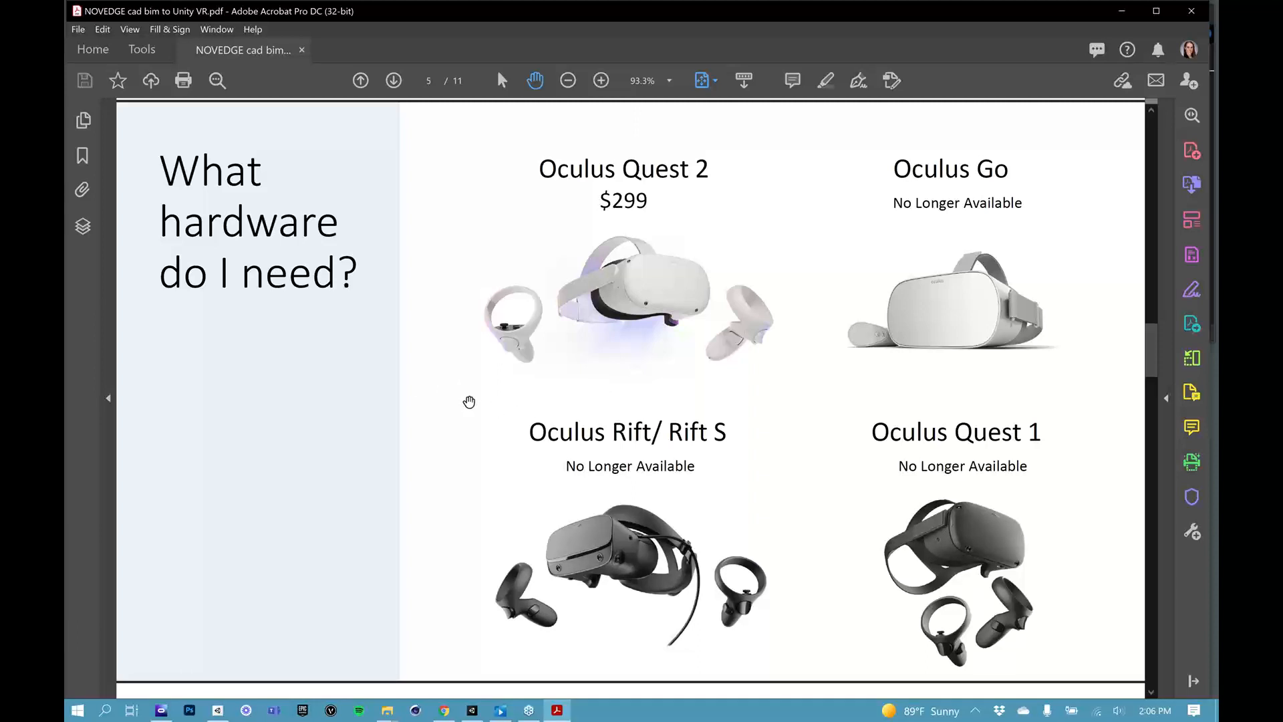
{"action": "mouse_move", "coordinate": [481, 409]}
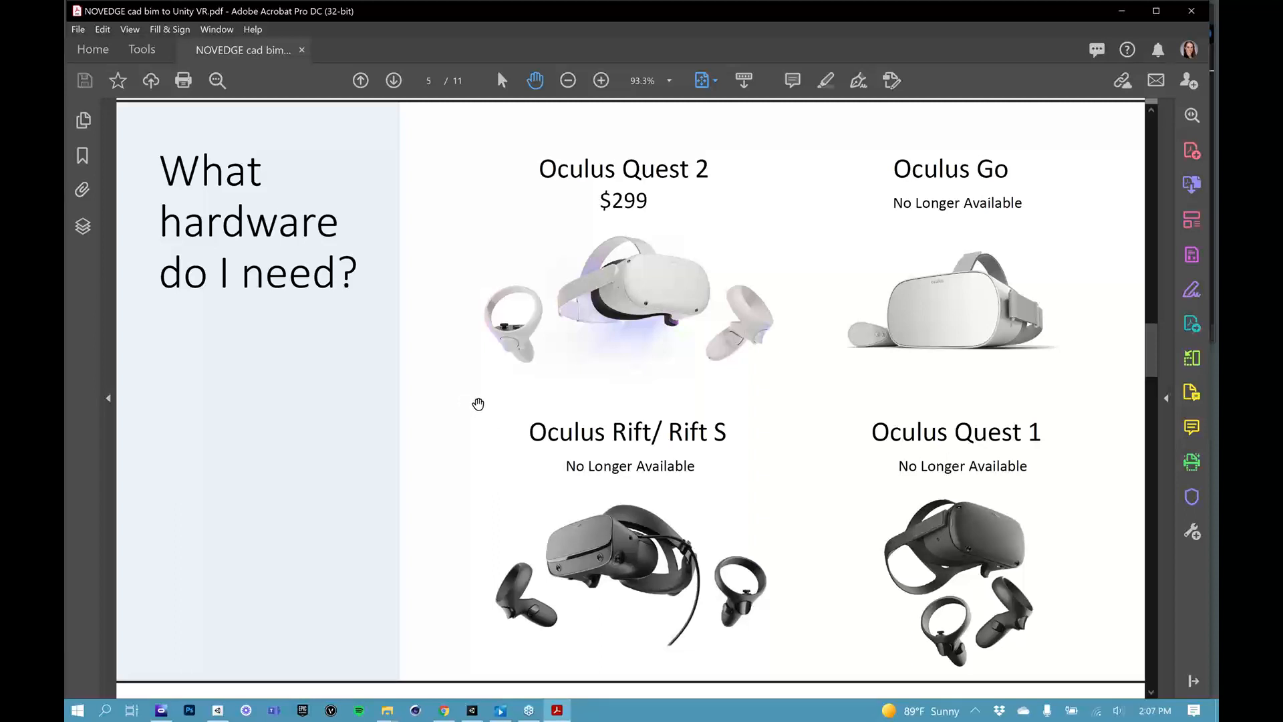
{"action": "mouse_move", "coordinate": [777, 643]}
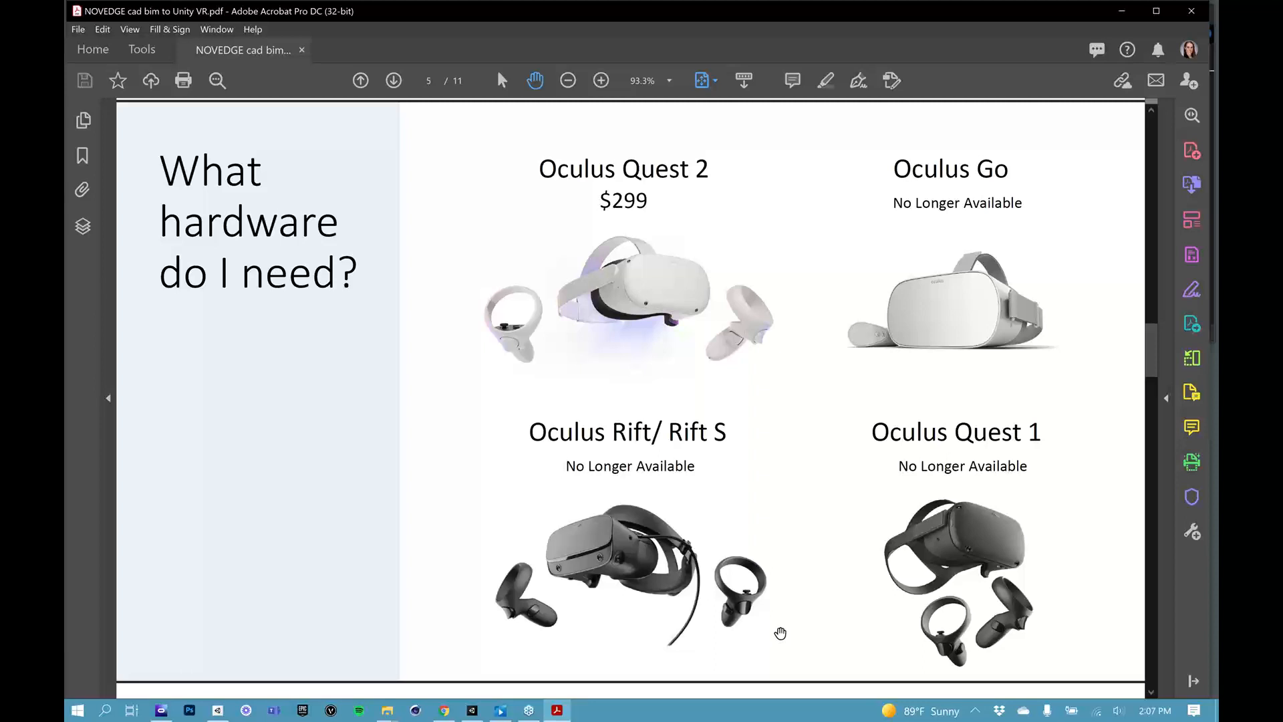
{"action": "mouse_move", "coordinate": [744, 597]}
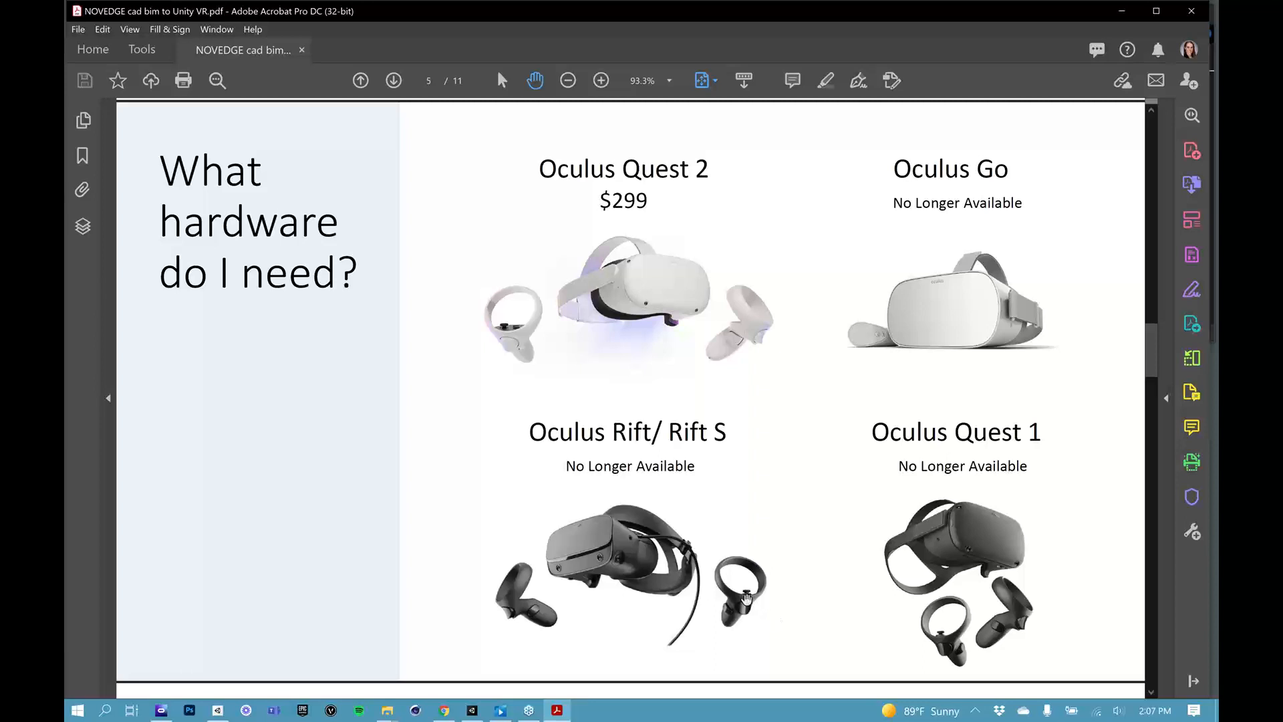
{"action": "mouse_move", "coordinate": [754, 539]}
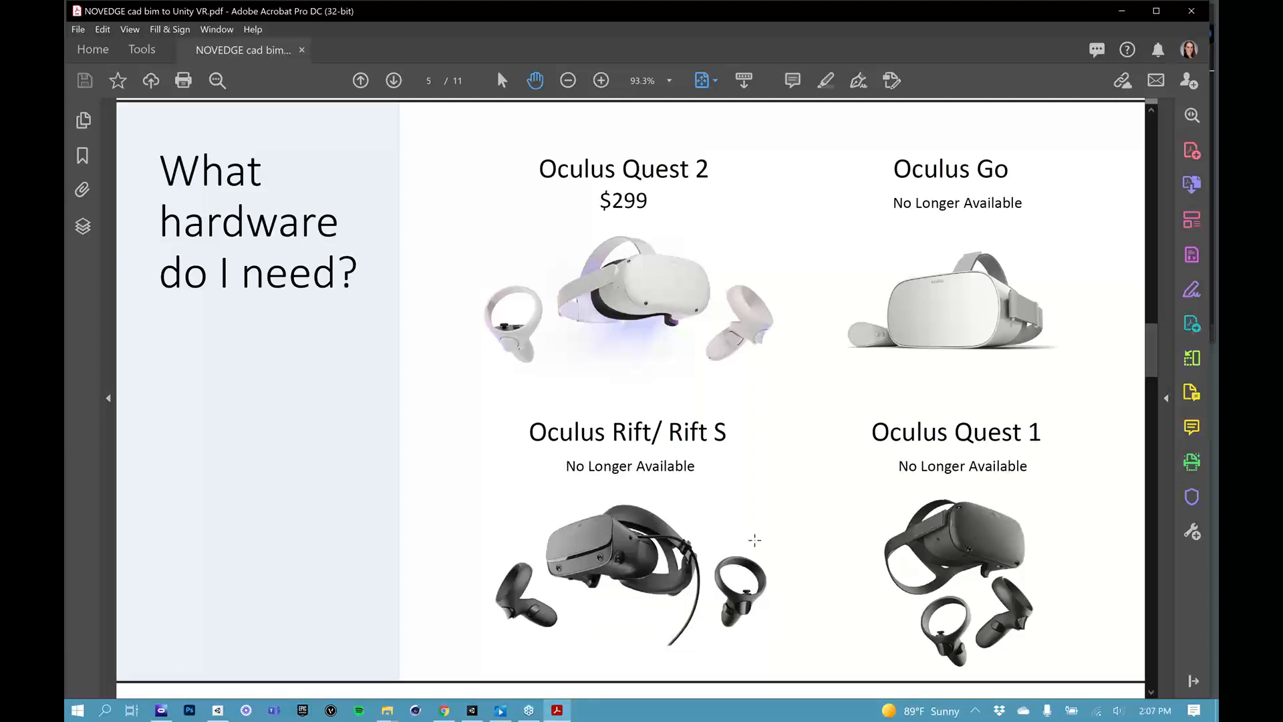
{"action": "mouse_move", "coordinate": [501, 107]}
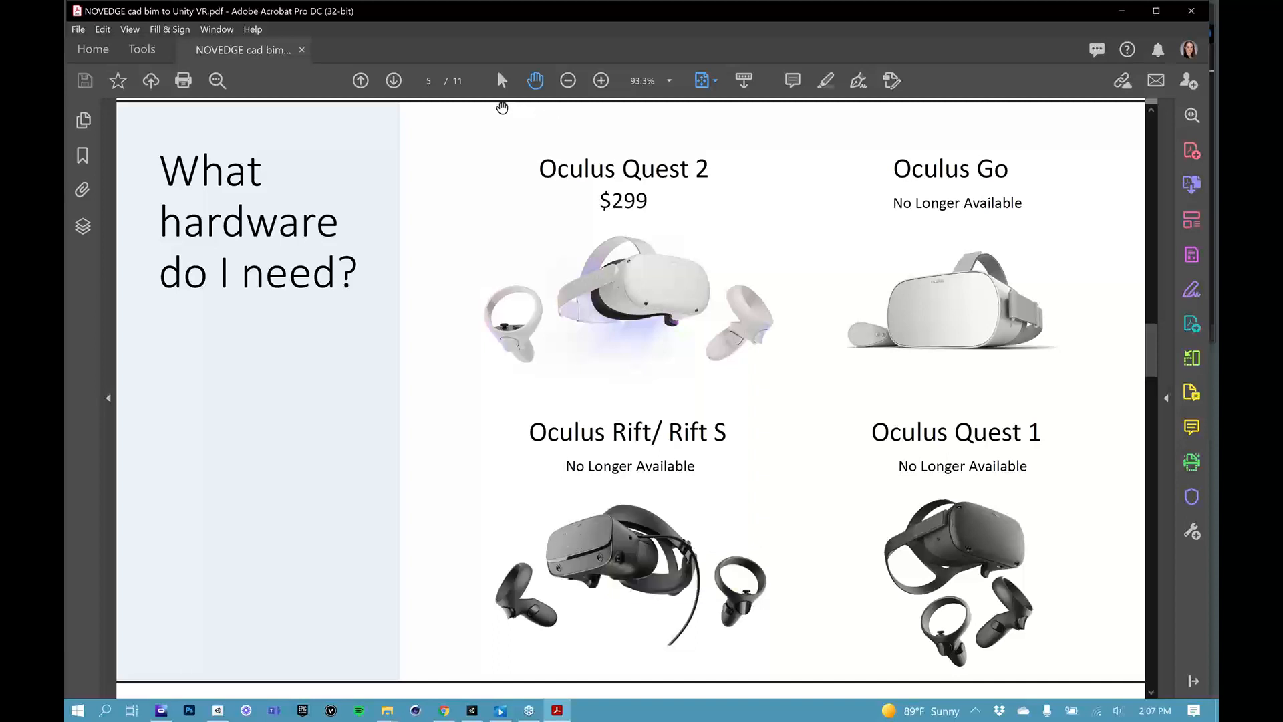
{"action": "left_click", "coordinate": [393, 80]}
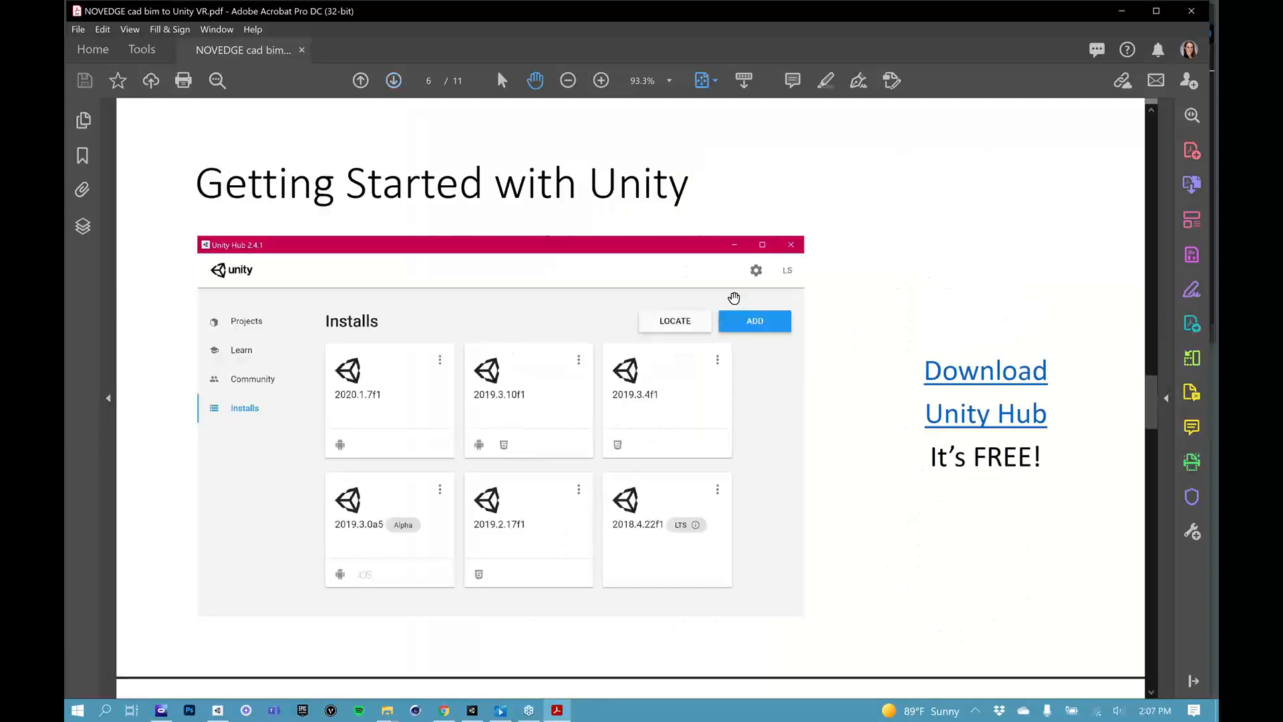
{"action": "mouse_move", "coordinate": [806, 224]}
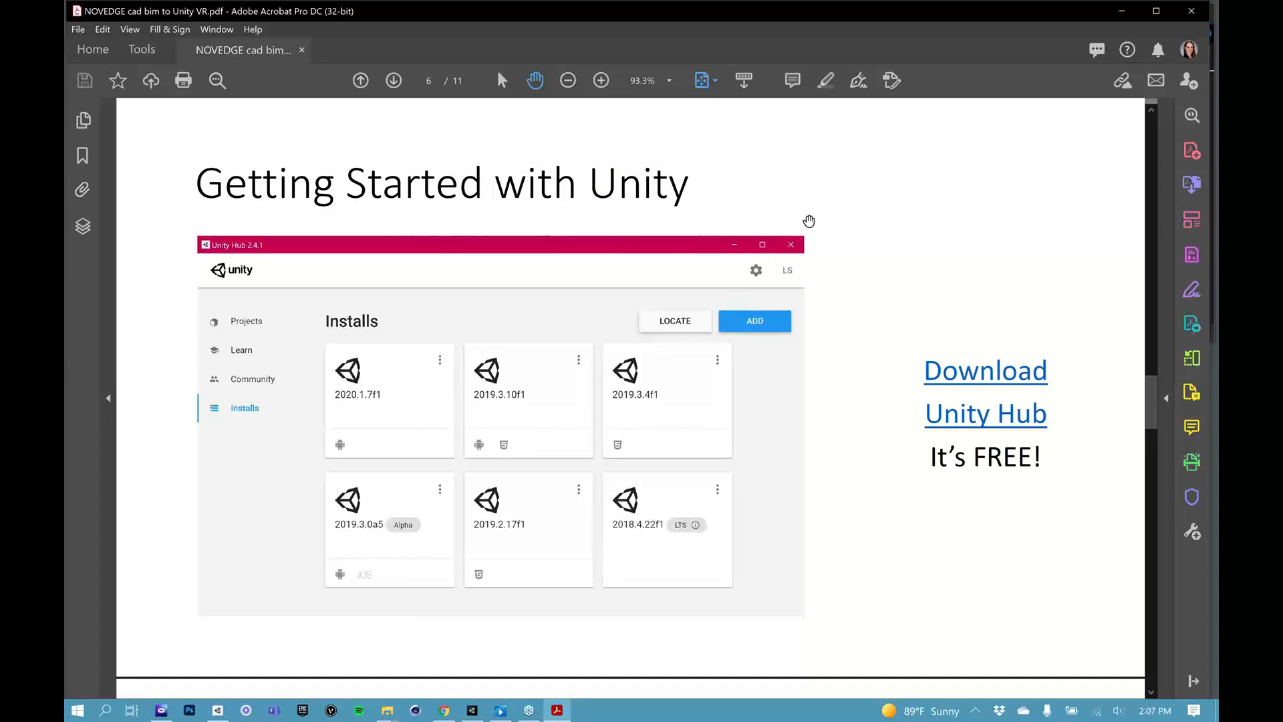
{"action": "mouse_move", "coordinate": [462, 247]}
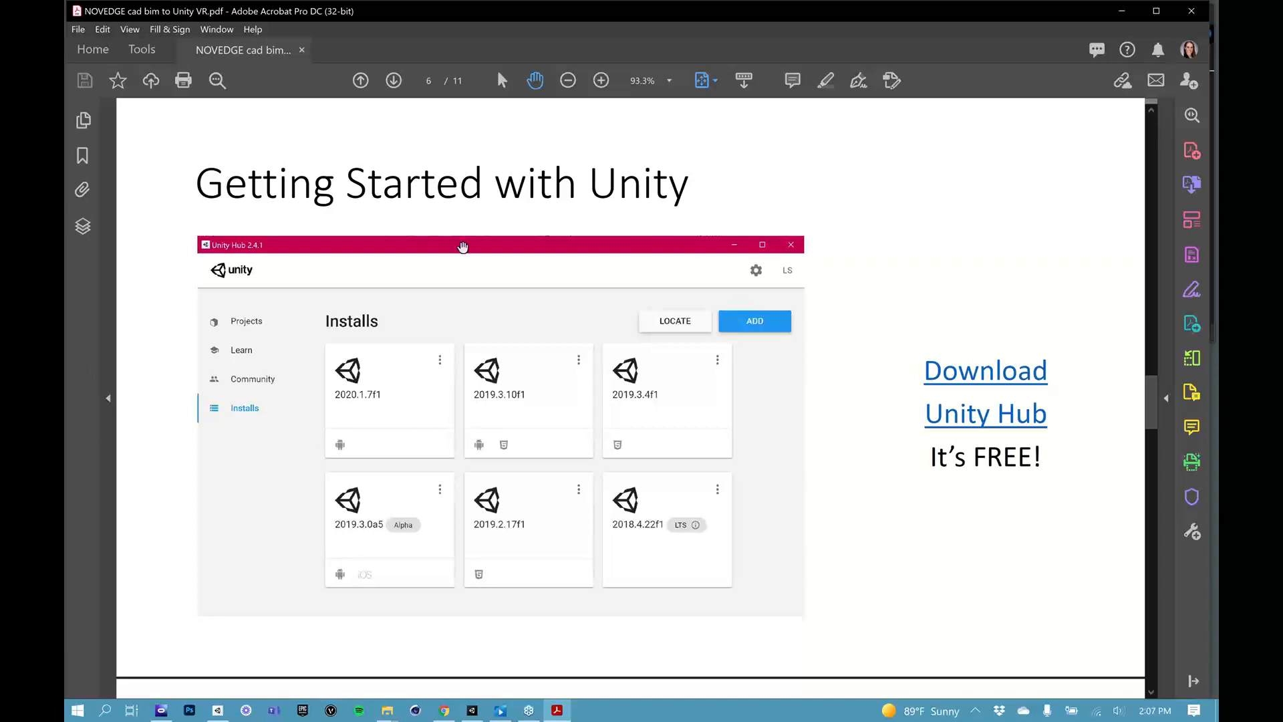
{"action": "mouse_move", "coordinate": [403, 517]}
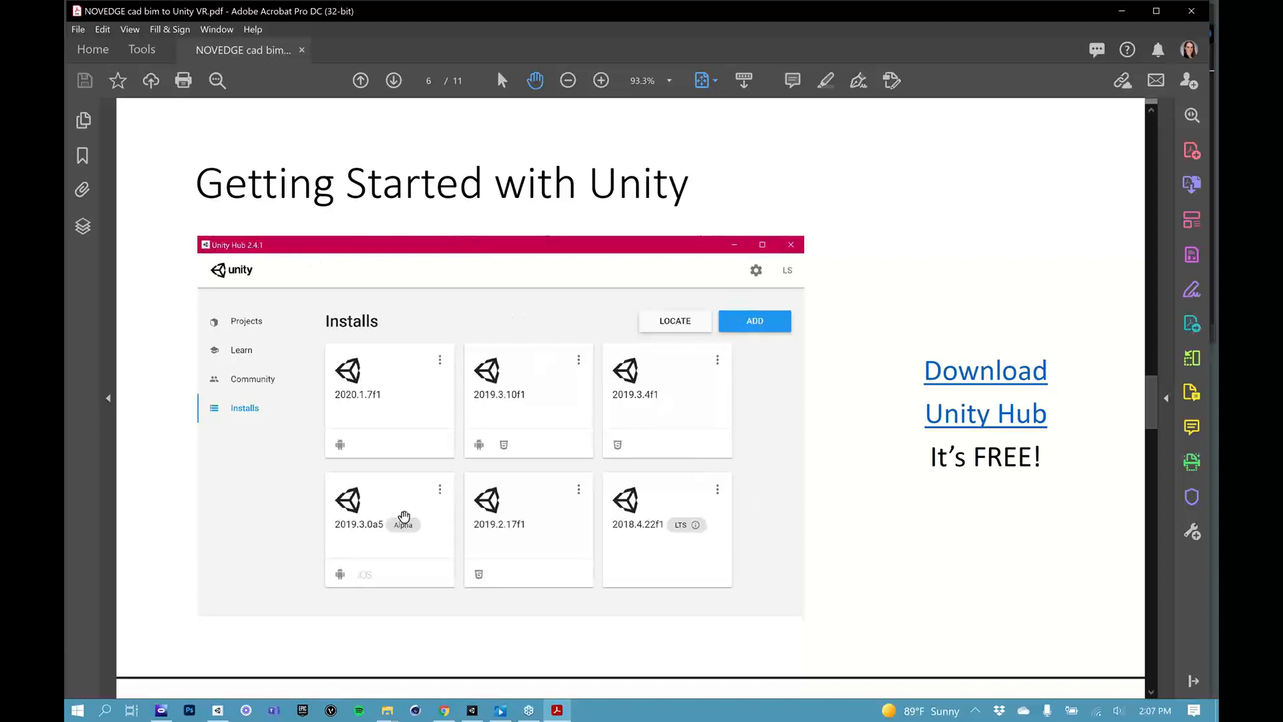
{"action": "mouse_move", "coordinate": [639, 317]}
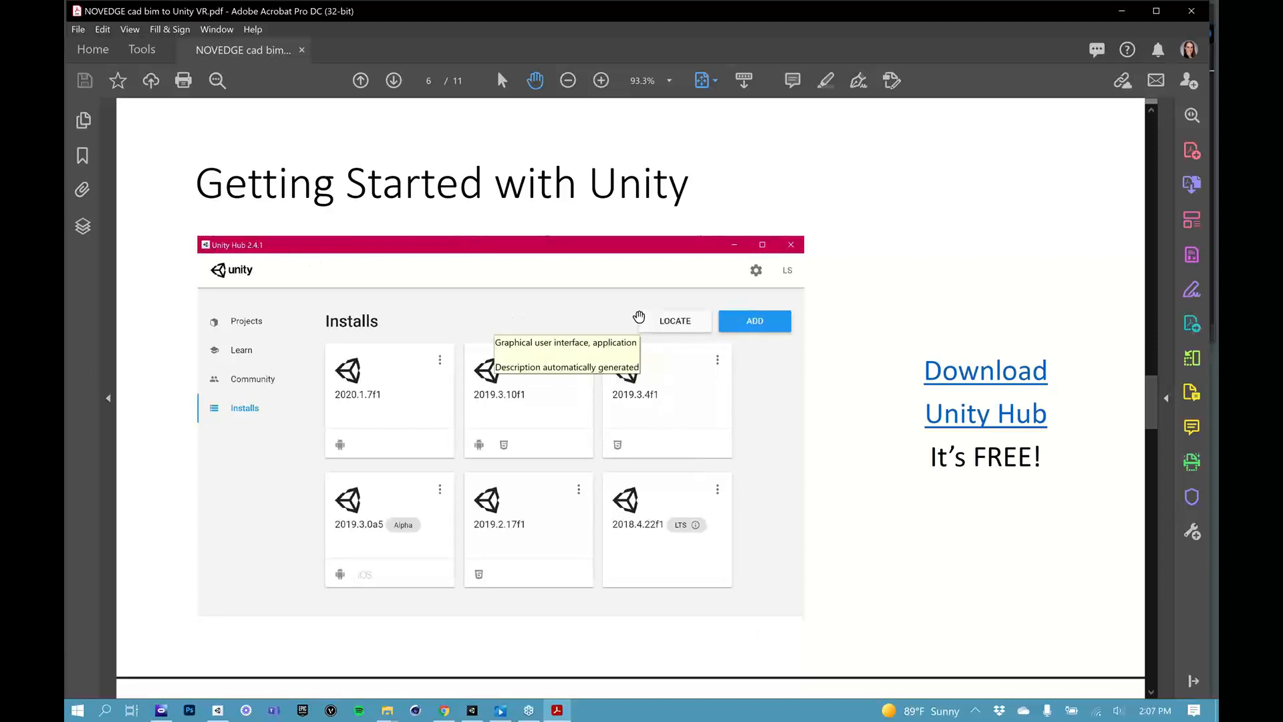
{"action": "mouse_move", "coordinate": [663, 437]}
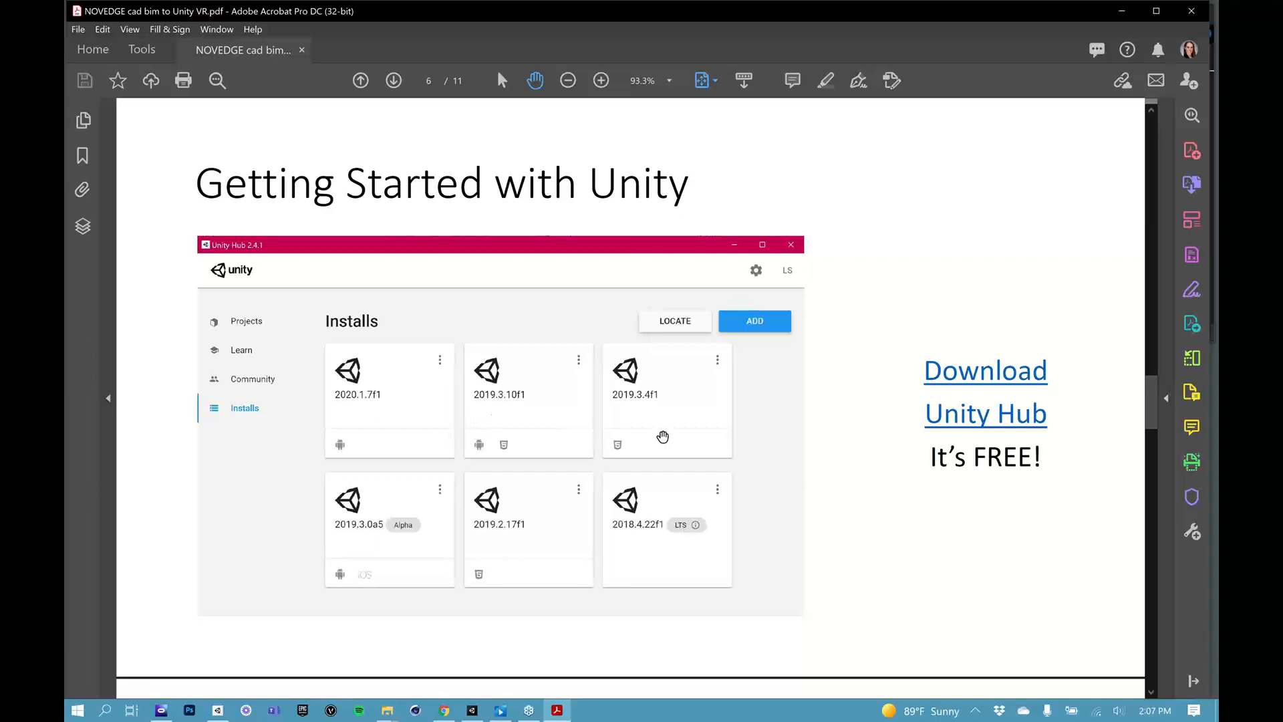
{"action": "mouse_move", "coordinate": [823, 569]}
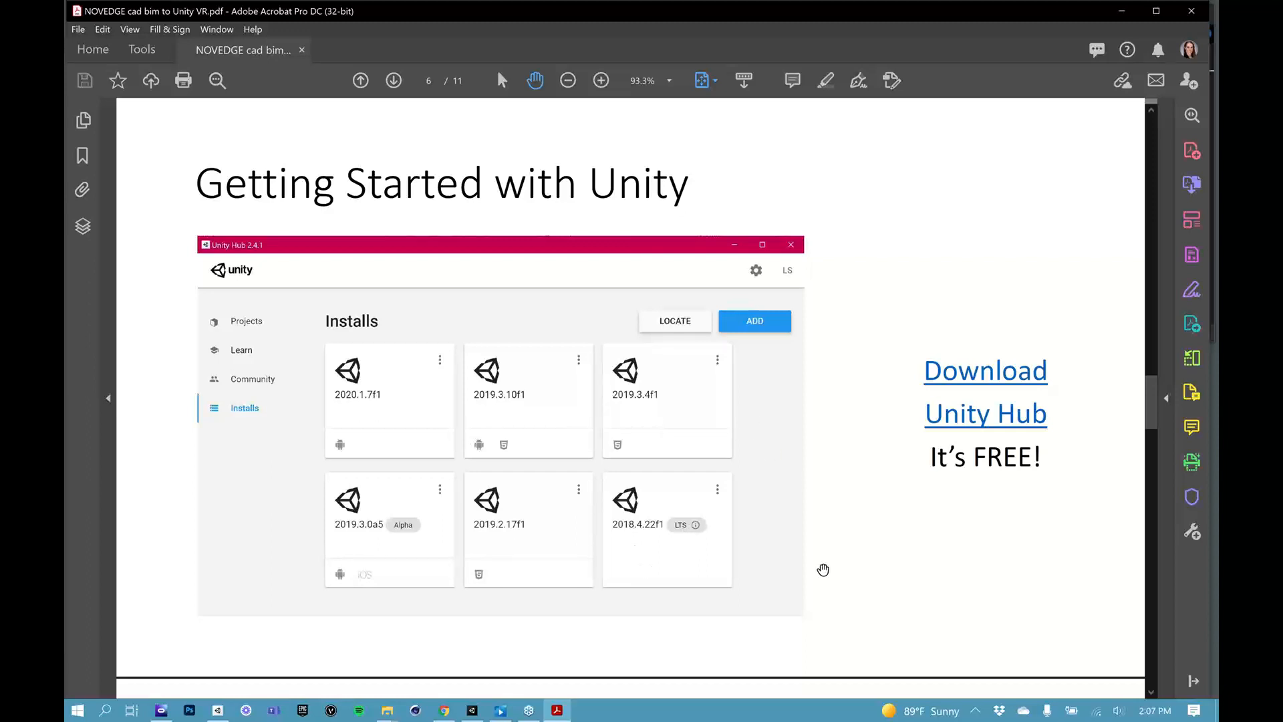
{"action": "mouse_move", "coordinate": [794, 462]}
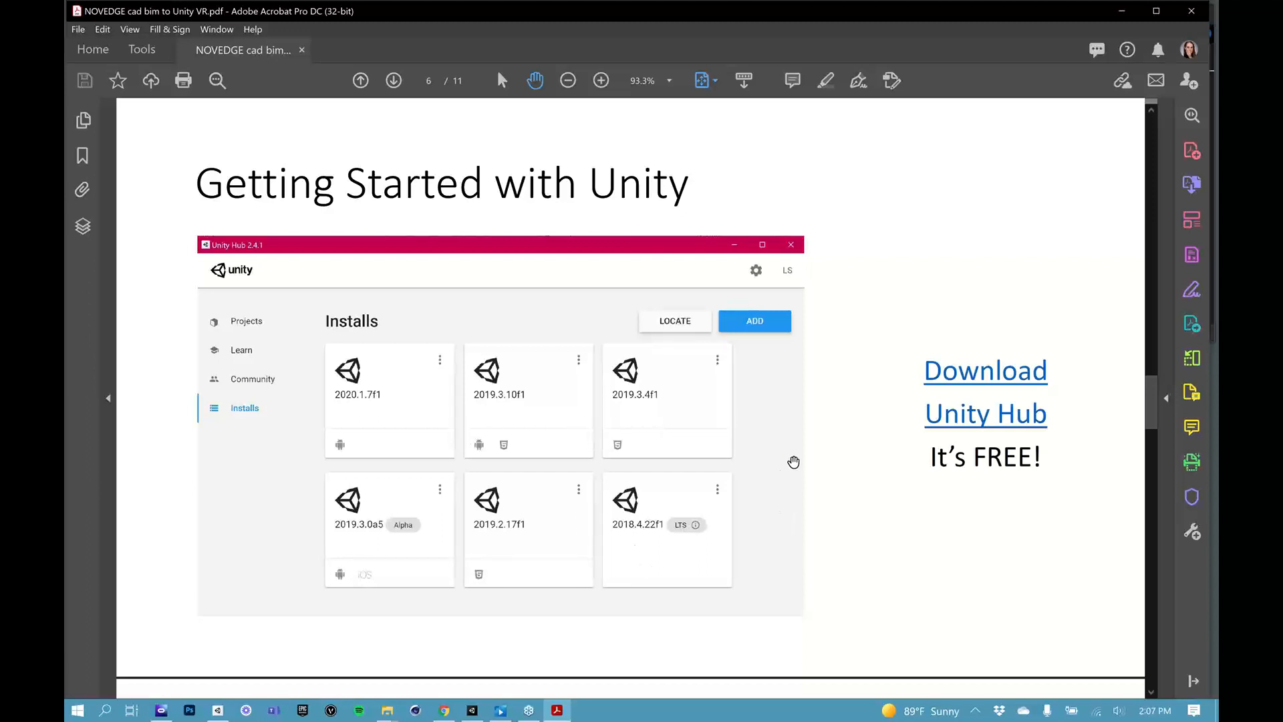
{"action": "mouse_move", "coordinate": [793, 461]}
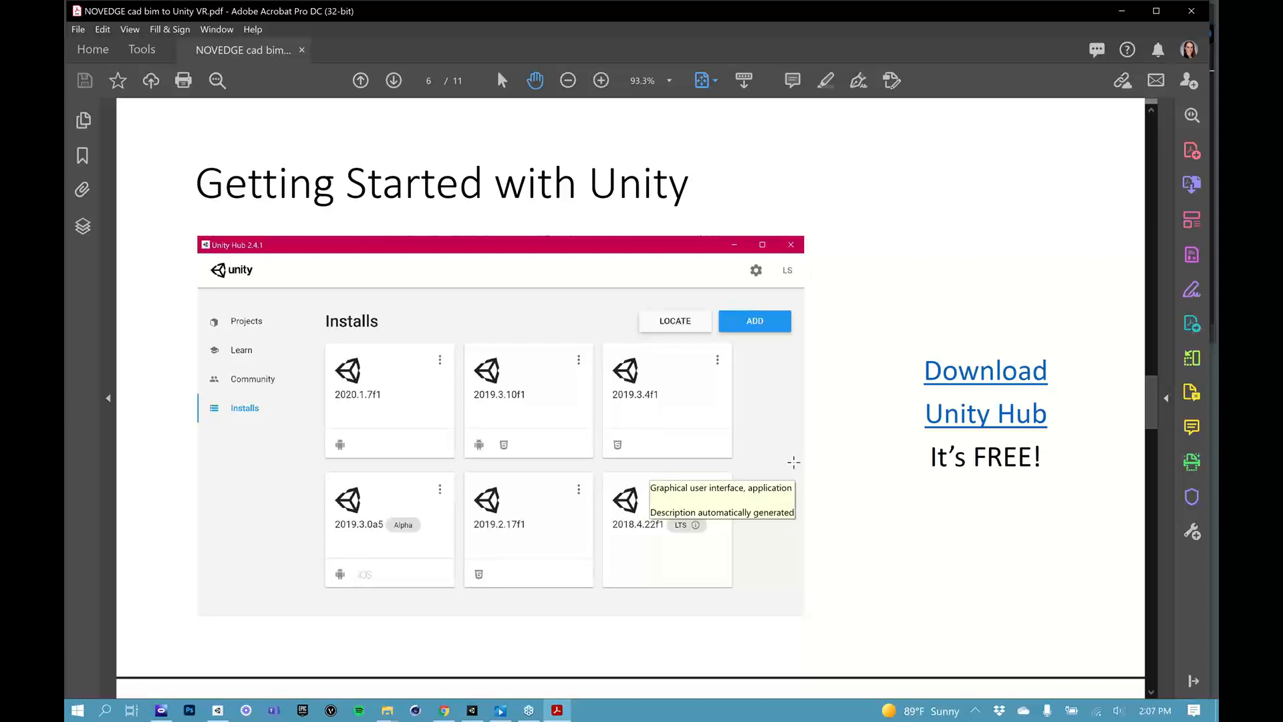
{"action": "mouse_move", "coordinate": [793, 462]}
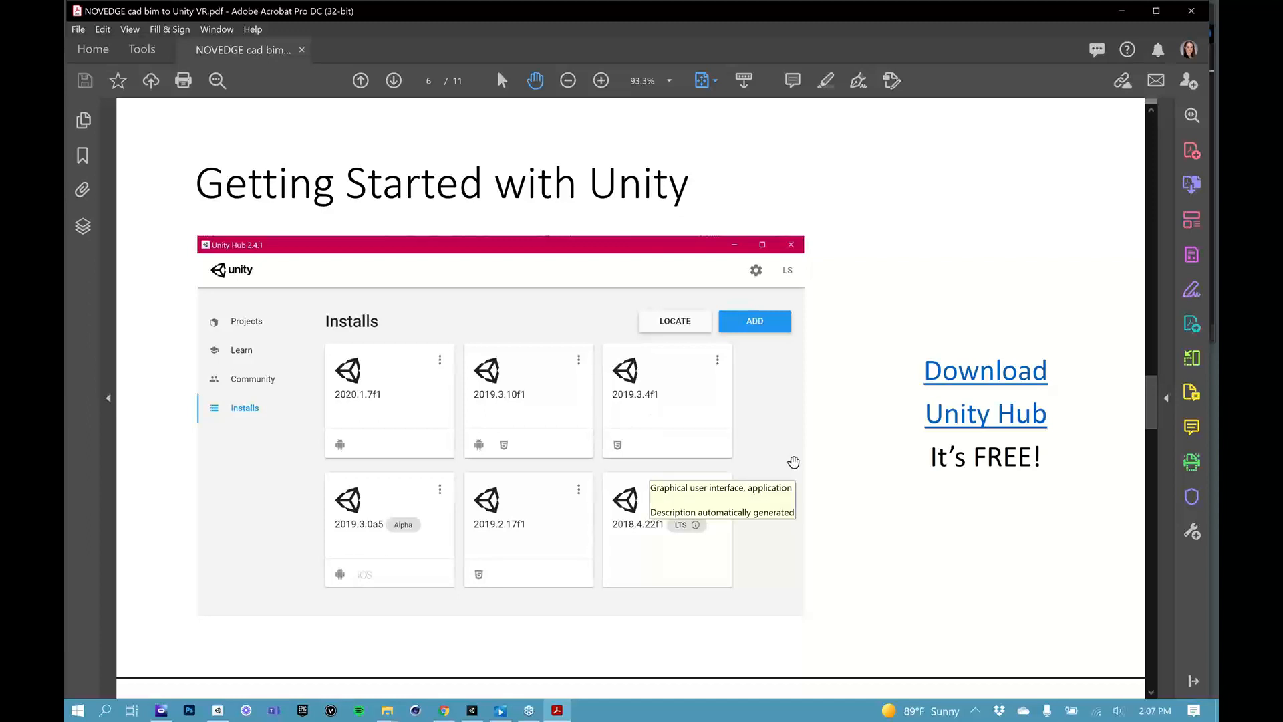
{"action": "mouse_move", "coordinate": [452, 600]}
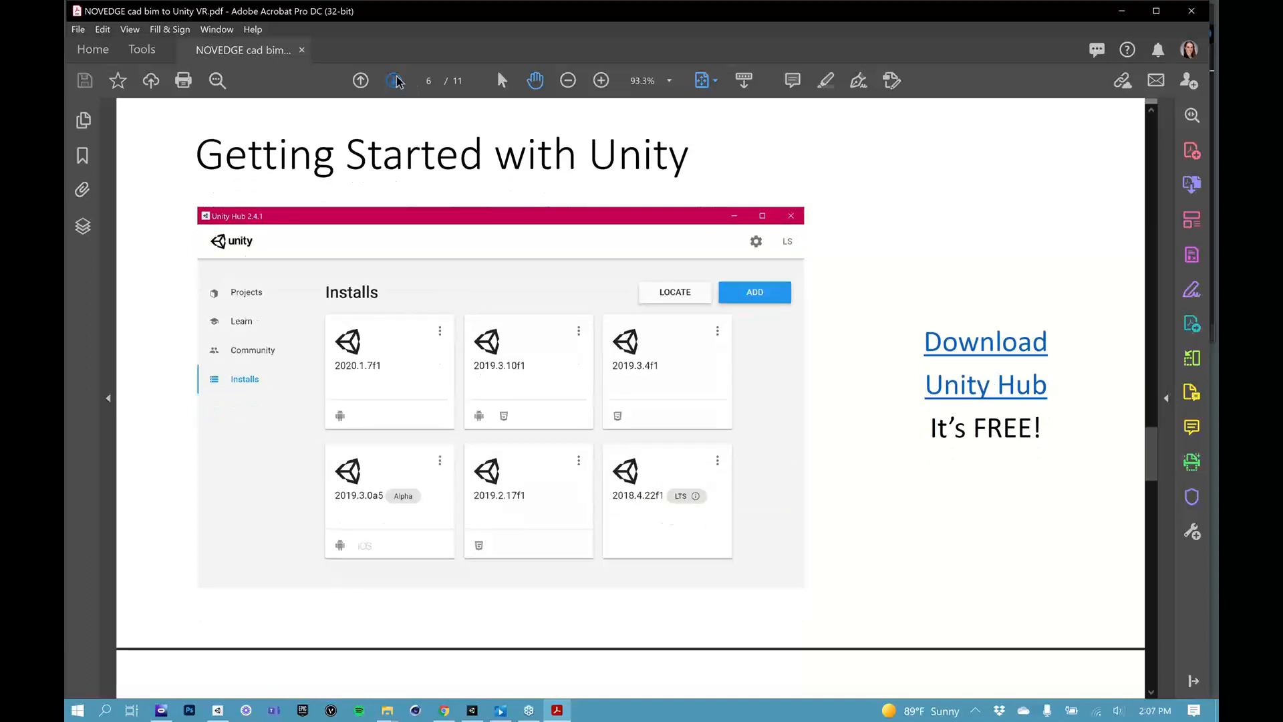
- Show the Step-by-Step Process slide and bring up the Scenic Mentor site's Tutorials menu in Chrome
{"action": "left_click", "coordinate": [394, 80]}
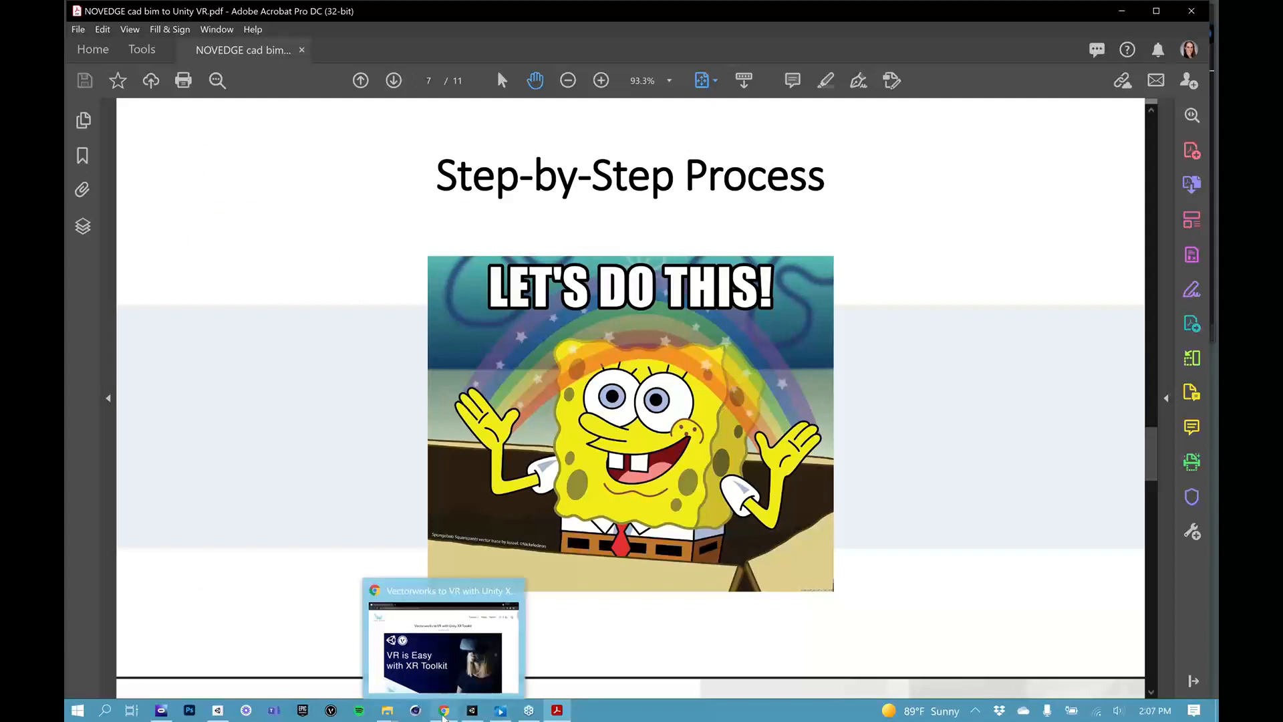
{"action": "left_click", "coordinate": [442, 663]}
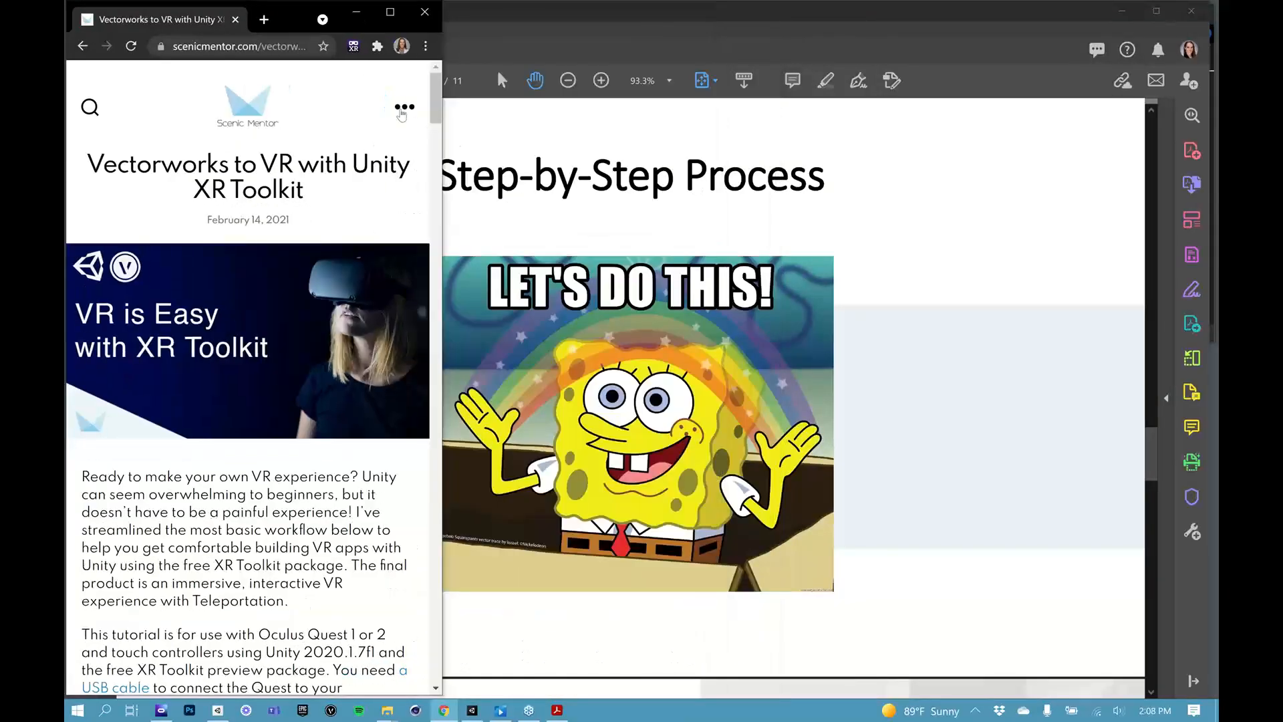
{"action": "left_click", "coordinate": [401, 109]}
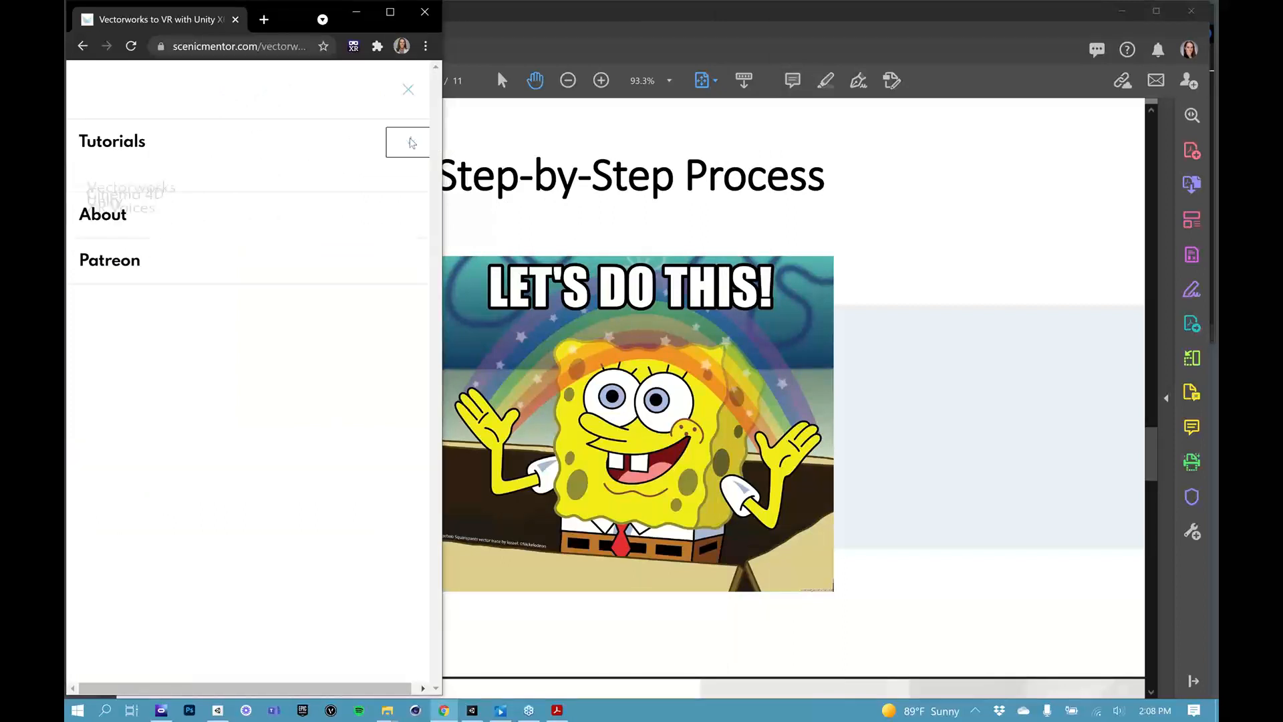
{"action": "left_click", "coordinate": [407, 143]}
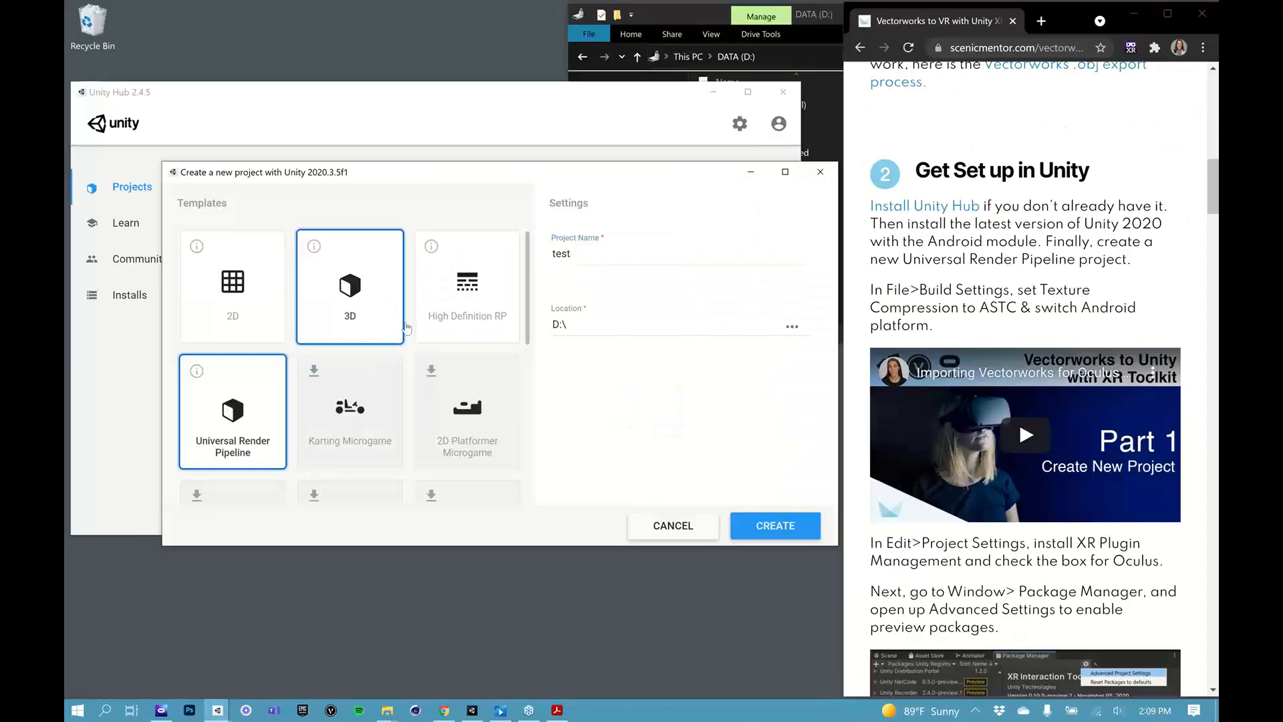
- Choose the Universal Render Pipeline template for the new "test" project on D:\
{"action": "left_click", "coordinate": [233, 411]}
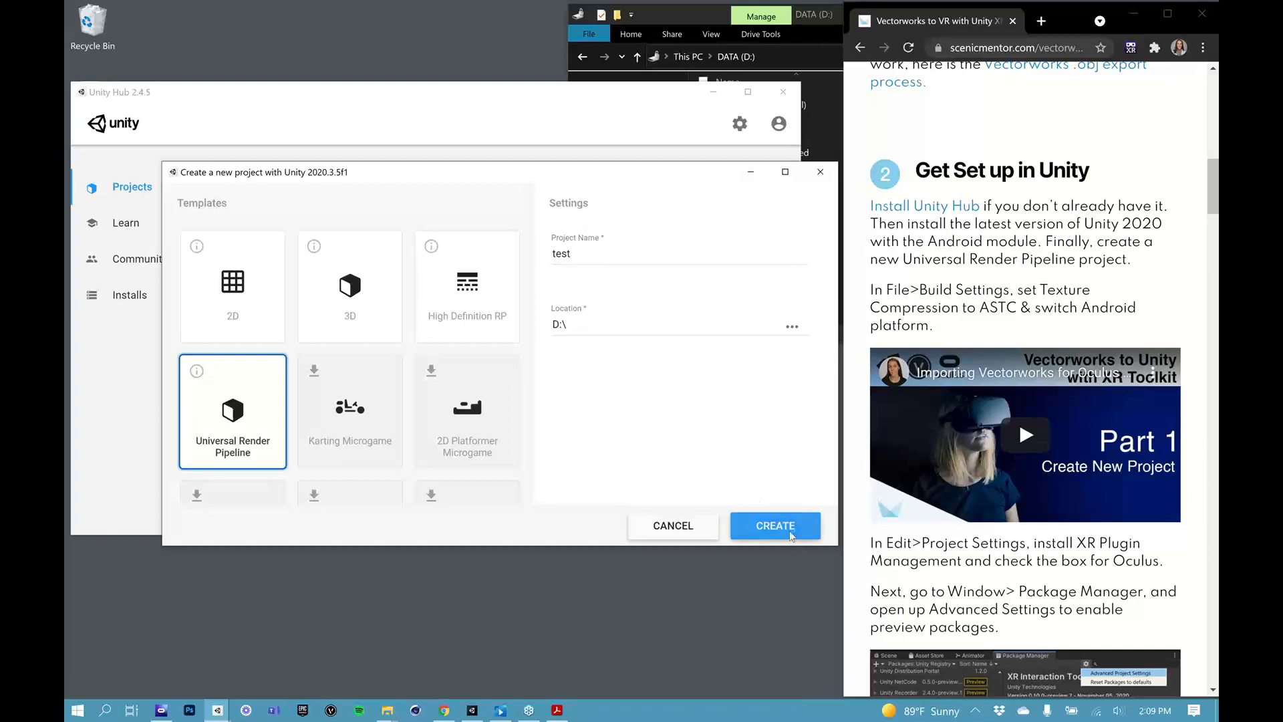
- Create the "test" project and let Unity import it and load SampleScene
{"action": "left_click", "coordinate": [774, 525]}
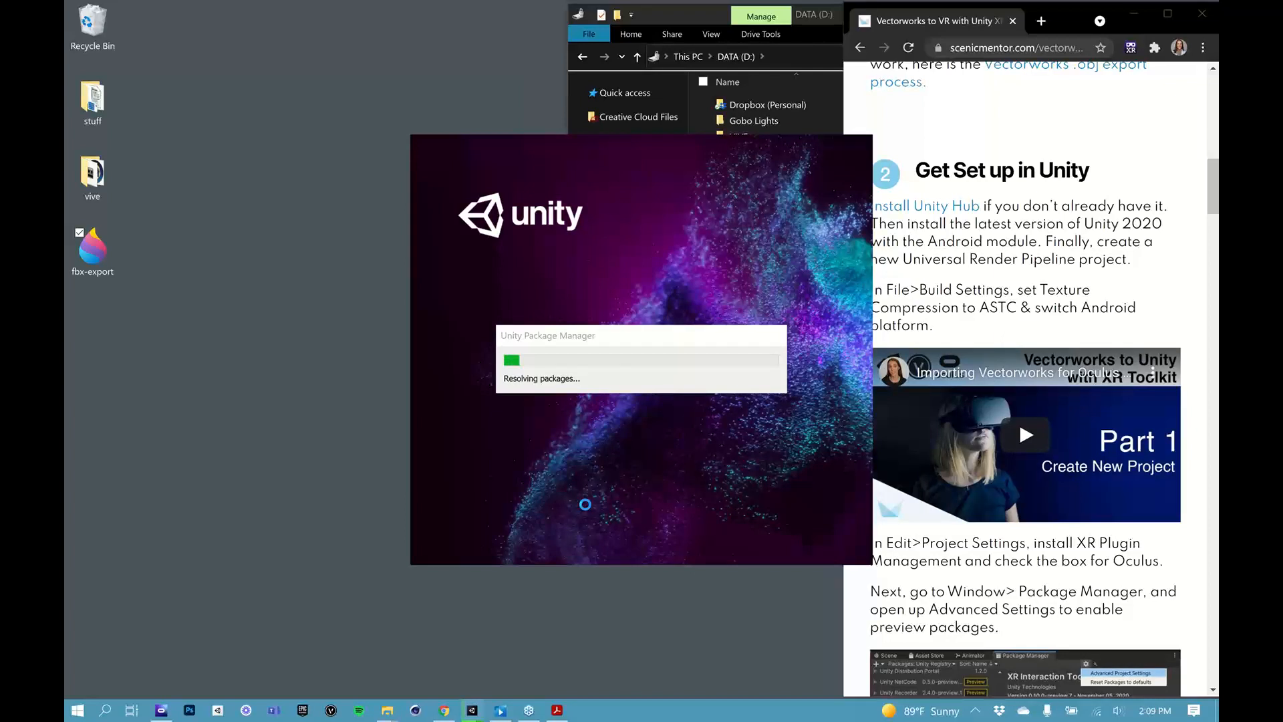
{"action": "mouse_move", "coordinate": [1191, 633]}
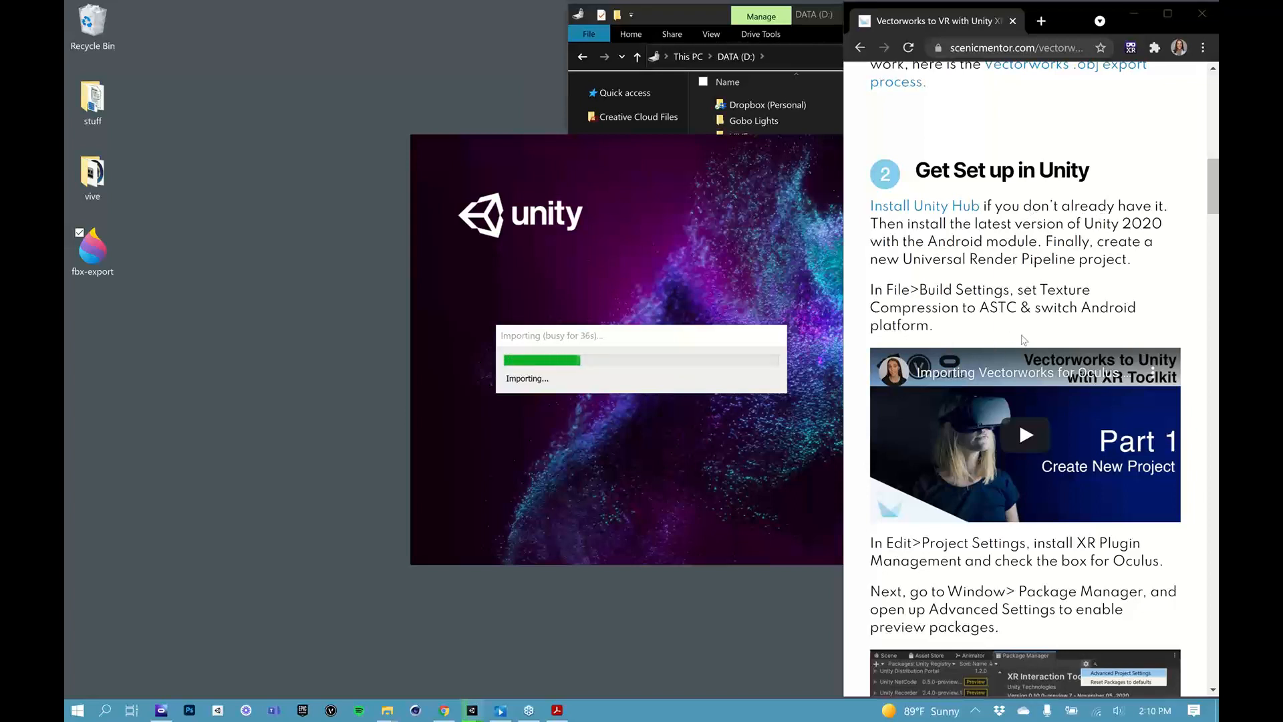
{"action": "mouse_move", "coordinate": [1000, 378]}
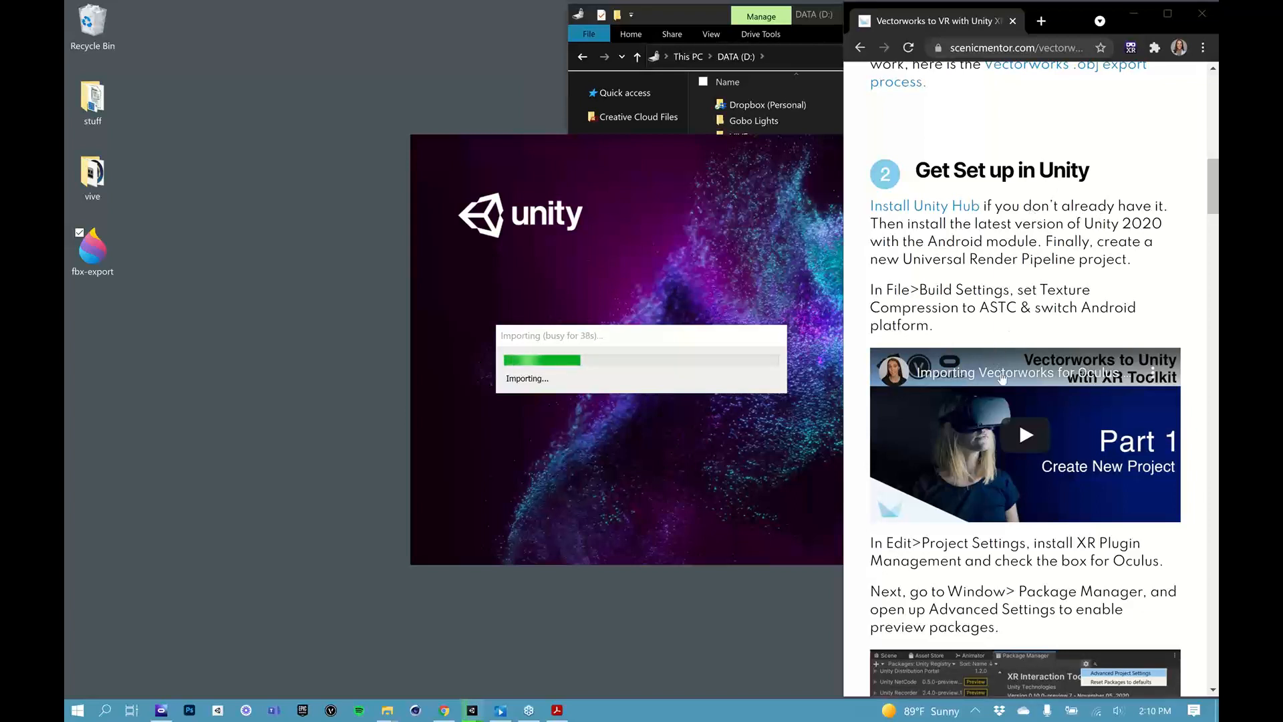
{"action": "mouse_move", "coordinate": [514, 630]}
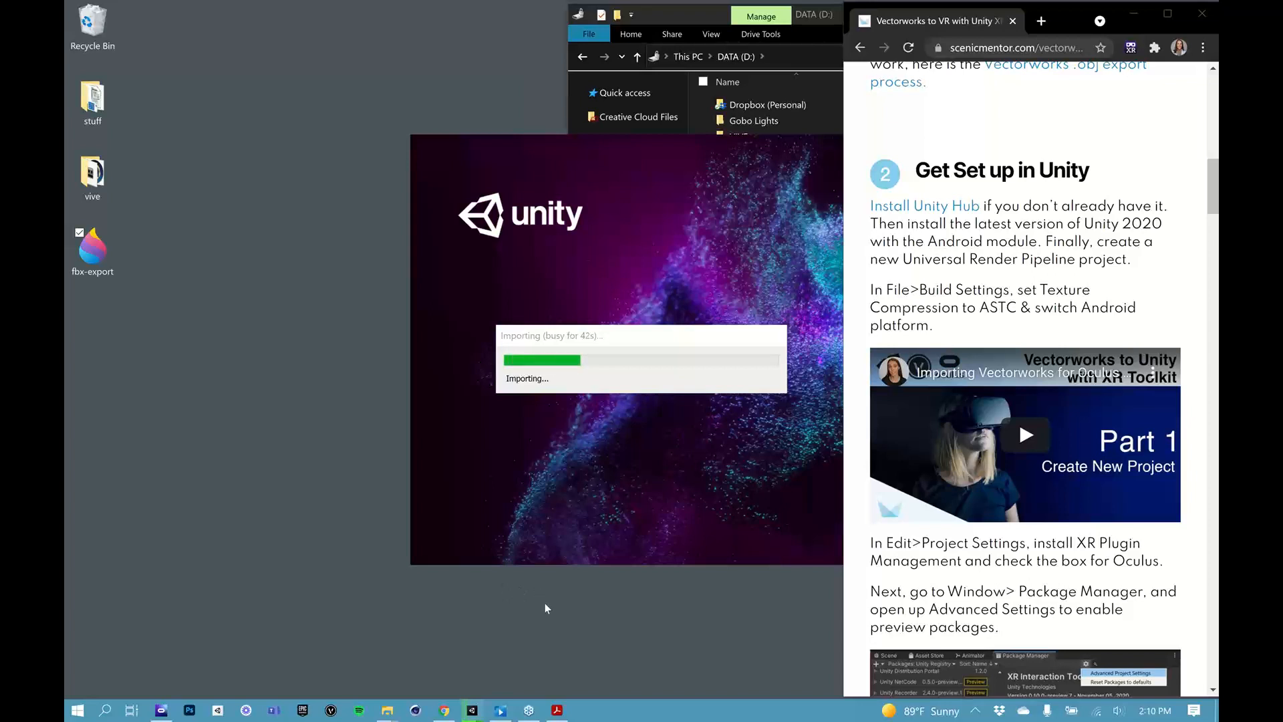
{"action": "mouse_move", "coordinate": [632, 627]}
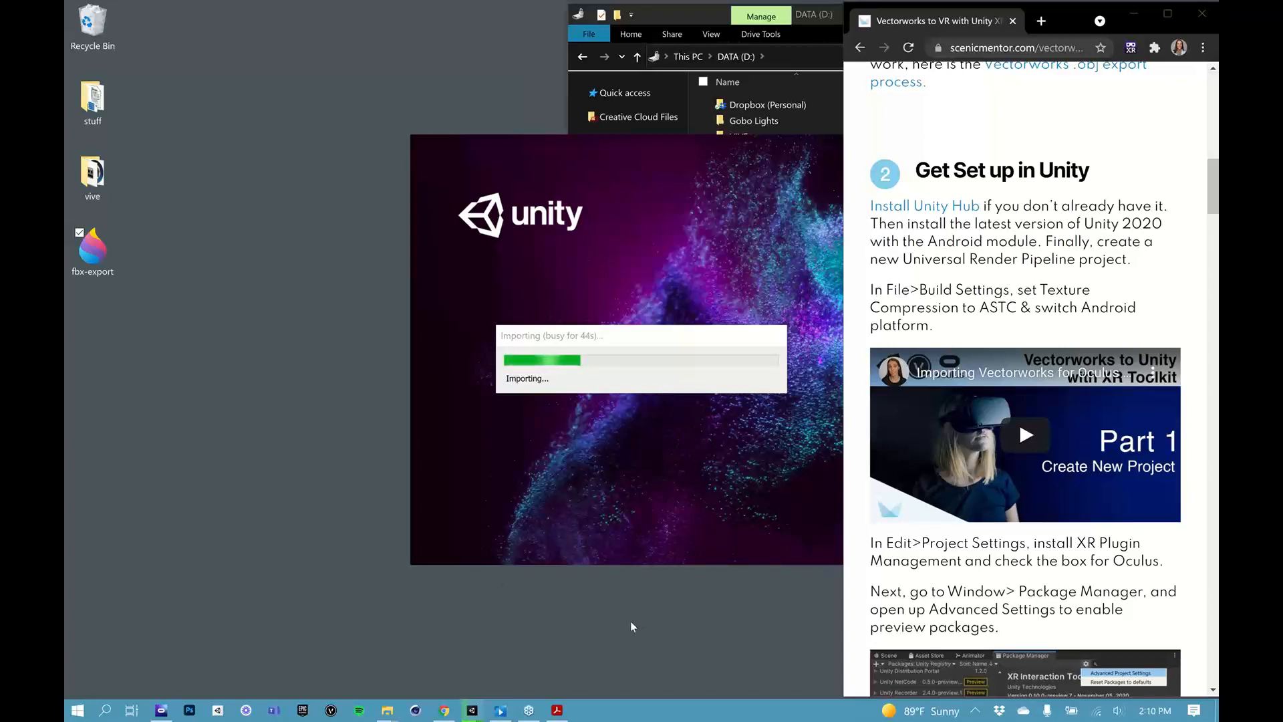
{"action": "mouse_move", "coordinate": [595, 641]}
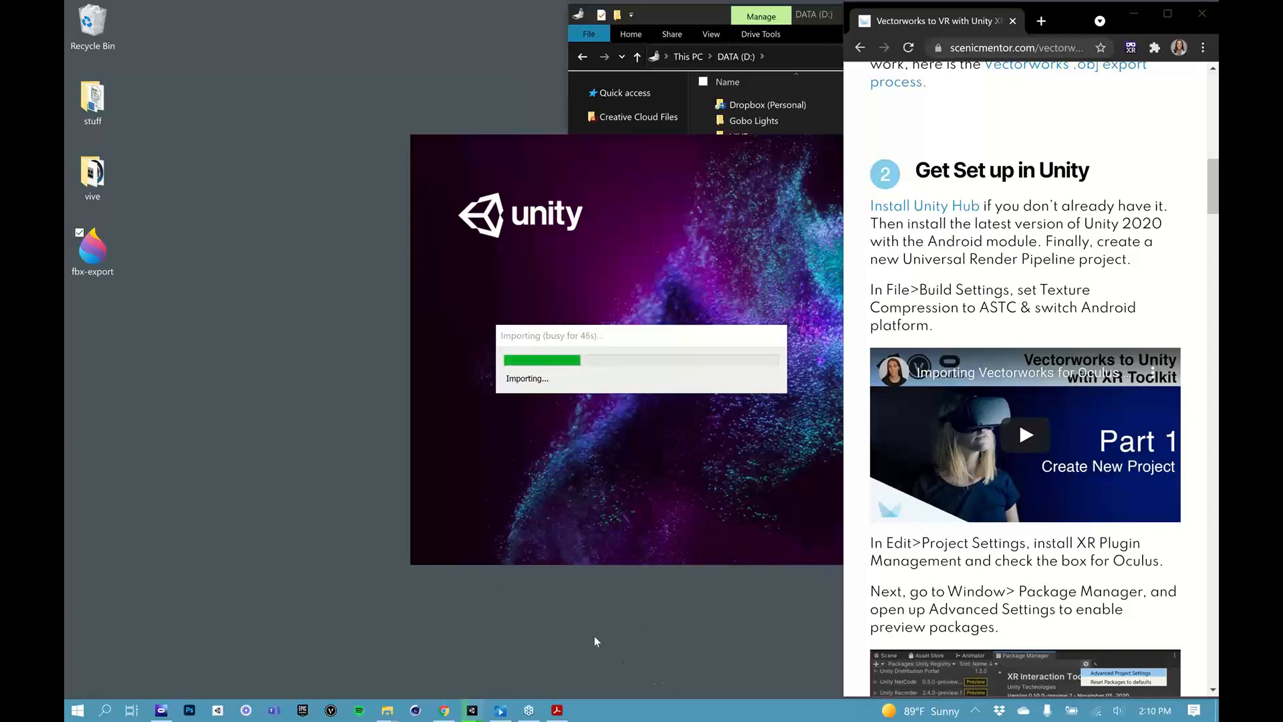
{"action": "mouse_move", "coordinate": [585, 633]}
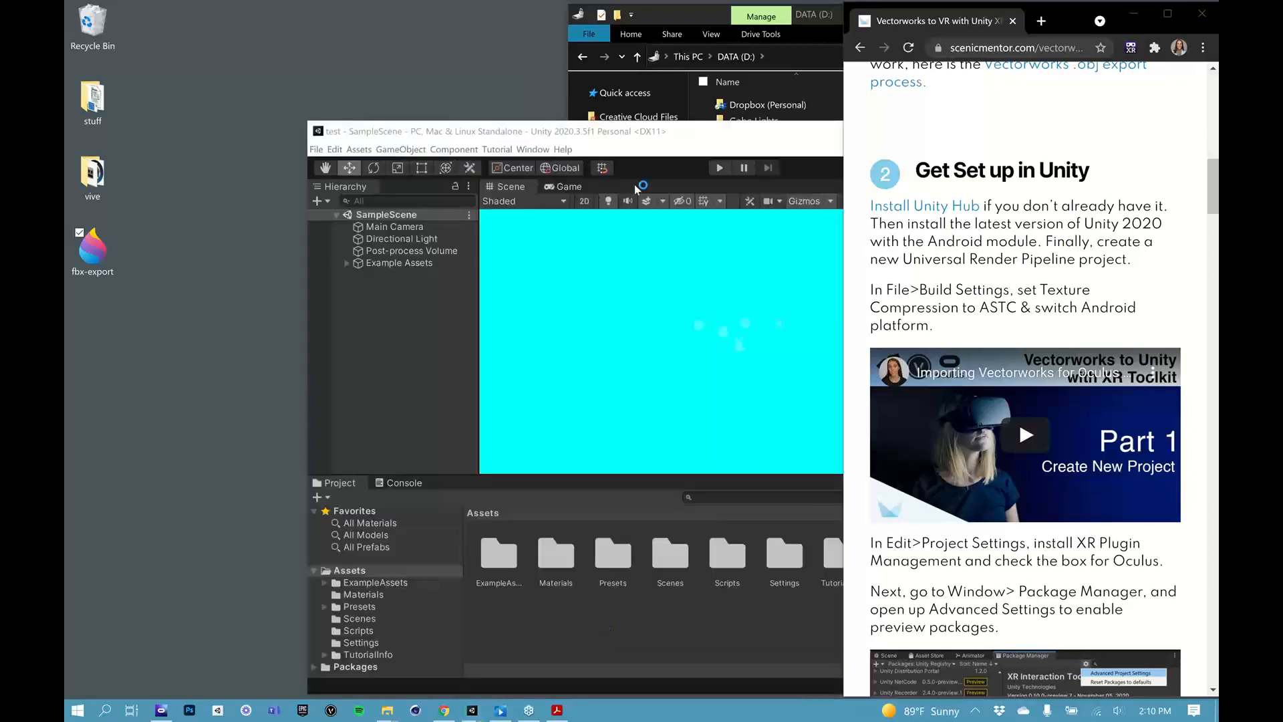
{"action": "mouse_move", "coordinate": [982, 119]}
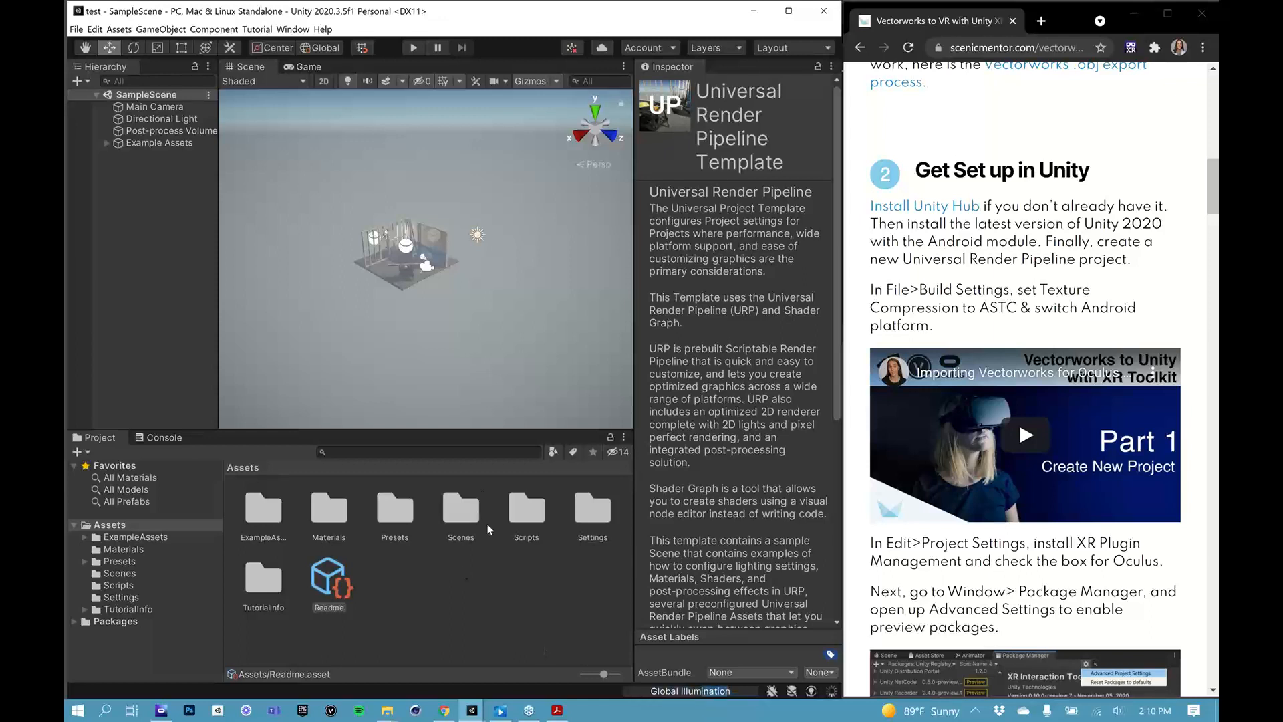
{"action": "mouse_move", "coordinate": [446, 588]}
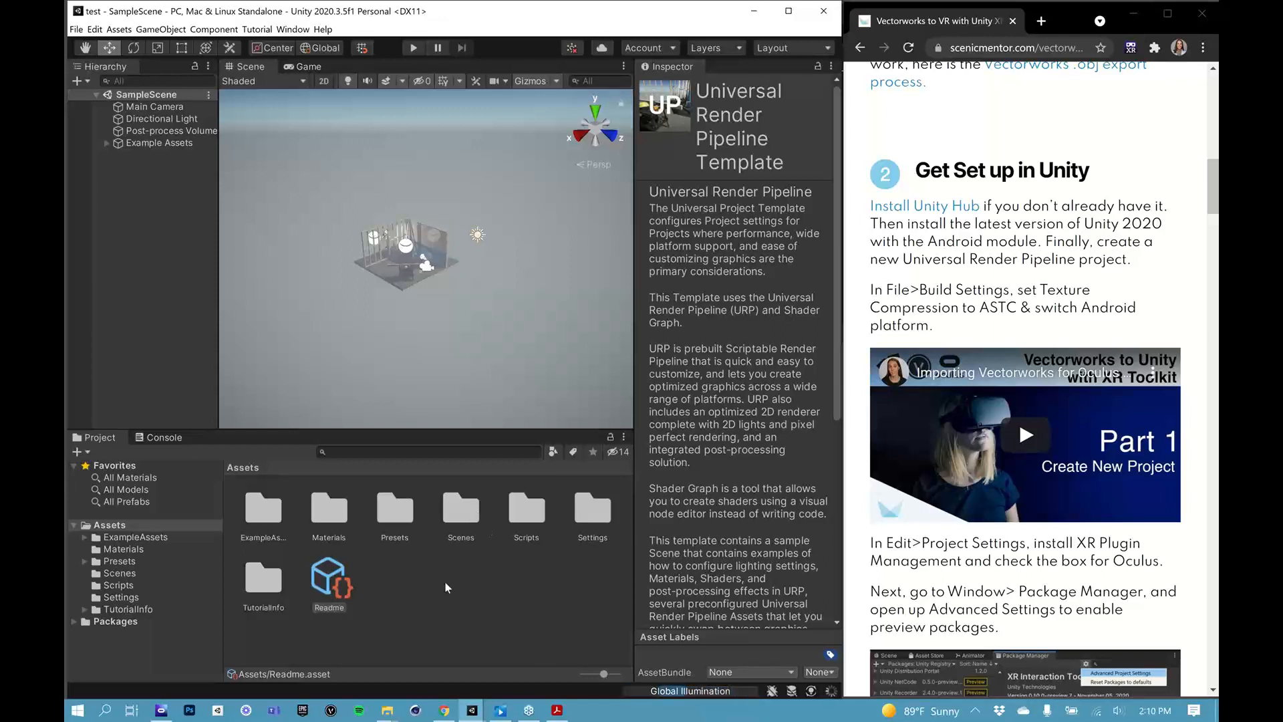
{"action": "mouse_move", "coordinate": [539, 638]}
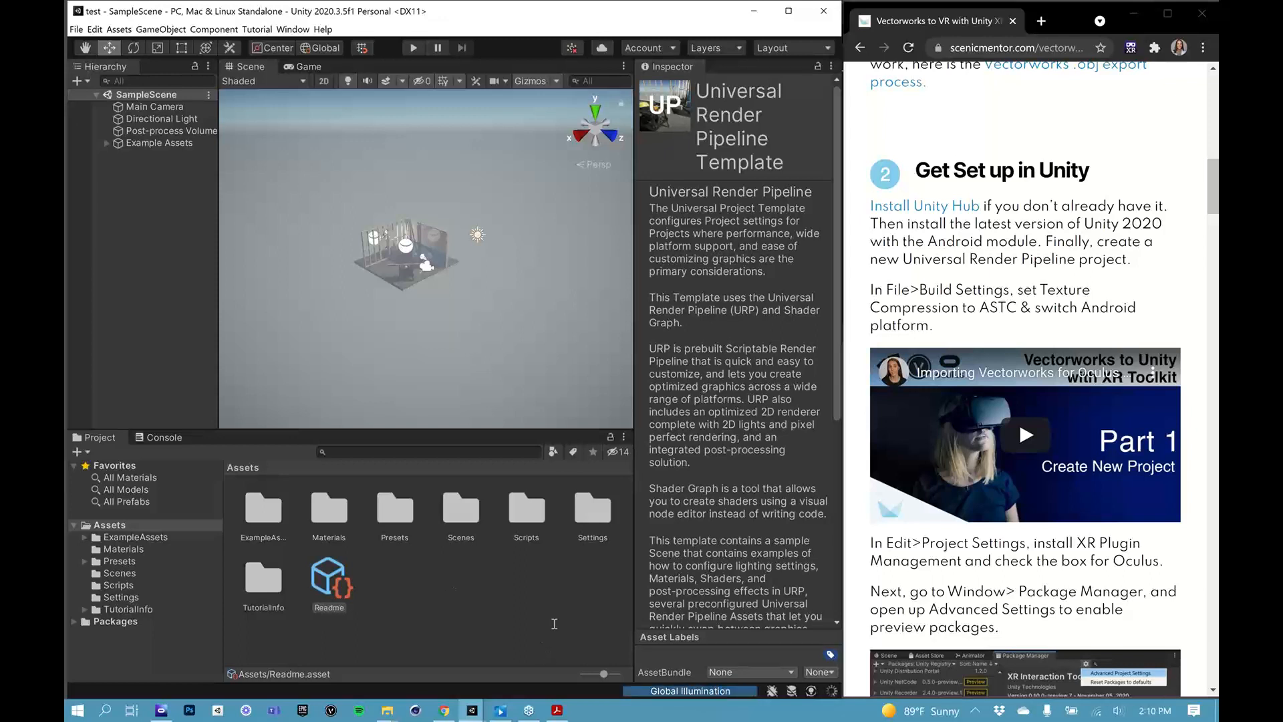
{"action": "mouse_move", "coordinate": [610, 400]}
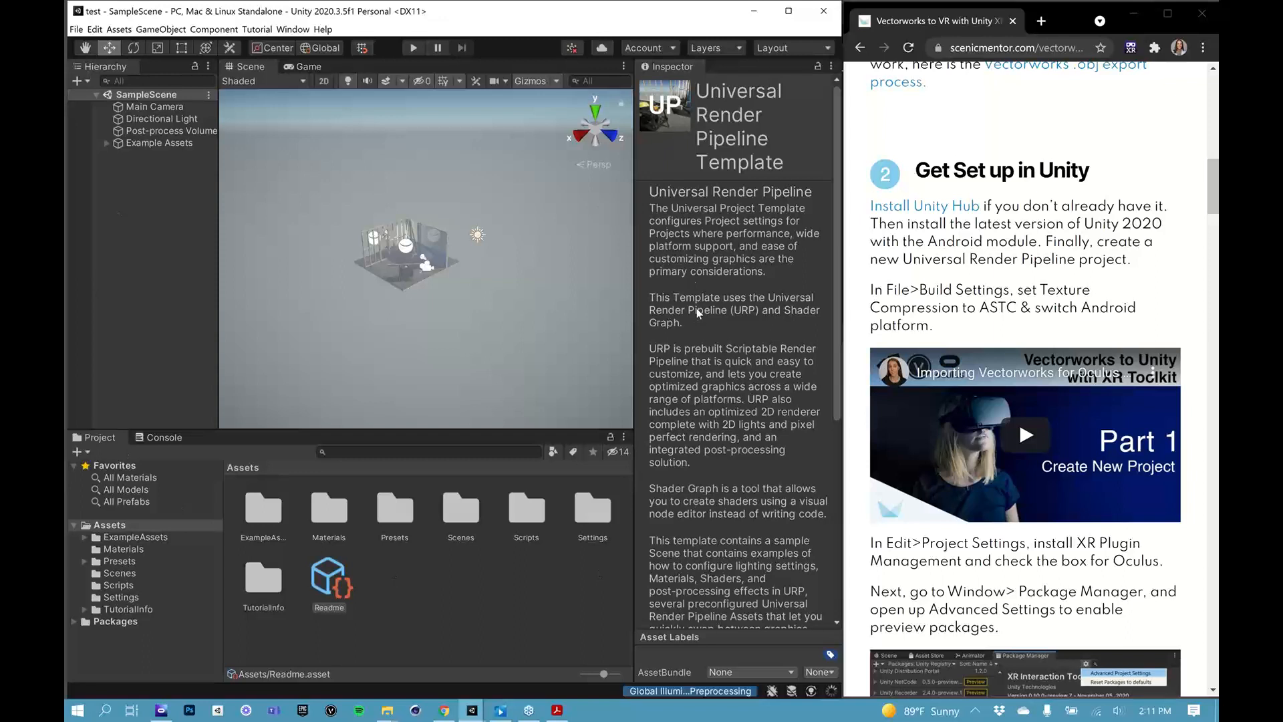
{"action": "mouse_move", "coordinate": [692, 332]}
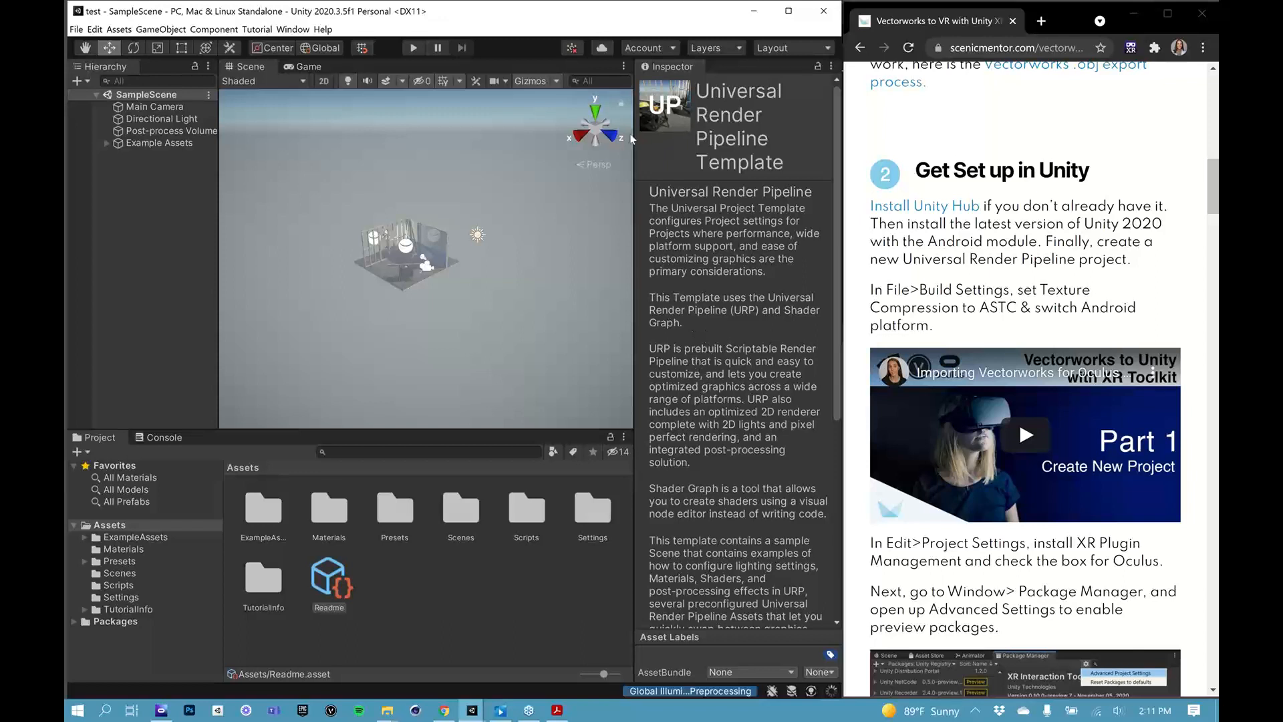
{"action": "mouse_move", "coordinate": [428, 415]}
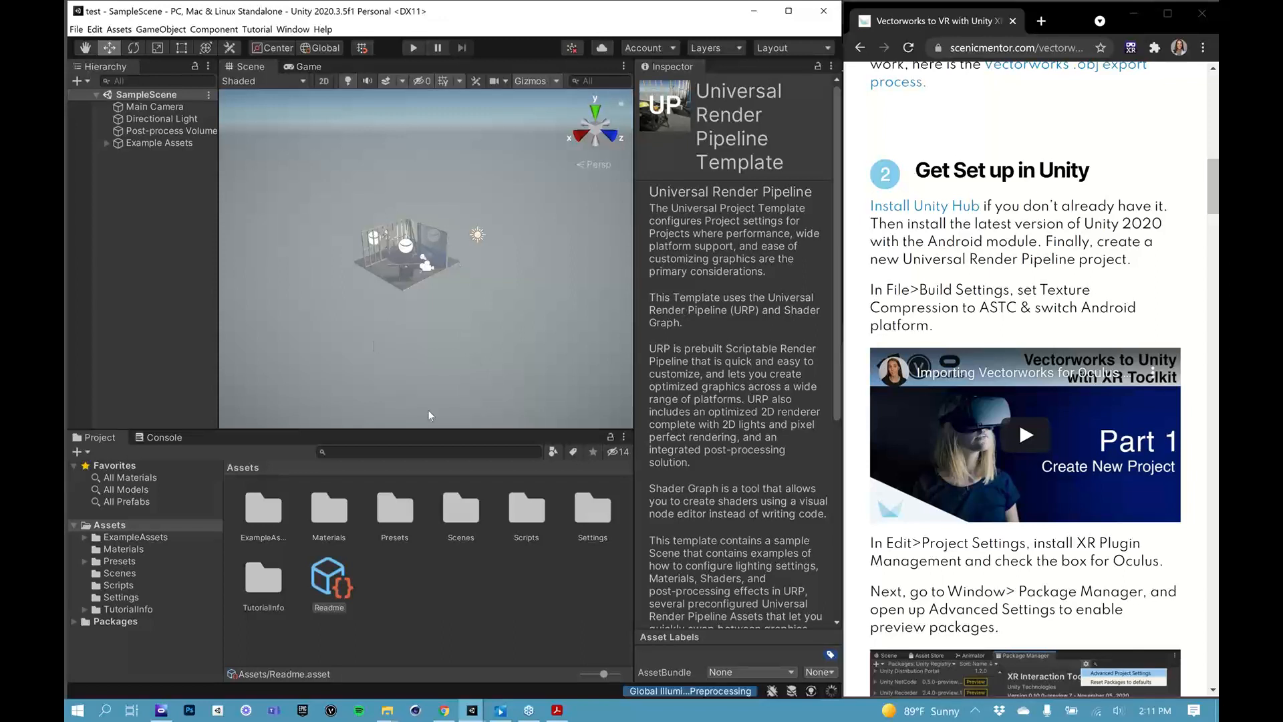
{"action": "mouse_move", "coordinate": [369, 284]}
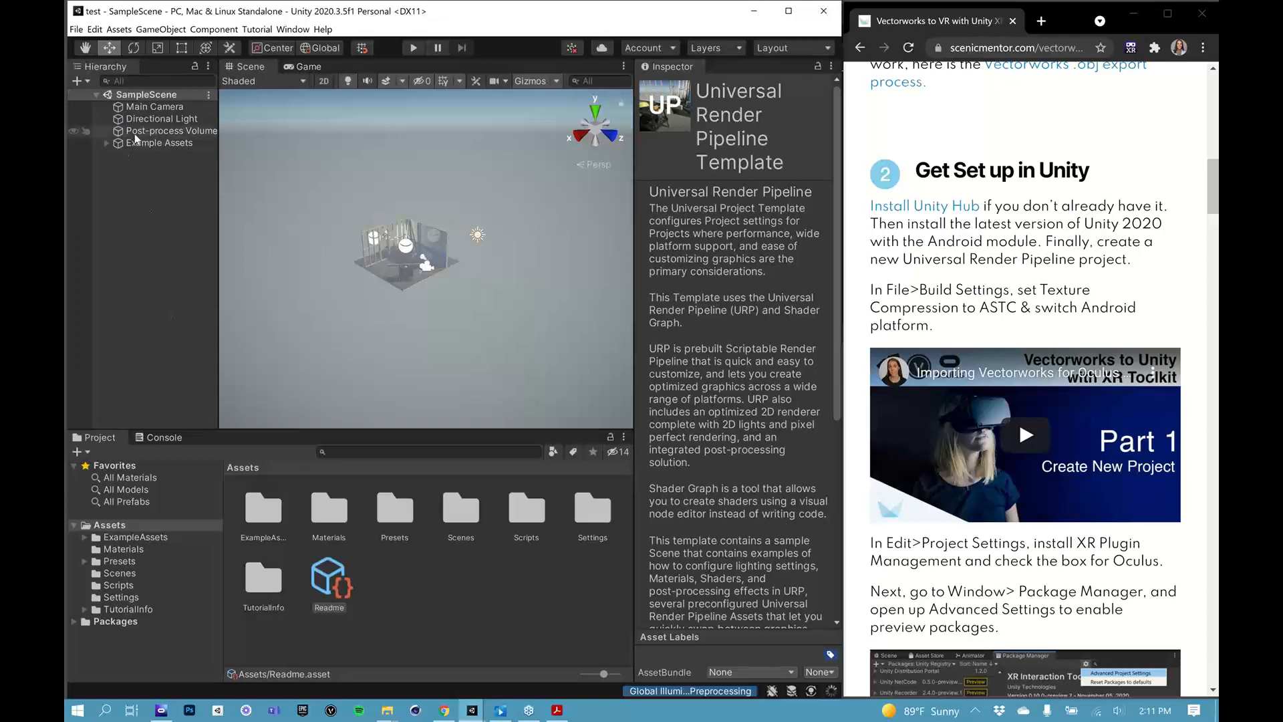
- Select the Post-process Volume to show its Tonemapping, Bloom and Vignette overrides in the Inspector
{"action": "left_click", "coordinate": [170, 131]}
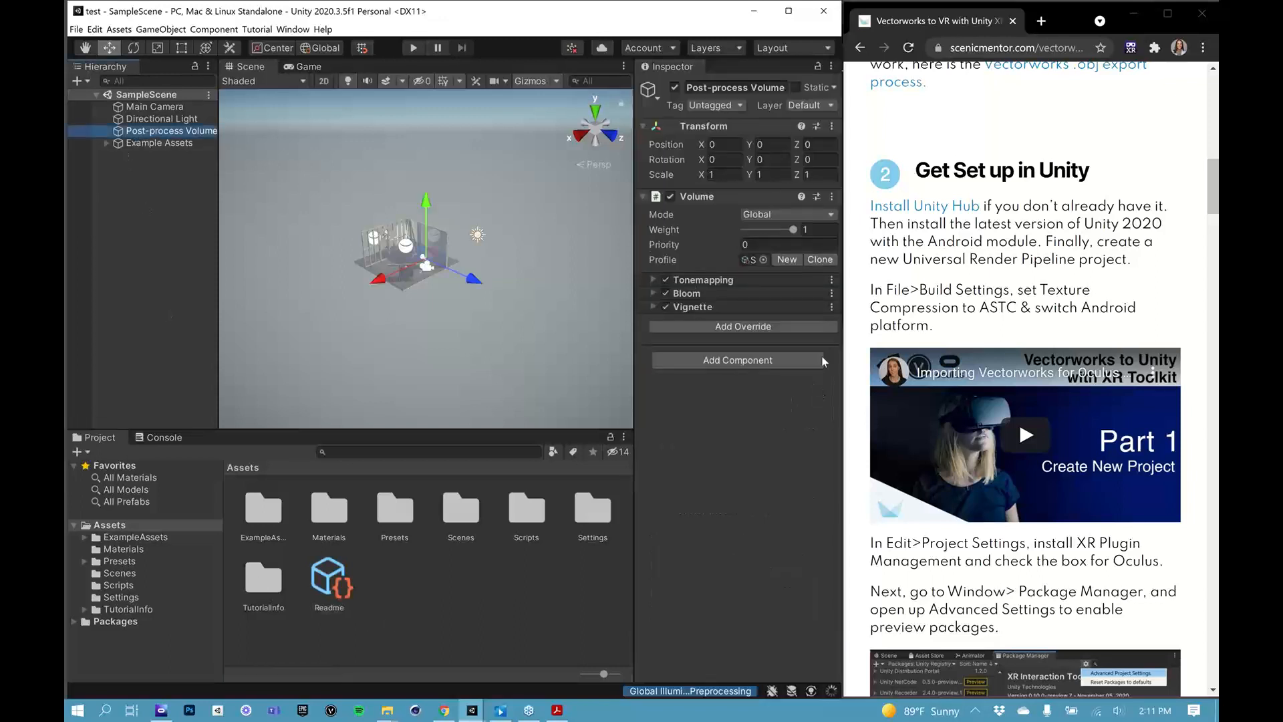
{"action": "mouse_move", "coordinate": [673, 99]}
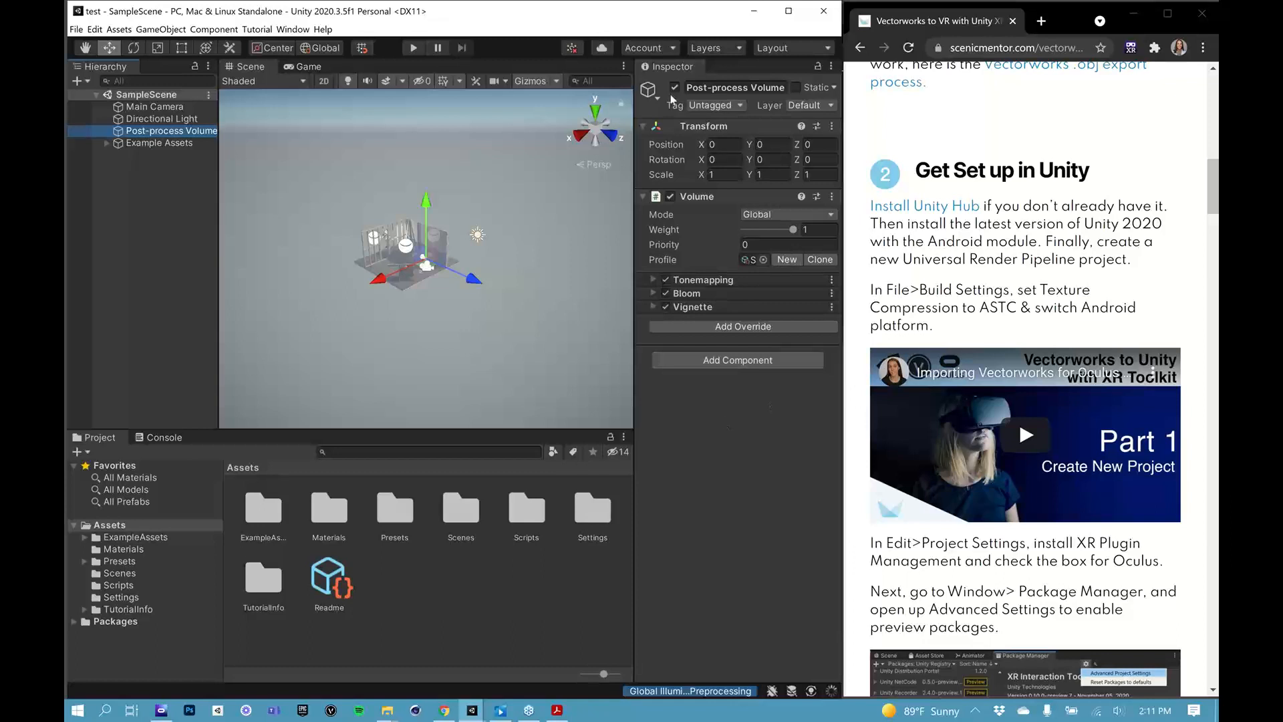
{"action": "mouse_move", "coordinate": [748, 99]}
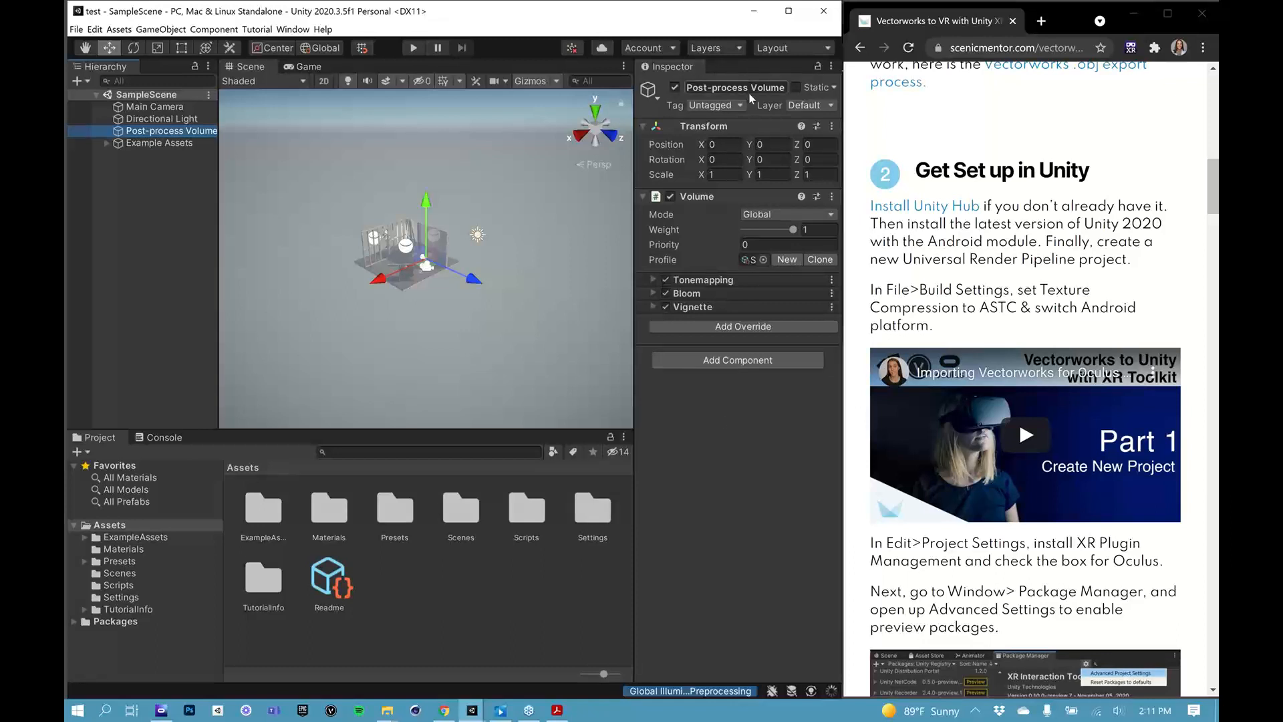
{"action": "mouse_move", "coordinate": [744, 473]}
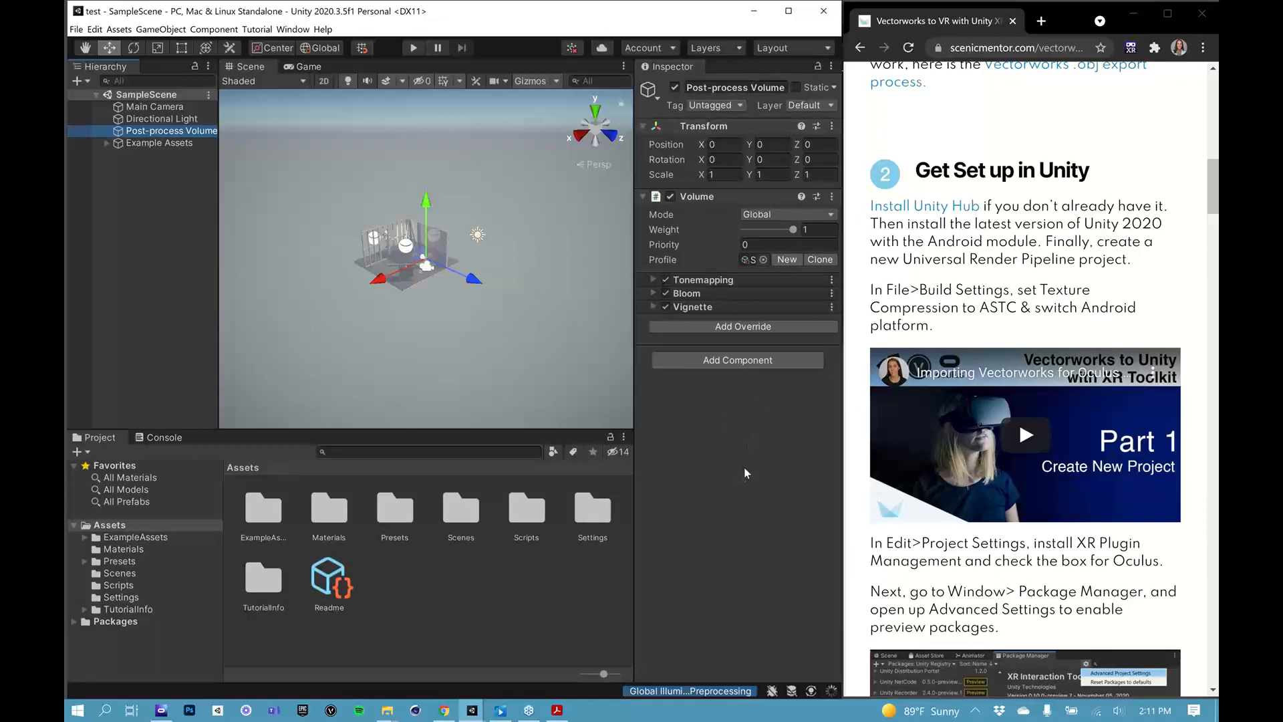
{"action": "mouse_move", "coordinate": [471, 590]}
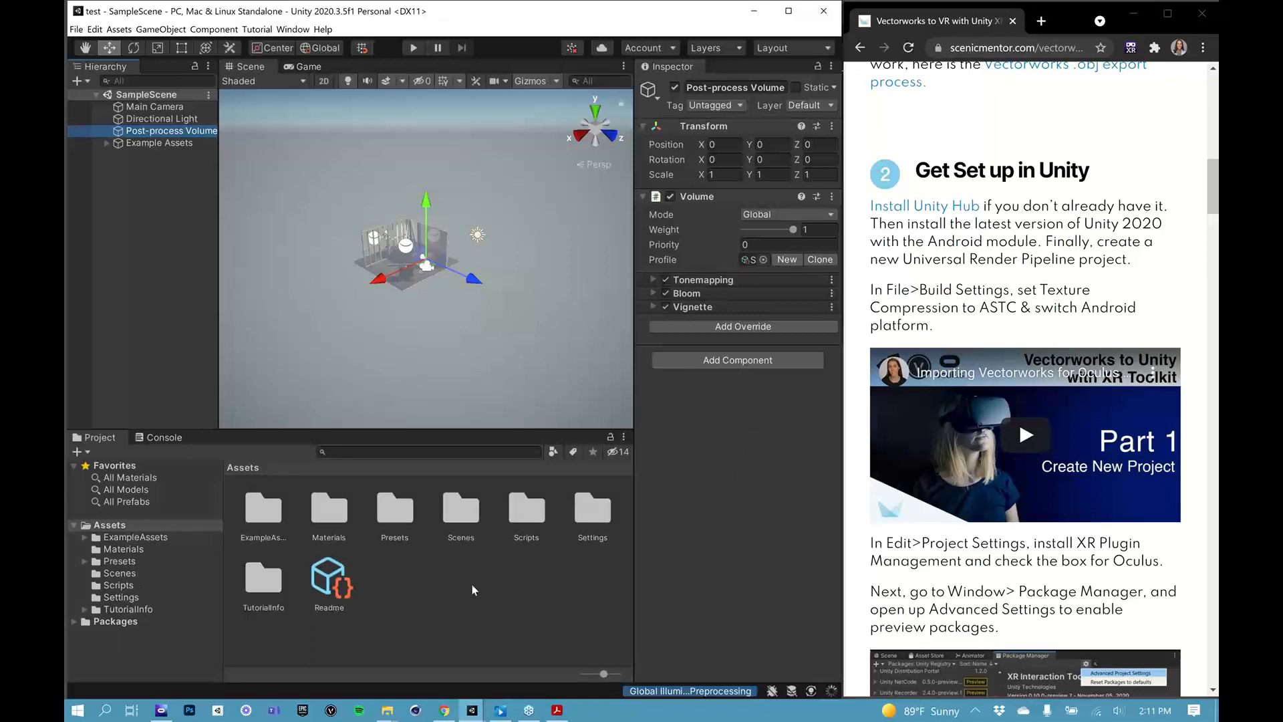
{"action": "mouse_move", "coordinate": [553, 536]}
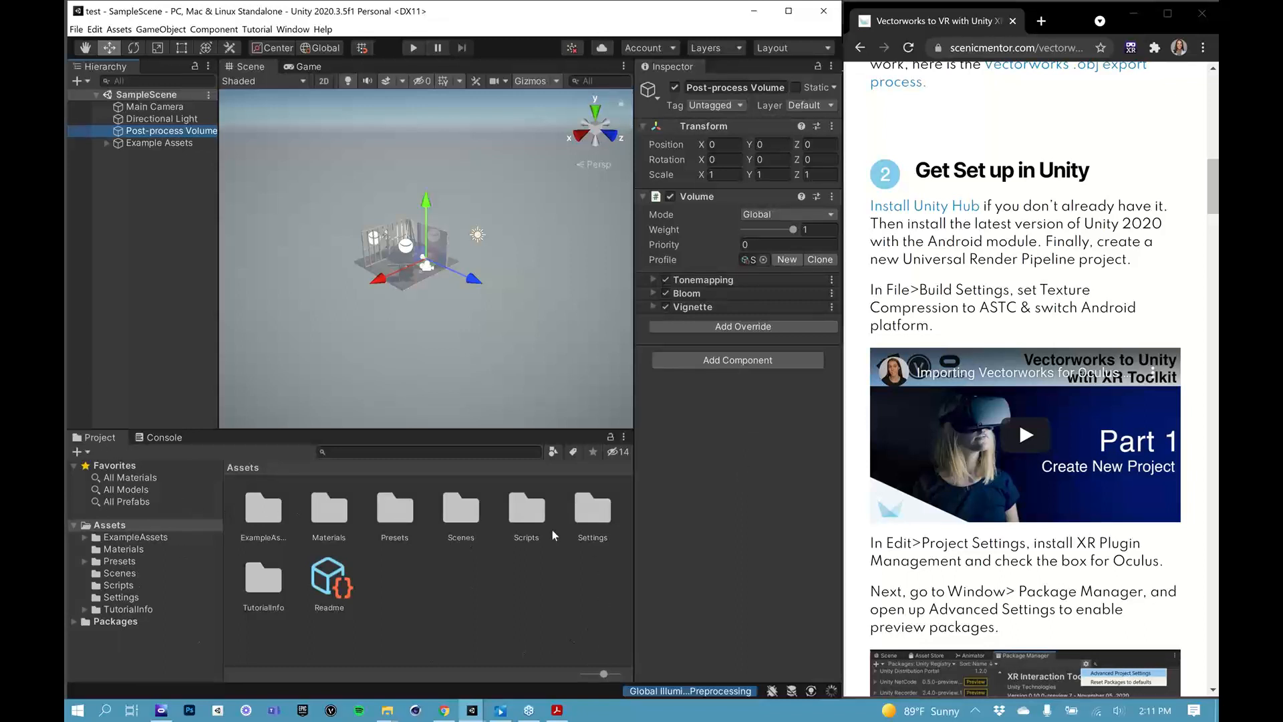
{"action": "mouse_move", "coordinate": [561, 623]}
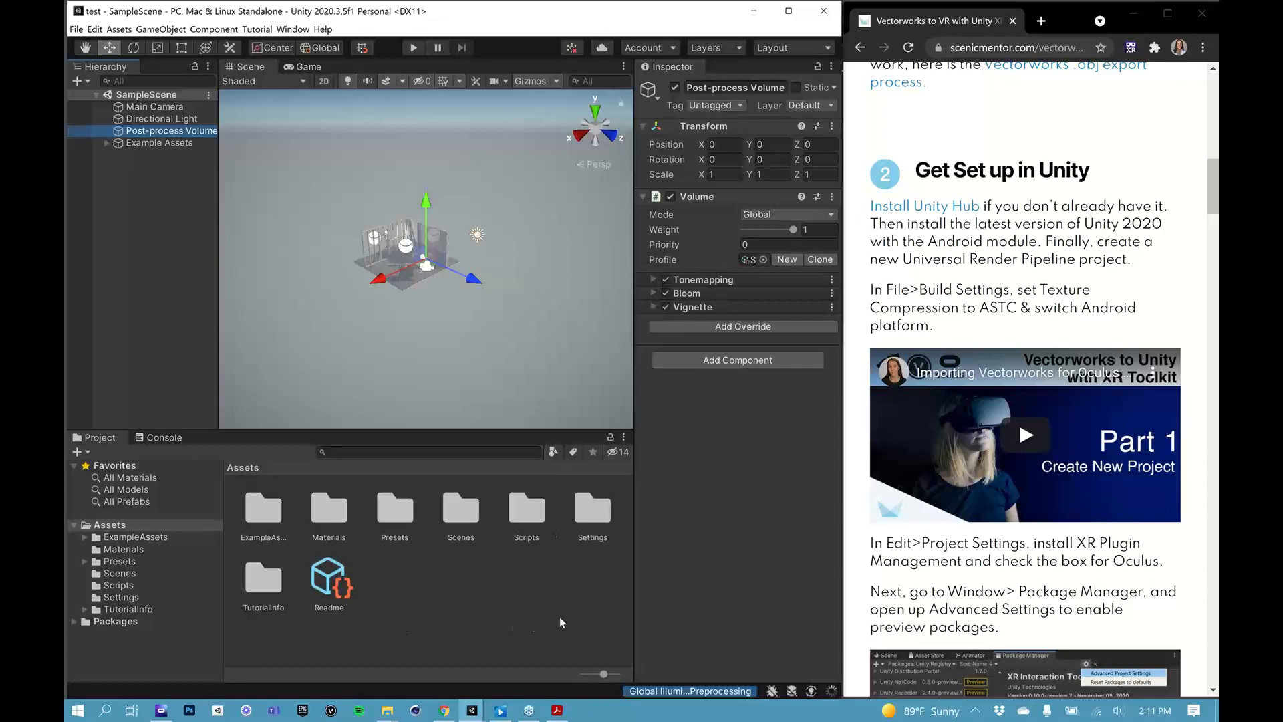
{"action": "mouse_move", "coordinate": [547, 615]}
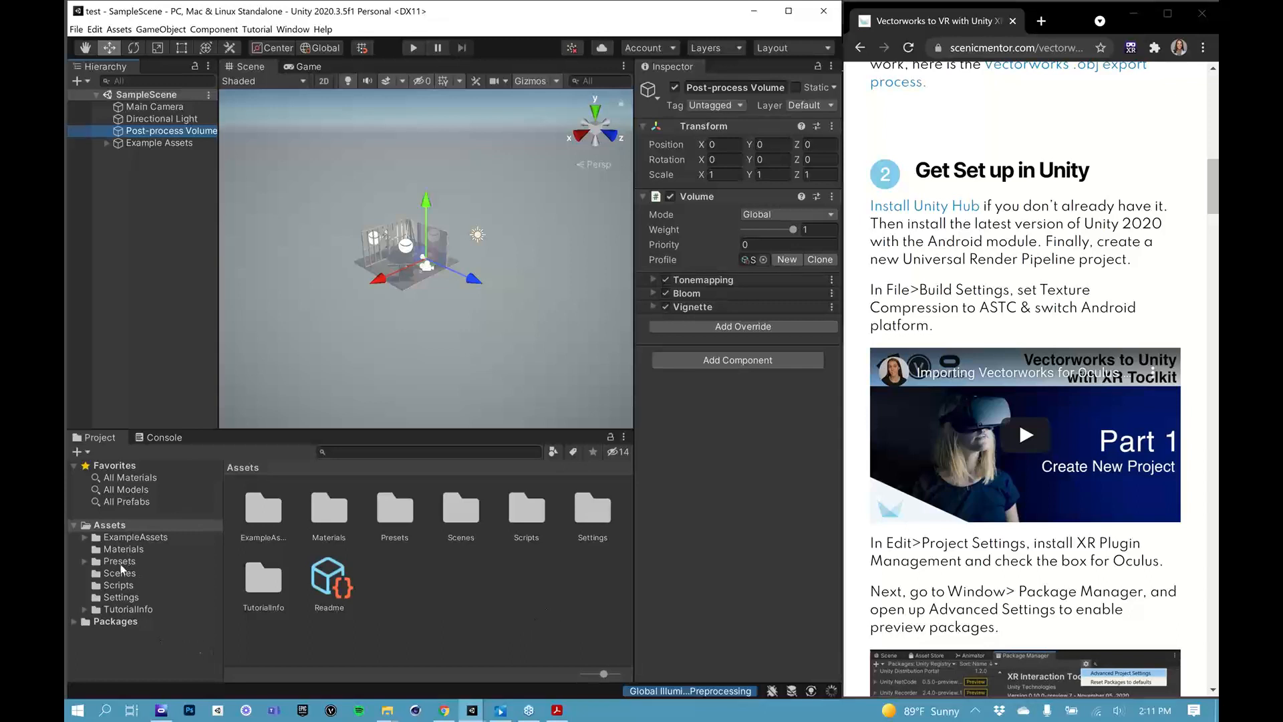
{"action": "mouse_move", "coordinate": [185, 589]}
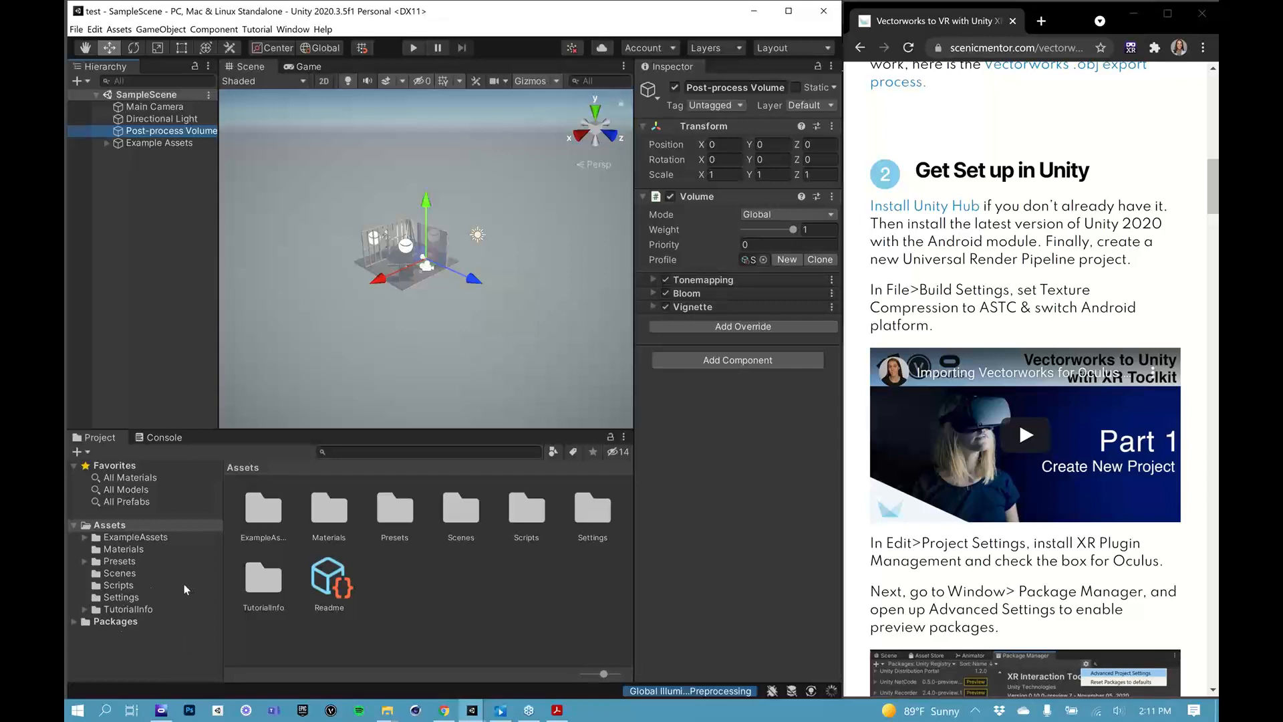
{"action": "mouse_move", "coordinate": [147, 605]}
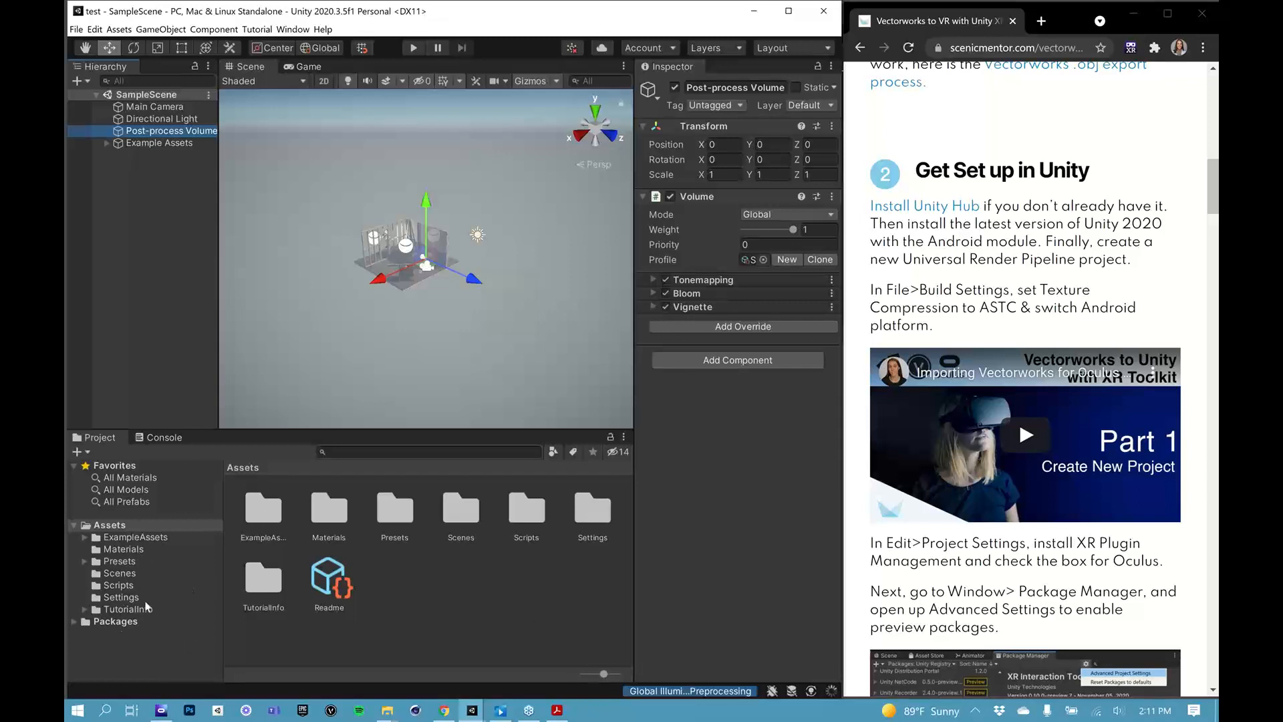
{"action": "mouse_move", "coordinate": [330, 639]}
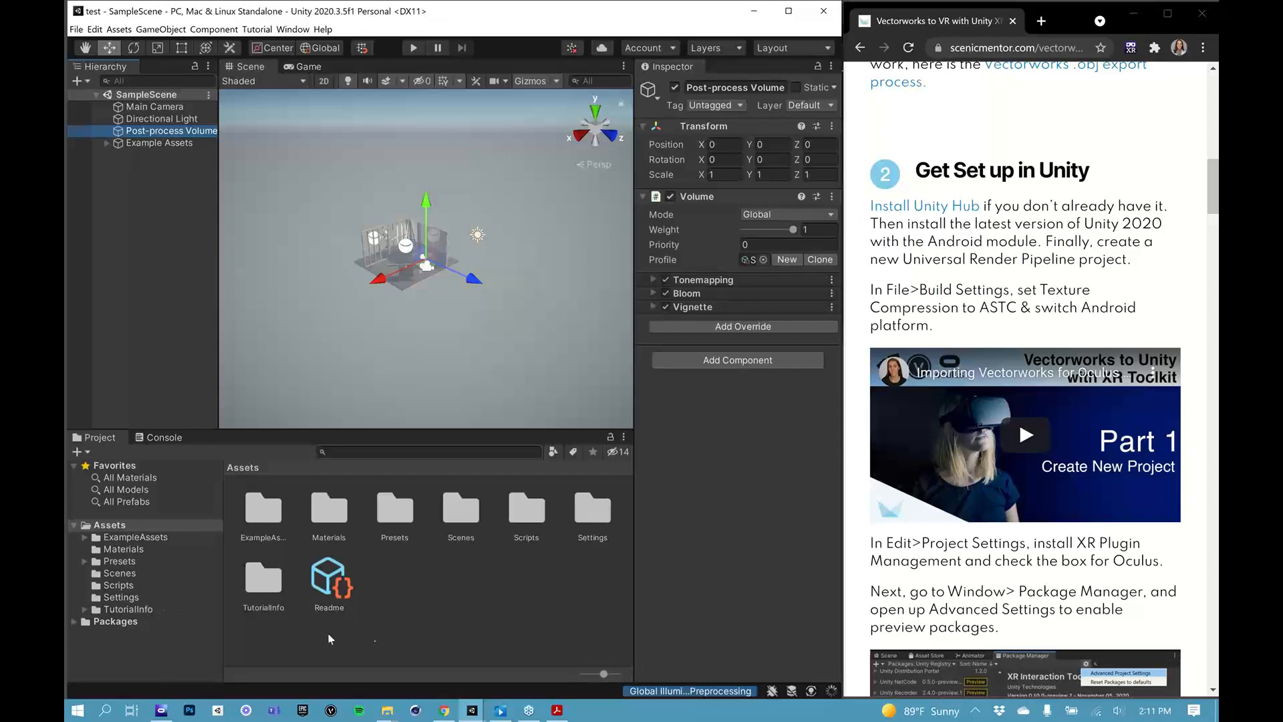
{"action": "mouse_move", "coordinate": [778, 612]}
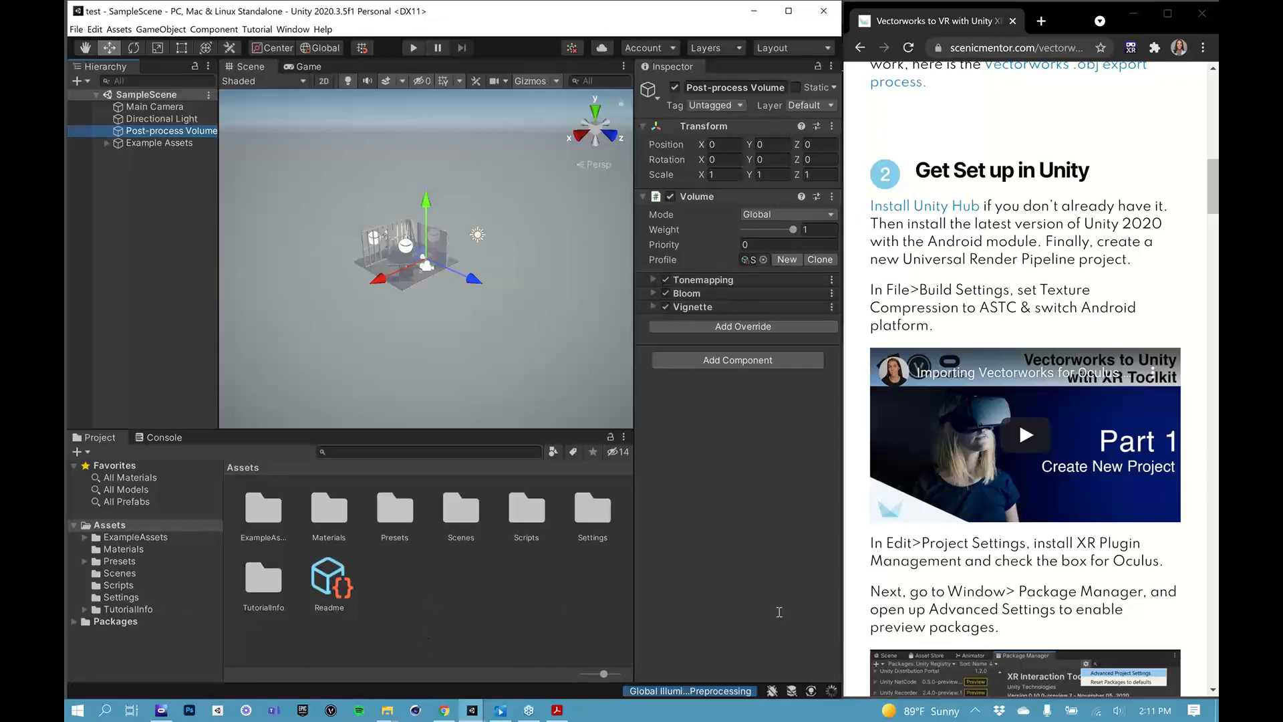
{"action": "mouse_move", "coordinate": [749, 561]}
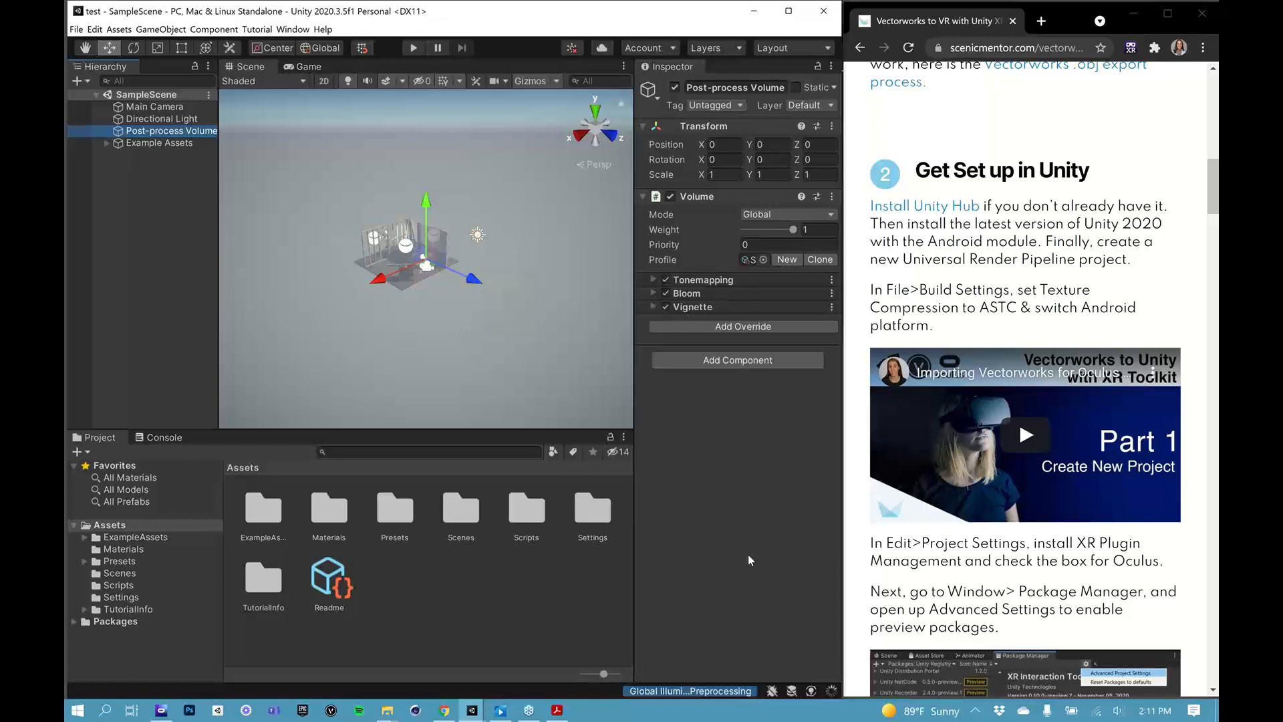
{"action": "mouse_move", "coordinate": [749, 215]}
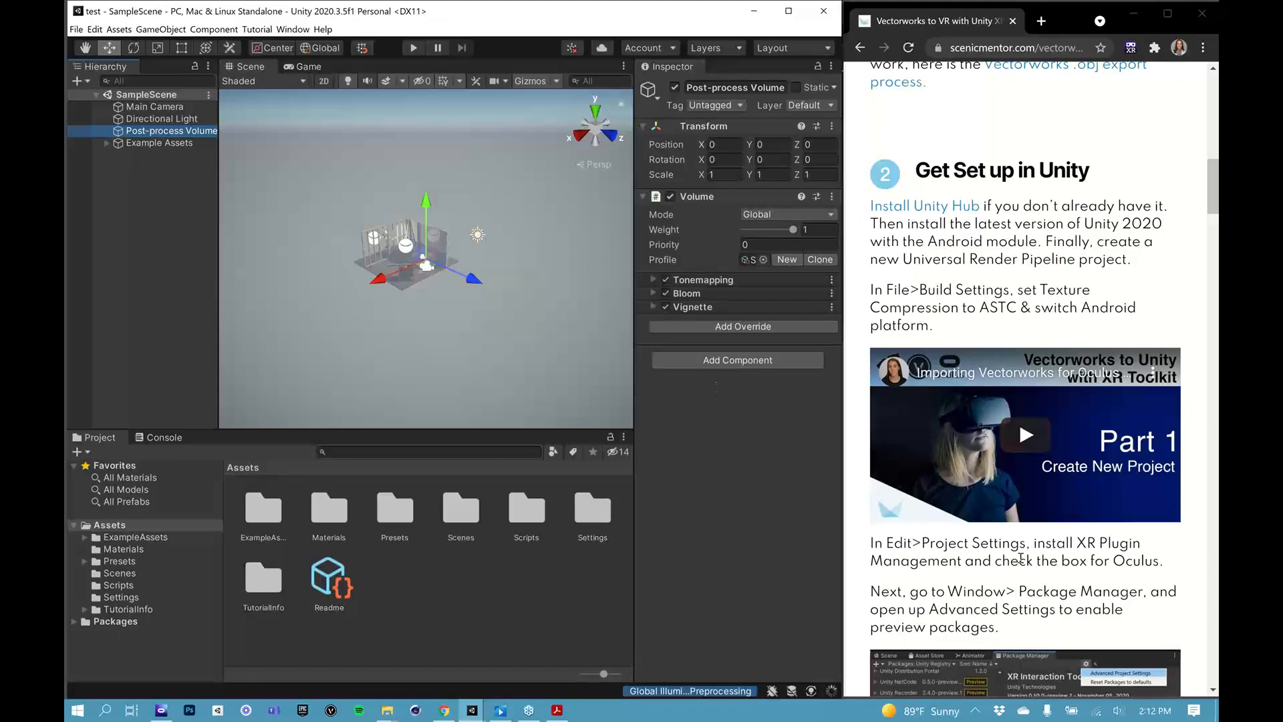
{"action": "scroll", "scroll_direction": "down", "scroll_amount": 3}
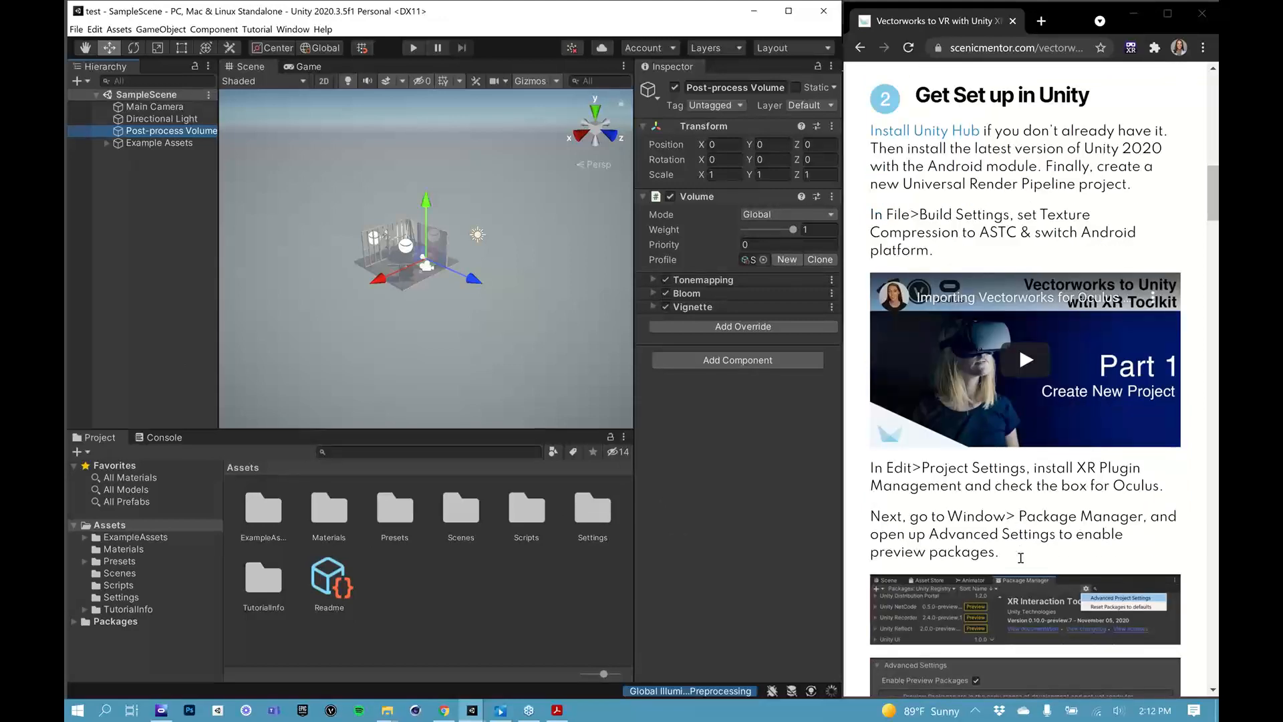
{"action": "scroll", "scroll_direction": "down", "scroll_amount": 3}
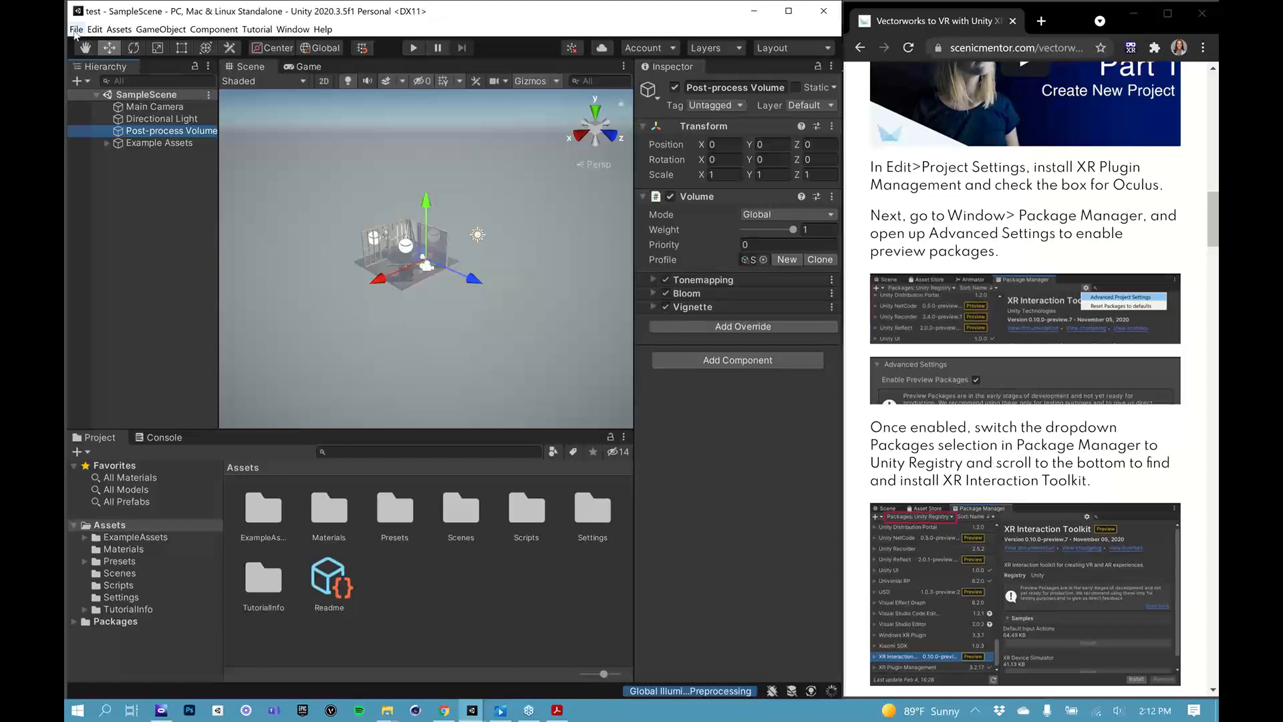
{"action": "left_click", "coordinate": [76, 29]}
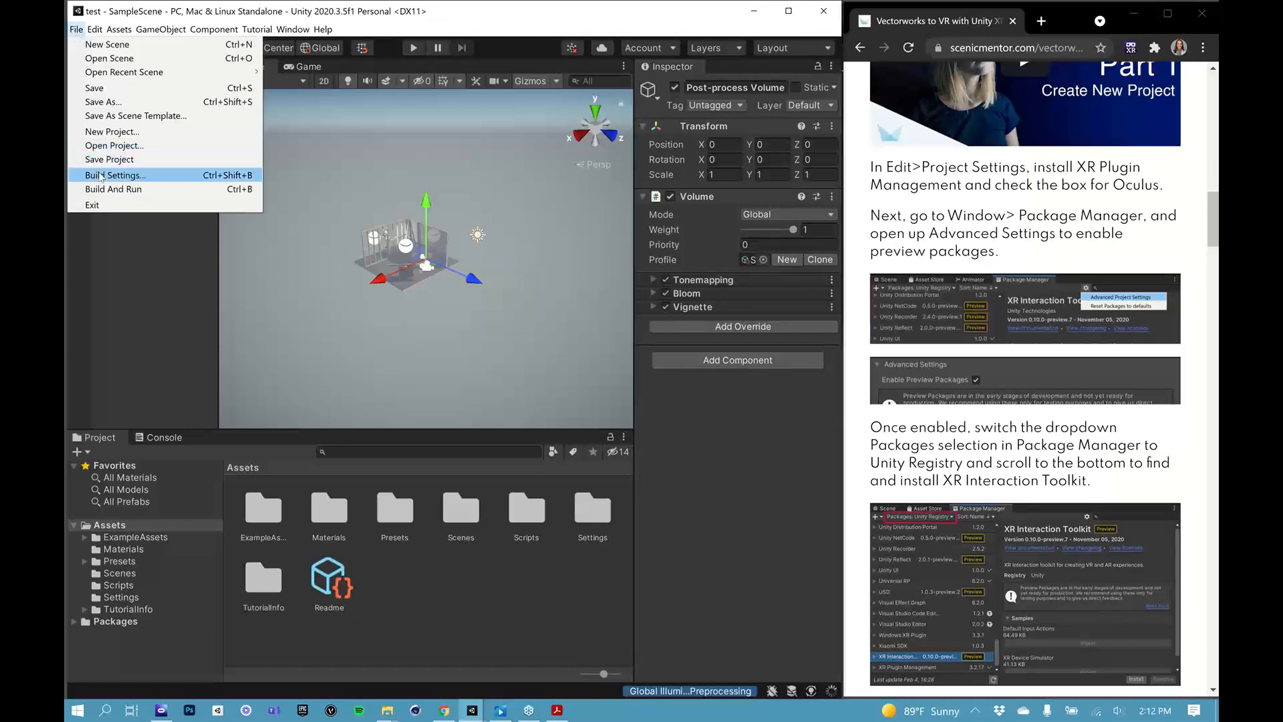
{"action": "left_click", "coordinate": [116, 175]}
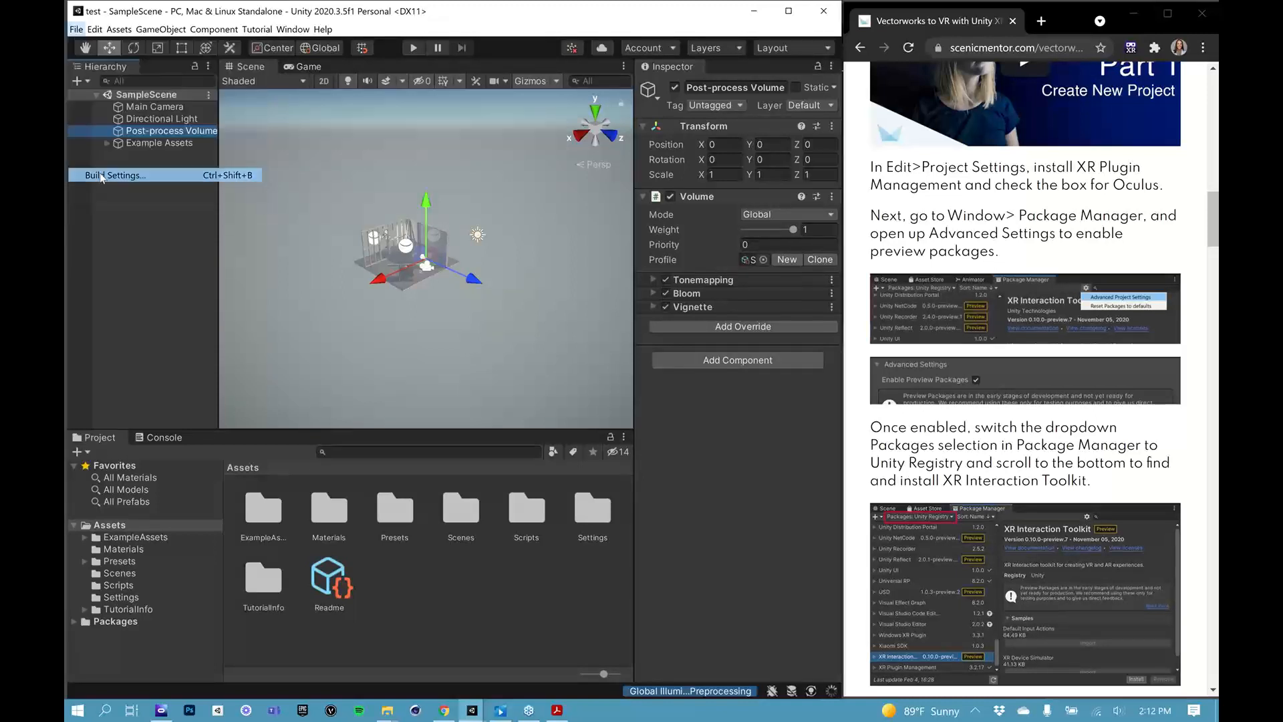
{"action": "left_click", "coordinate": [112, 174]}
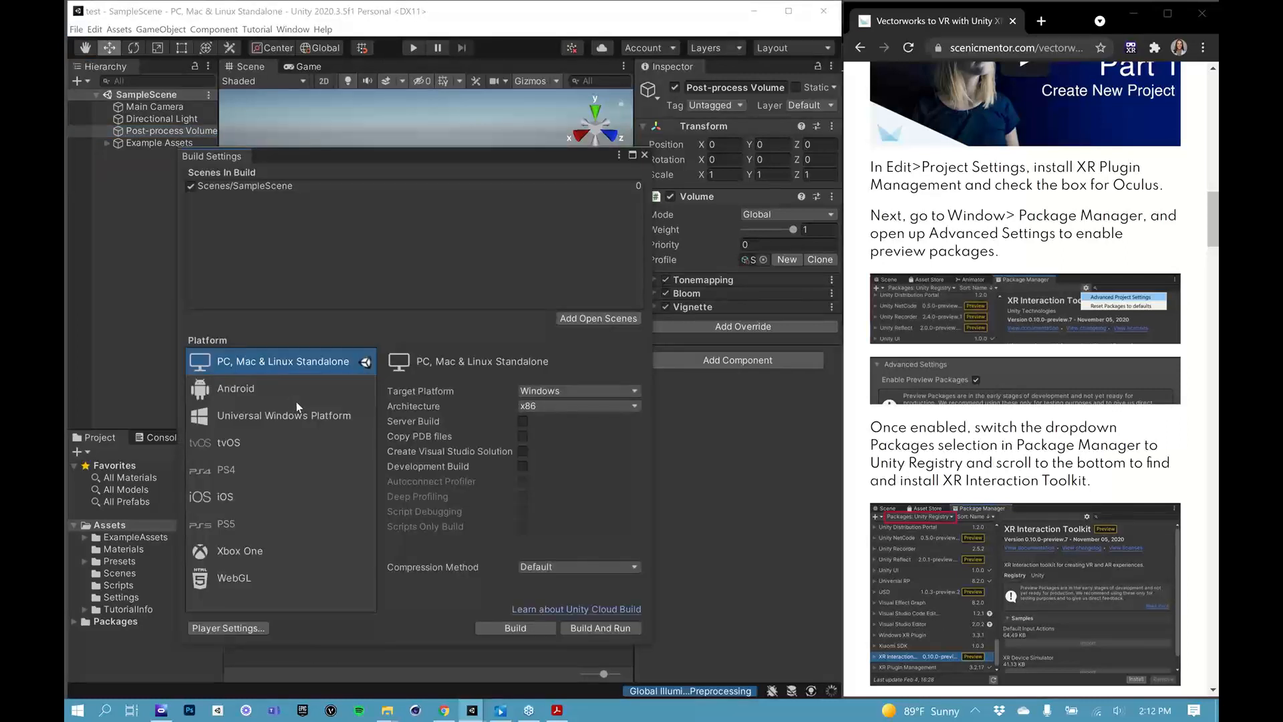
{"action": "mouse_move", "coordinate": [303, 404]}
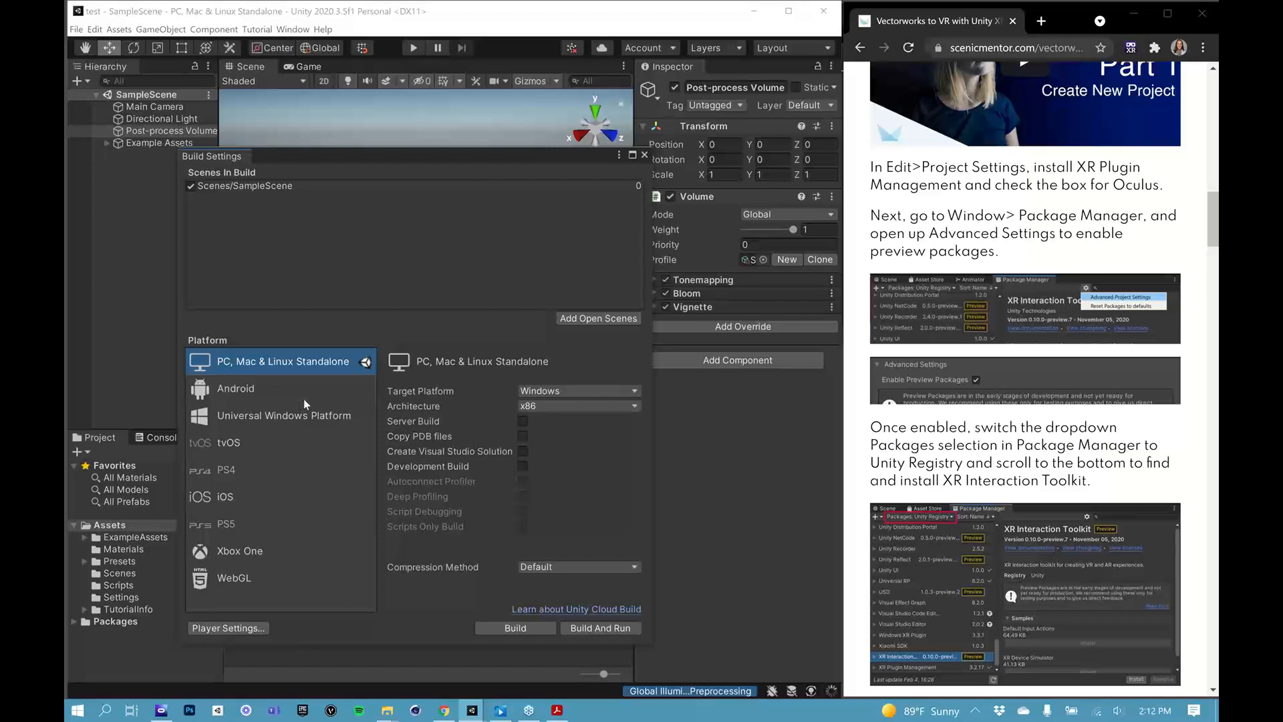
{"action": "mouse_move", "coordinate": [310, 400]}
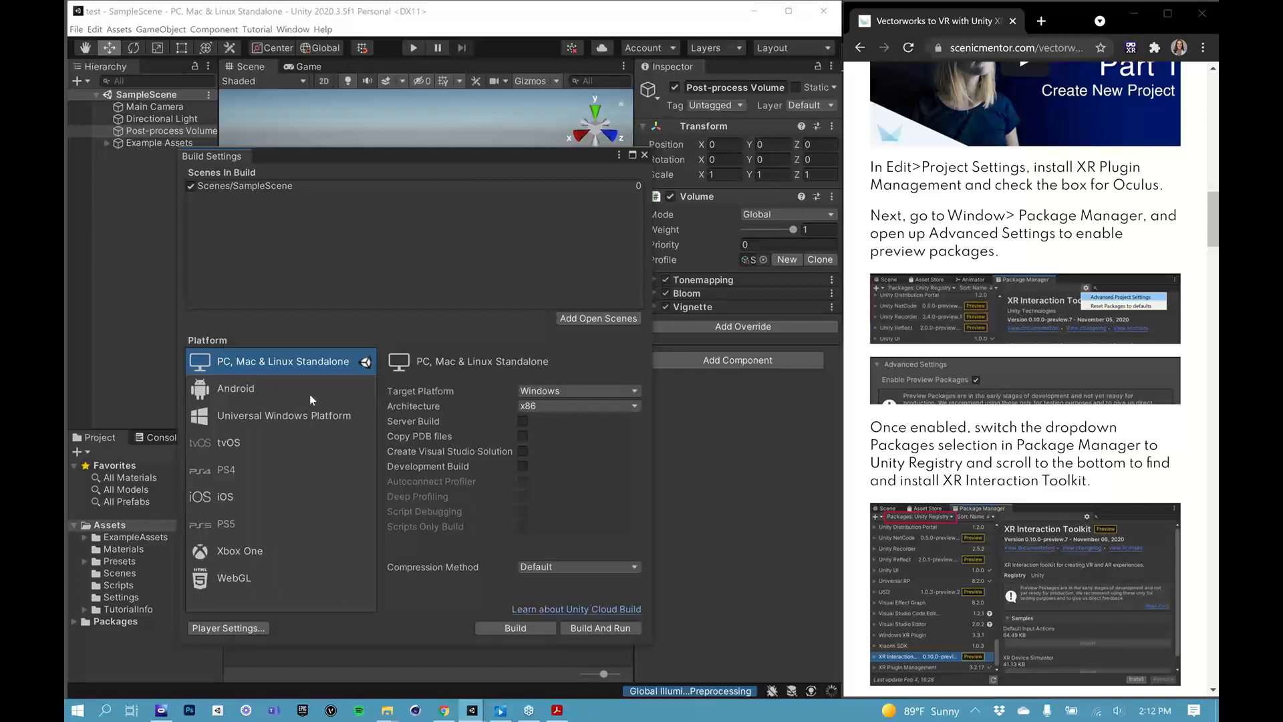
{"action": "mouse_move", "coordinate": [267, 395]}
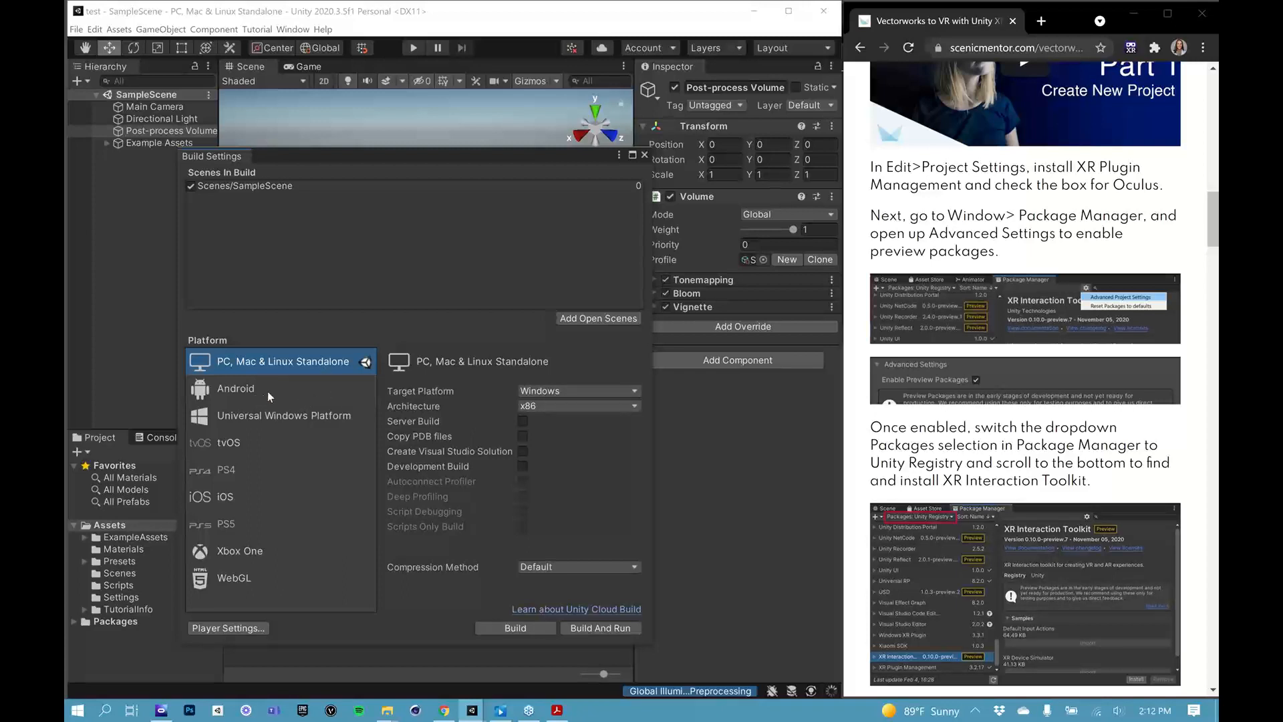
{"action": "mouse_move", "coordinate": [328, 395]}
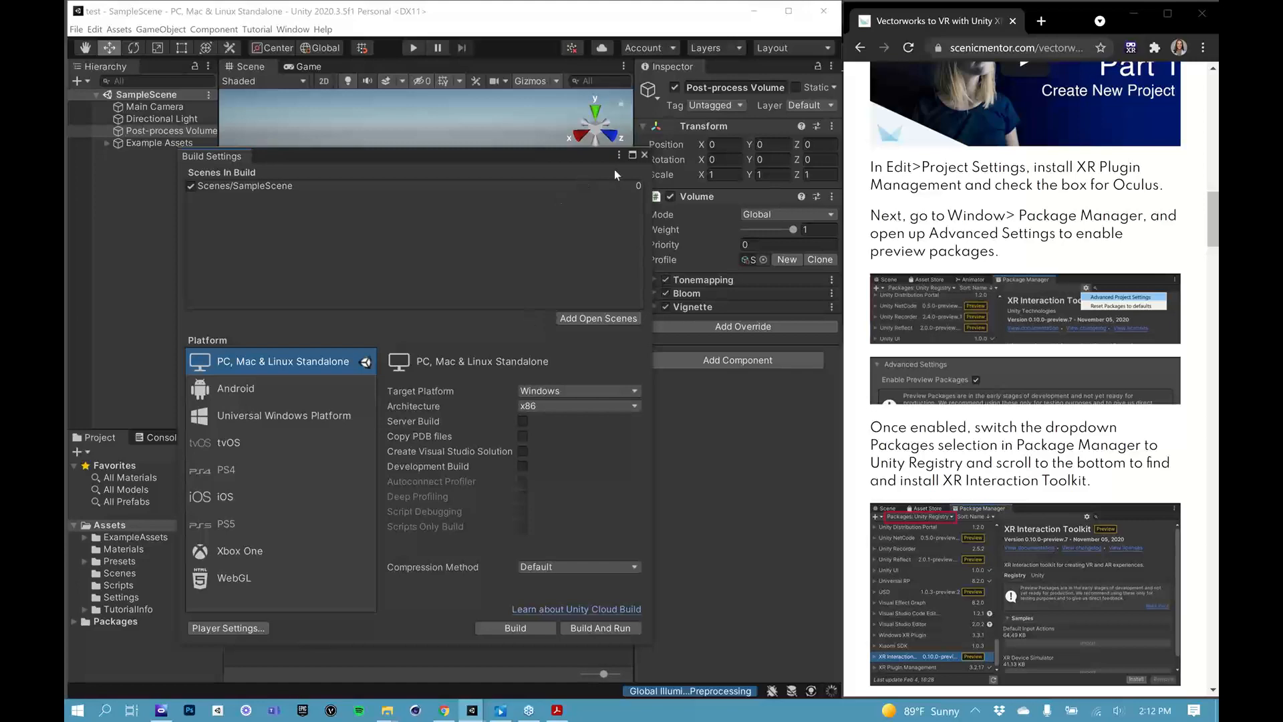
- Close Build Settings and view the XR Plugin Management page in Project Settings
{"action": "left_click", "coordinate": [119, 29]}
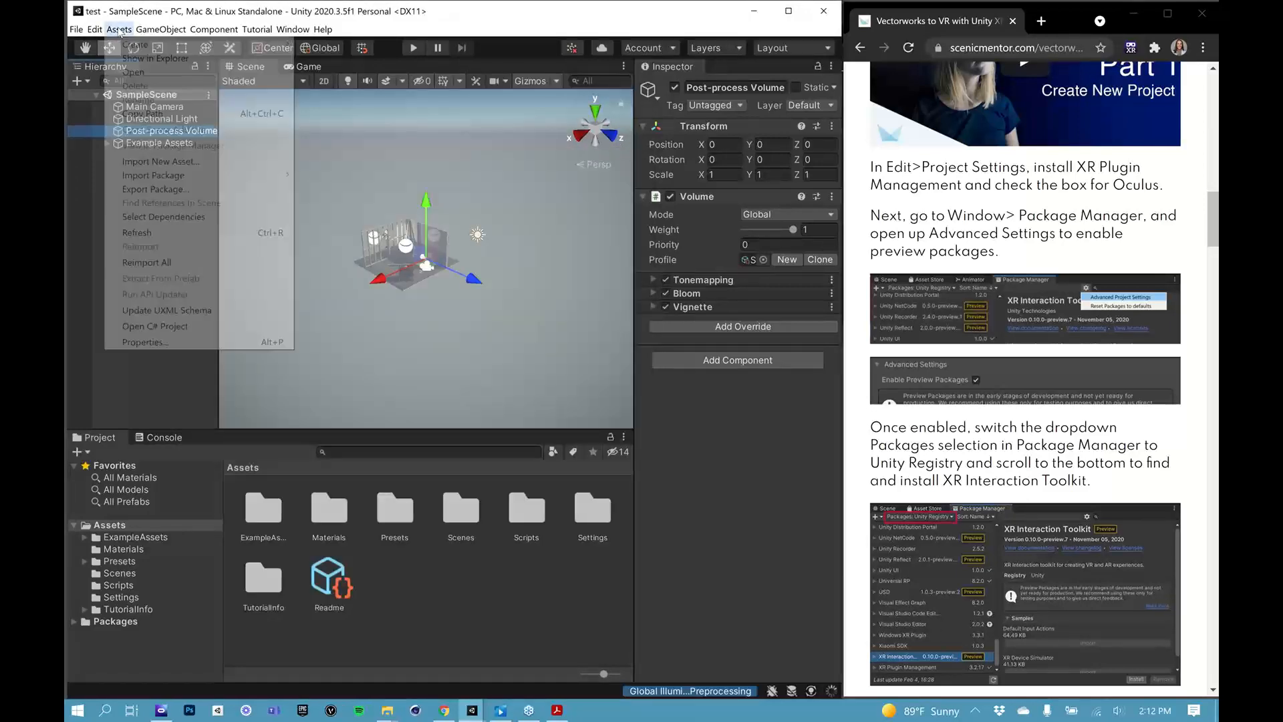
{"action": "left_click", "coordinate": [95, 28]}
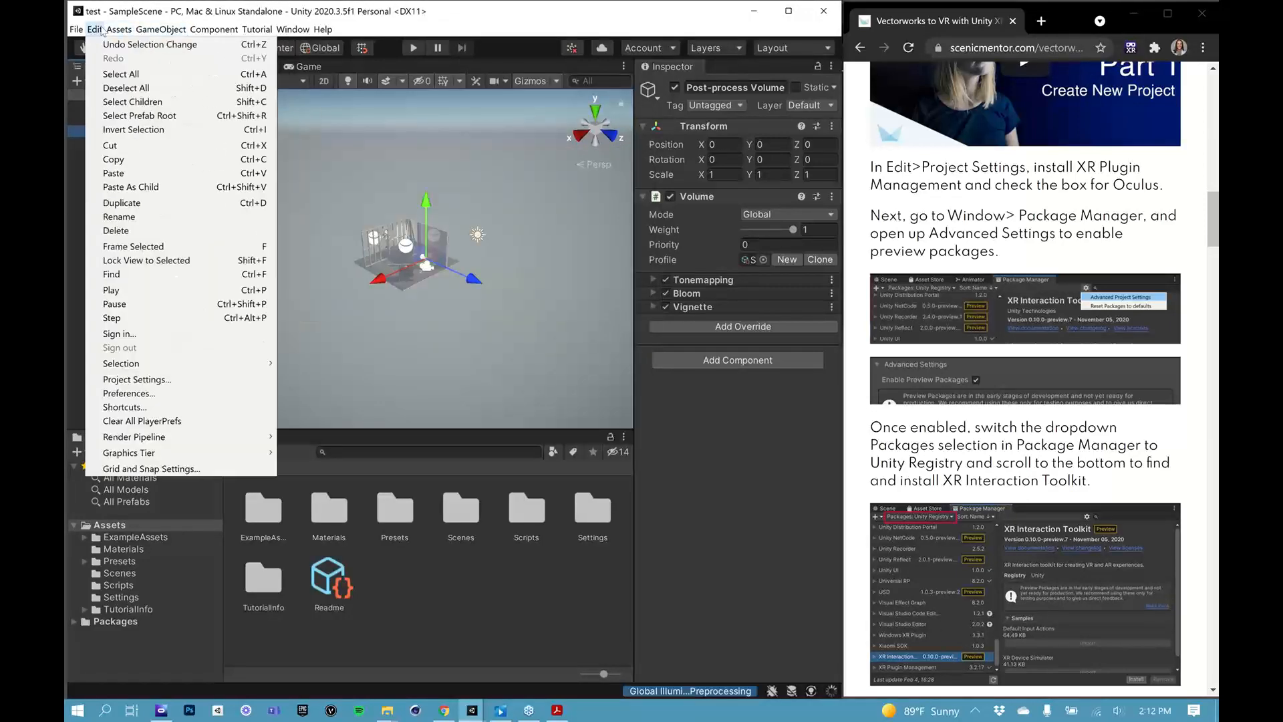
{"action": "left_click", "coordinate": [137, 379]}
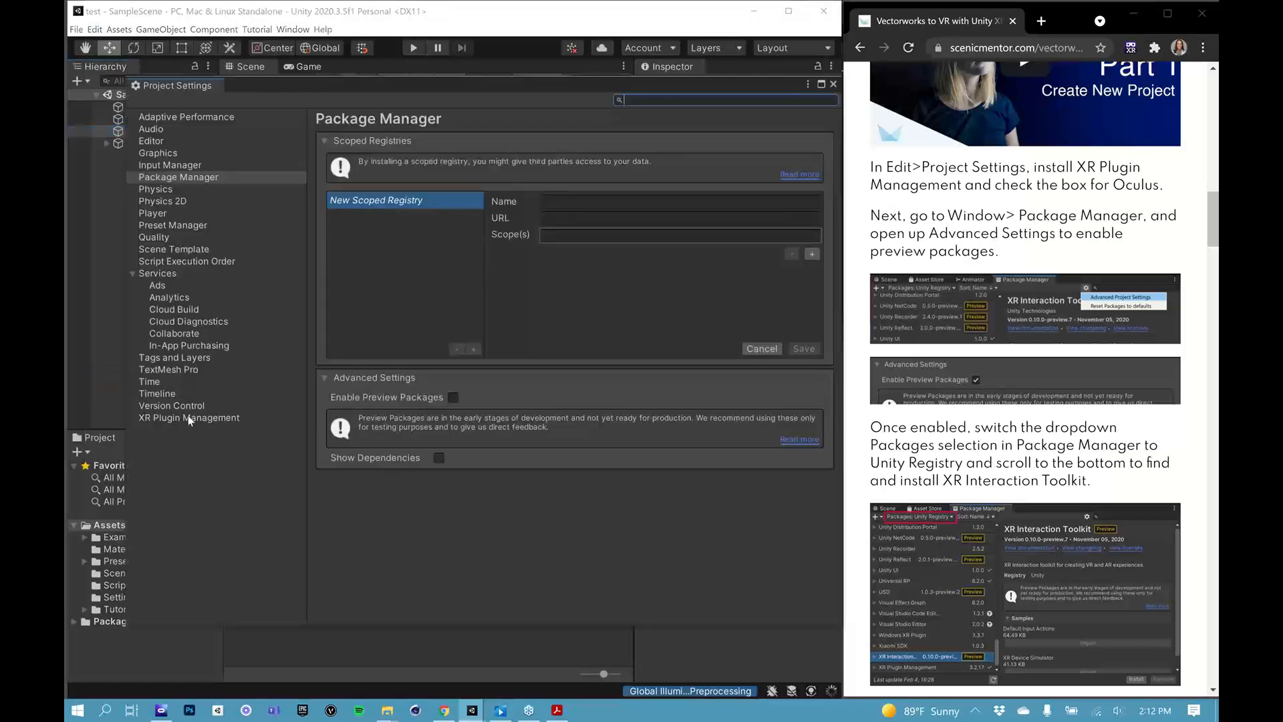
{"action": "left_click", "coordinate": [189, 417]}
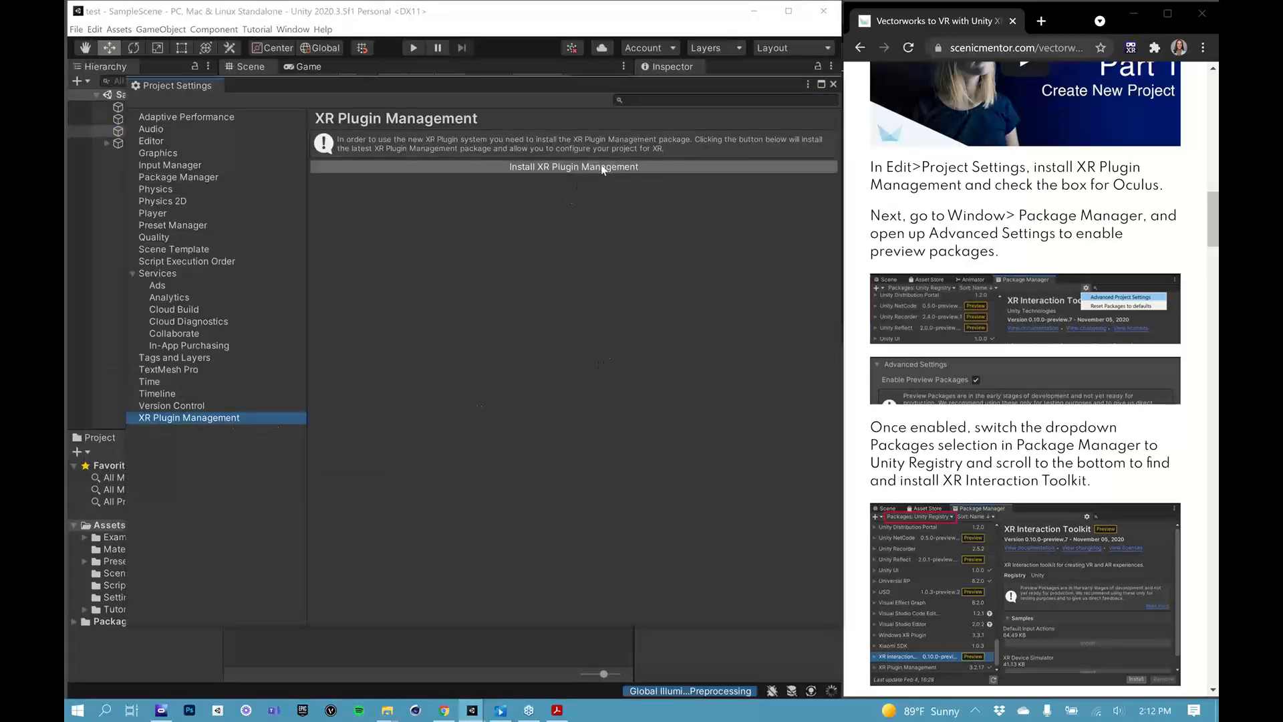
{"action": "mouse_move", "coordinate": [615, 175]}
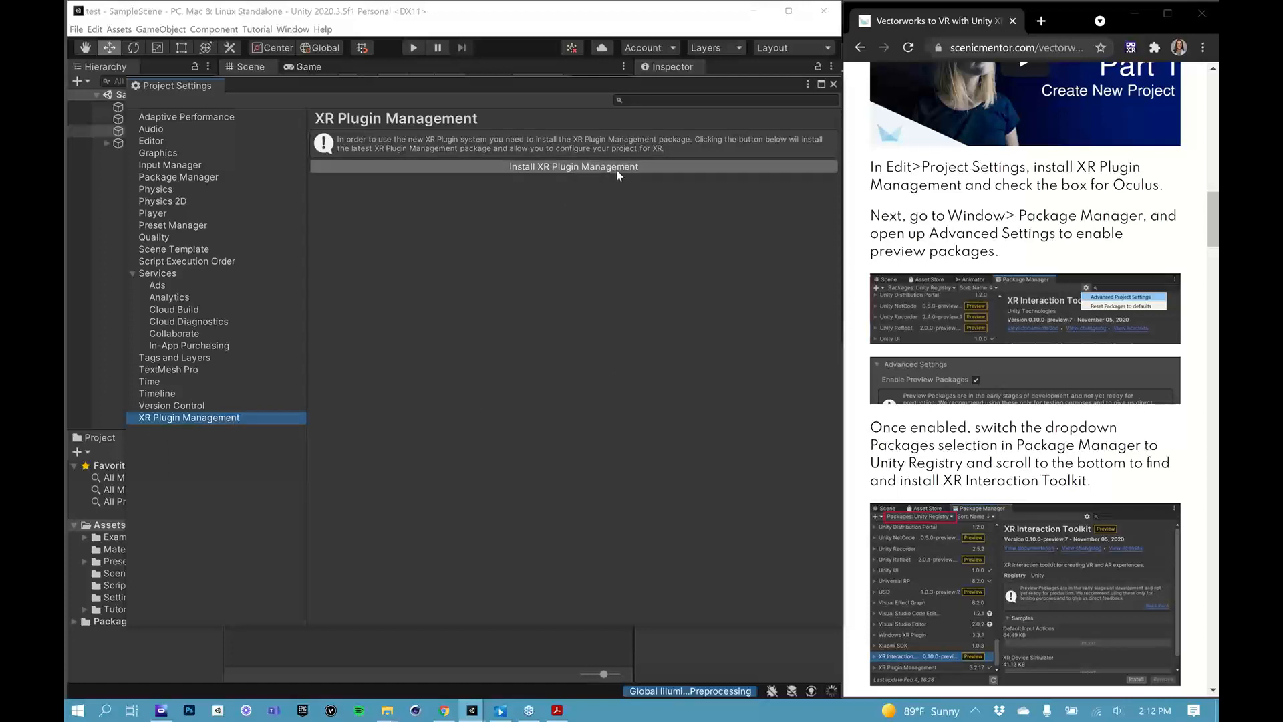
{"action": "mouse_move", "coordinate": [679, 254]}
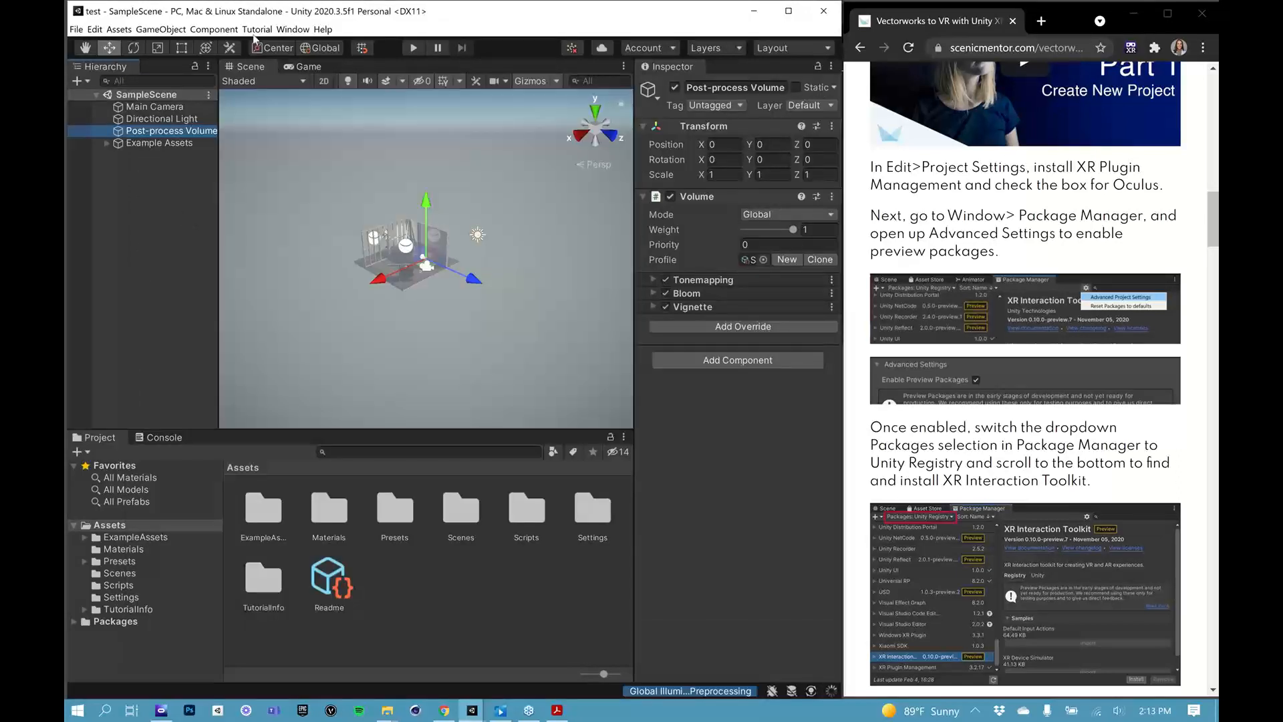
- Enable Preview Packages in the Package Manager's Advanced Project Settings and close the settings
{"action": "left_click", "coordinate": [292, 30]}
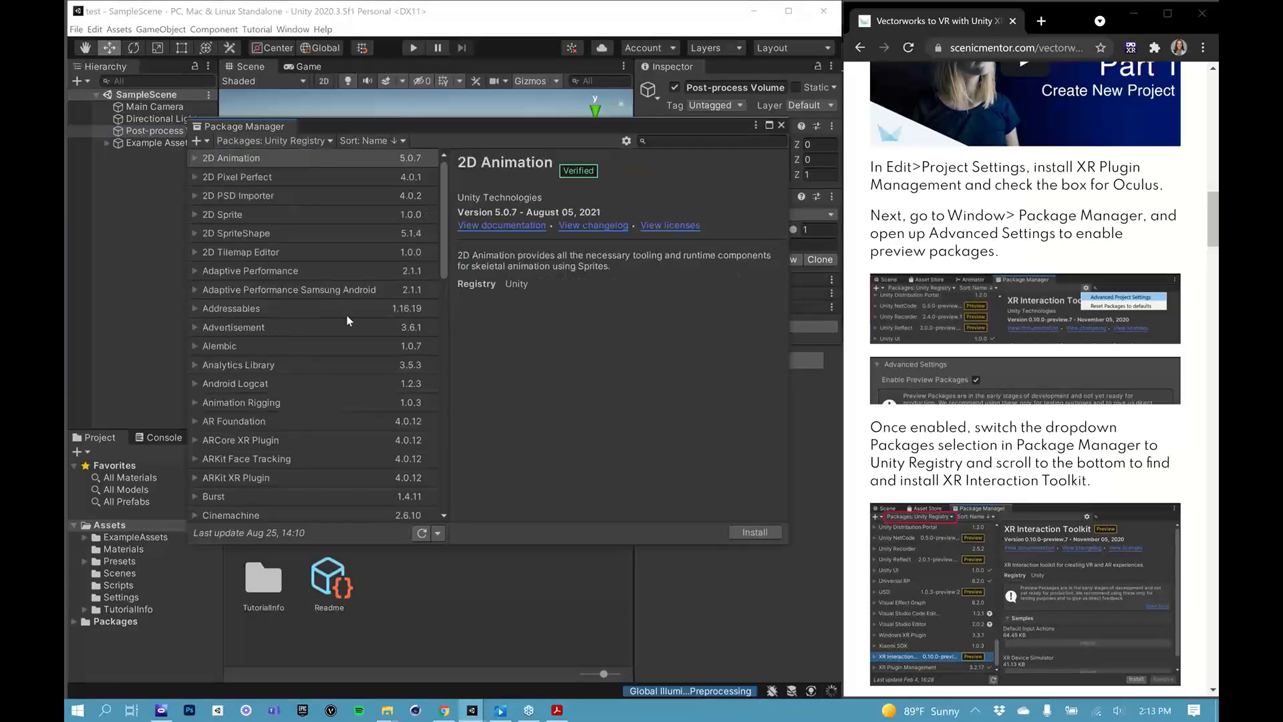
{"action": "scroll", "scroll_direction": "down", "scroll_amount": 3}
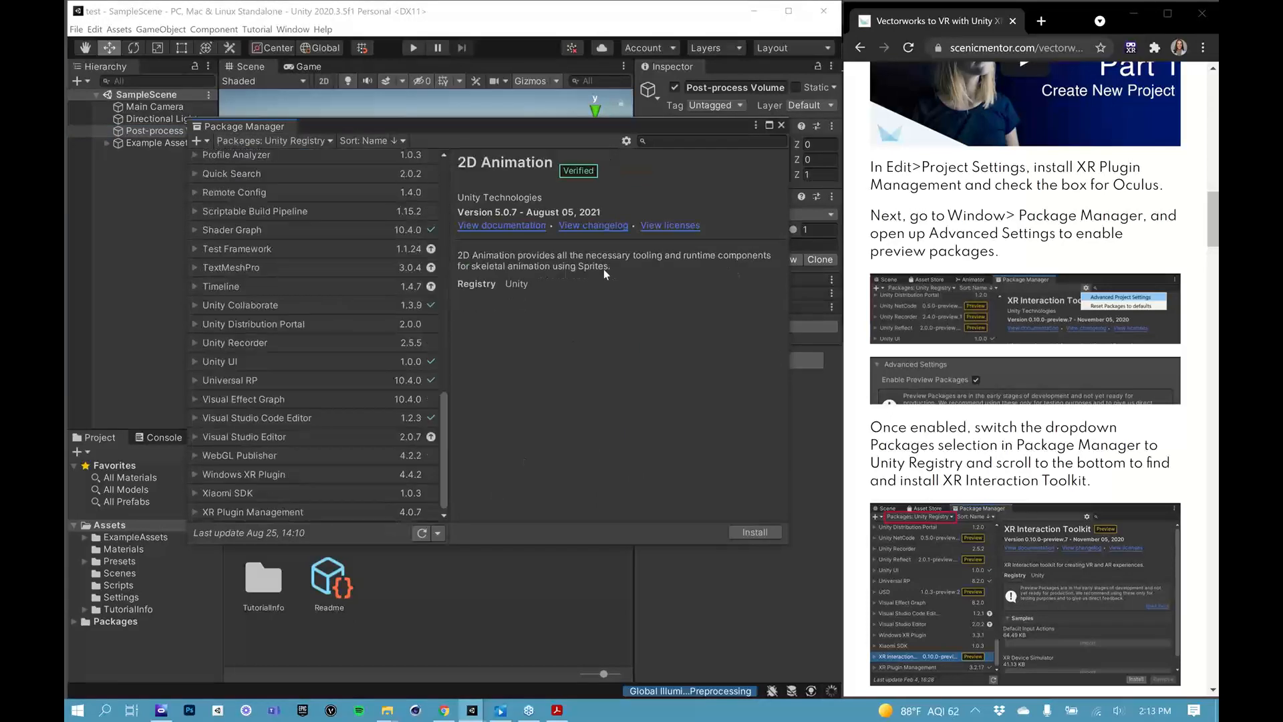
{"action": "left_click", "coordinate": [626, 141]}
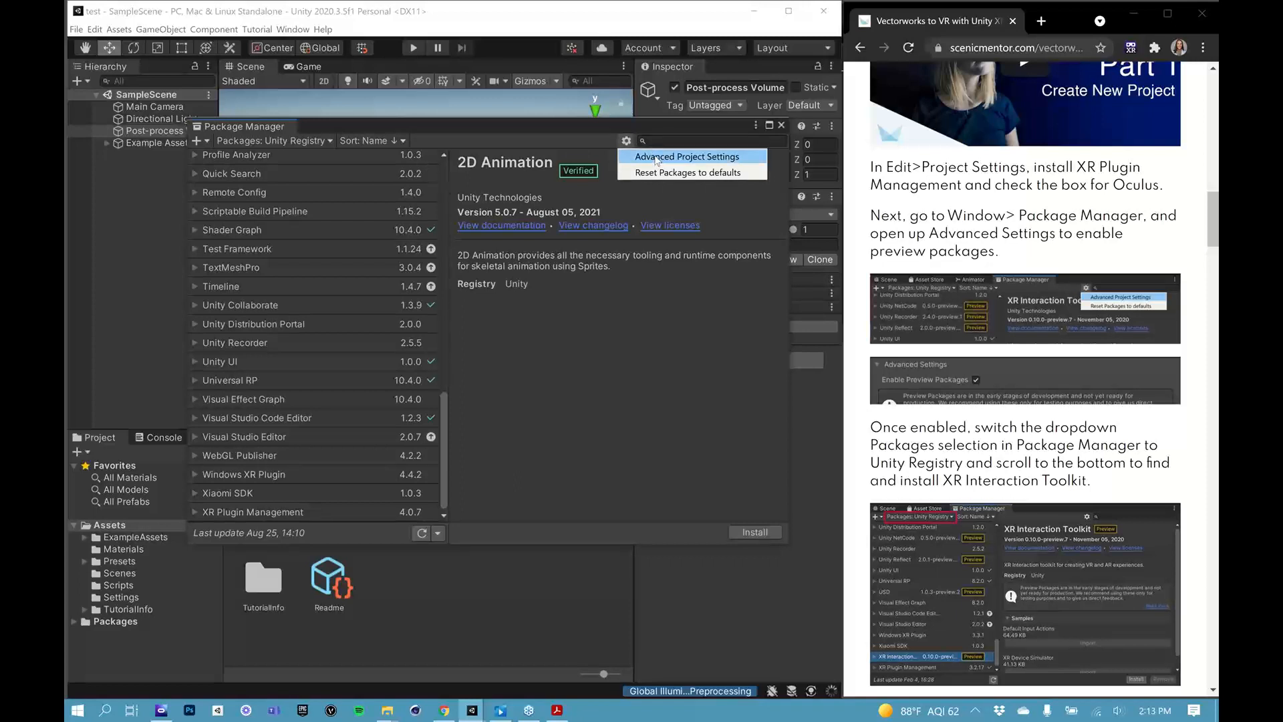
{"action": "left_click", "coordinate": [687, 156]}
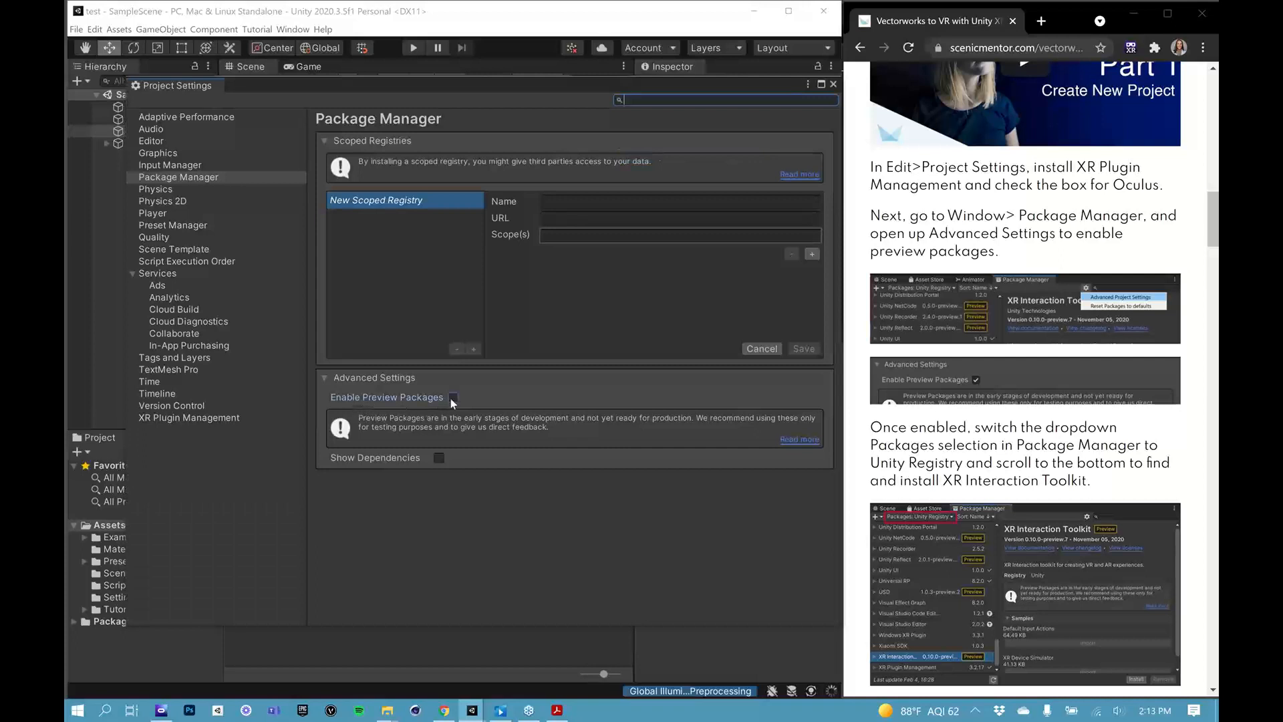
{"action": "left_click", "coordinate": [453, 397]}
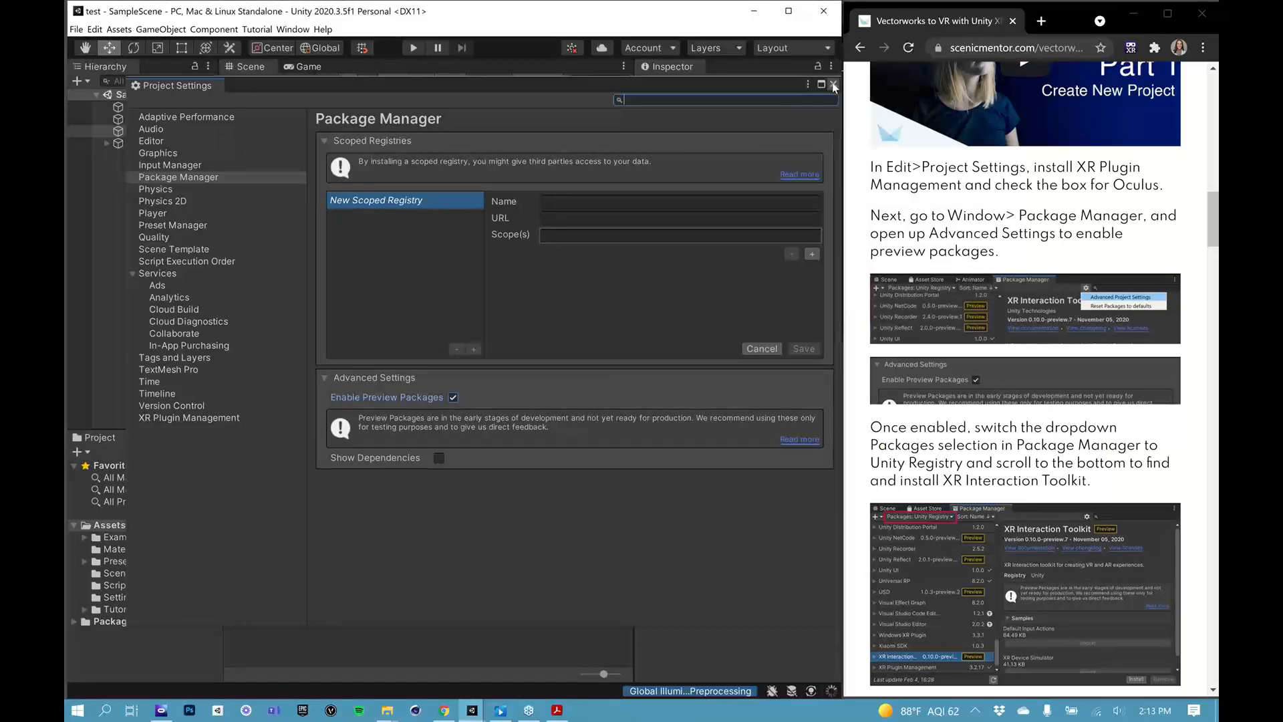
{"action": "left_click", "coordinate": [833, 85]}
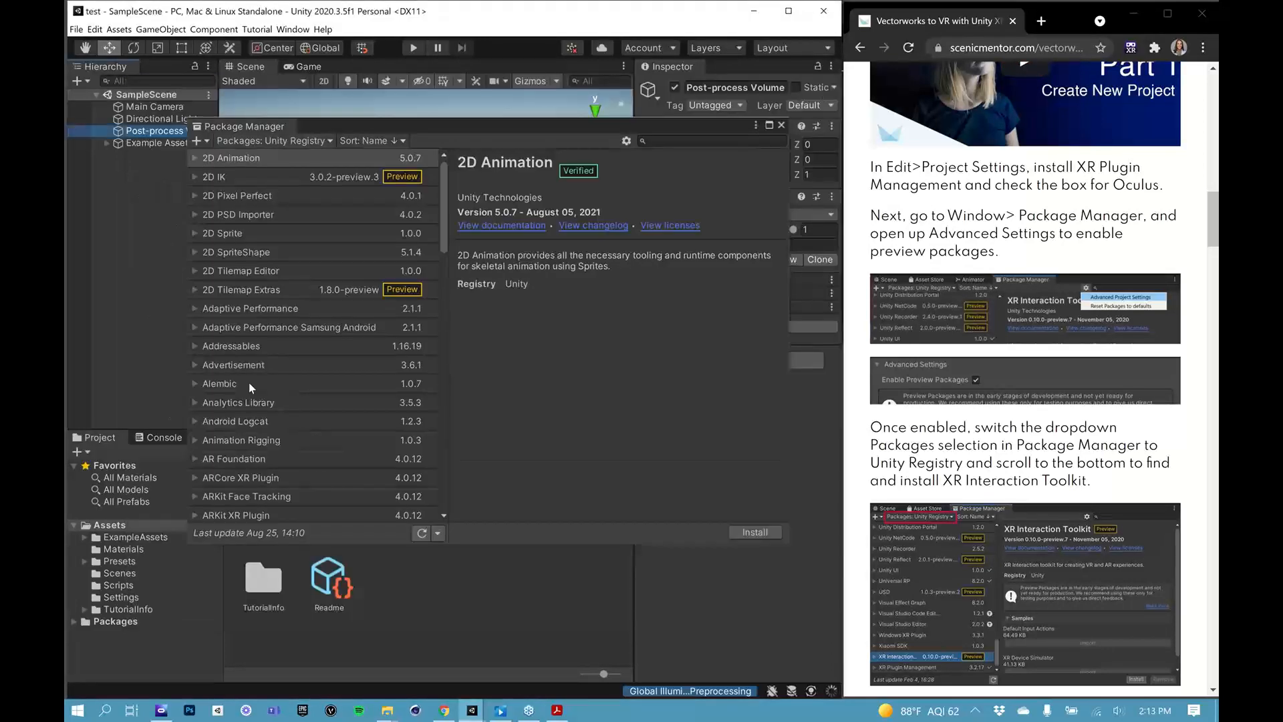
- Select XR Interaction Toolkit 1.0.0-pre.5 in the package list, then close the Package Manager
{"action": "scroll", "scroll_direction": "down", "scroll_amount": 3}
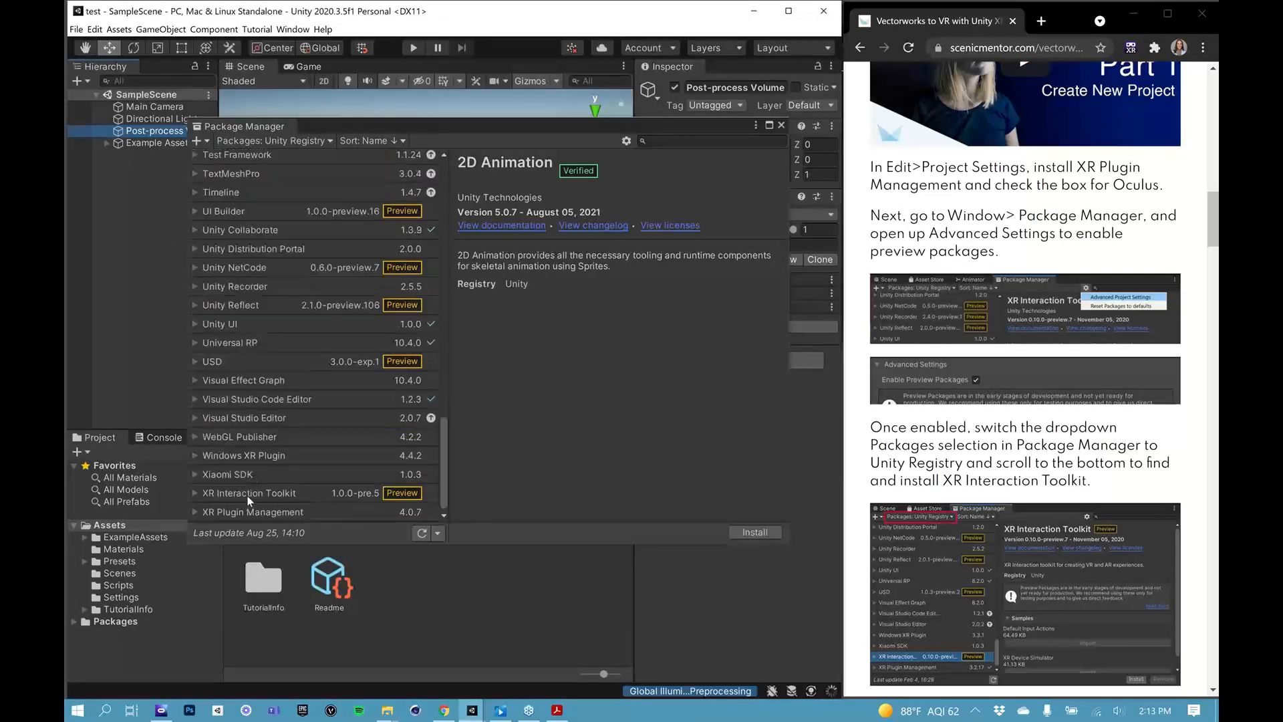
{"action": "left_click", "coordinate": [248, 492]}
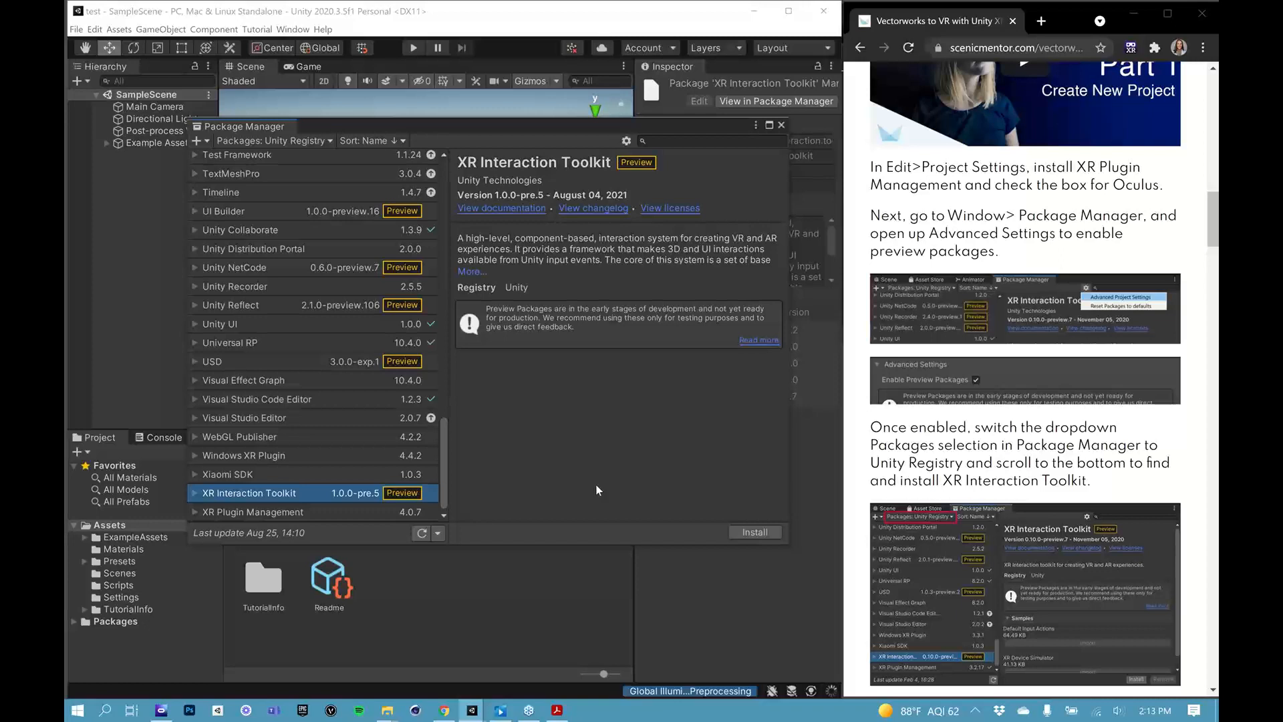
{"action": "mouse_move", "coordinate": [754, 539]}
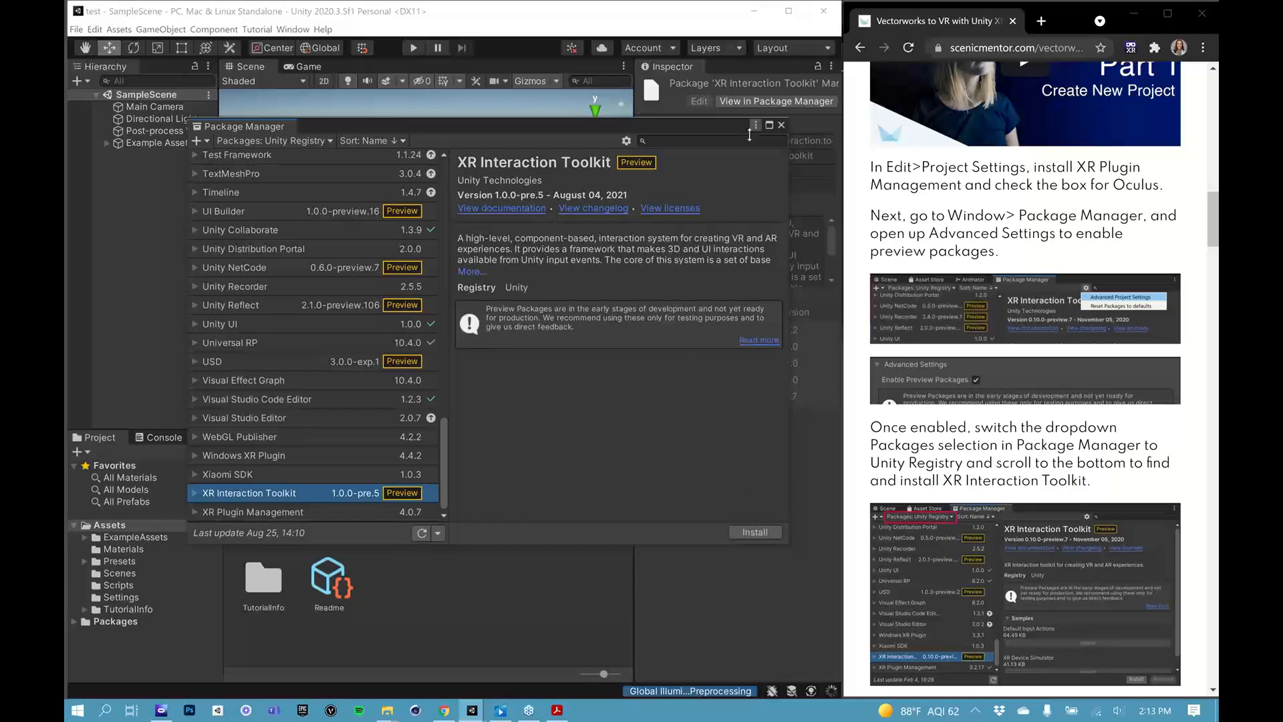
{"action": "left_click", "coordinate": [778, 124]}
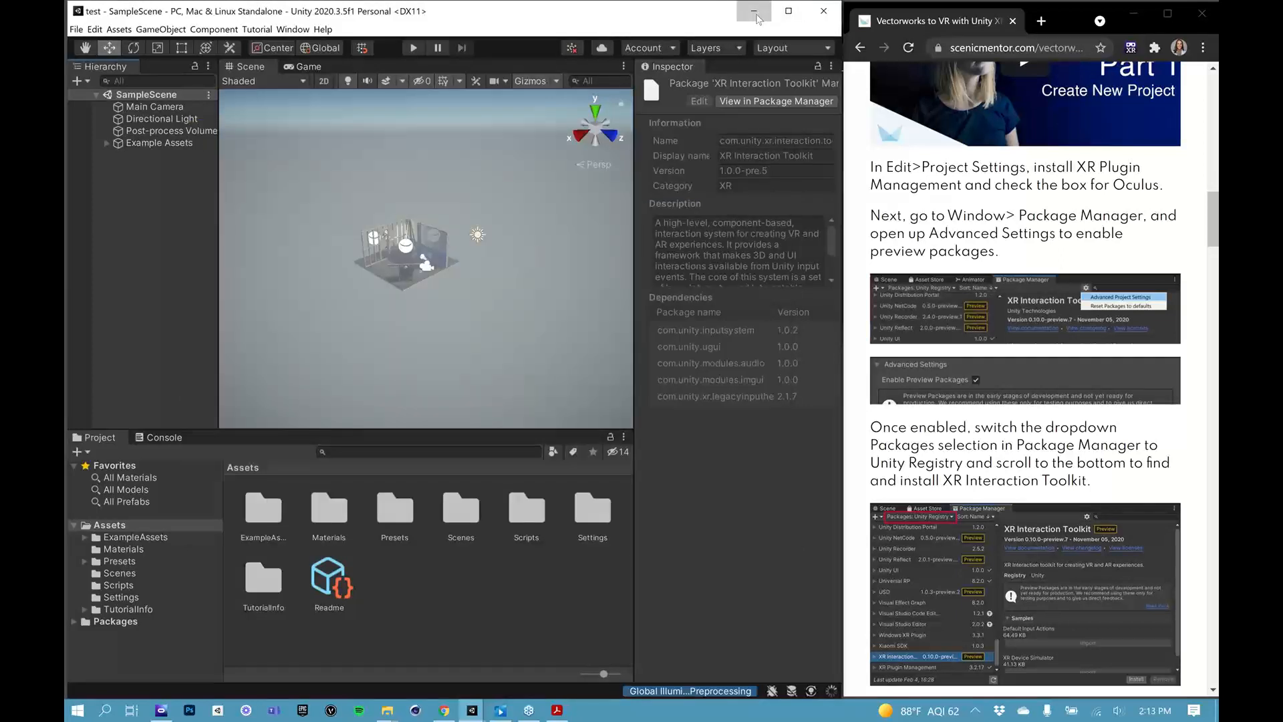
{"action": "mouse_move", "coordinate": [735, 30]}
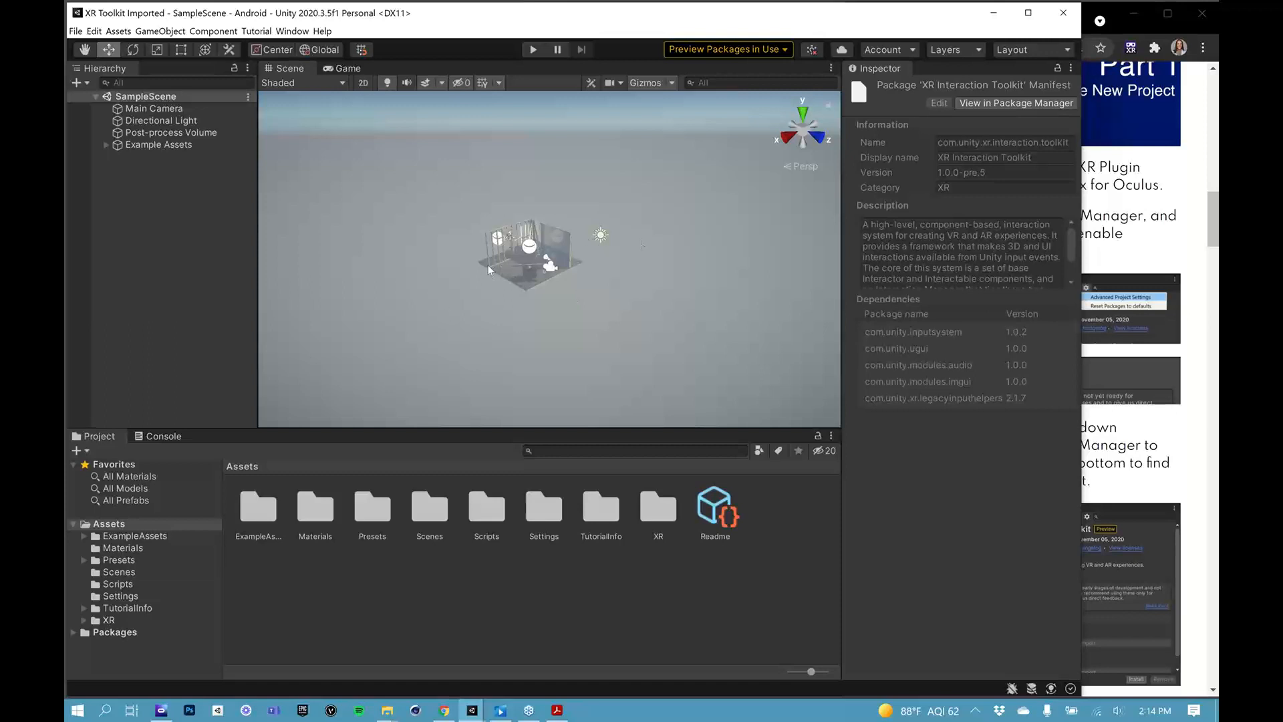
{"action": "mouse_move", "coordinate": [540, 405]}
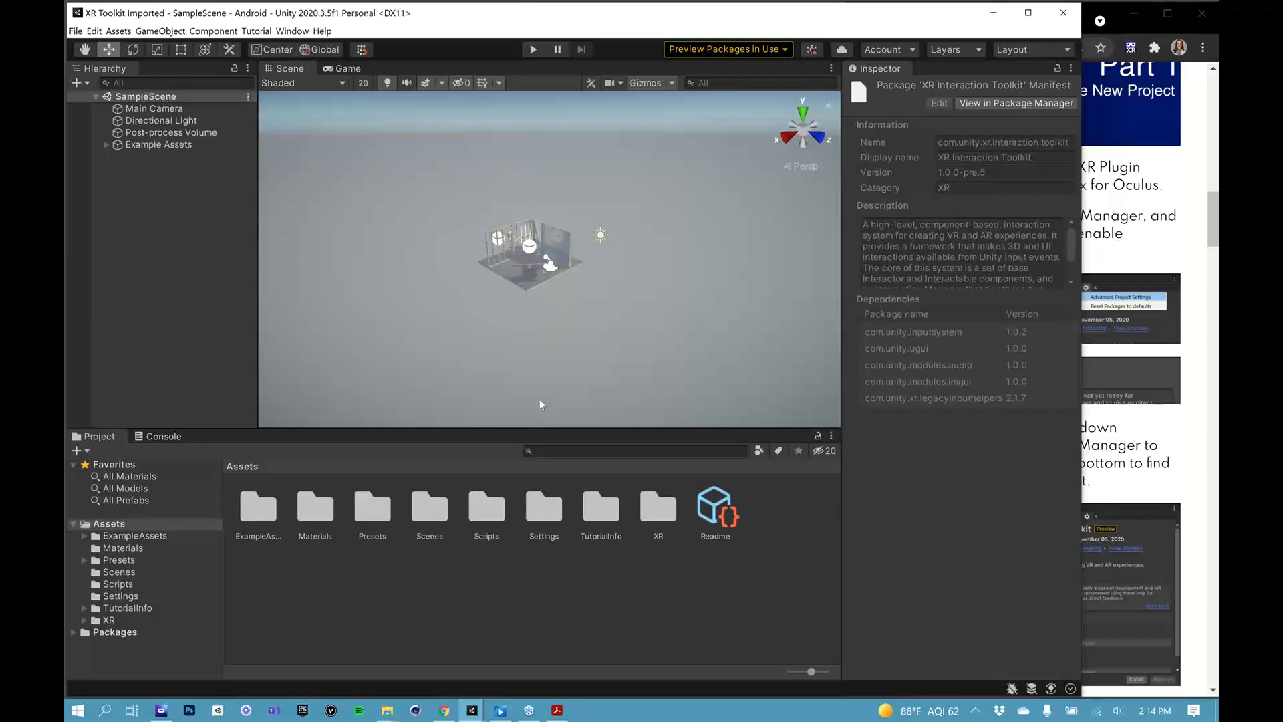
{"action": "mouse_move", "coordinate": [222, 274]}
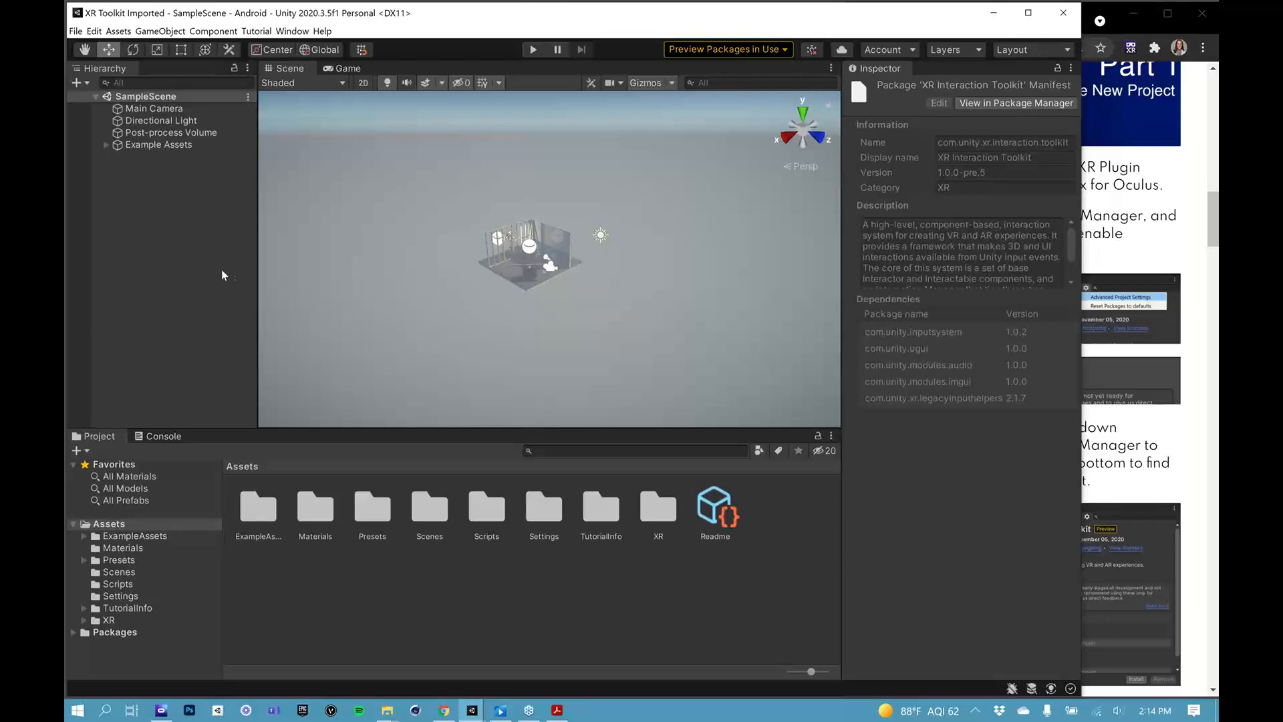
- Create a new Empty (Built-in) scene from the File menu
{"action": "left_click", "coordinate": [75, 32]}
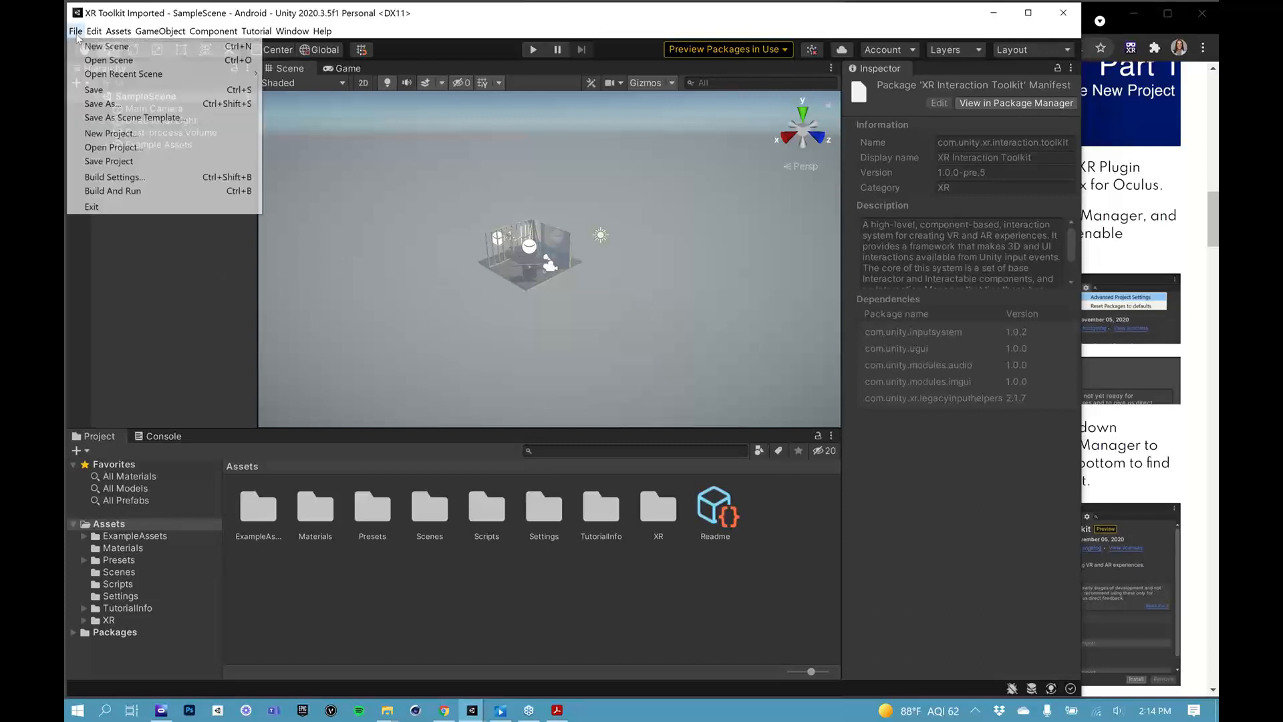
{"action": "left_click", "coordinate": [106, 46]}
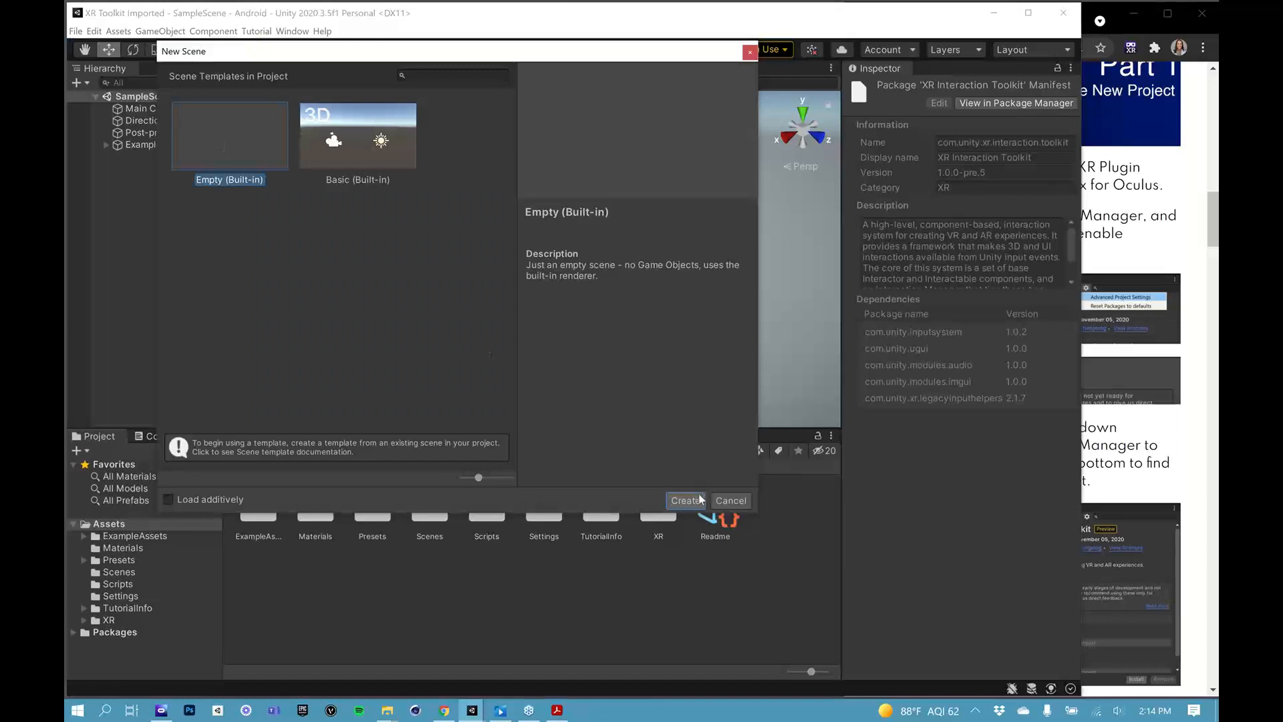
{"action": "left_click", "coordinate": [685, 500]}
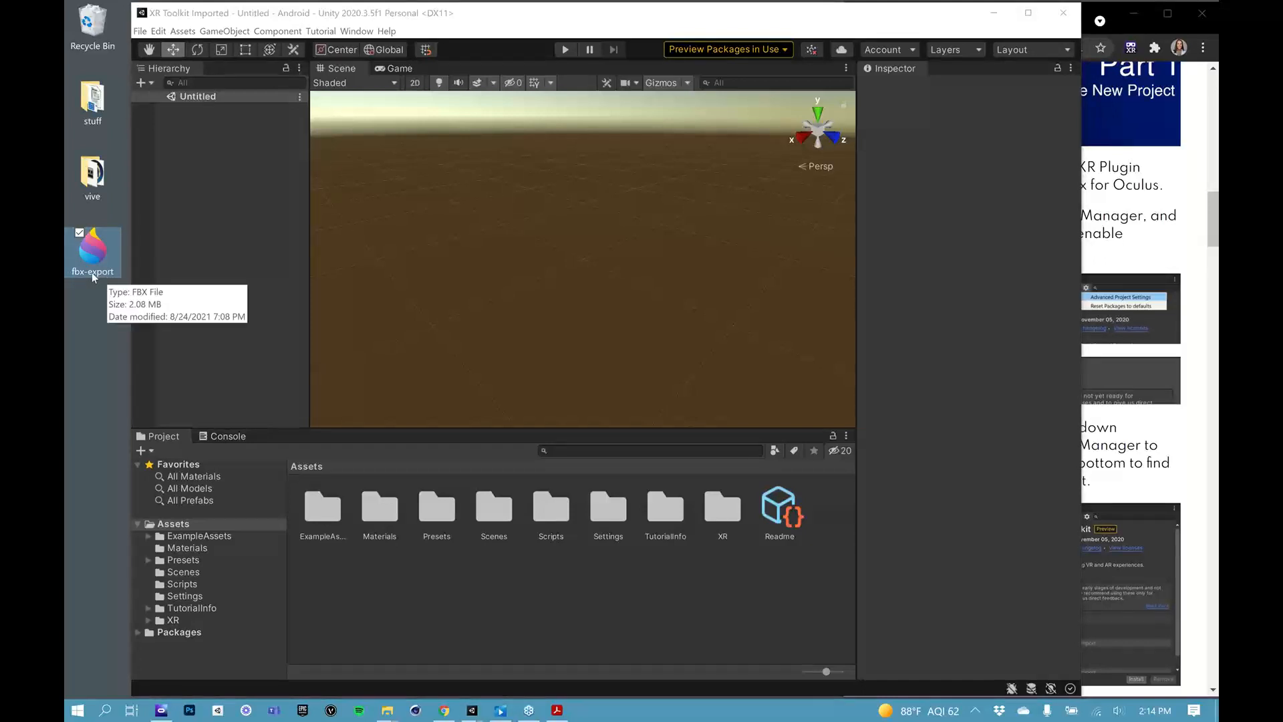
{"action": "mouse_move", "coordinate": [241, 654]}
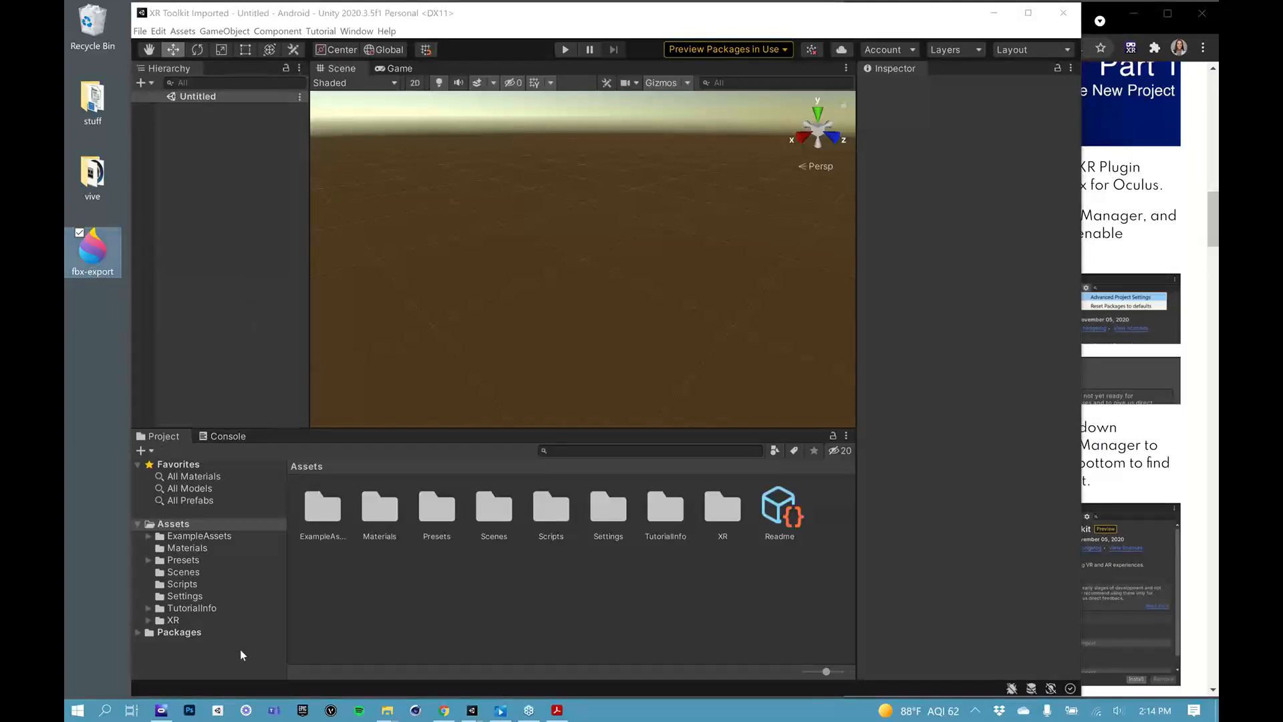
{"action": "mouse_move", "coordinate": [270, 542]}
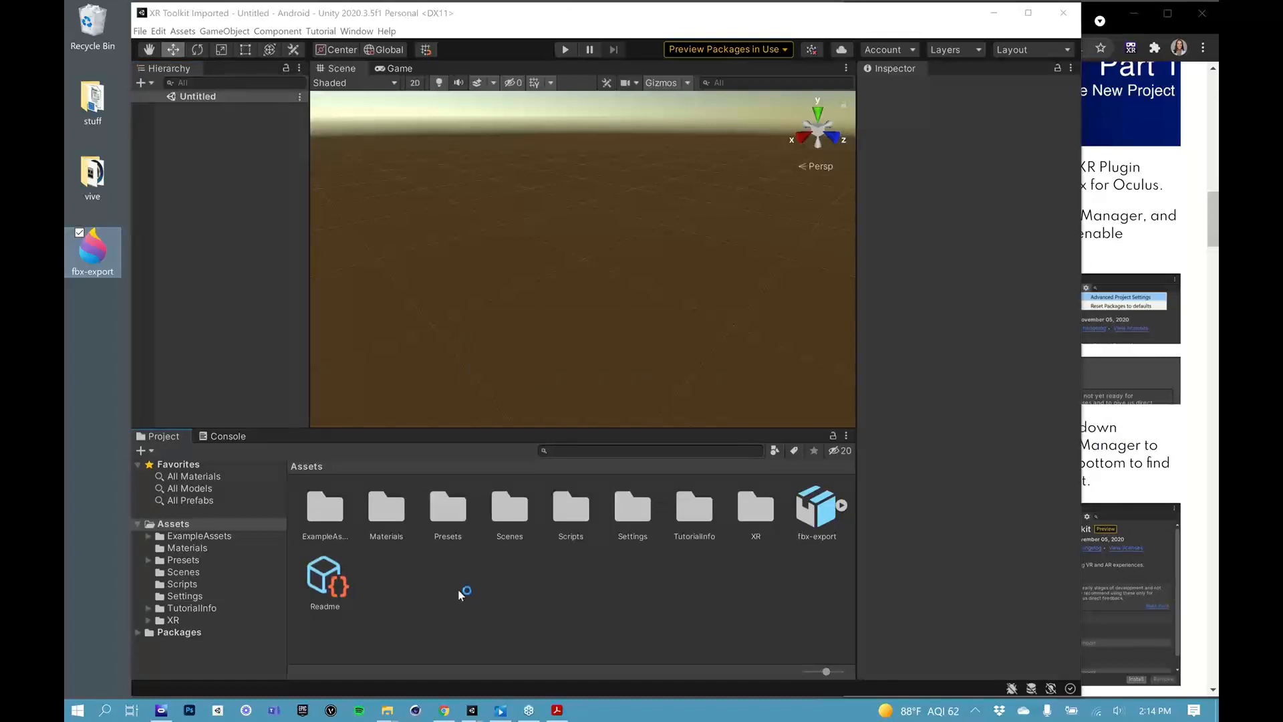
{"action": "mouse_move", "coordinate": [499, 595]}
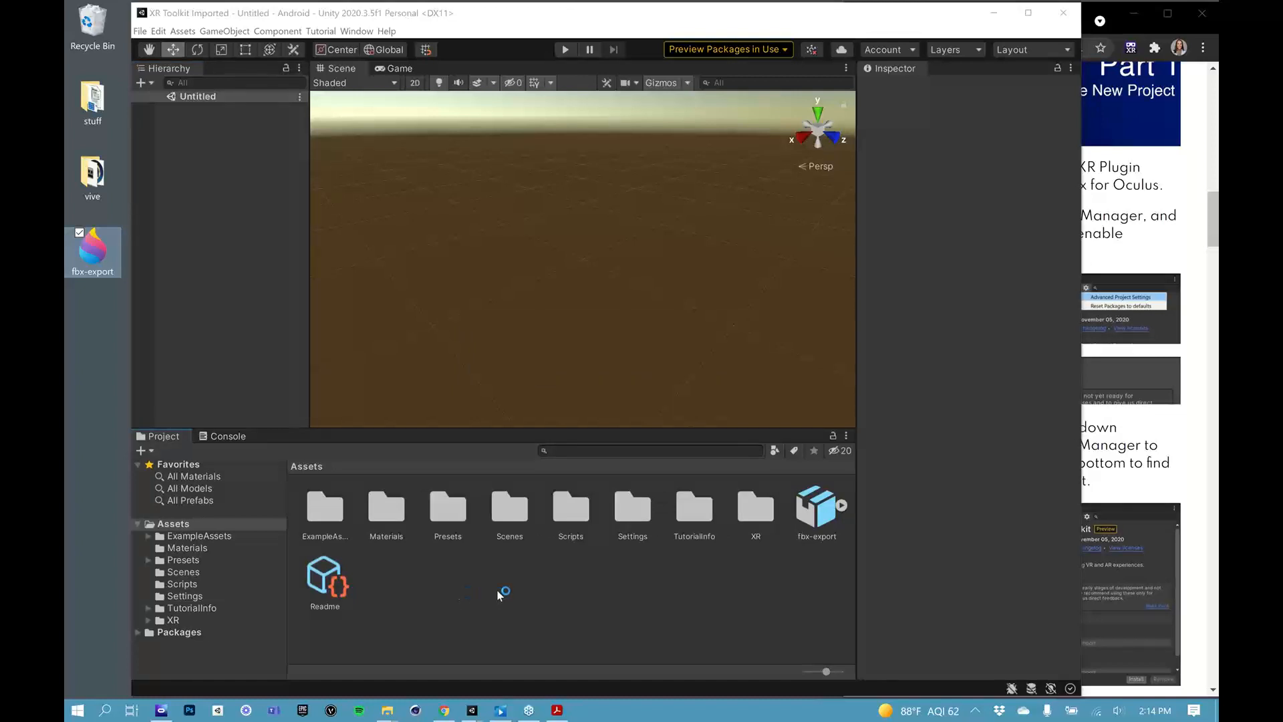
{"action": "mouse_move", "coordinate": [520, 597]}
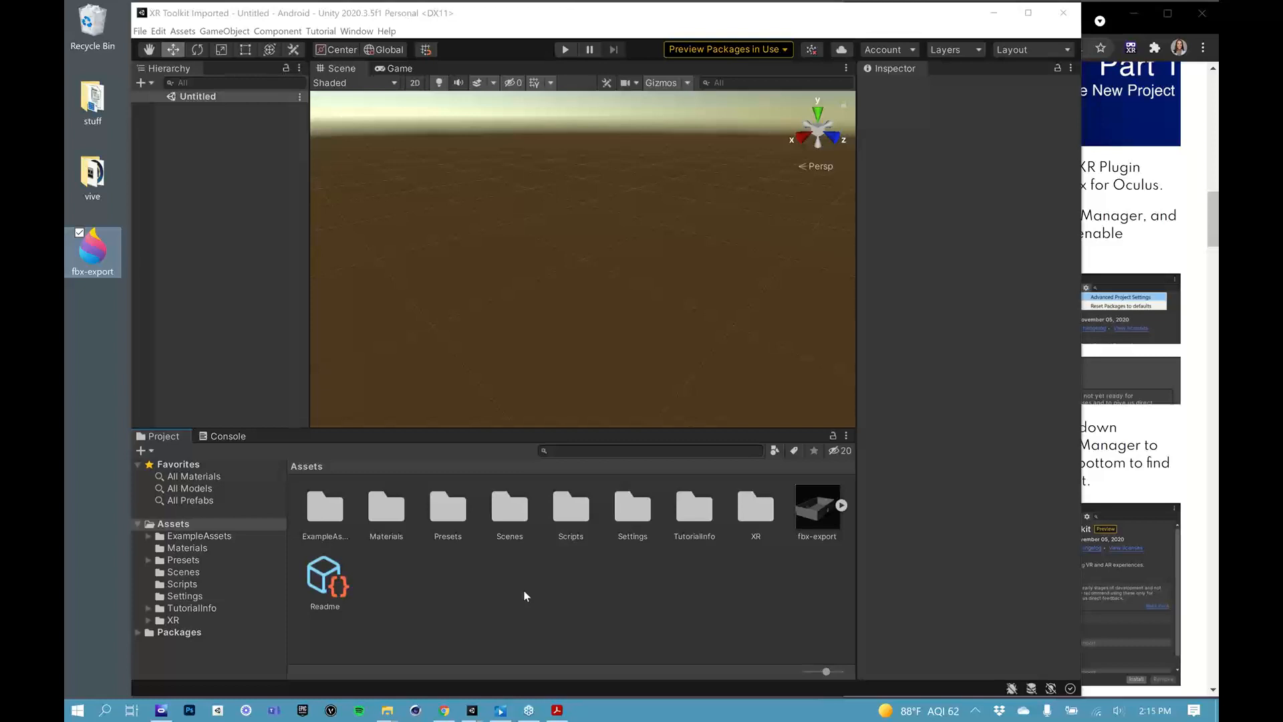
{"action": "mouse_move", "coordinate": [601, 707]}
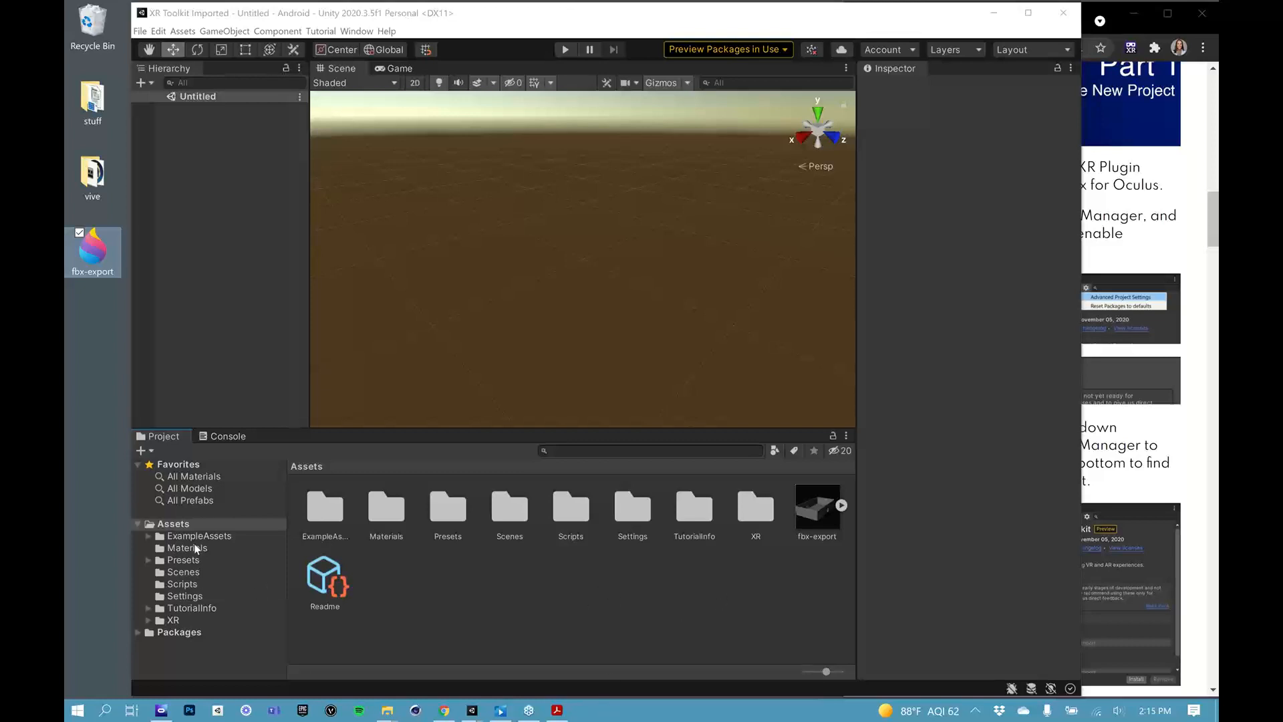
{"action": "mouse_move", "coordinate": [128, 413]}
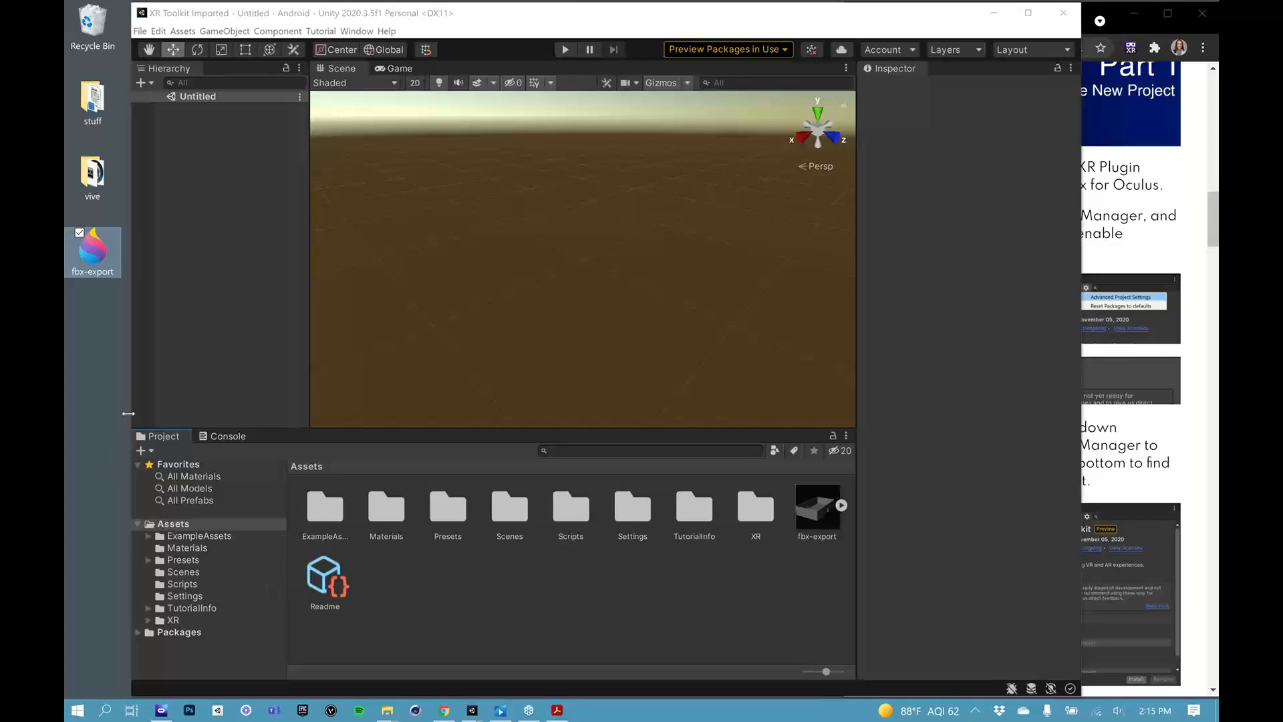
{"action": "mouse_move", "coordinate": [127, 251]}
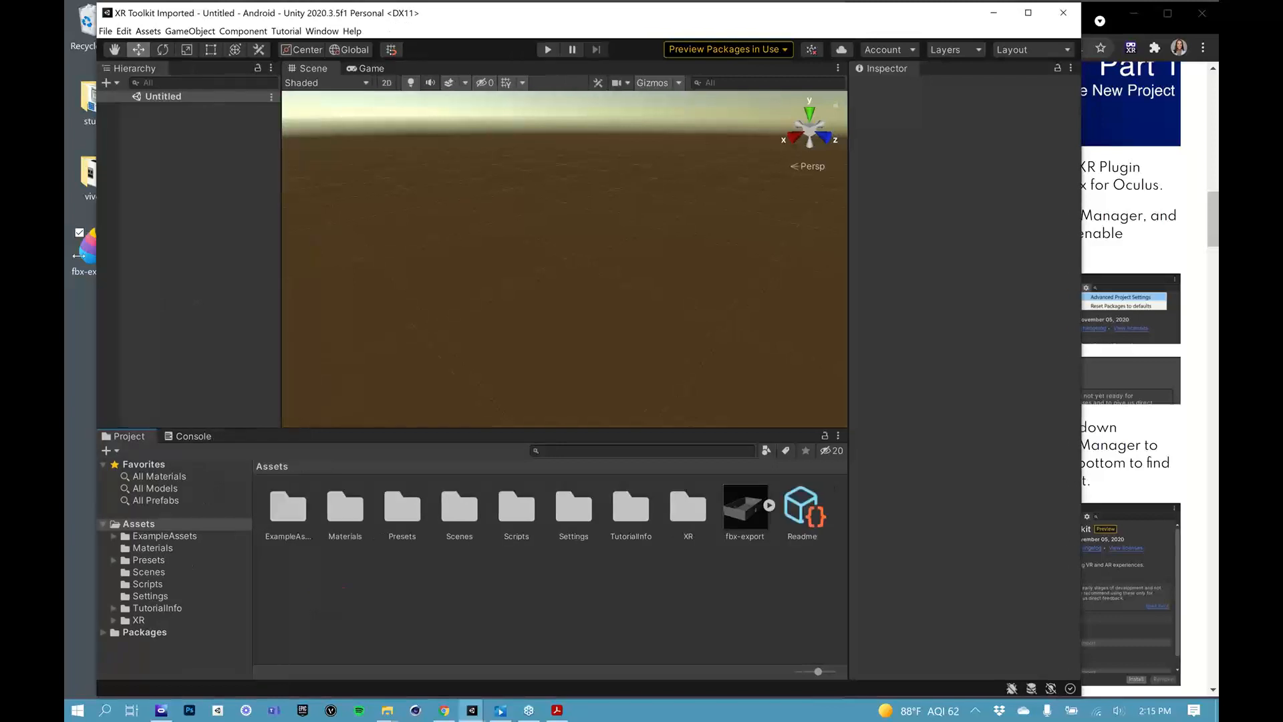
- Drop the fbx-export venue model into the scene at the origin
{"action": "left_click", "coordinate": [743, 506]}
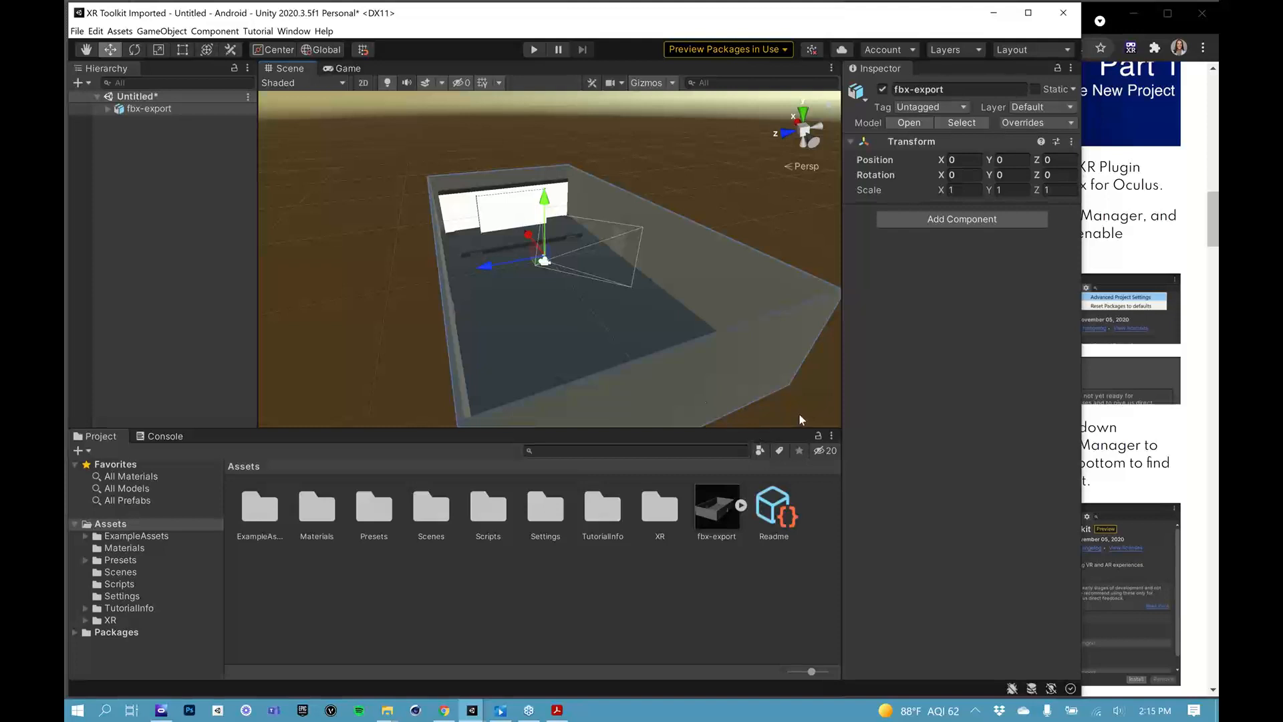
{"action": "mouse_move", "coordinate": [806, 409]}
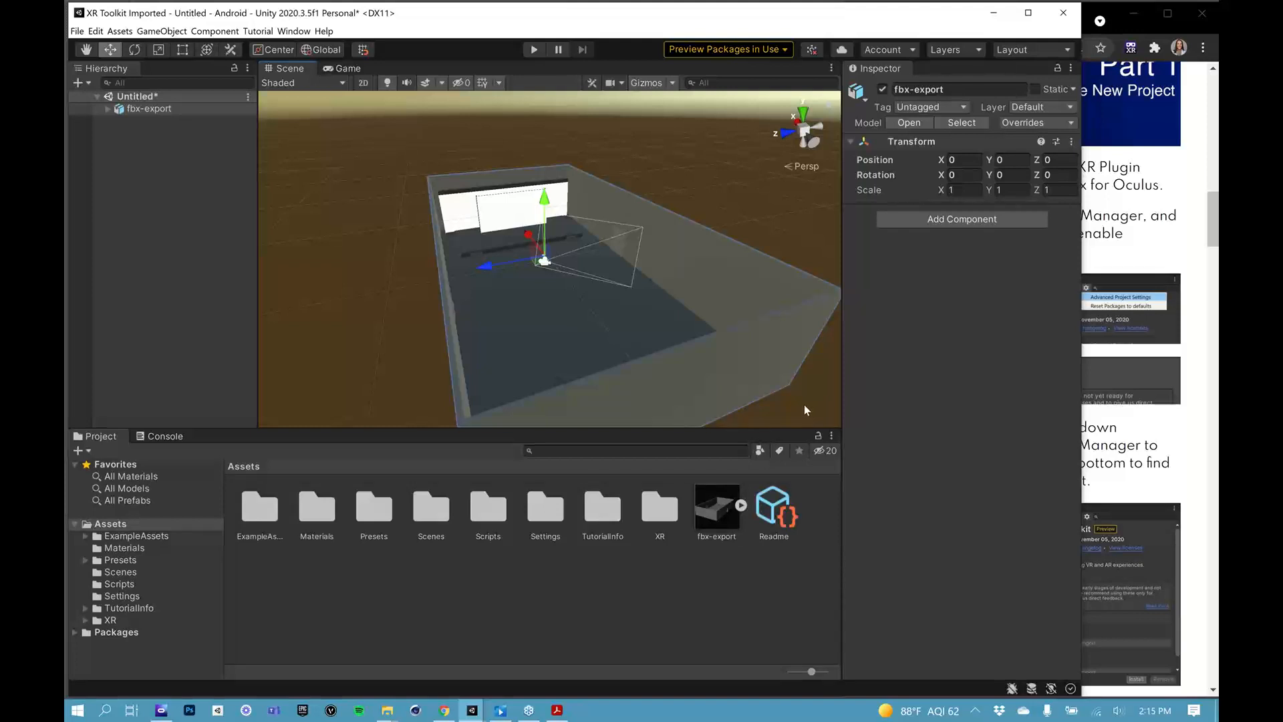
{"action": "mouse_move", "coordinate": [499, 234]}
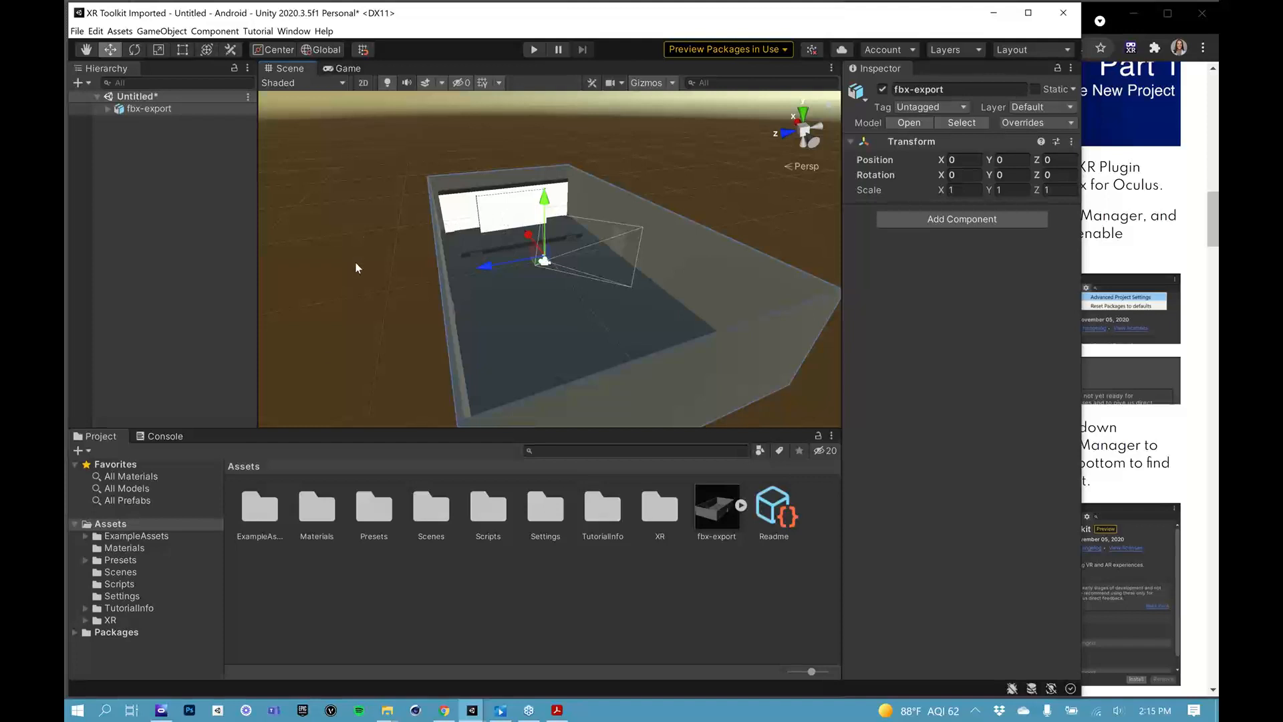
{"action": "mouse_move", "coordinate": [470, 622]}
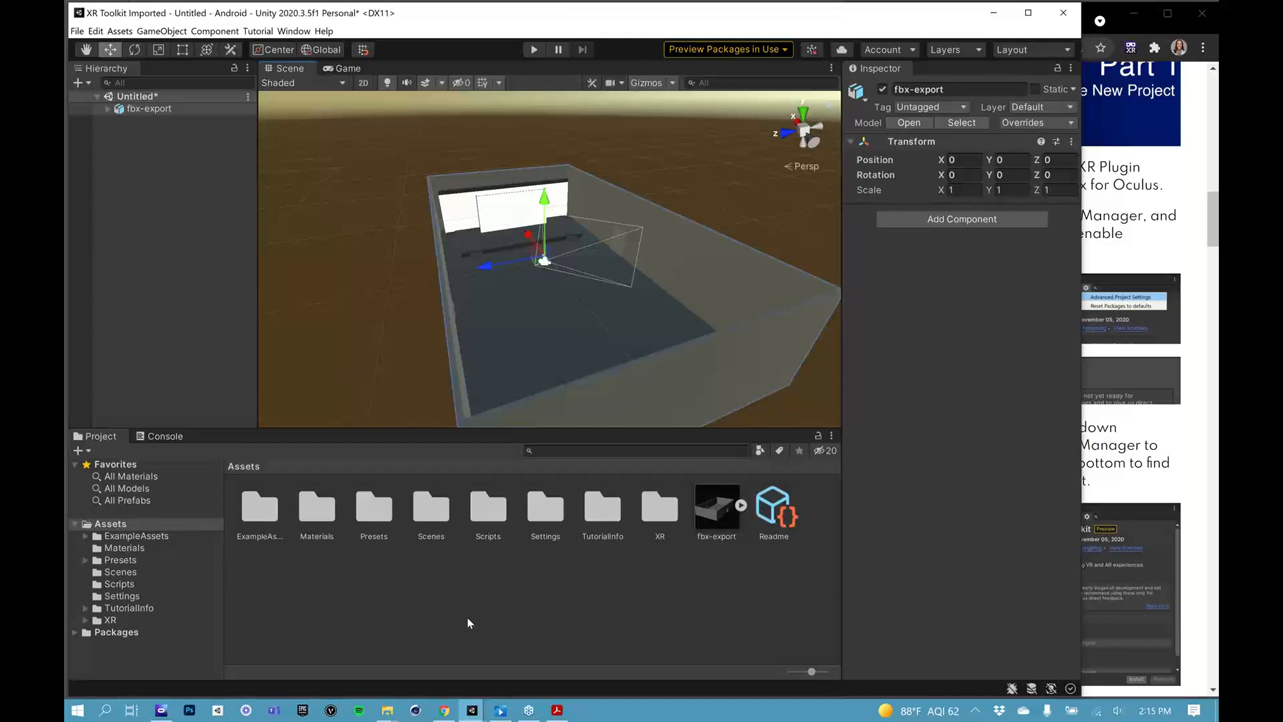
{"action": "mouse_move", "coordinate": [714, 534]}
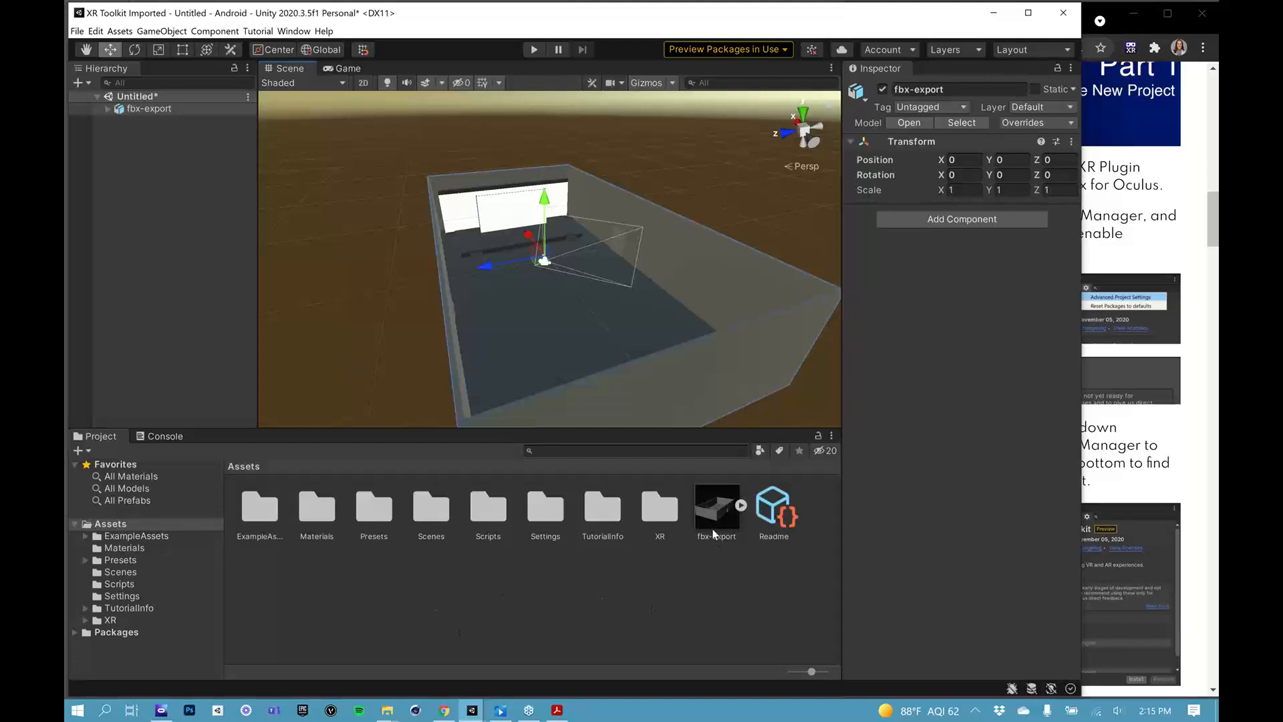
{"action": "mouse_move", "coordinate": [714, 528]}
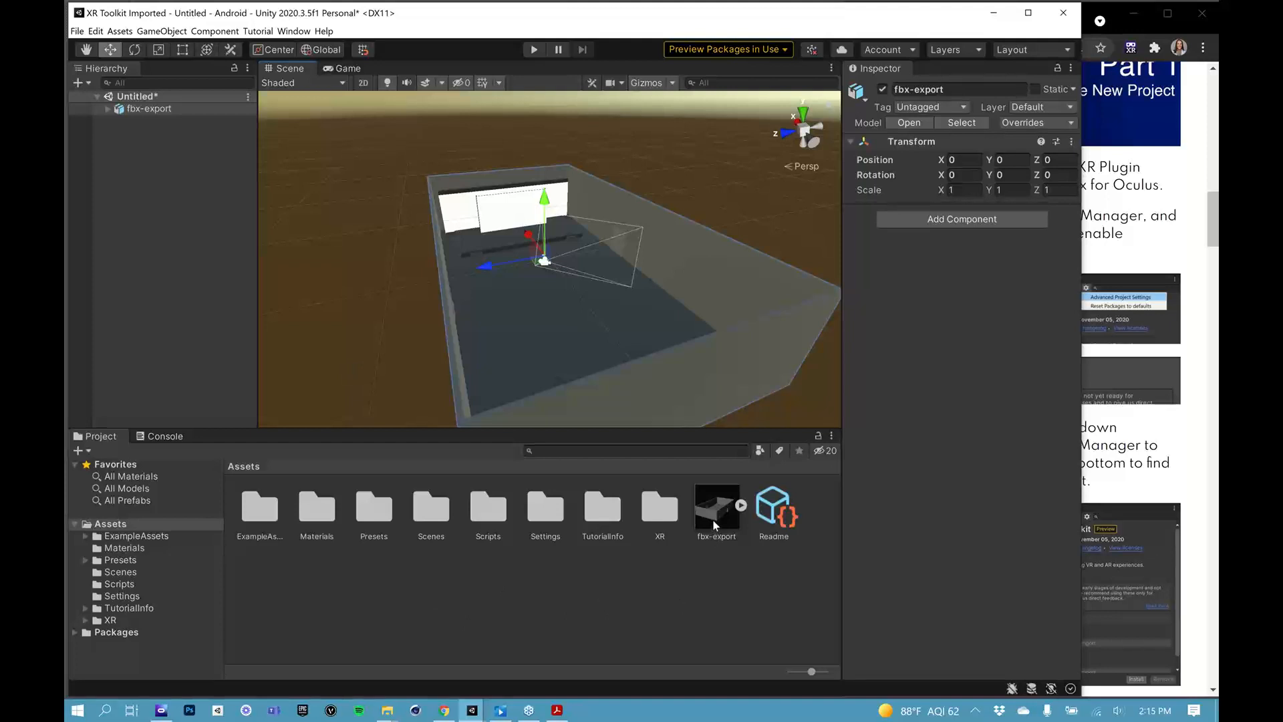
- Set the fbx-export model's material Location to Use External Materials (Legacy) and apply it
{"action": "left_click", "coordinate": [715, 516]}
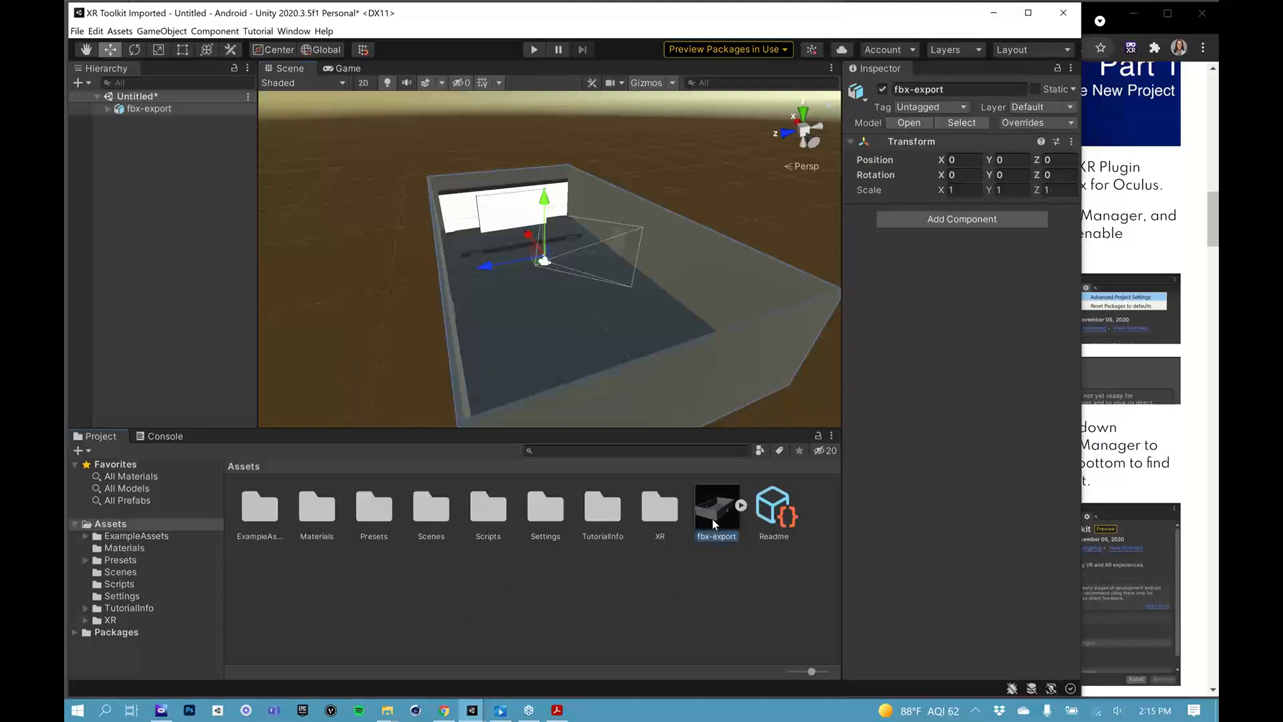
{"action": "left_click", "coordinate": [716, 506]}
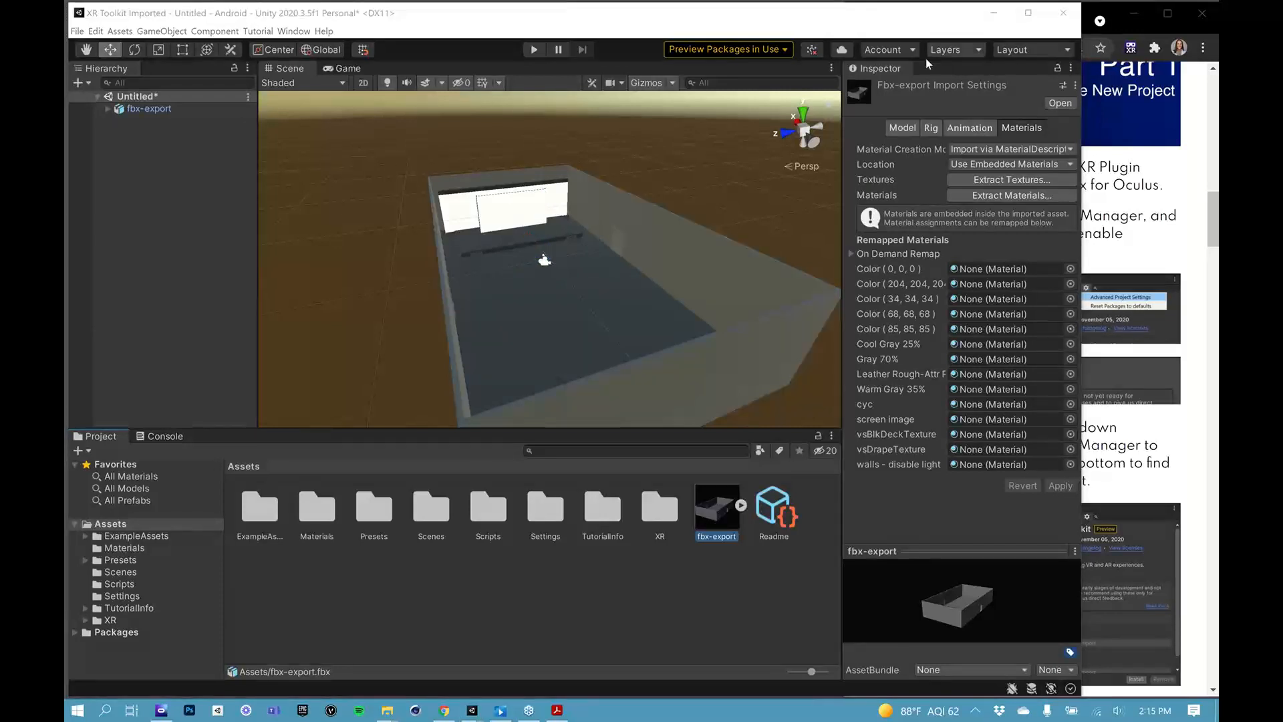
{"action": "mouse_move", "coordinate": [894, 112]}
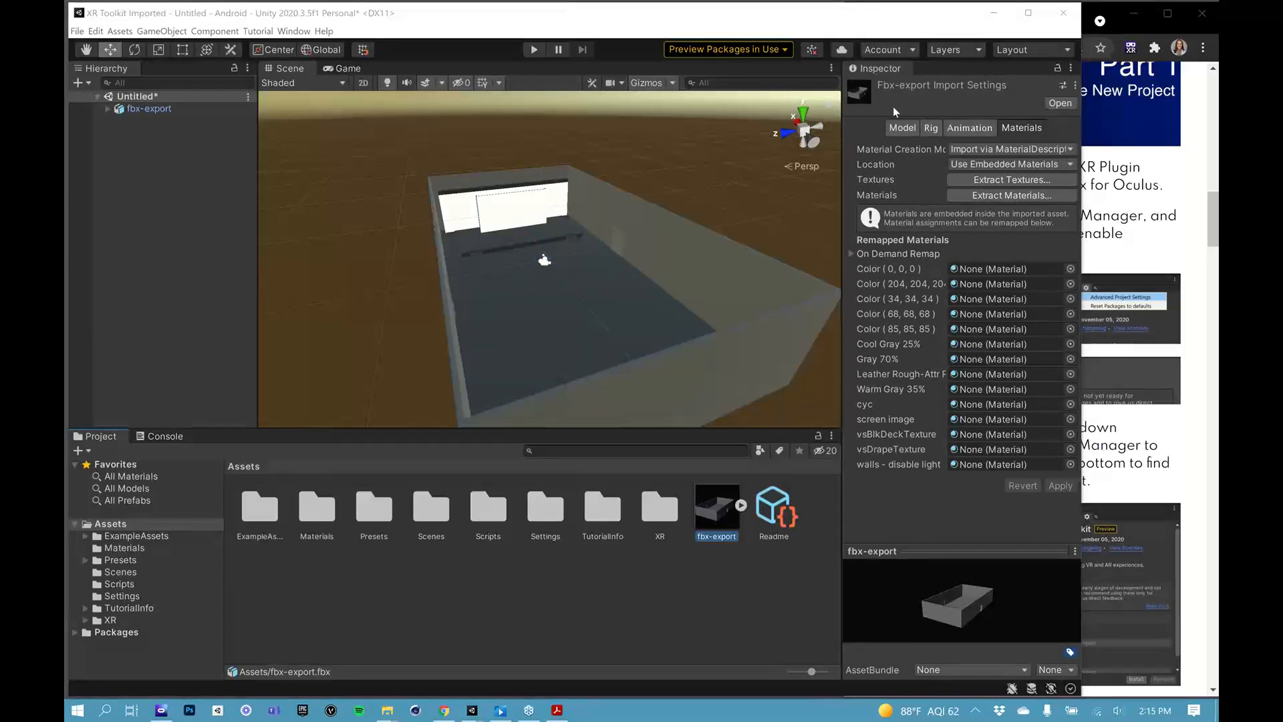
{"action": "mouse_move", "coordinate": [925, 523]}
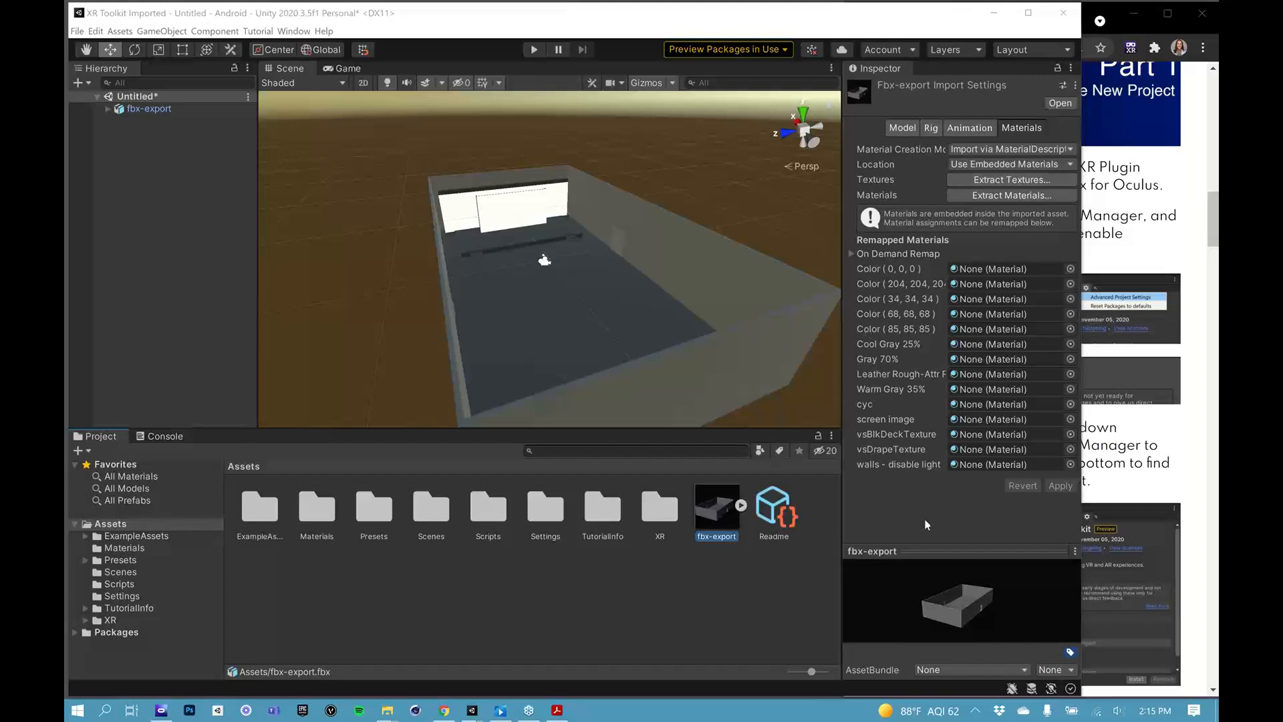
{"action": "mouse_move", "coordinate": [1012, 164]}
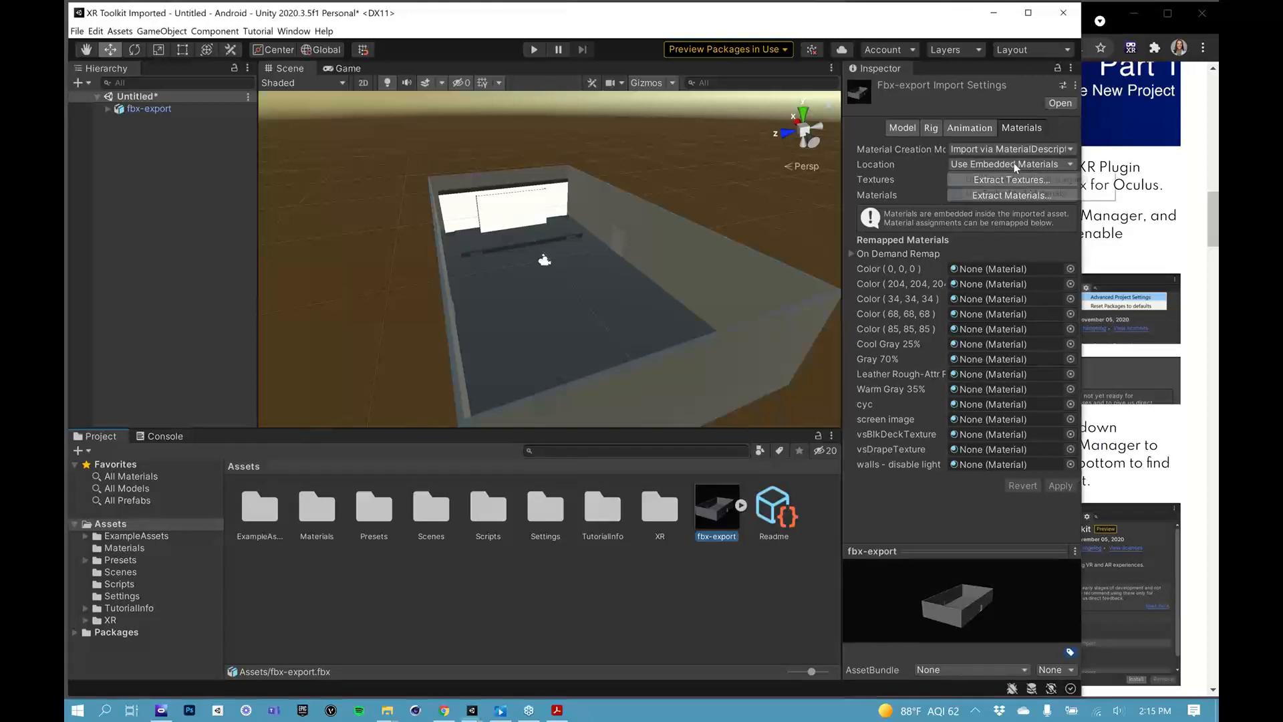
{"action": "left_click", "coordinate": [1011, 164]}
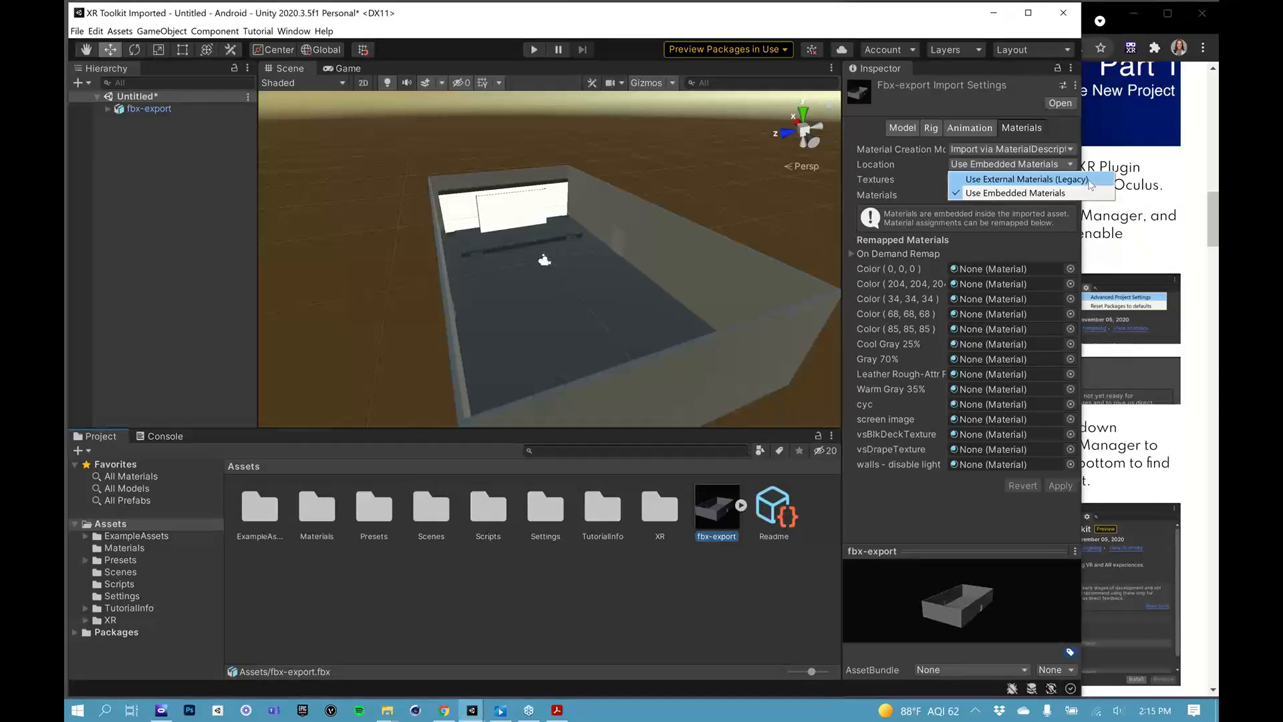
{"action": "left_click", "coordinate": [1023, 179]}
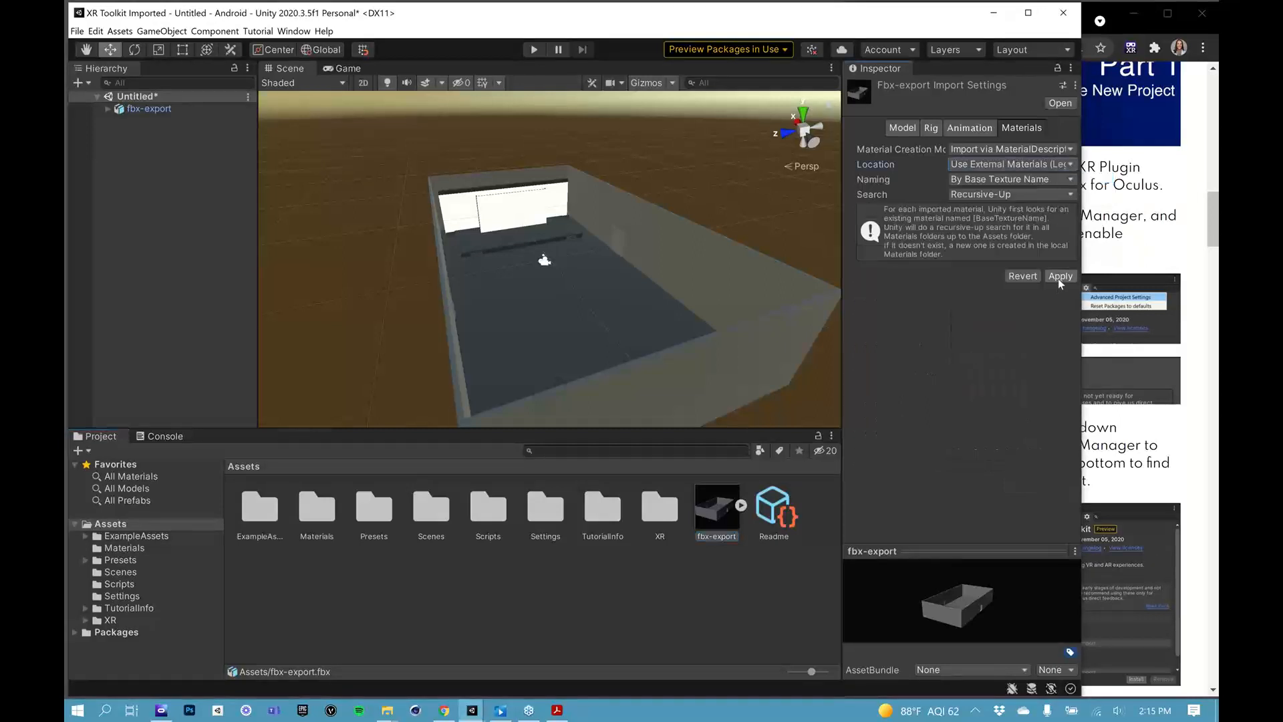
{"action": "left_click", "coordinate": [1059, 276]}
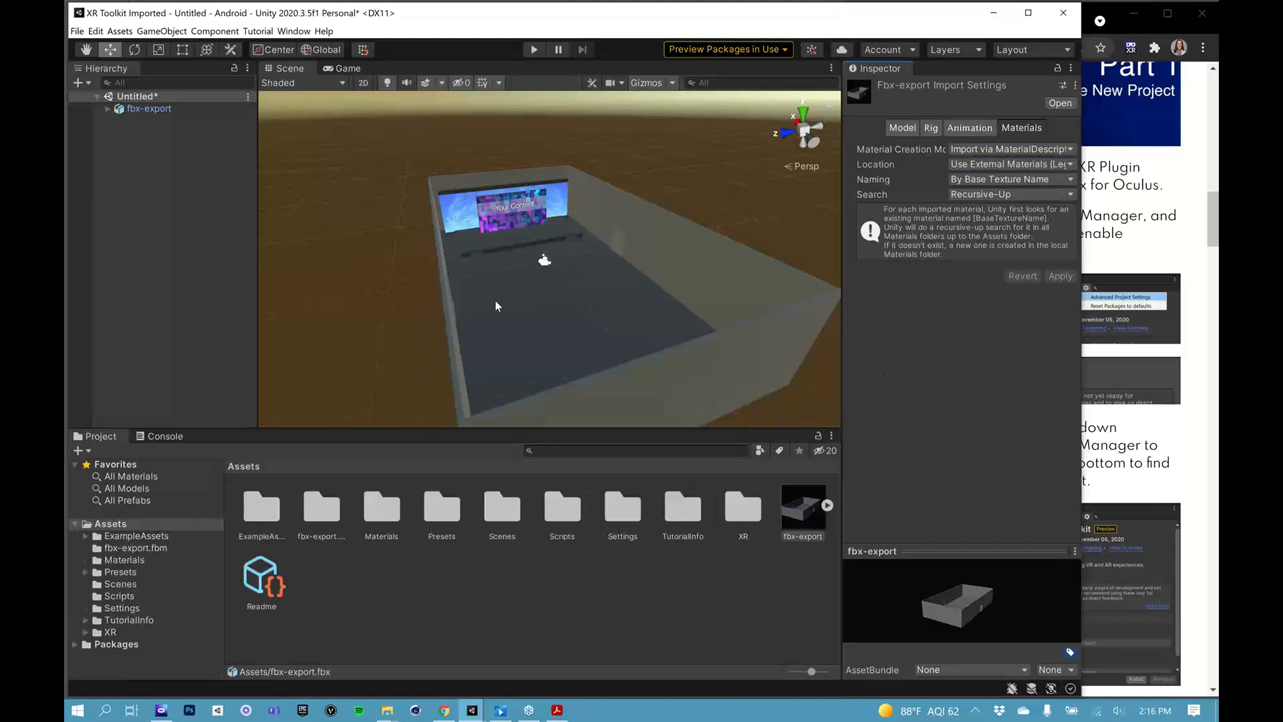
{"action": "mouse_move", "coordinate": [656, 313]}
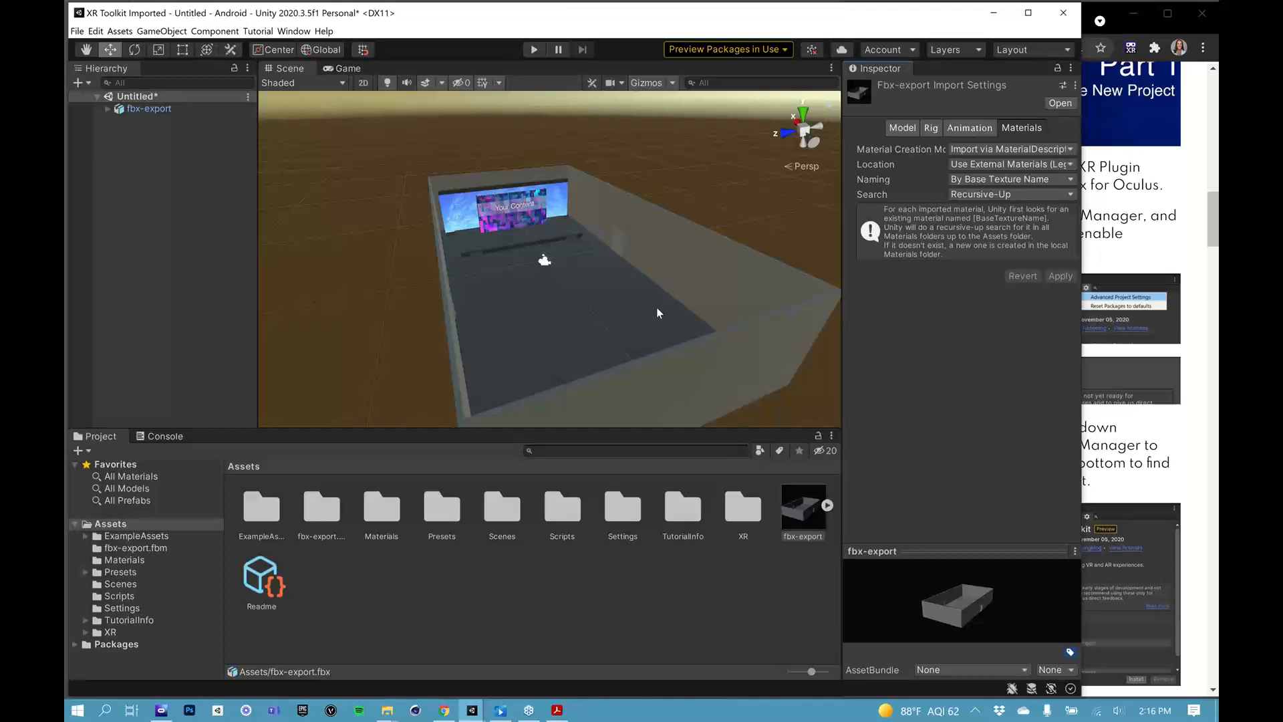
{"action": "mouse_move", "coordinate": [626, 350]}
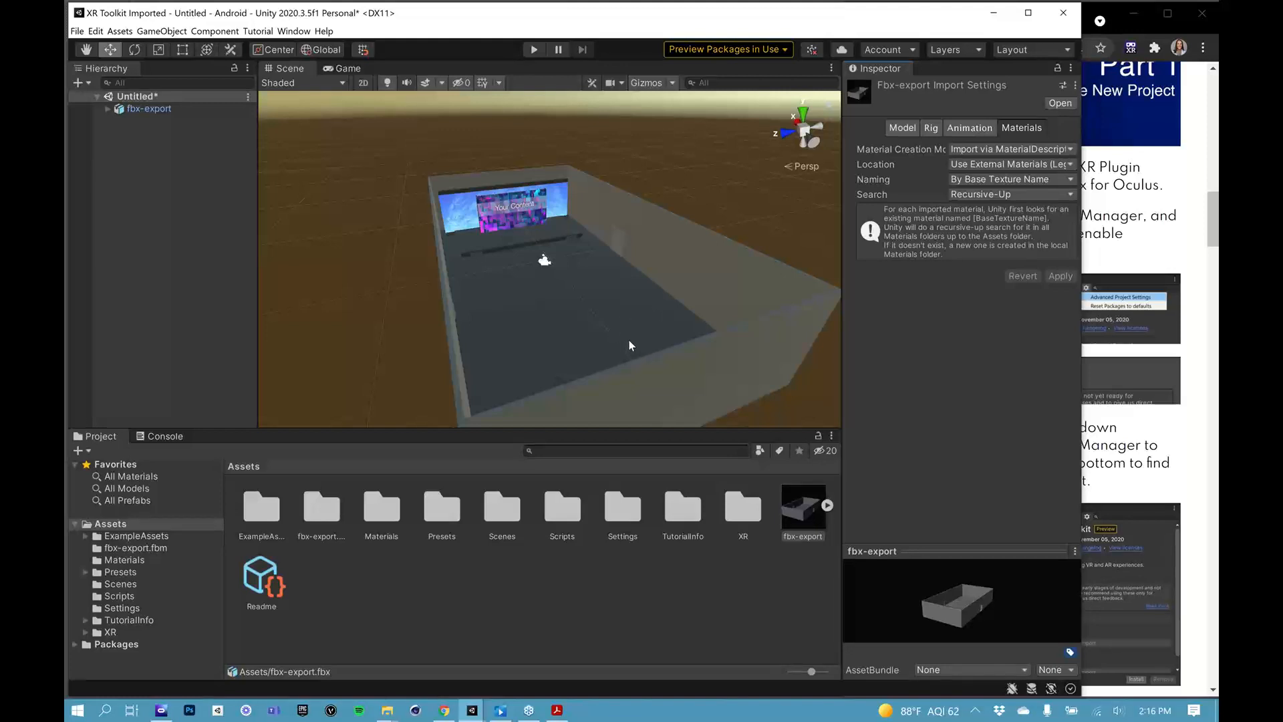
{"action": "mouse_move", "coordinate": [641, 339]}
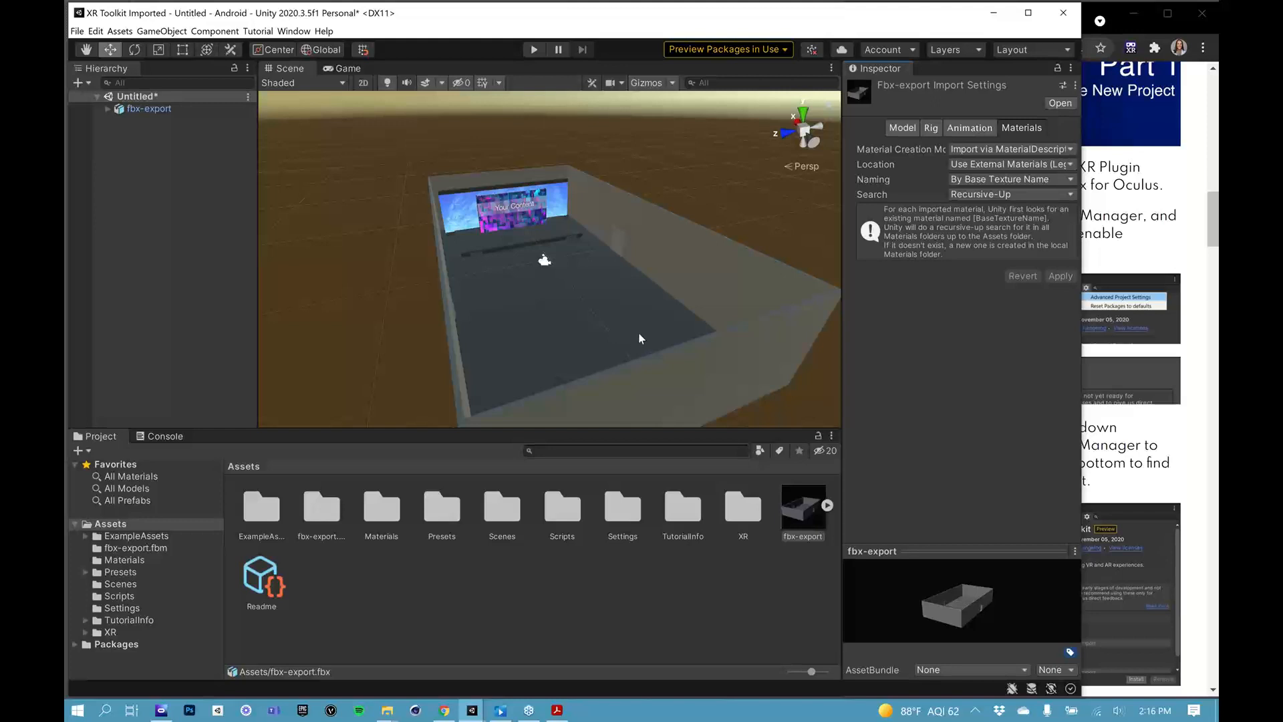
{"action": "mouse_move", "coordinate": [485, 375]}
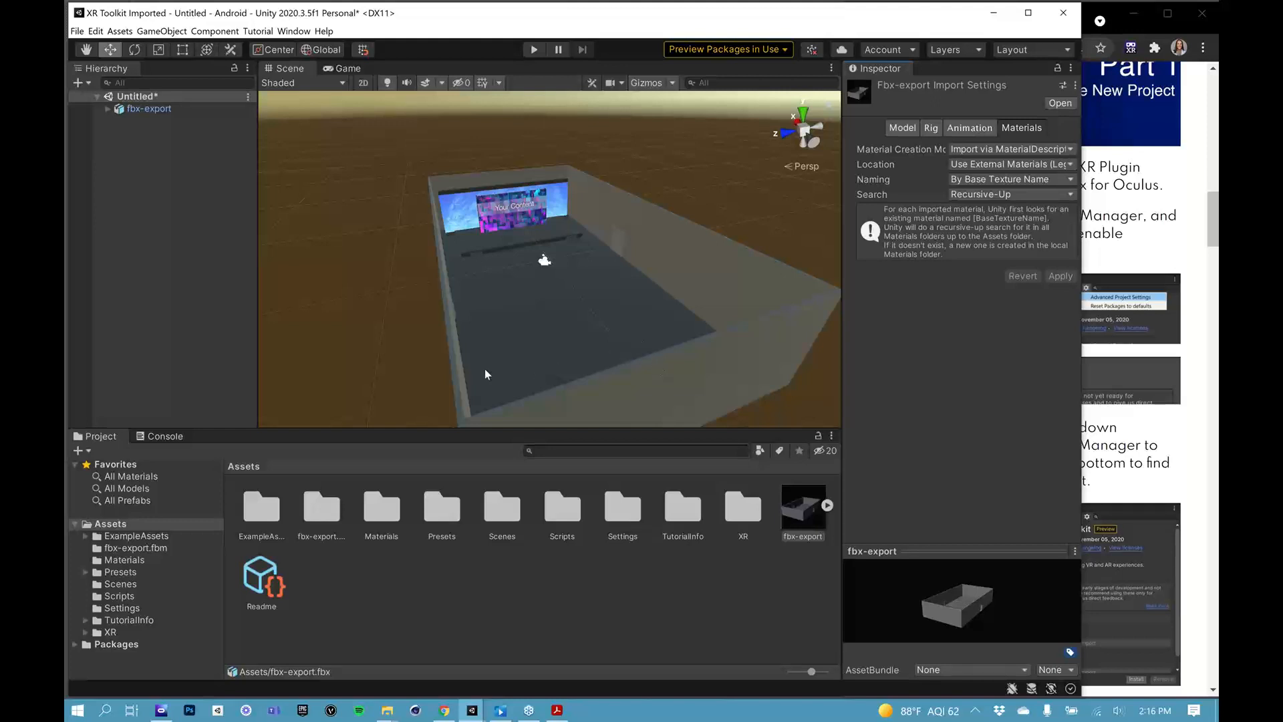
{"action": "mouse_move", "coordinate": [1161, 442]}
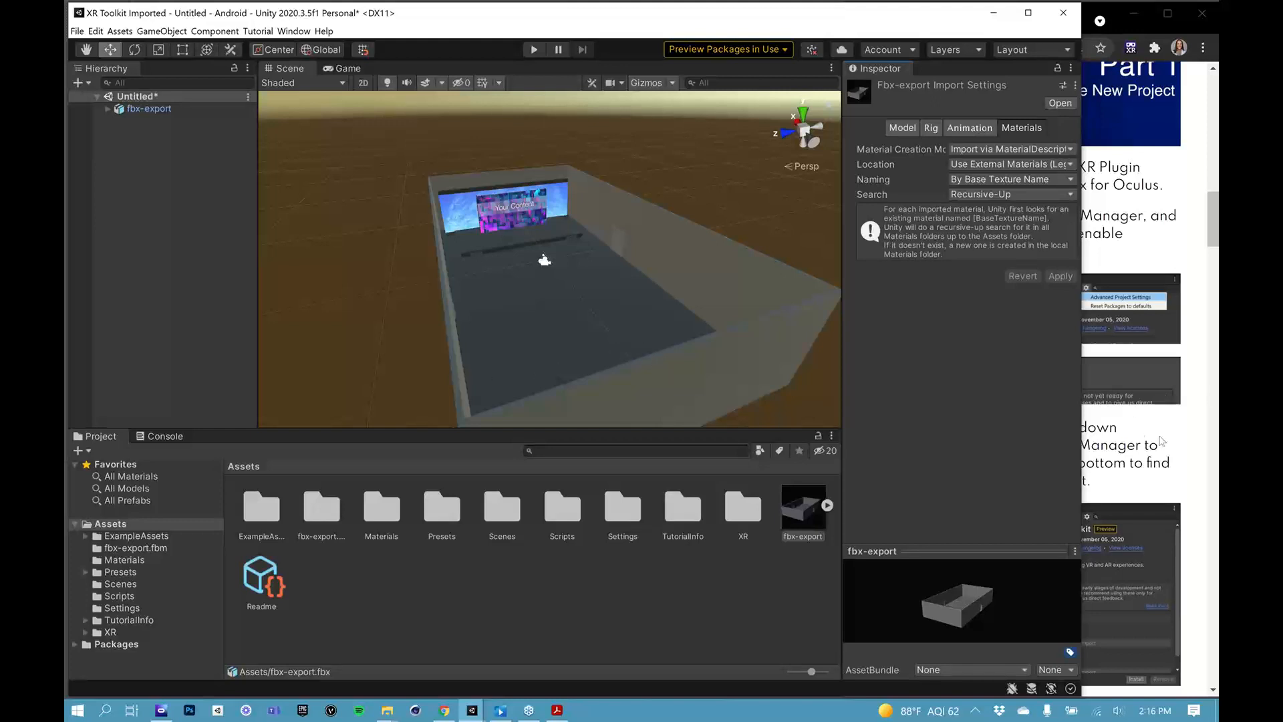
{"action": "mouse_move", "coordinate": [808, 401]}
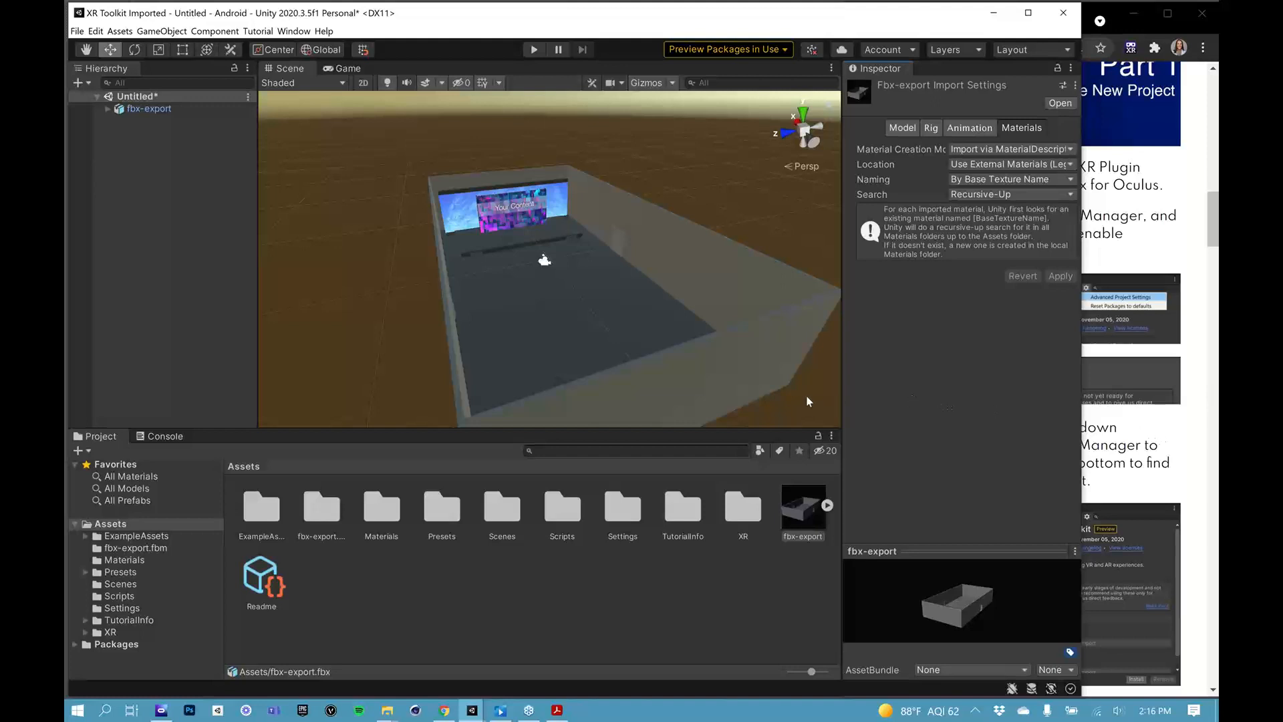
{"action": "mouse_move", "coordinate": [814, 395]}
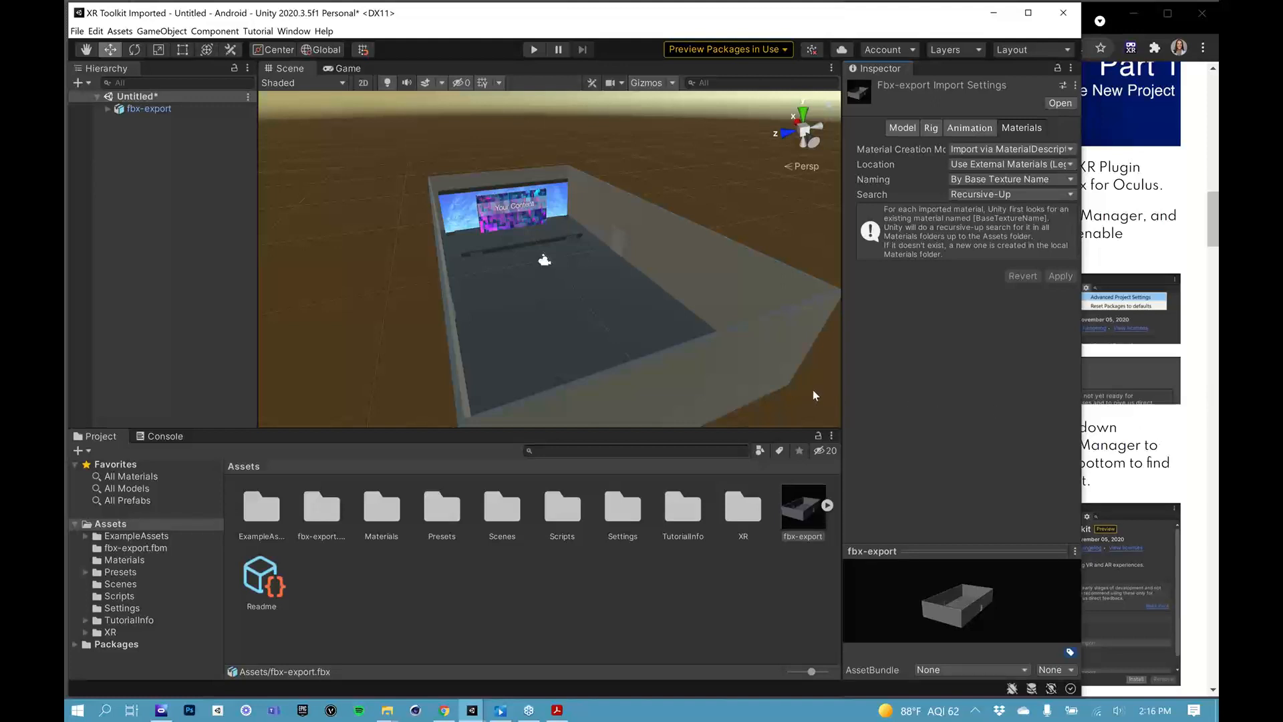
{"action": "mouse_move", "coordinate": [945, 412]}
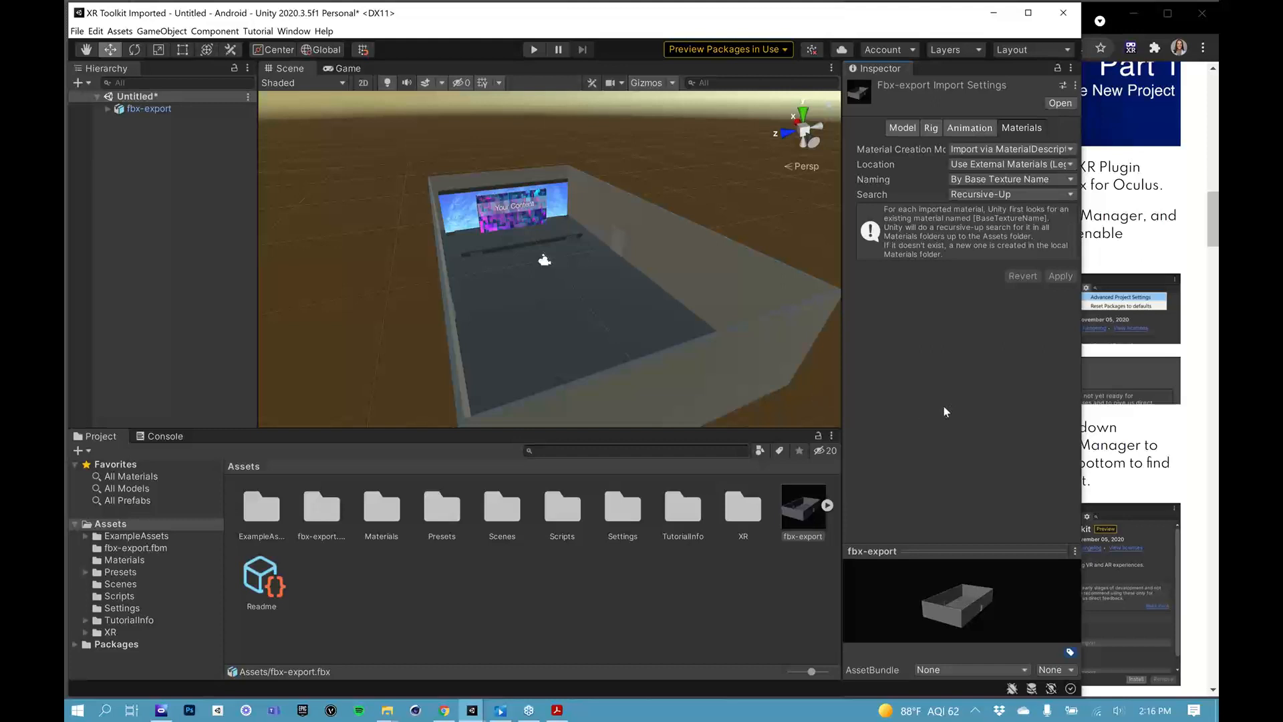
{"action": "mouse_move", "coordinate": [980, 415]}
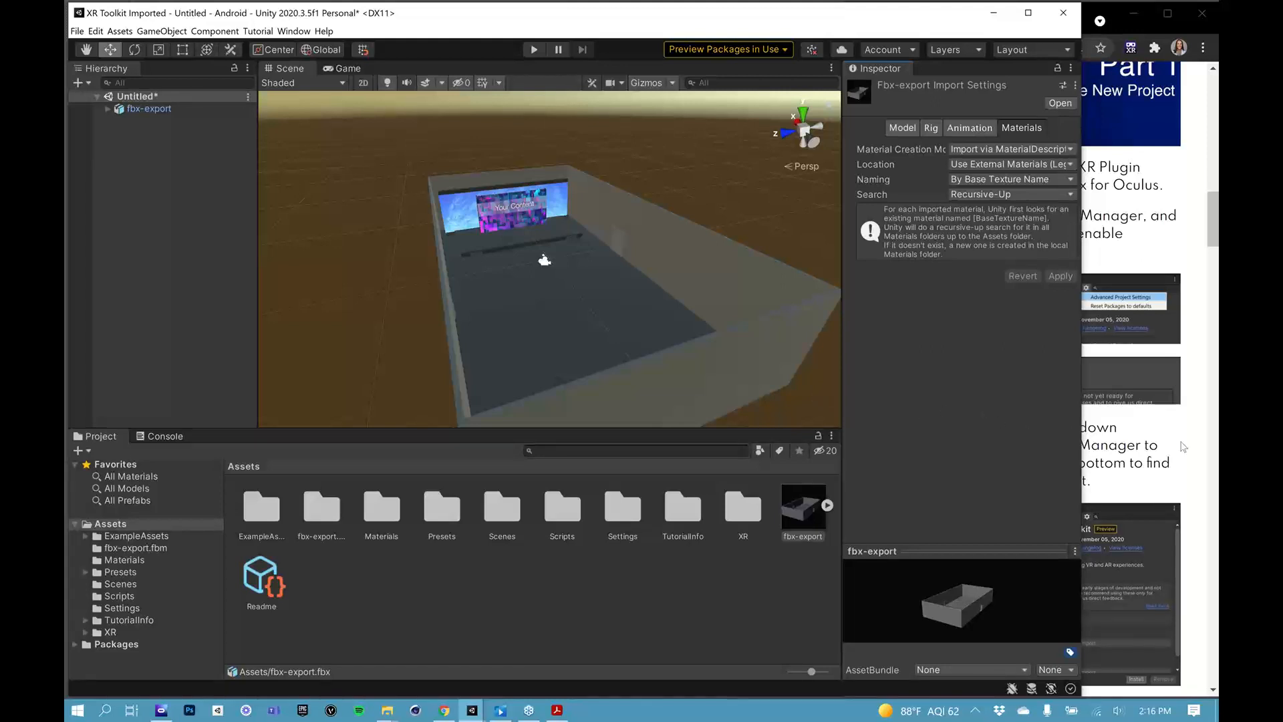
{"action": "mouse_move", "coordinate": [1007, 433]}
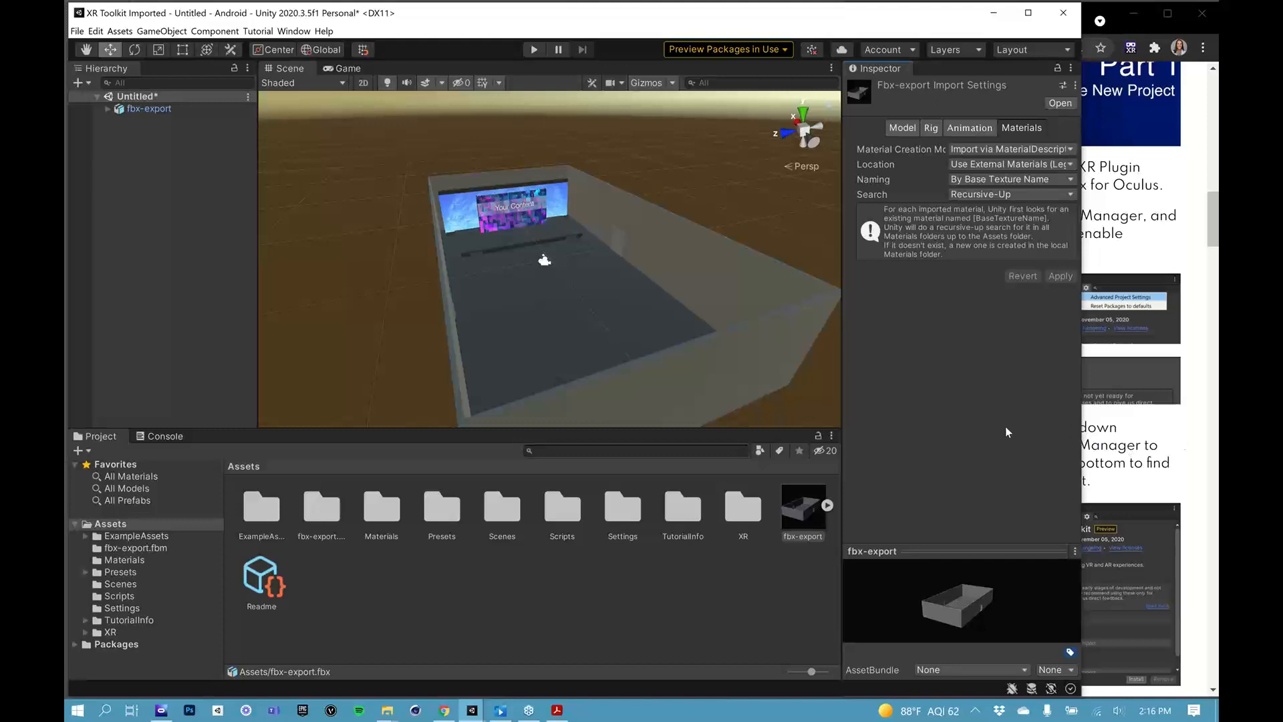
{"action": "mouse_move", "coordinate": [655, 347]}
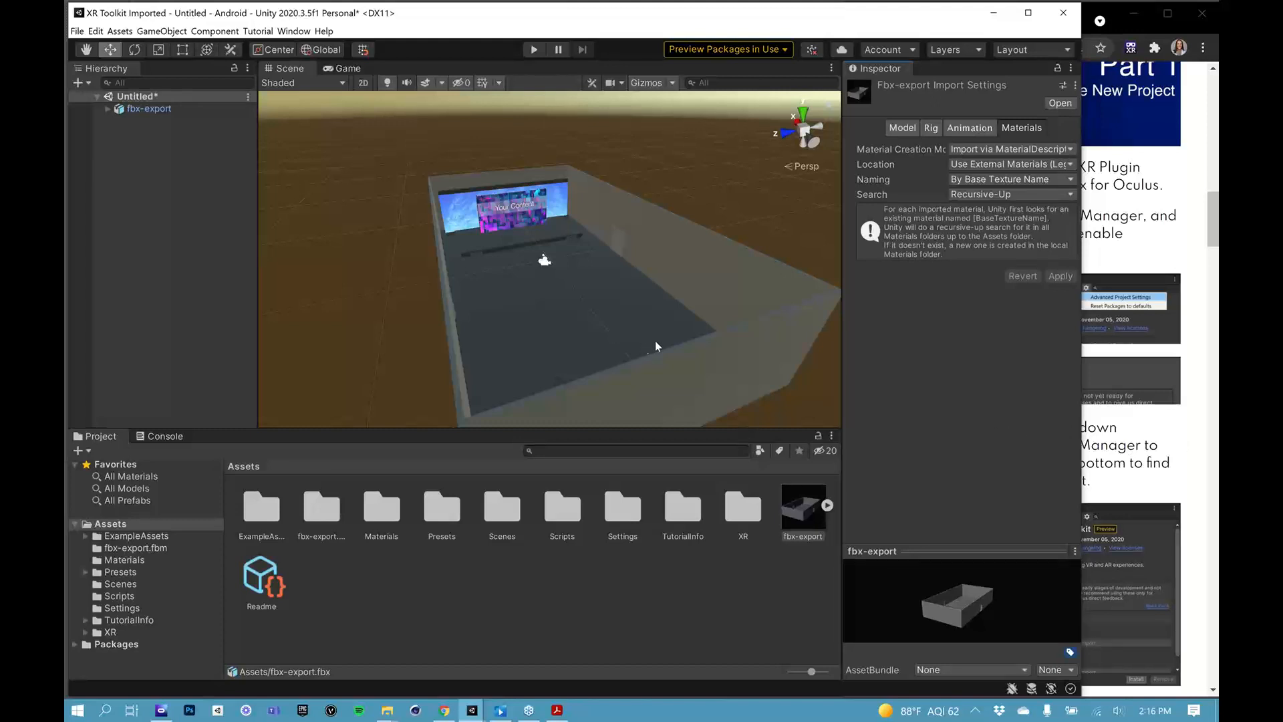
{"action": "mouse_move", "coordinate": [632, 353]}
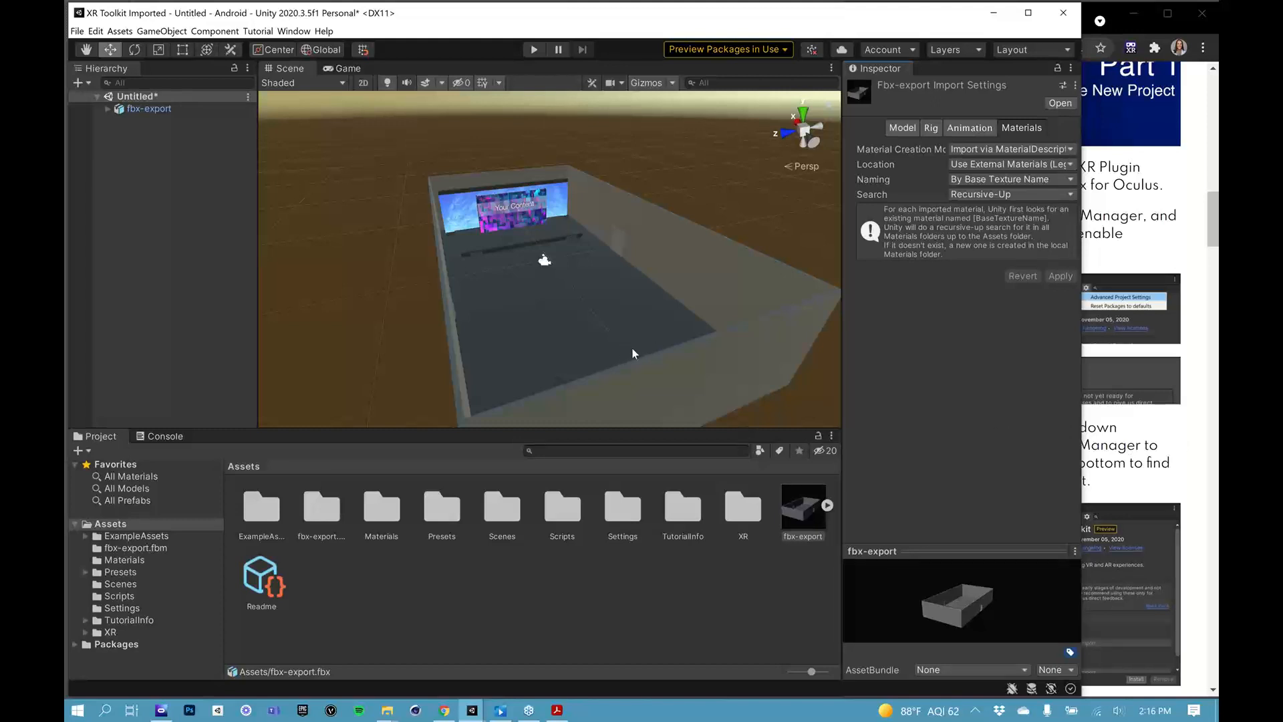
{"action": "mouse_move", "coordinate": [628, 349]}
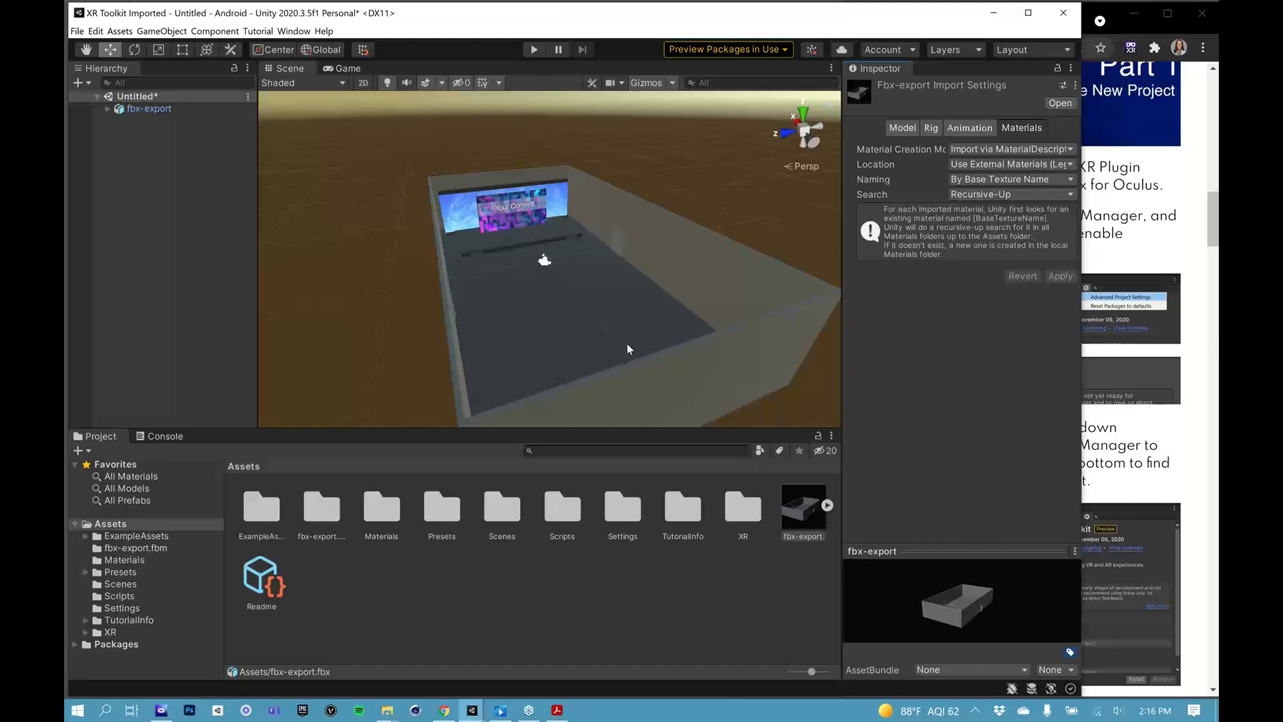
{"action": "mouse_move", "coordinate": [656, 279]}
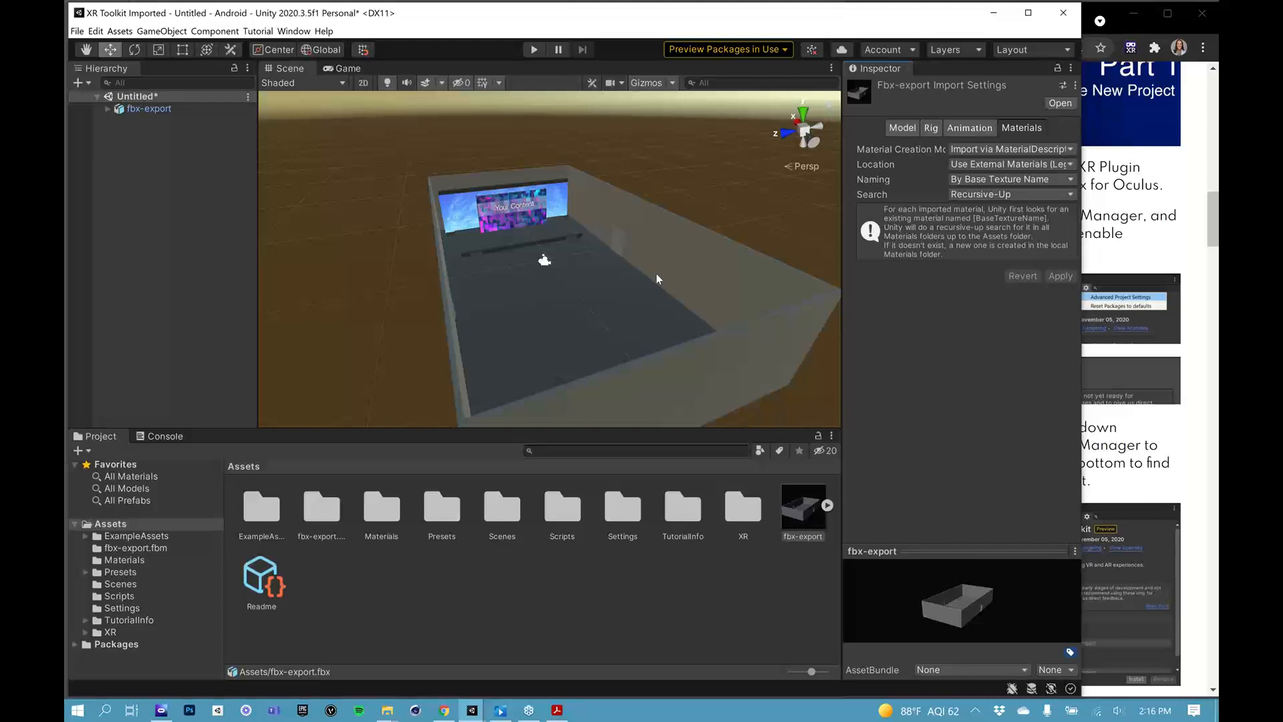
{"action": "mouse_move", "coordinate": [375, 309]}
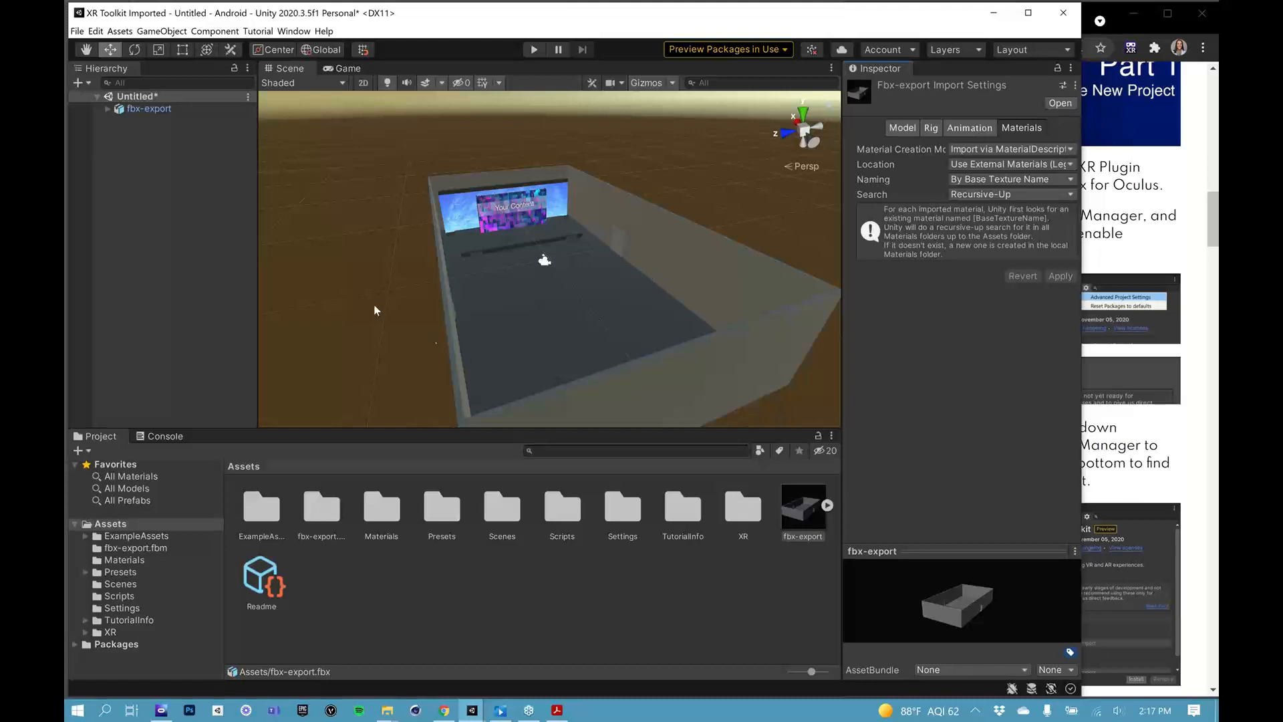
{"action": "mouse_move", "coordinate": [125, 172]}
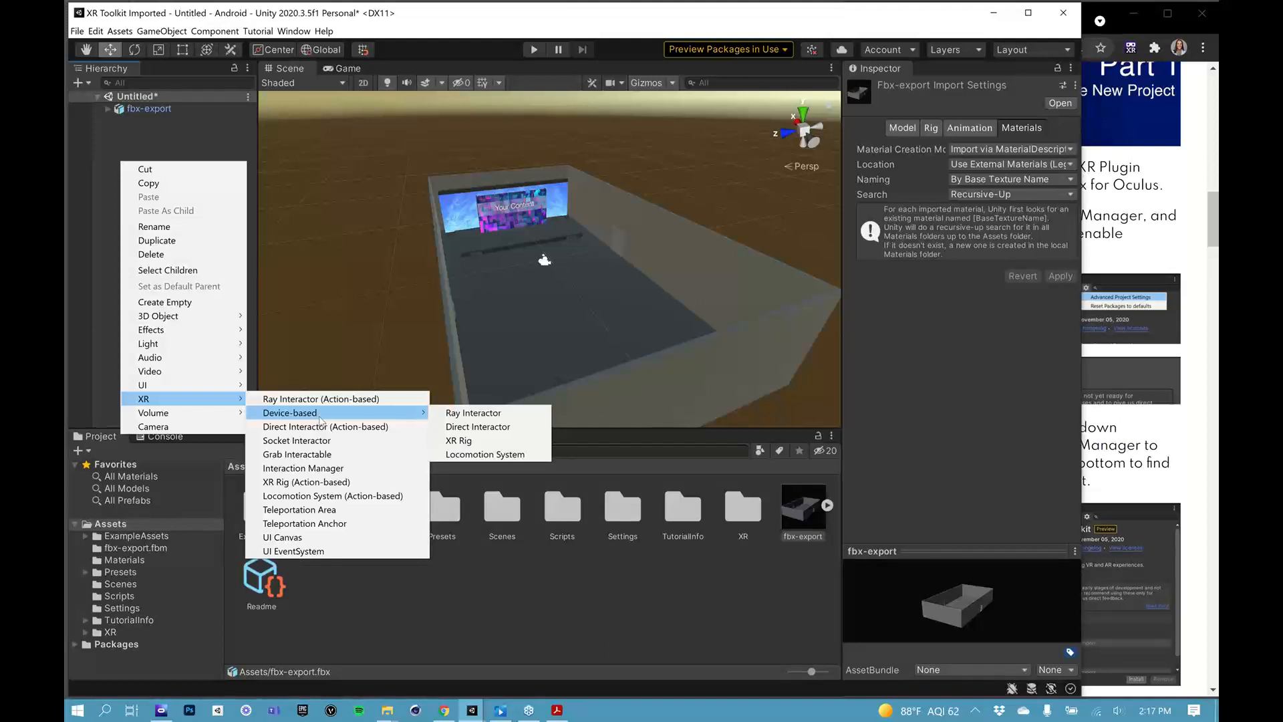
{"action": "mouse_move", "coordinate": [459, 440]}
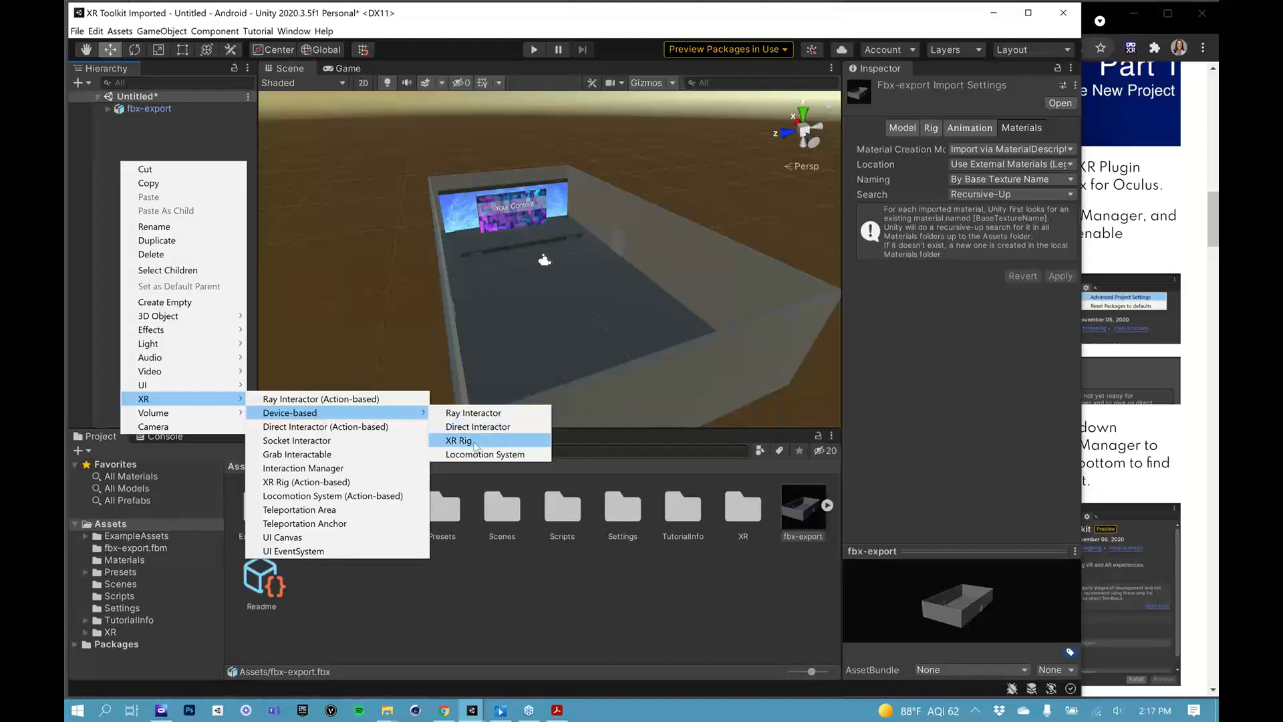
- Add an XR > Device-based > XR Rig to the Hierarchy
{"action": "left_click", "coordinate": [459, 441]}
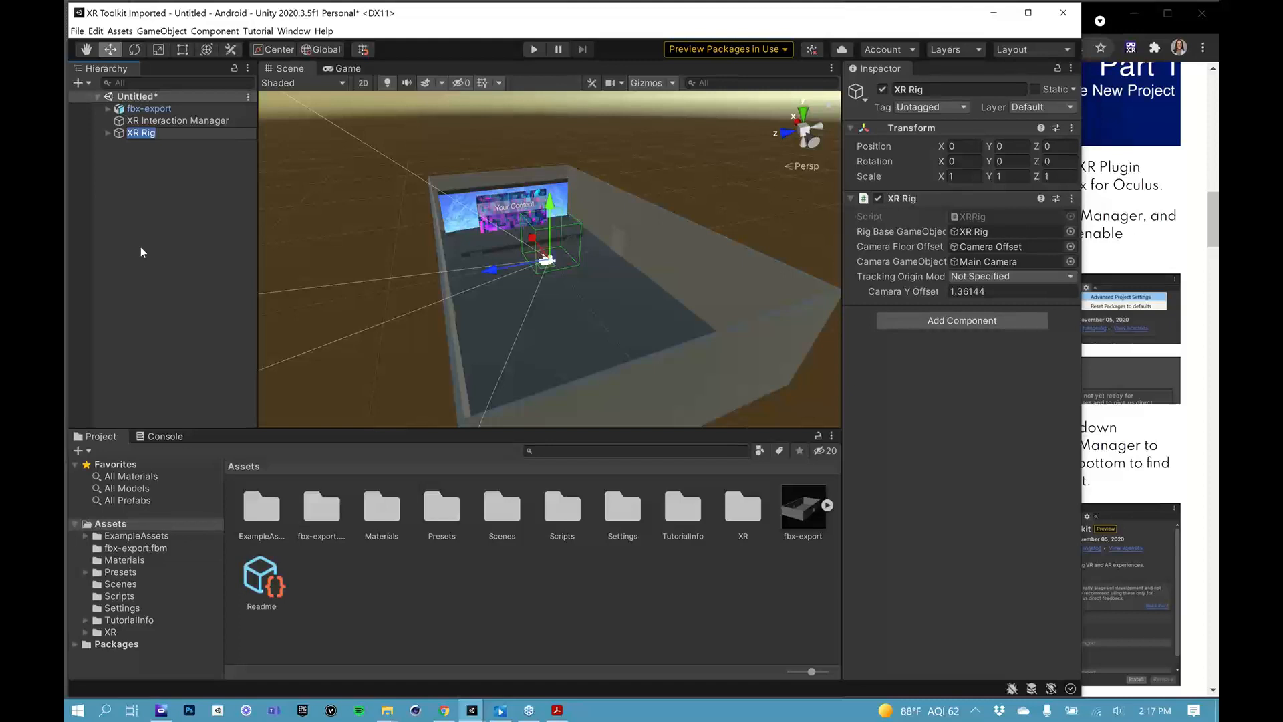
{"action": "mouse_move", "coordinate": [1078, 507]}
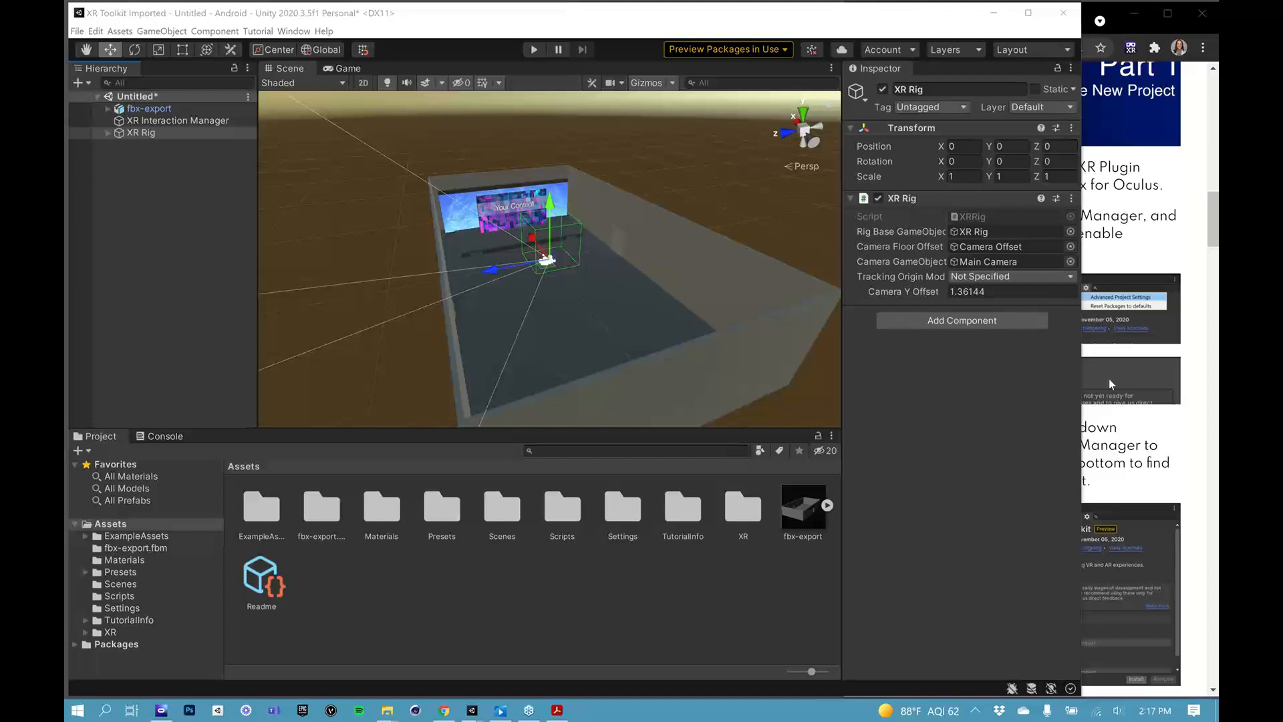
{"action": "mouse_move", "coordinate": [931, 214]}
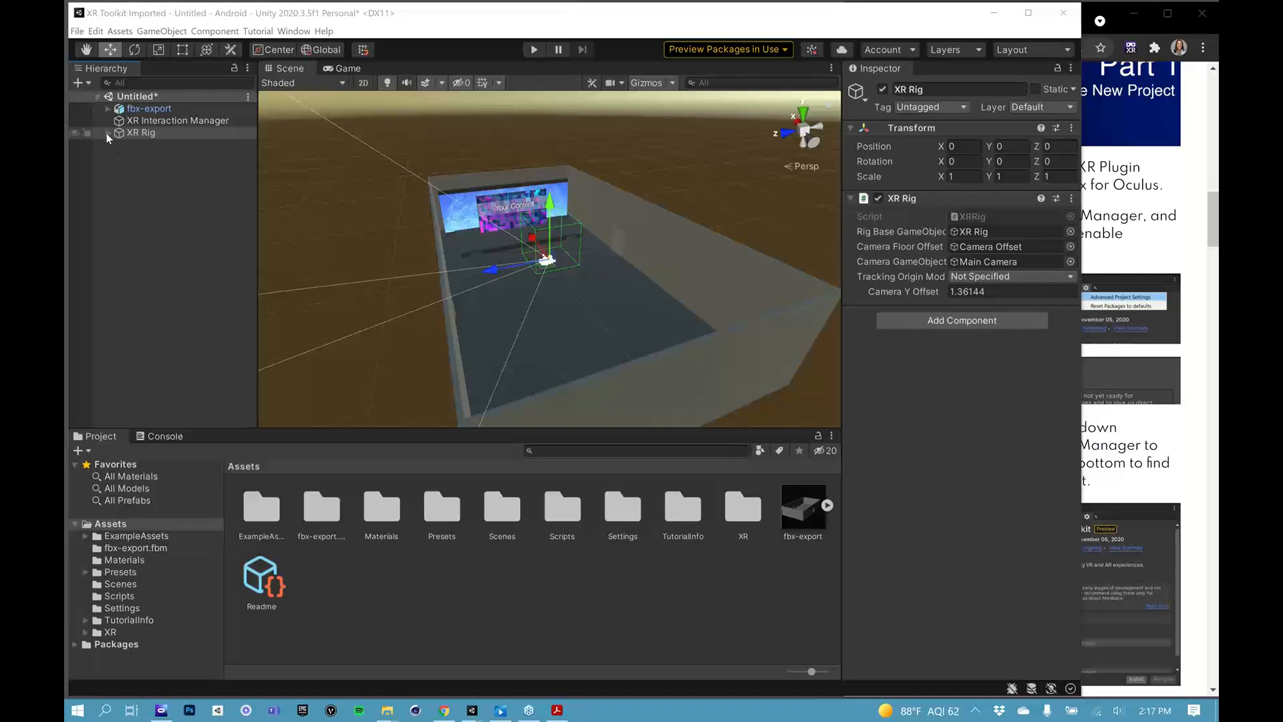
- Expand the XR Rig and inspect its Main Camera, LeftHand Controller and RightHand Controller
{"action": "left_click", "coordinate": [106, 132]}
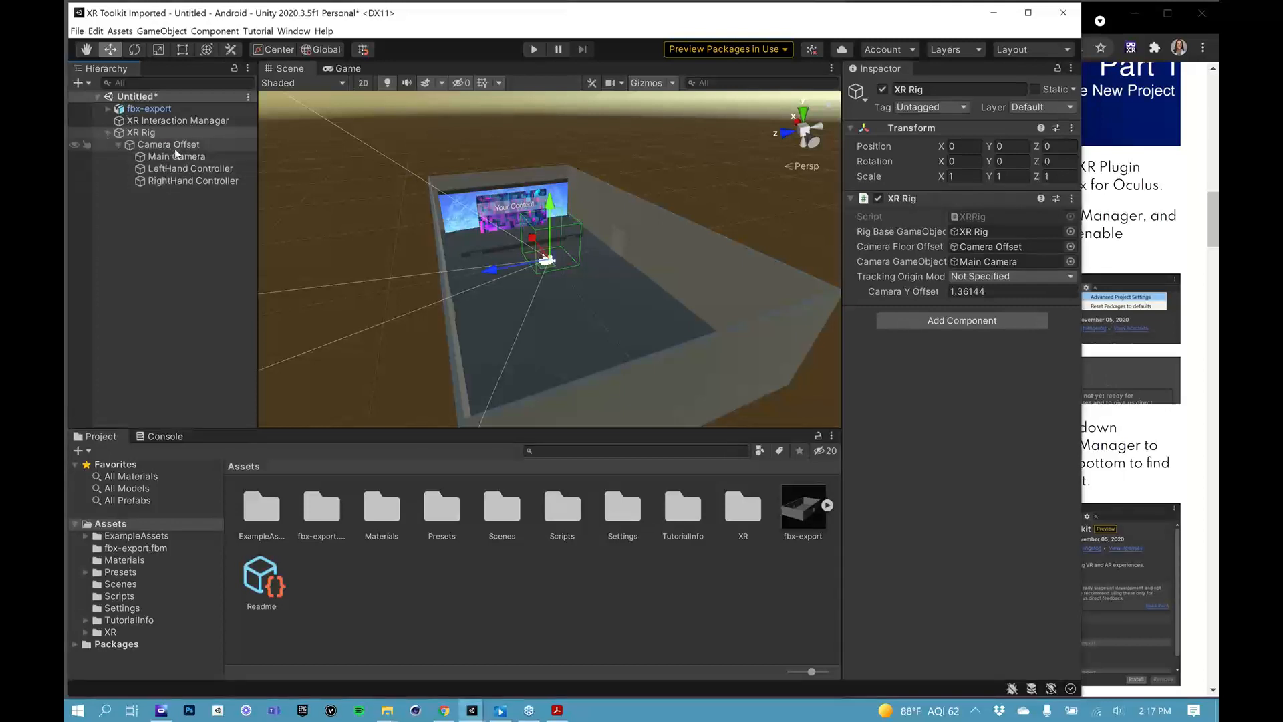
{"action": "left_click", "coordinate": [177, 156]}
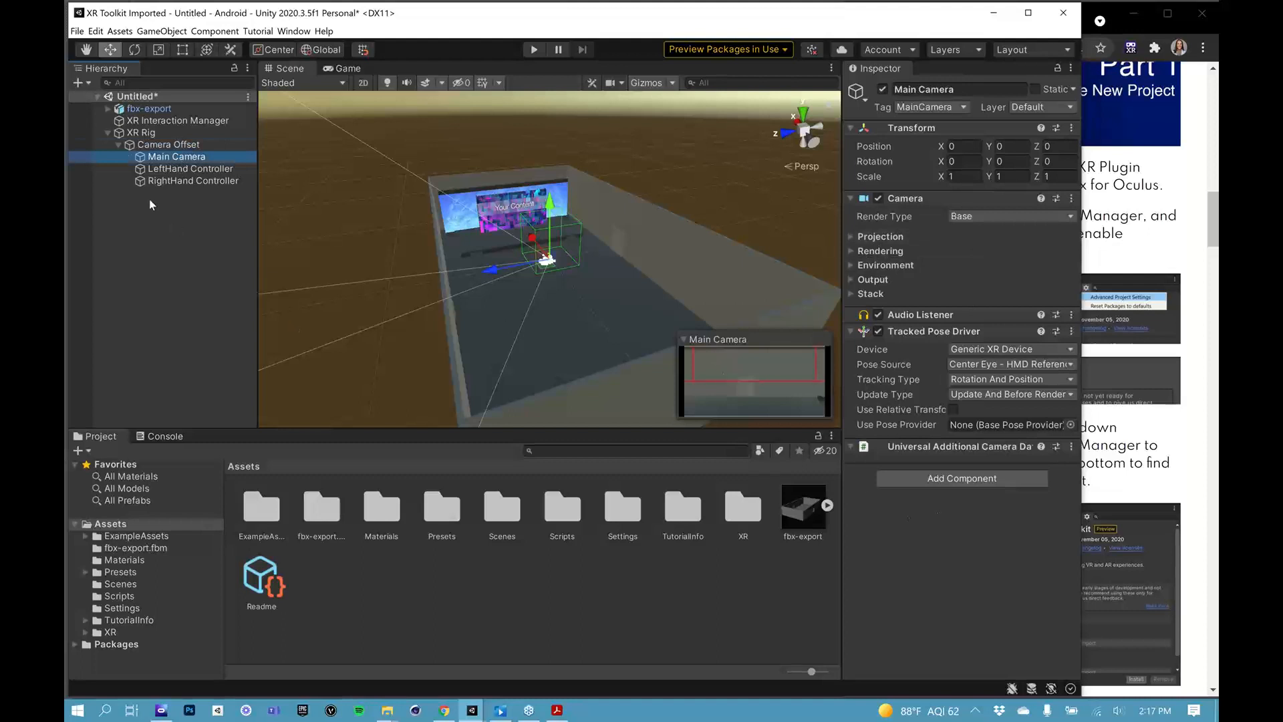
{"action": "left_click", "coordinate": [116, 144]}
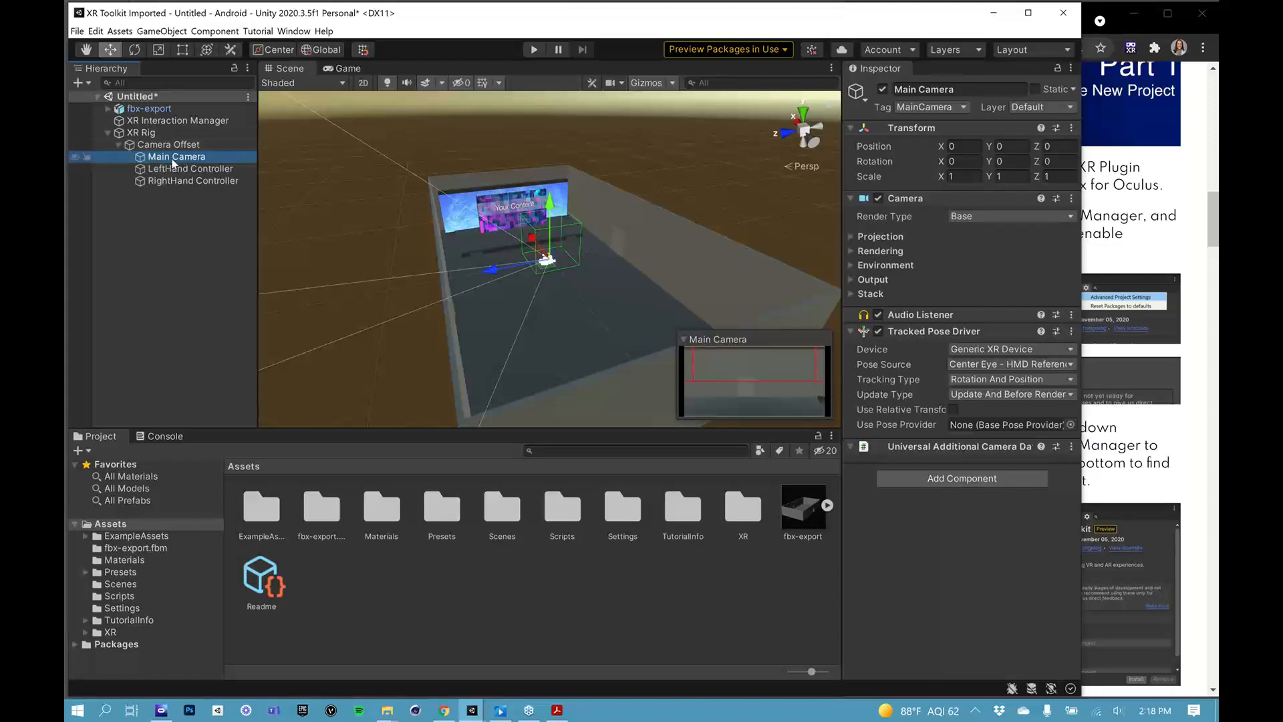
{"action": "mouse_move", "coordinate": [779, 223]}
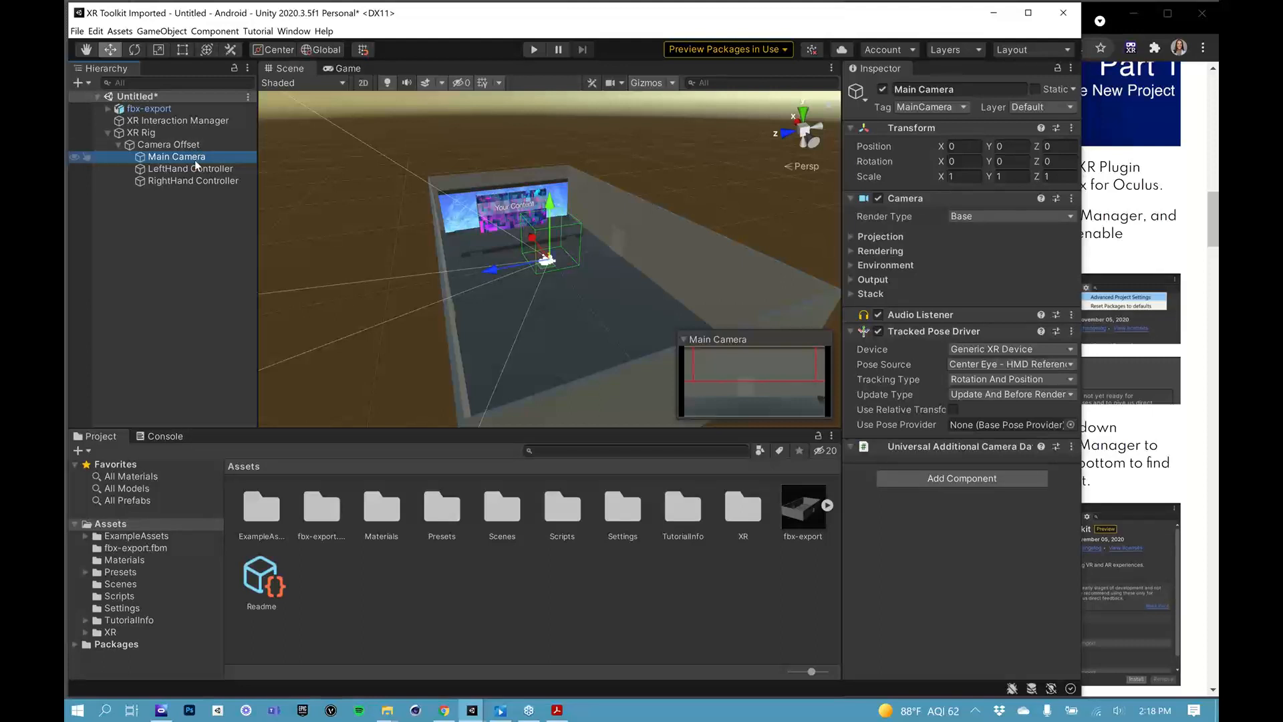
{"action": "mouse_move", "coordinate": [178, 252]}
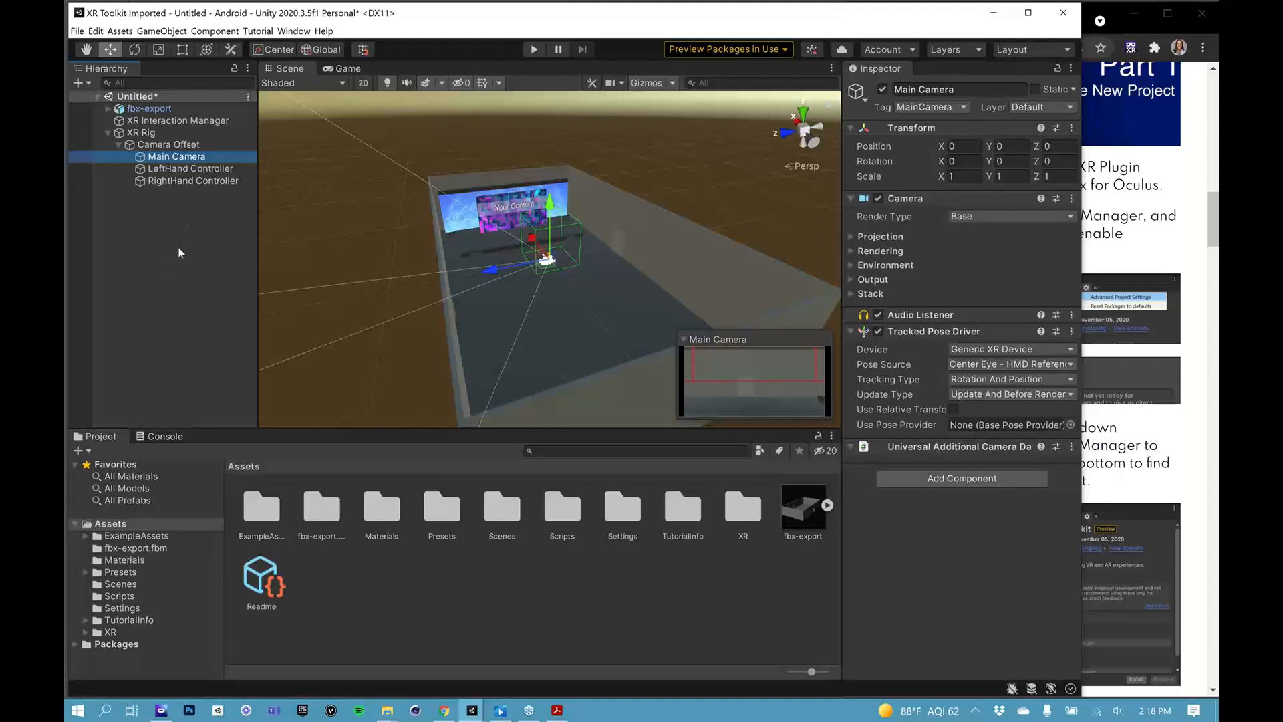
{"action": "mouse_move", "coordinate": [192, 173]}
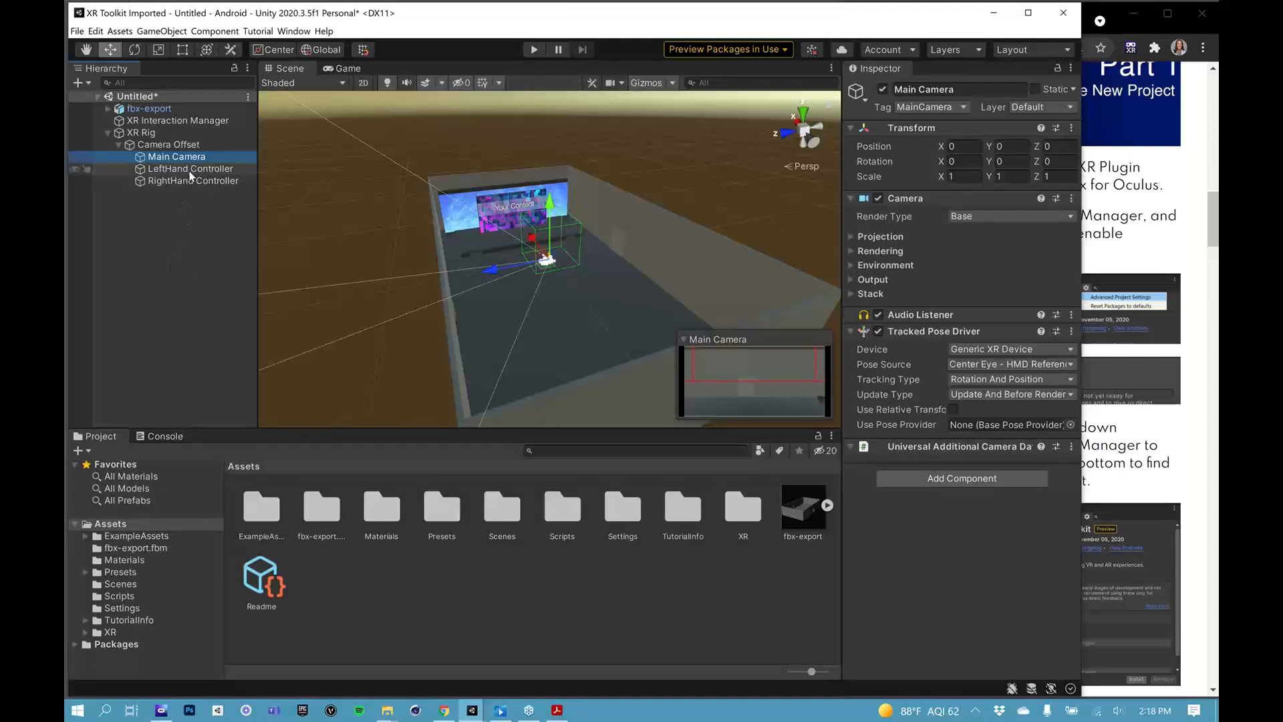
{"action": "left_click", "coordinate": [197, 181]}
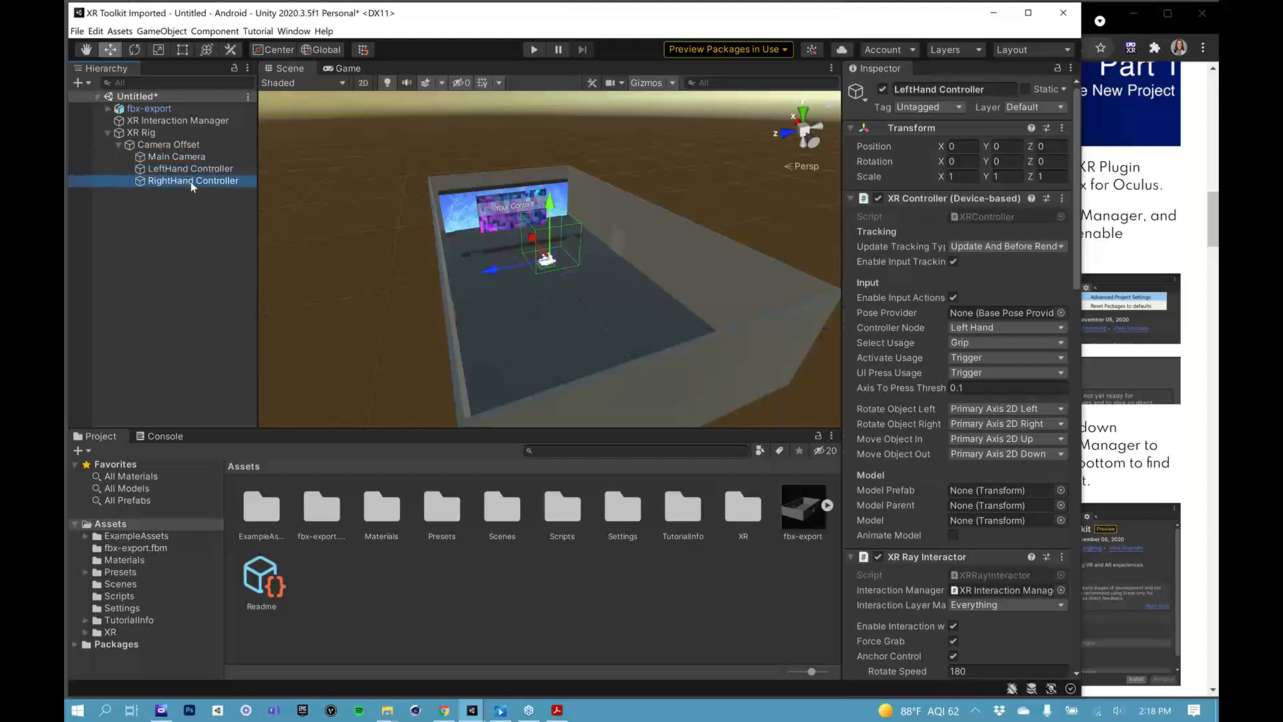
{"action": "left_click", "coordinate": [192, 181]}
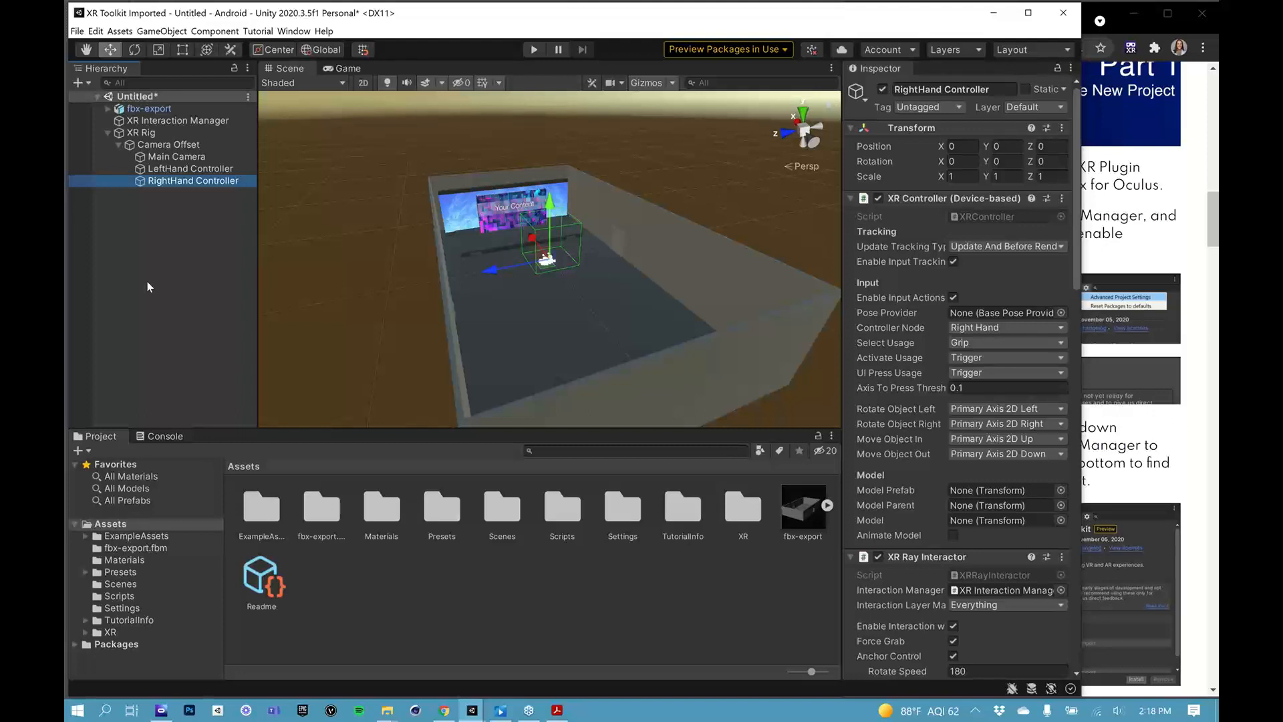
{"action": "mouse_move", "coordinate": [174, 277]}
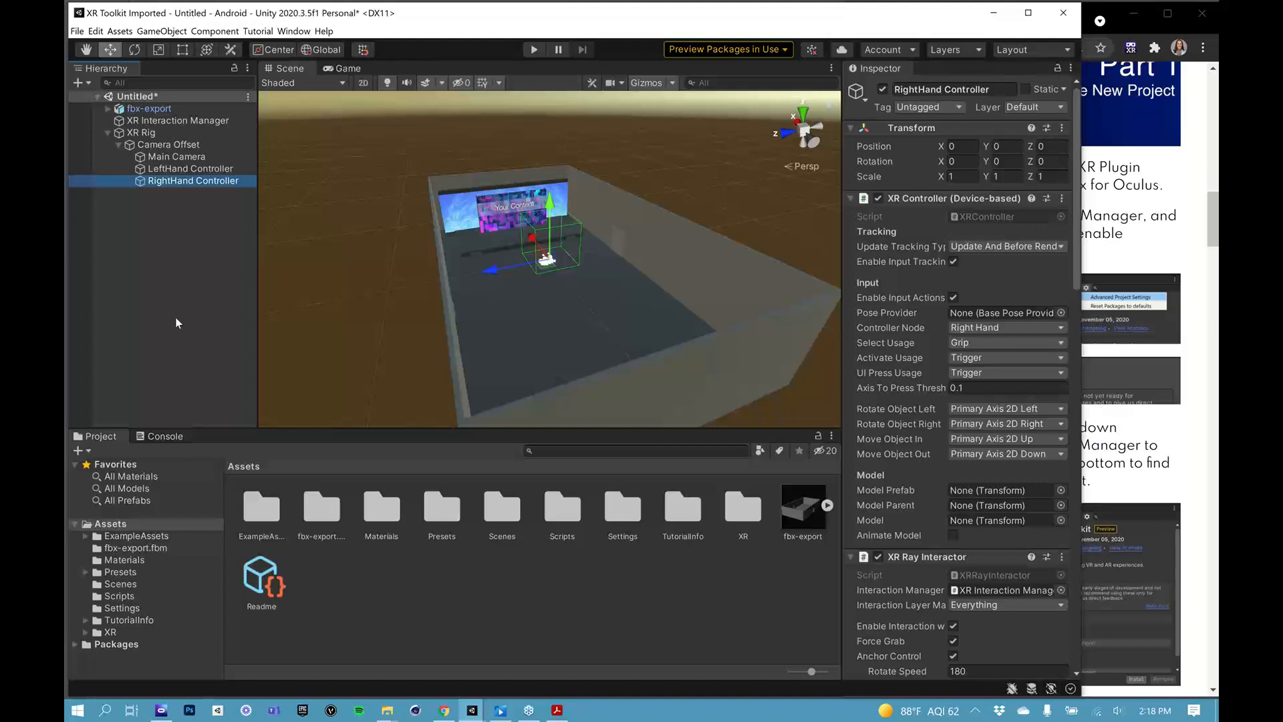
{"action": "mouse_move", "coordinate": [156, 255]}
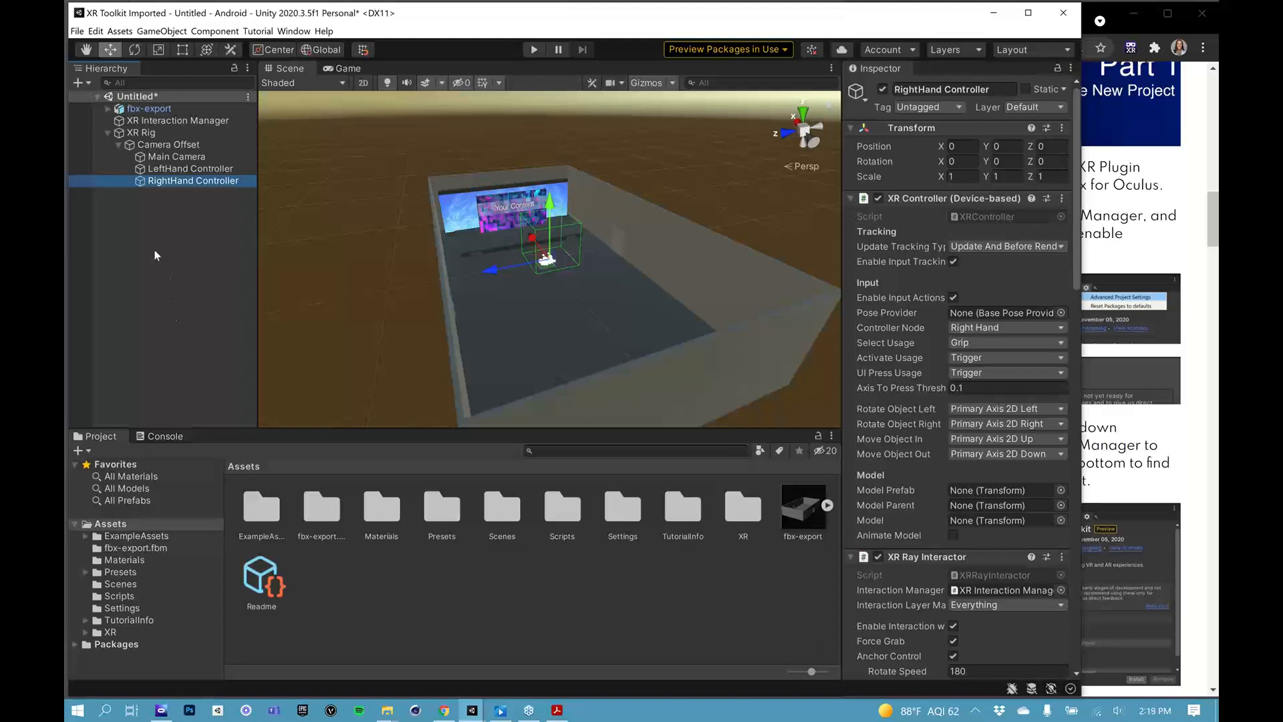
- Add an XR > Device-based > Locomotion System and select it in the Hierarchy
{"action": "right_click", "coordinate": [154, 255]}
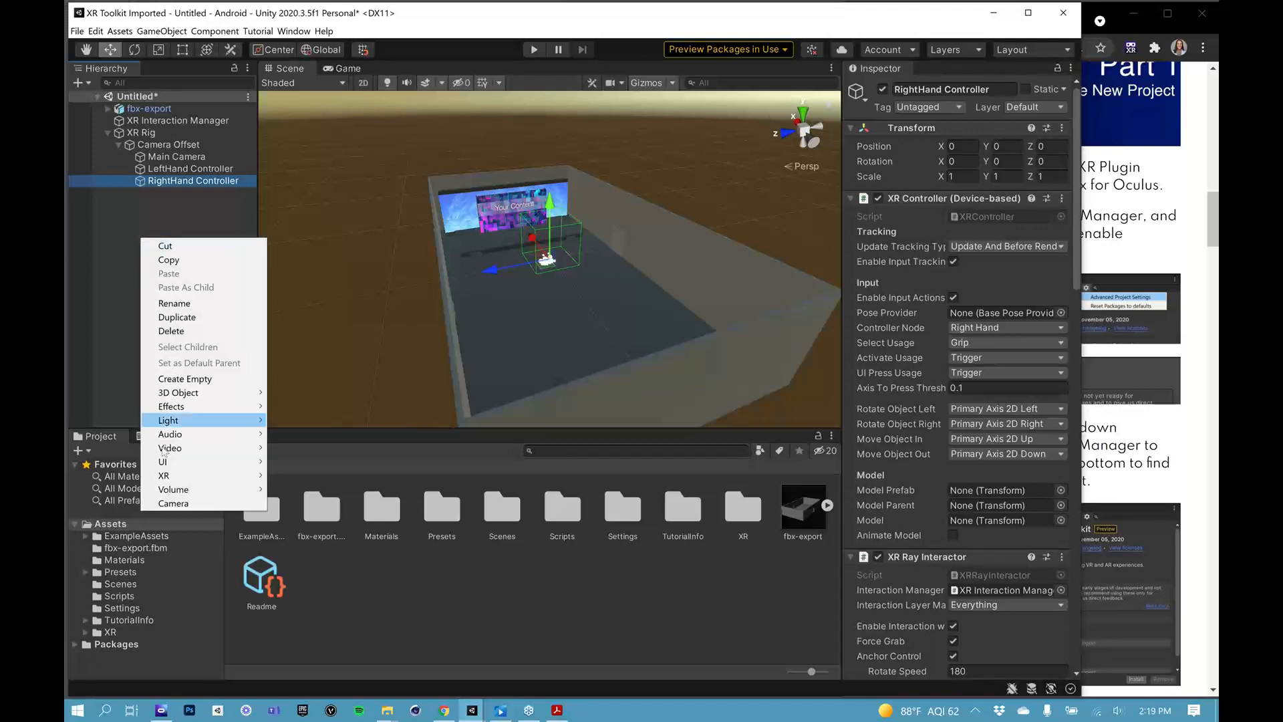
{"action": "mouse_move", "coordinate": [168, 474]}
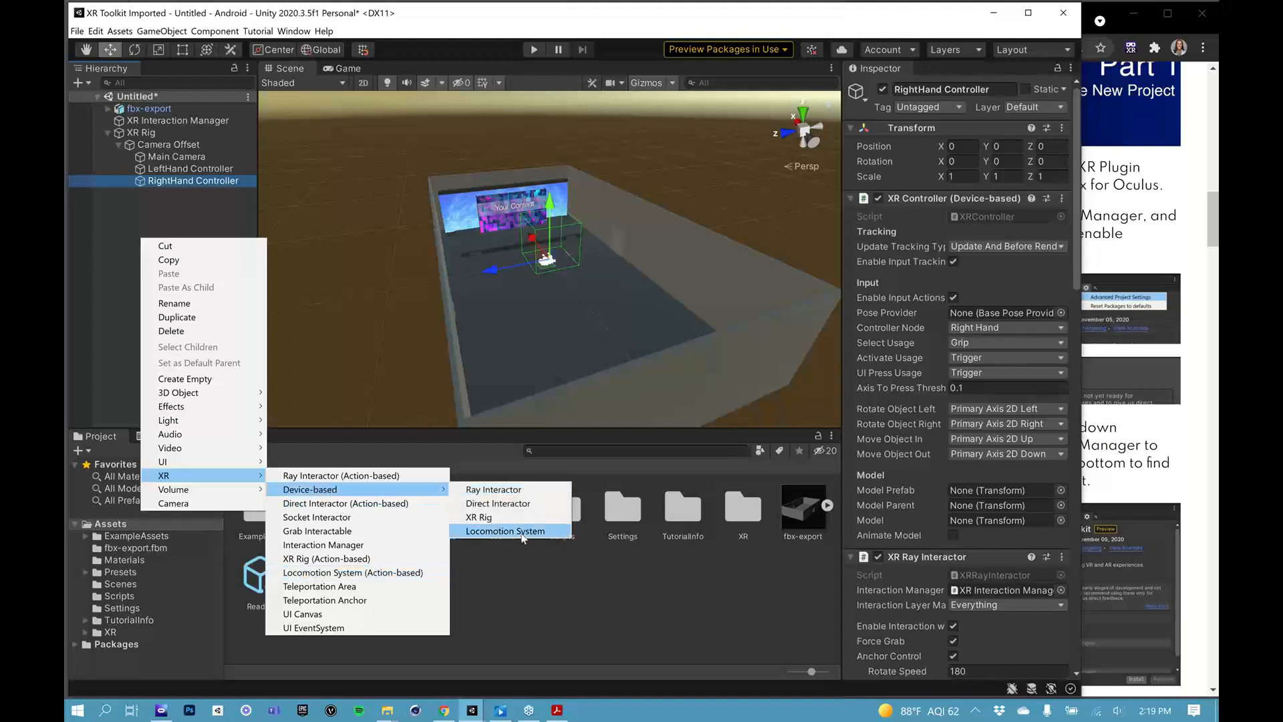
{"action": "left_click", "coordinate": [505, 530]}
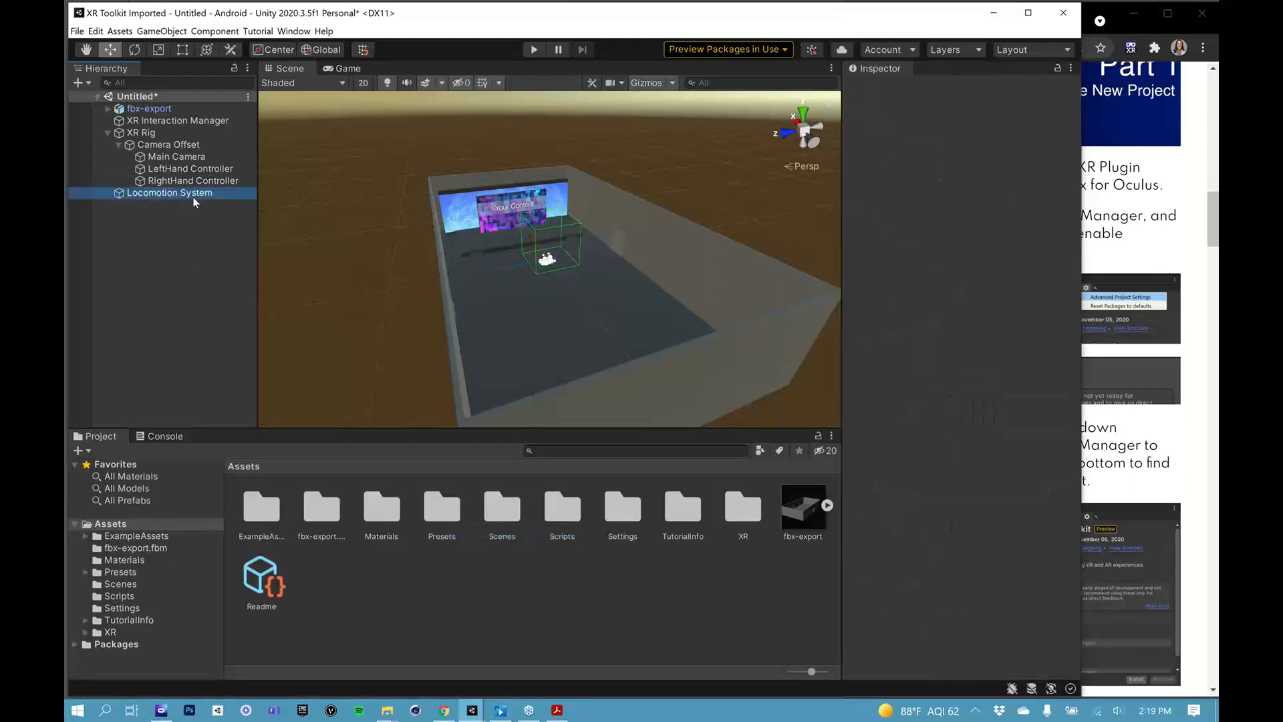
{"action": "left_click", "coordinate": [169, 193]}
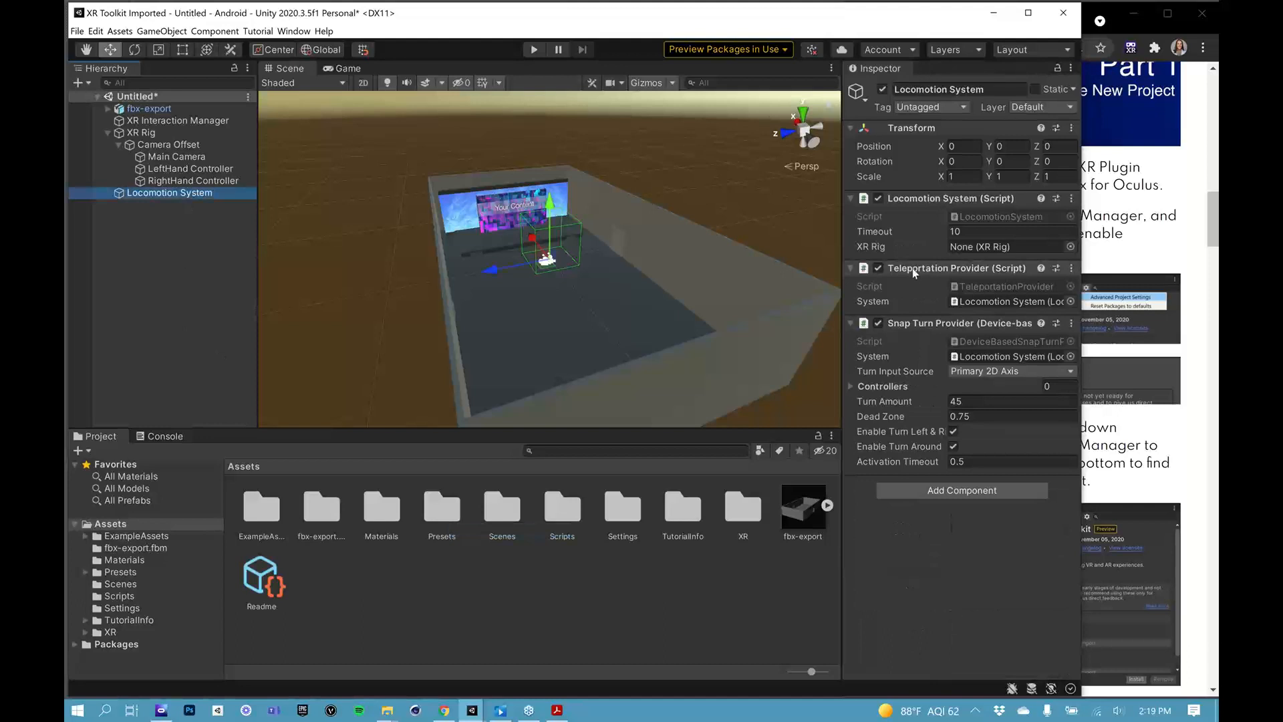
{"action": "mouse_move", "coordinate": [1012, 274]}
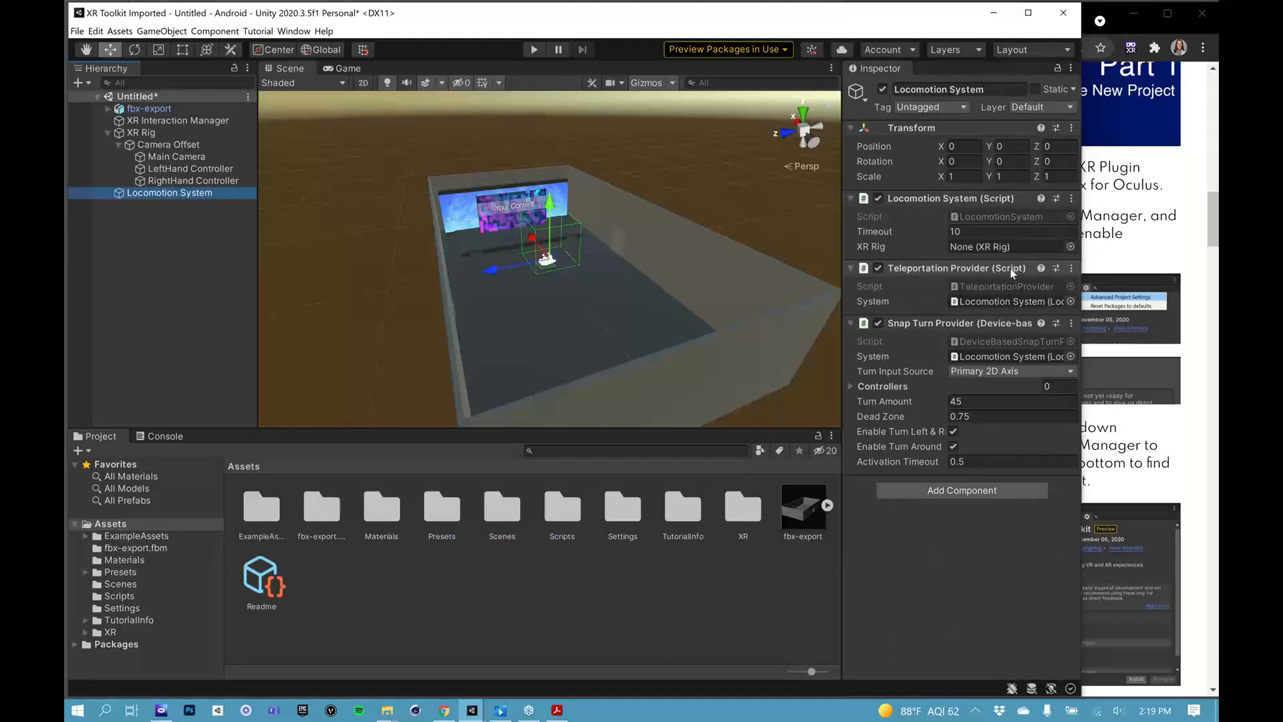
{"action": "mouse_move", "coordinate": [941, 282]}
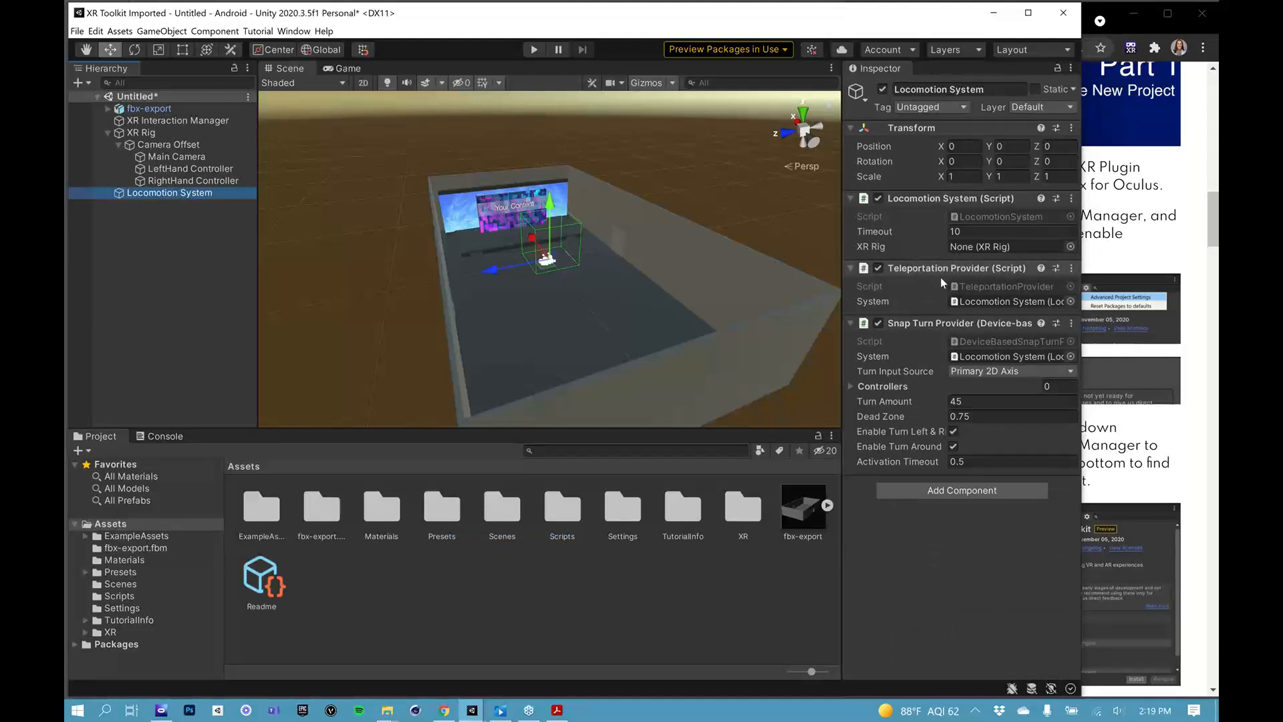
{"action": "mouse_move", "coordinate": [884, 401]}
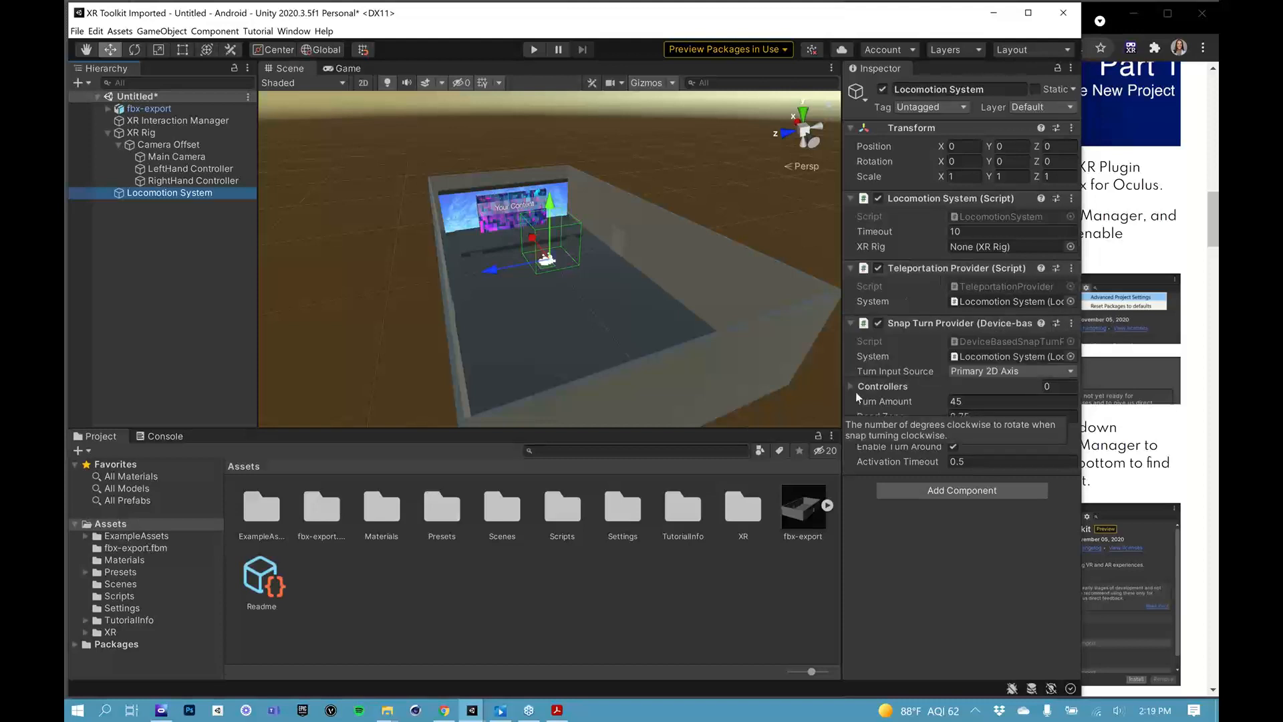
- Expand the Snap Turn Provider's empty Controllers list in the Inspector
{"action": "left_click", "coordinate": [851, 386]}
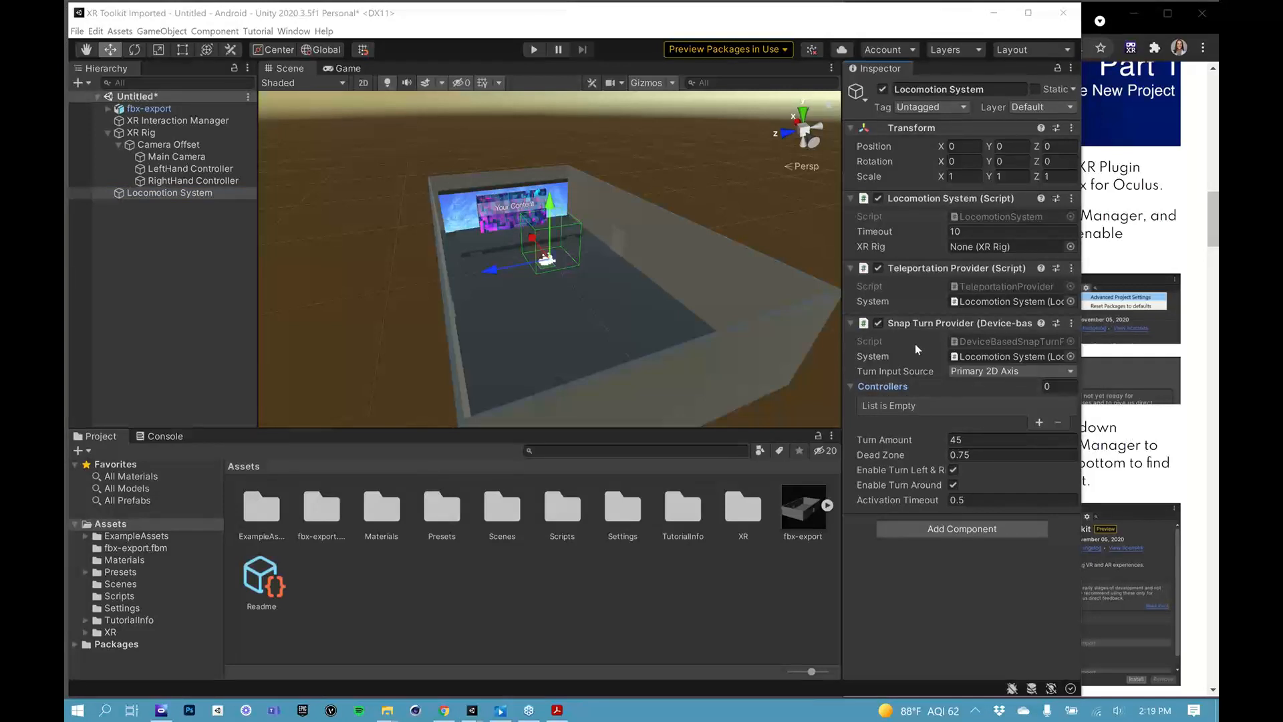
{"action": "mouse_move", "coordinate": [1039, 423]}
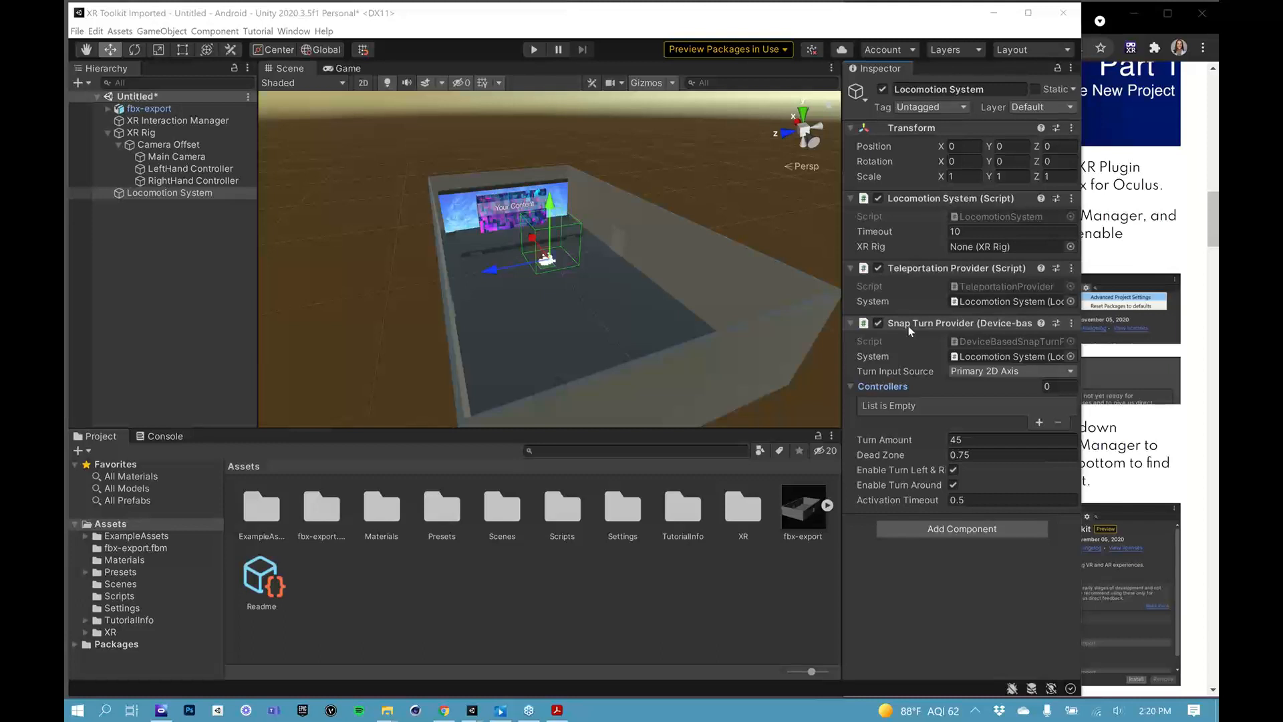
{"action": "mouse_move", "coordinate": [1039, 422]}
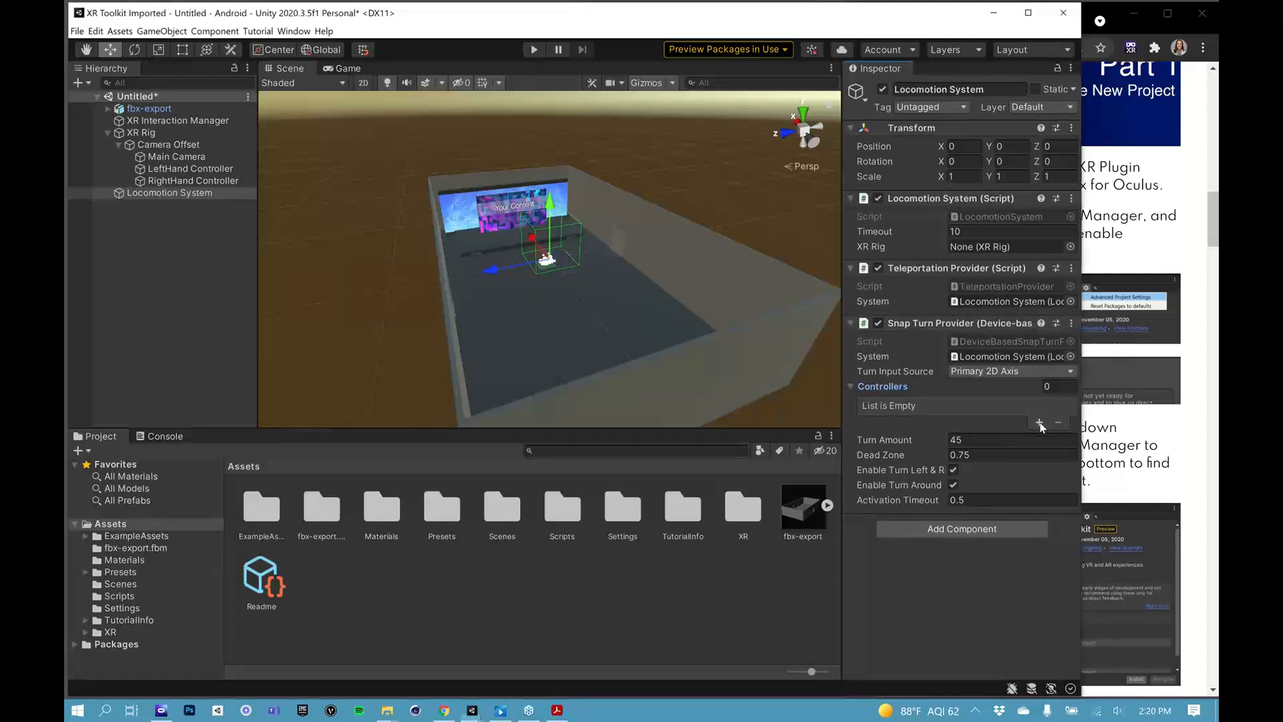
- Add two Controllers entries for the LeftHand and RightHand Controllers in the Snap Turn Provider
{"action": "left_click", "coordinate": [1042, 419]}
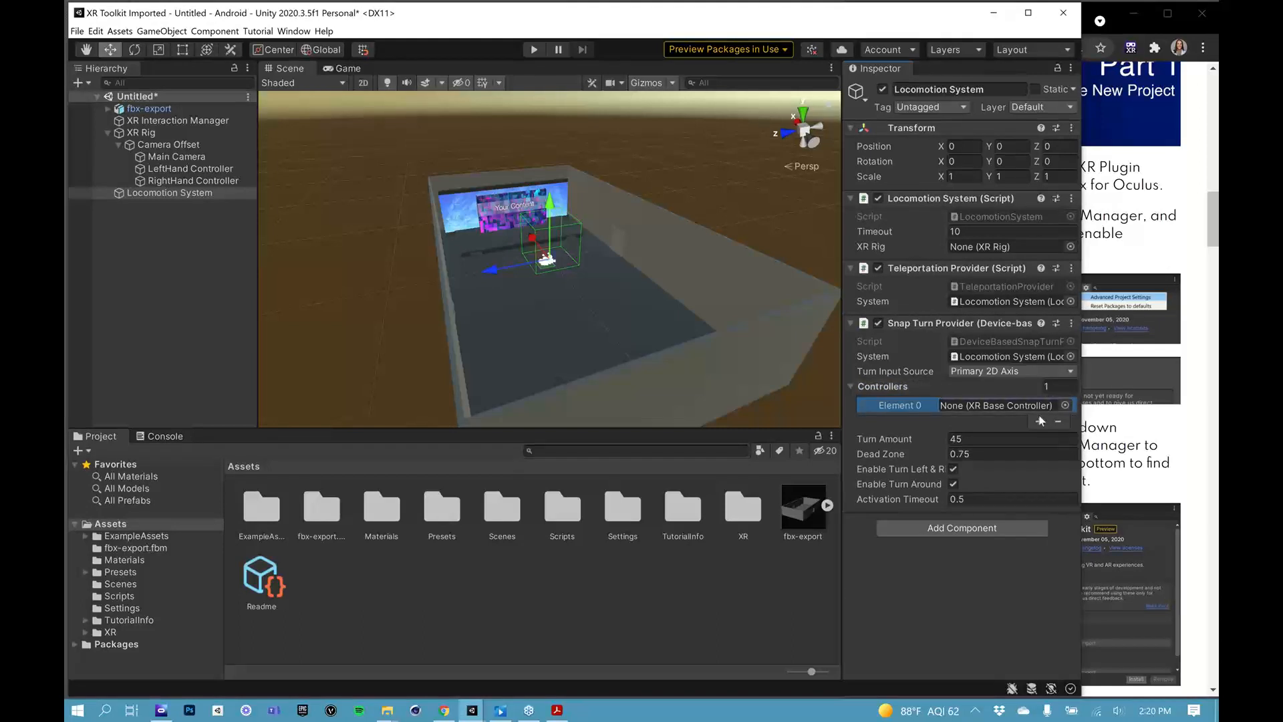
{"action": "left_click", "coordinate": [1040, 422]}
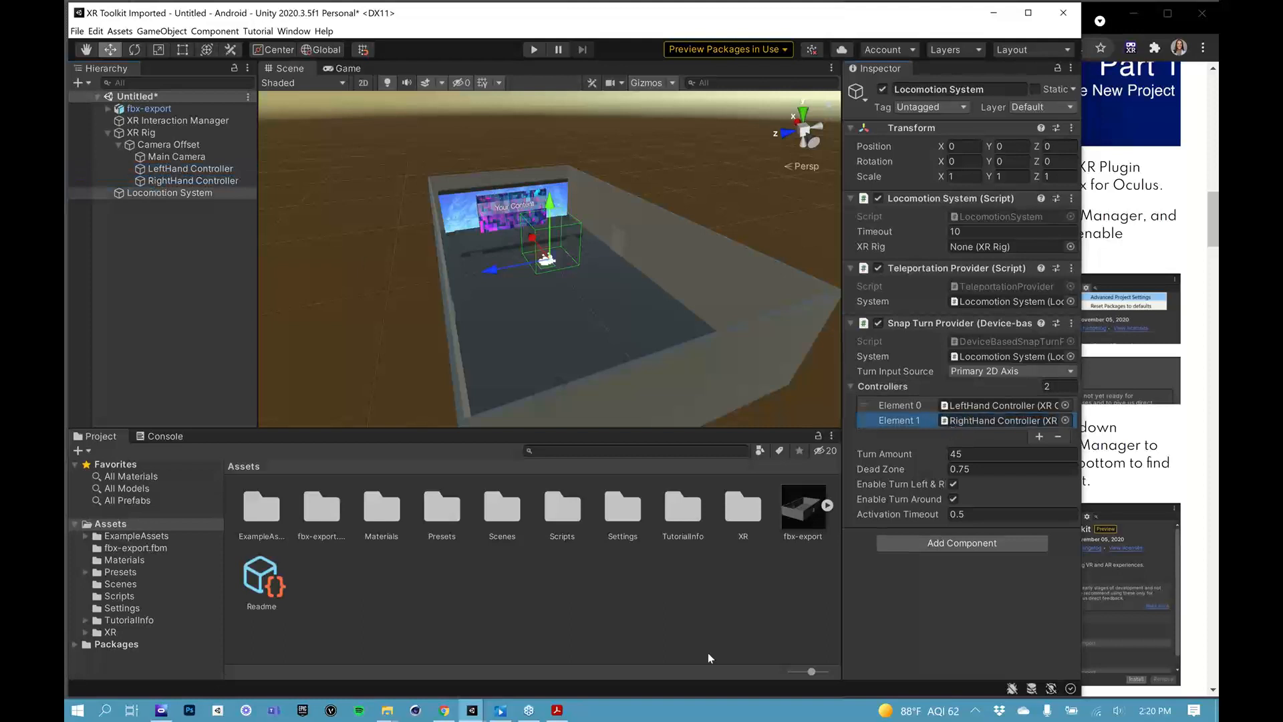
{"action": "mouse_move", "coordinate": [600, 677]}
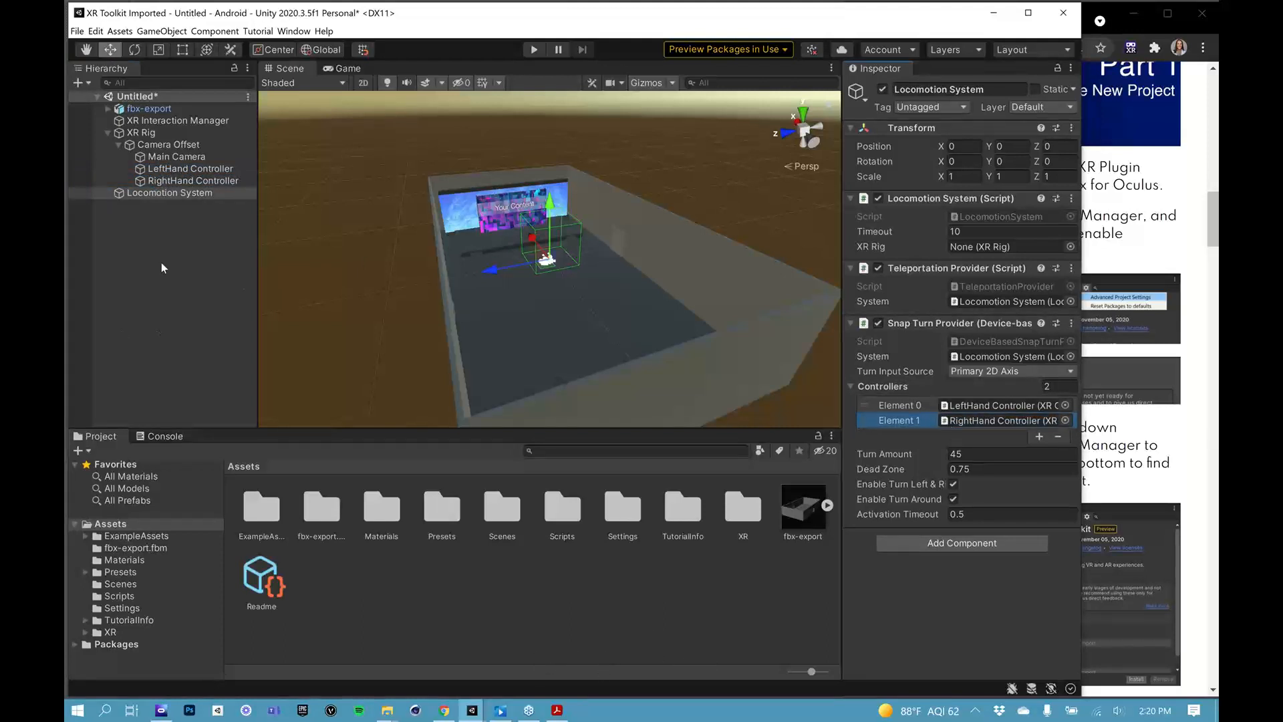
{"action": "mouse_move", "coordinate": [172, 369]}
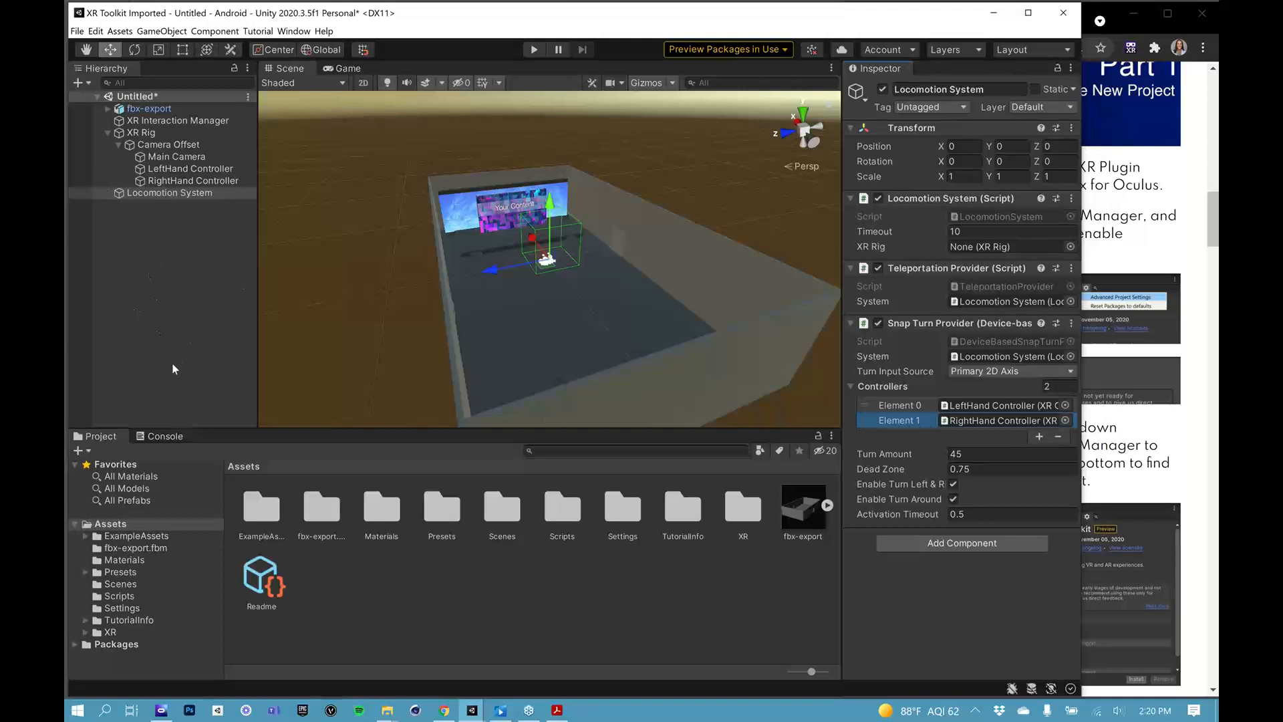
{"action": "mouse_move", "coordinate": [189, 317]}
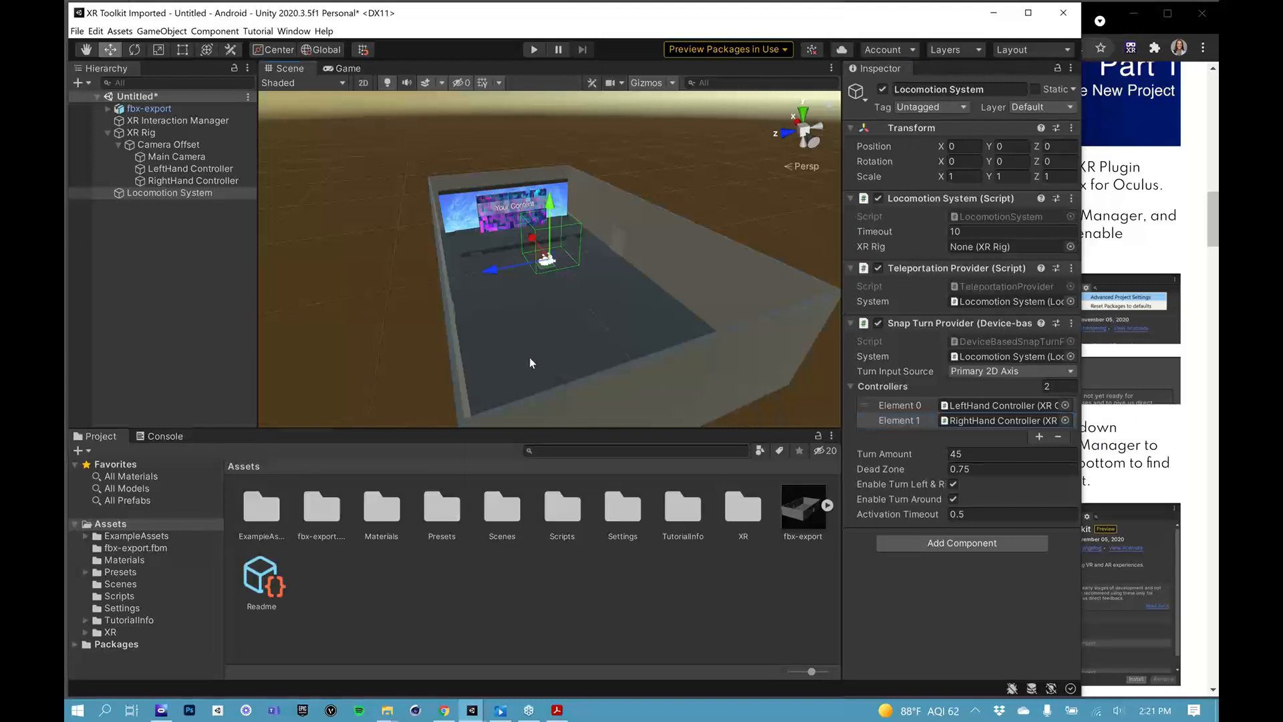
- Select the floor piece Extrude_8 and add a Teleportation Area component to it
{"action": "left_click", "coordinate": [159, 168]}
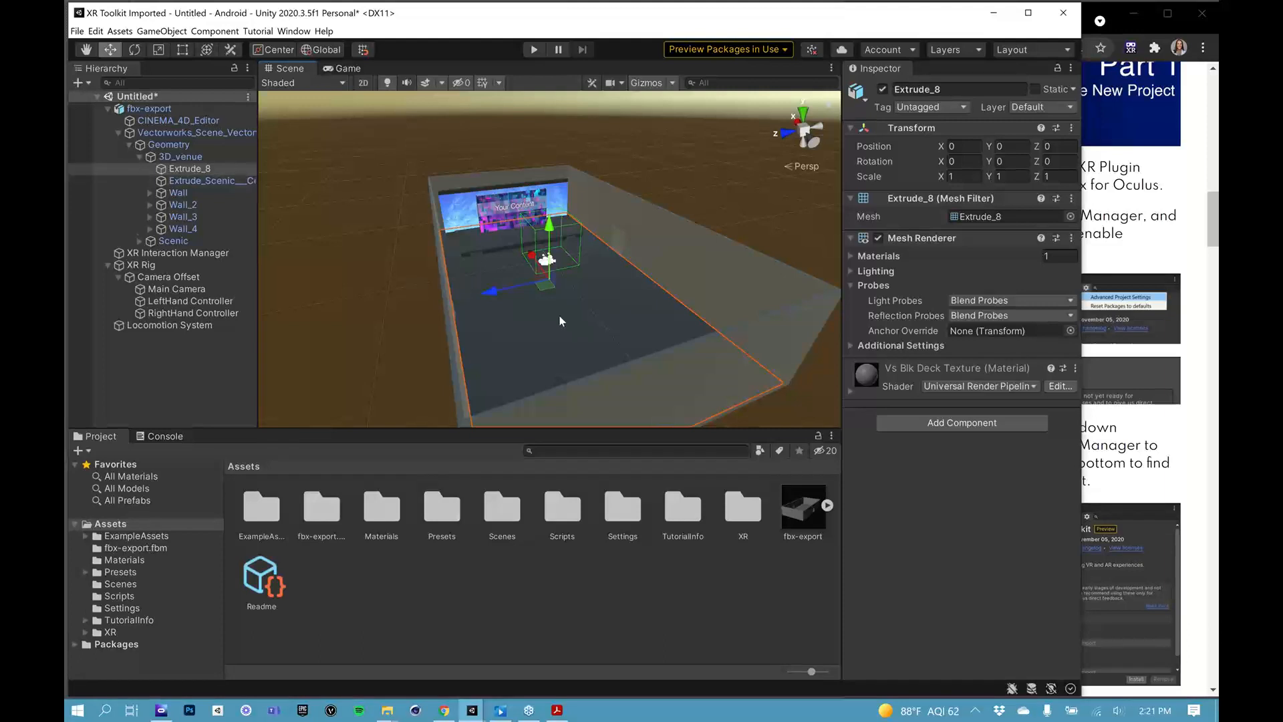
{"action": "left_click", "coordinate": [190, 168]}
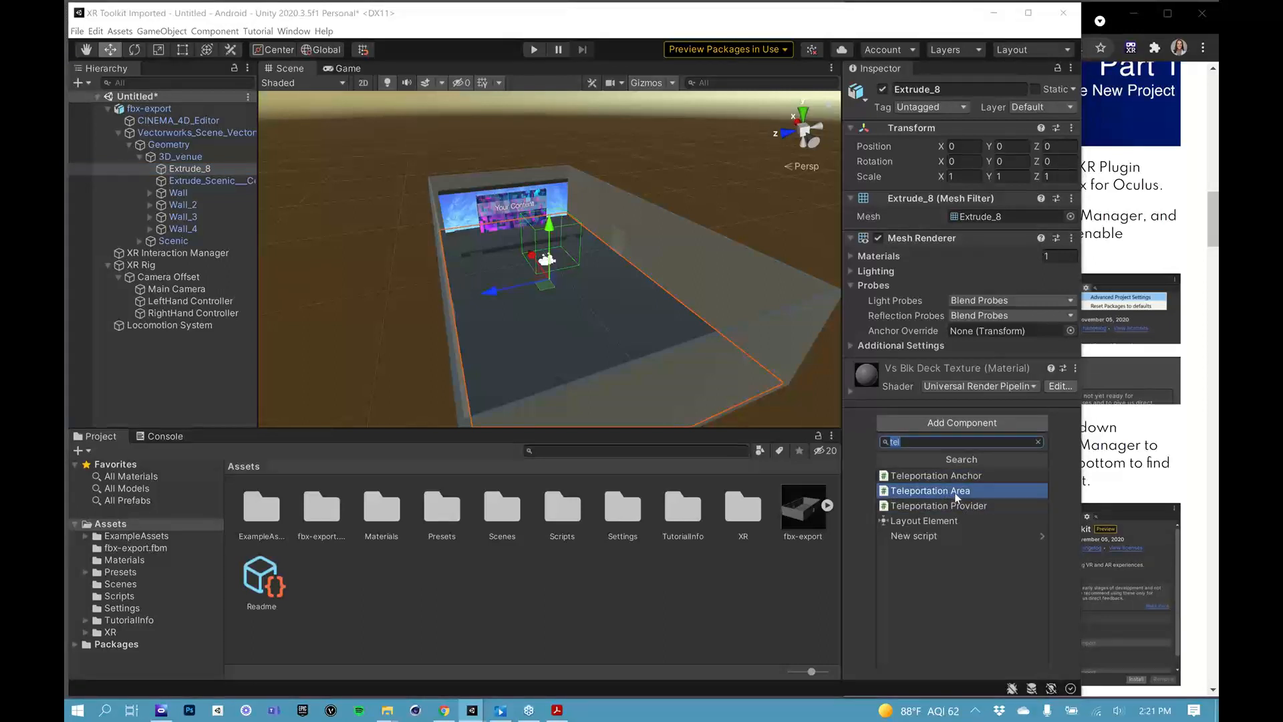
{"action": "mouse_move", "coordinate": [925, 498]}
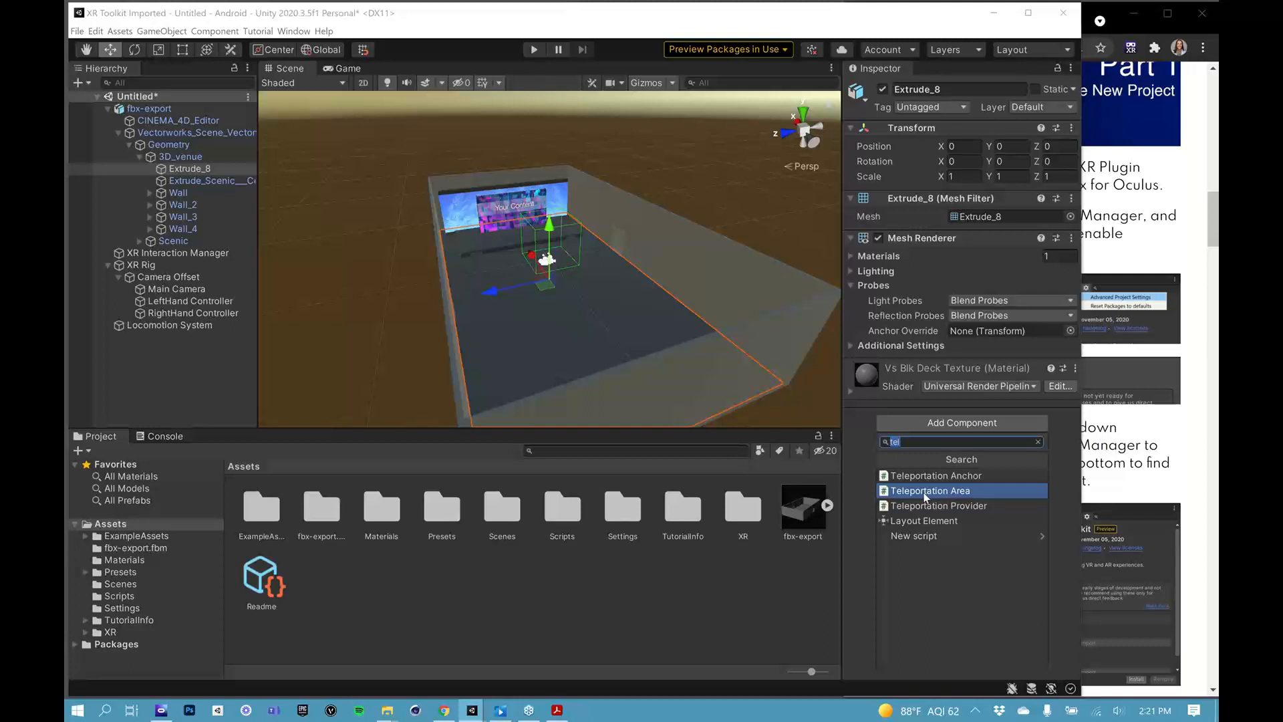
{"action": "left_click", "coordinate": [930, 490]}
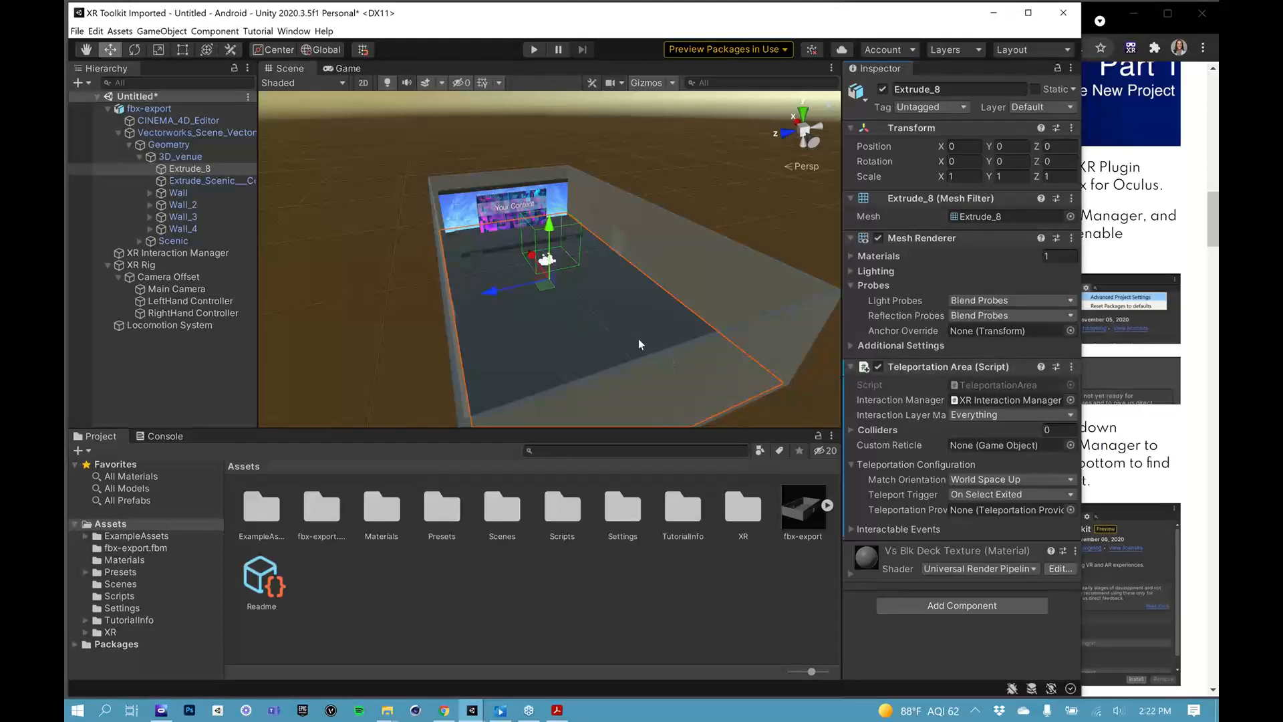
{"action": "mouse_move", "coordinate": [595, 268]}
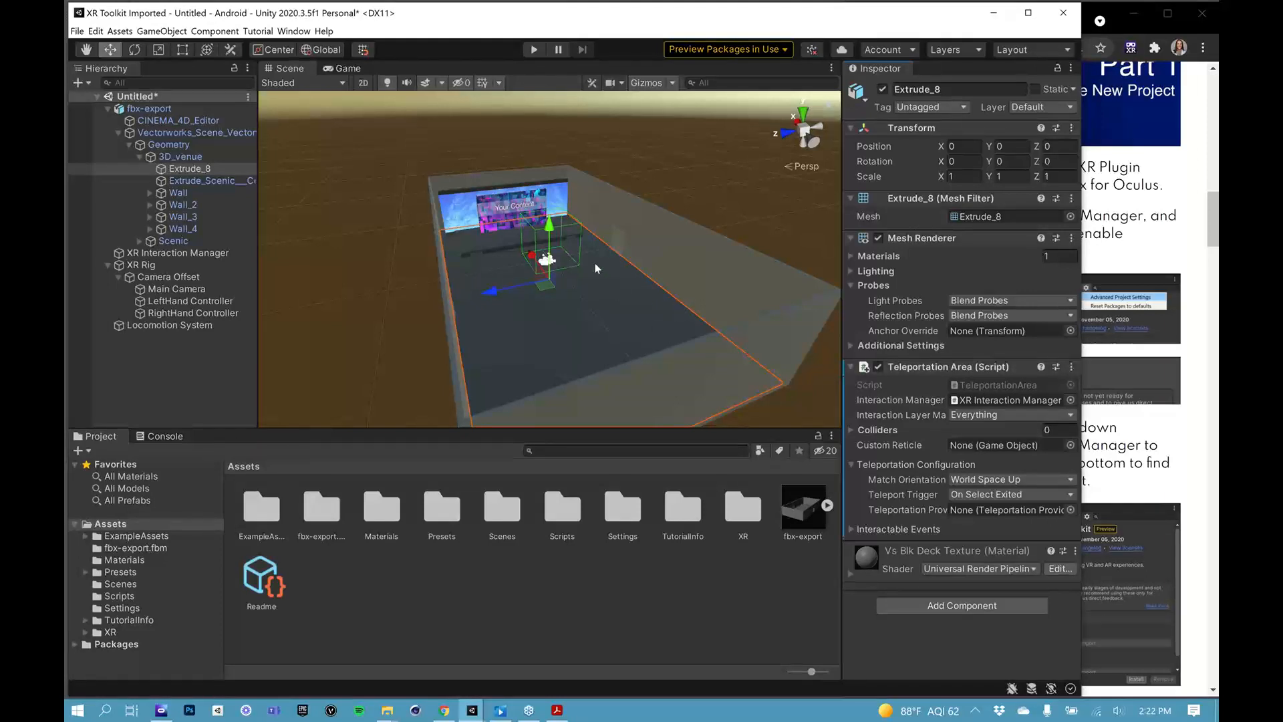
{"action": "mouse_move", "coordinate": [623, 324]}
{"action": "type", "text": "mesh"}
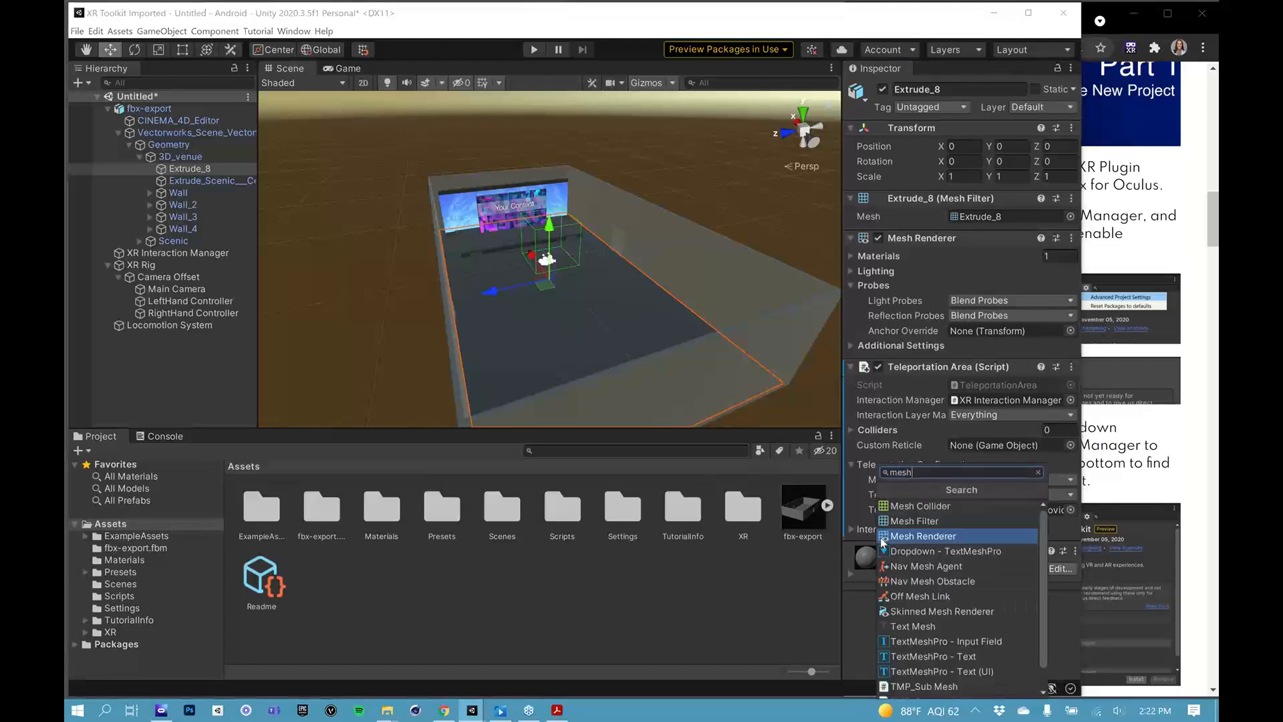
{"action": "mouse_move", "coordinate": [920, 506]}
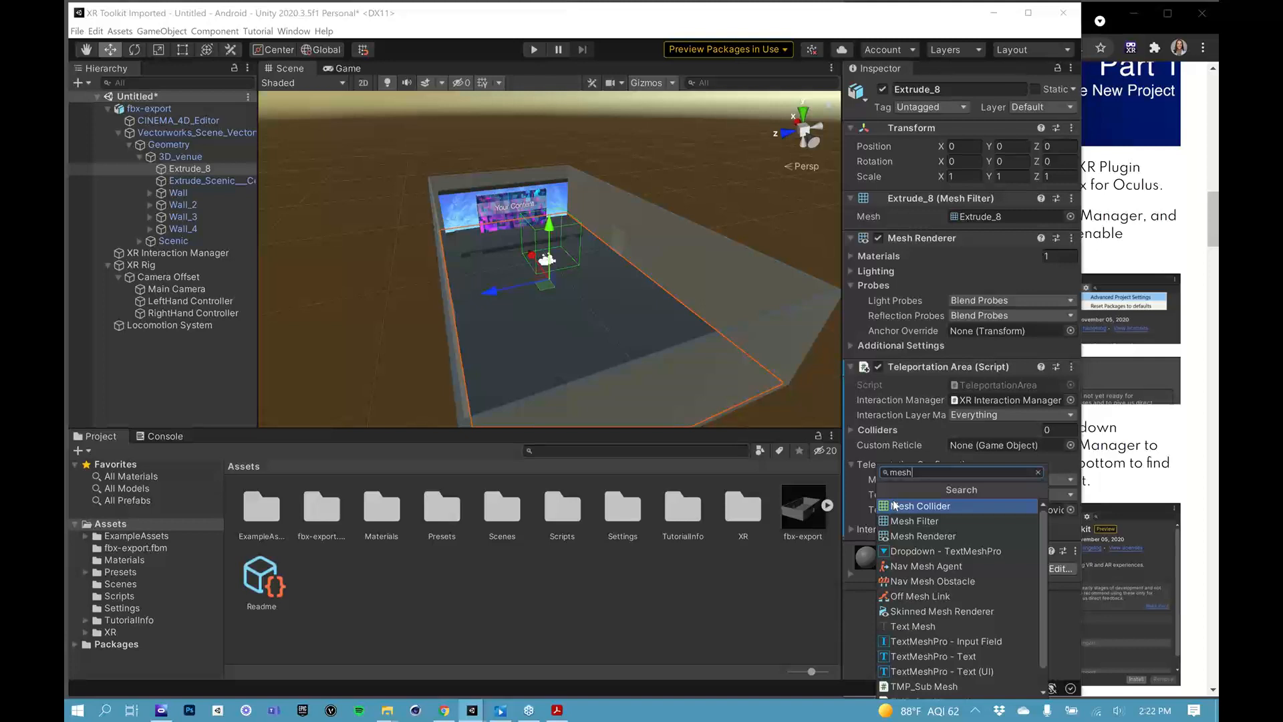
- Add a Mesh Collider to Extrude_8, then clear the selection
{"action": "left_click", "coordinate": [919, 506]}
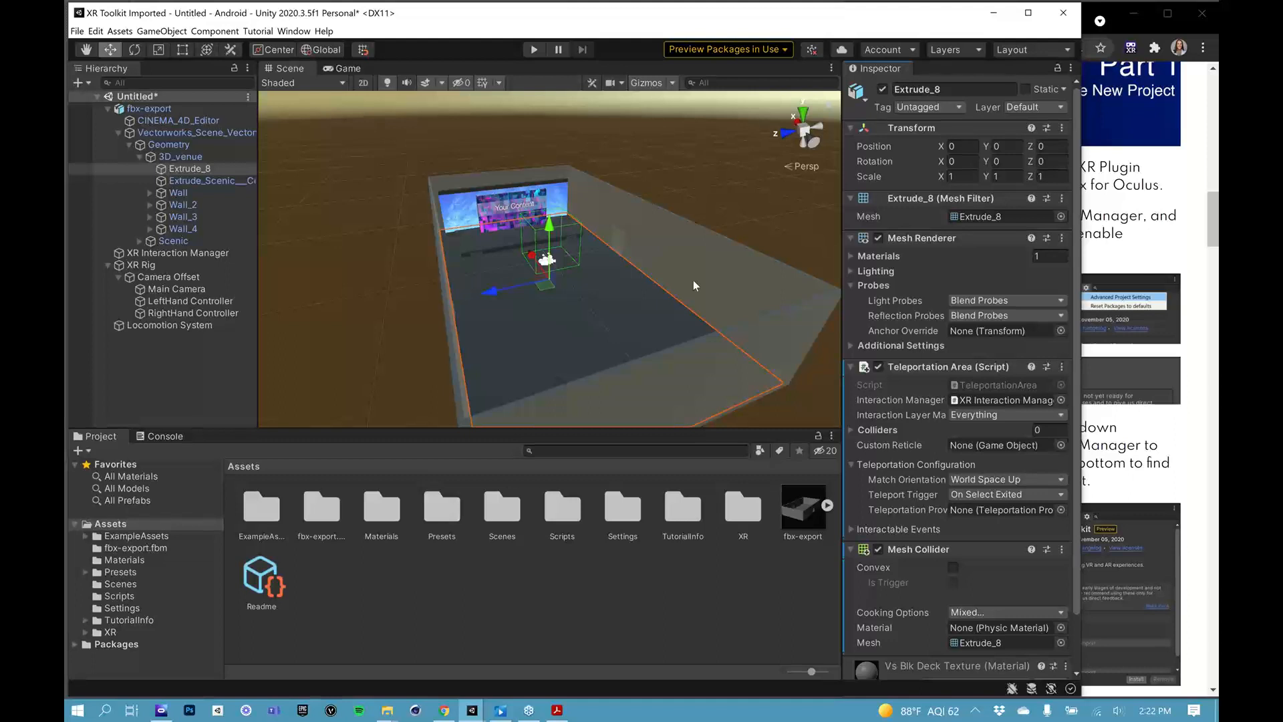
{"action": "mouse_move", "coordinate": [387, 106]}
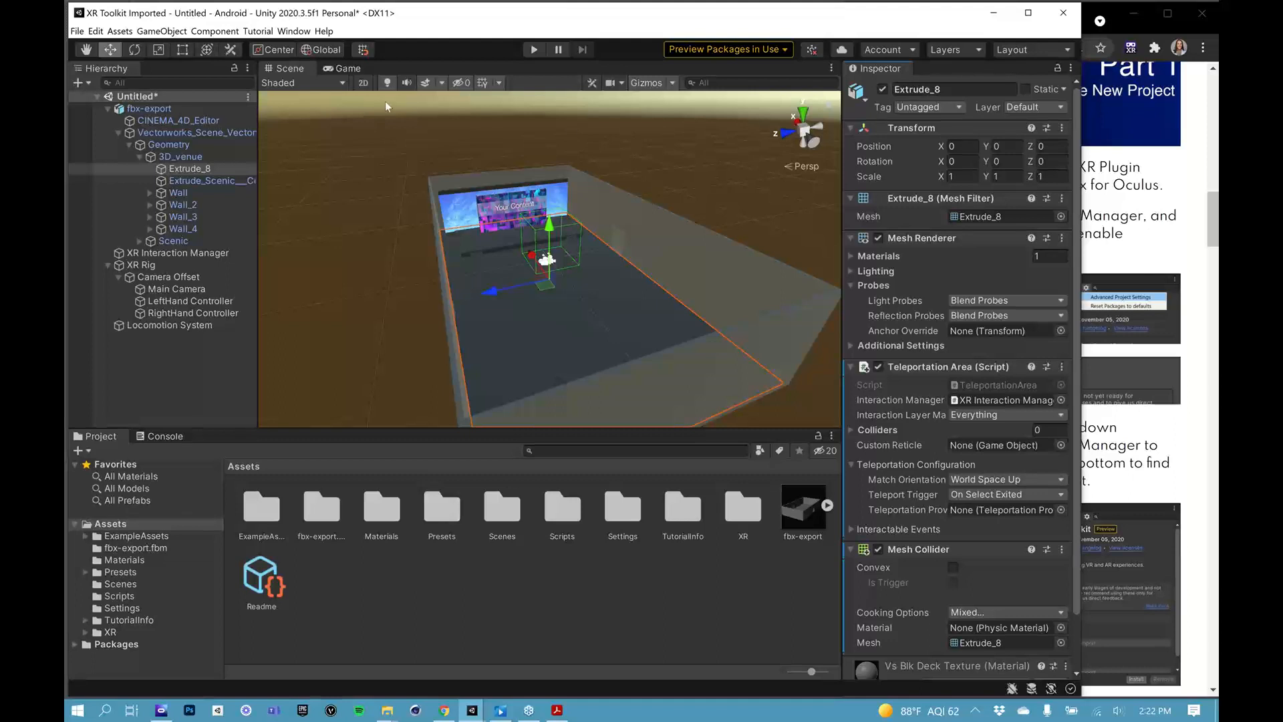
{"action": "left_click", "coordinate": [76, 30]}
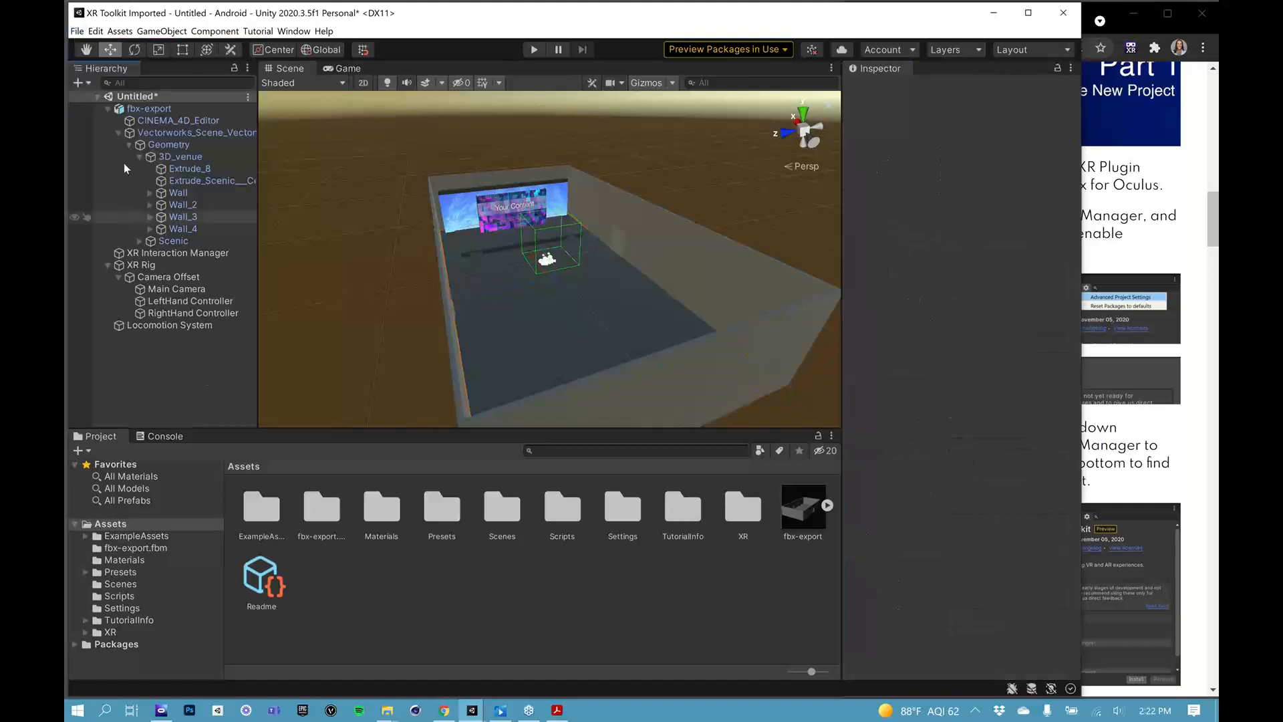
- Uncheck CINEMA_4D_Editor's active checkbox so the imported camera stops rendering, then select XR Rig
{"action": "left_click", "coordinate": [197, 133]}
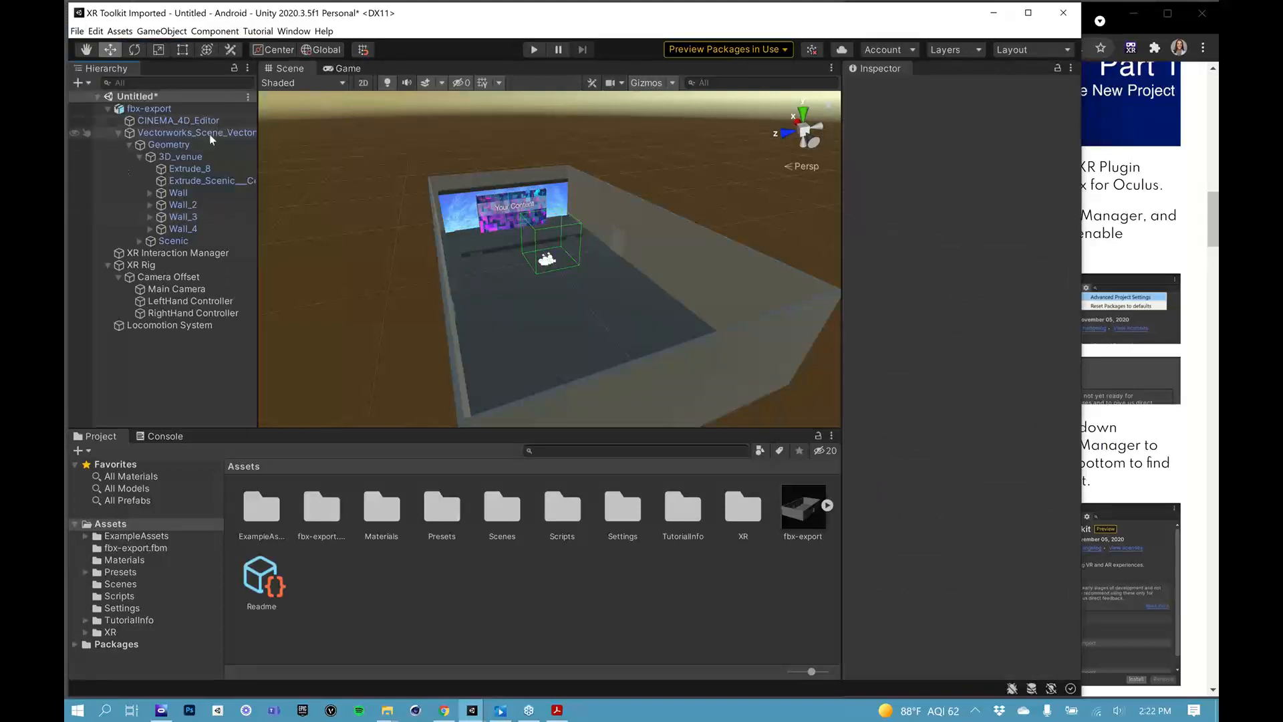
{"action": "left_click", "coordinate": [178, 121]}
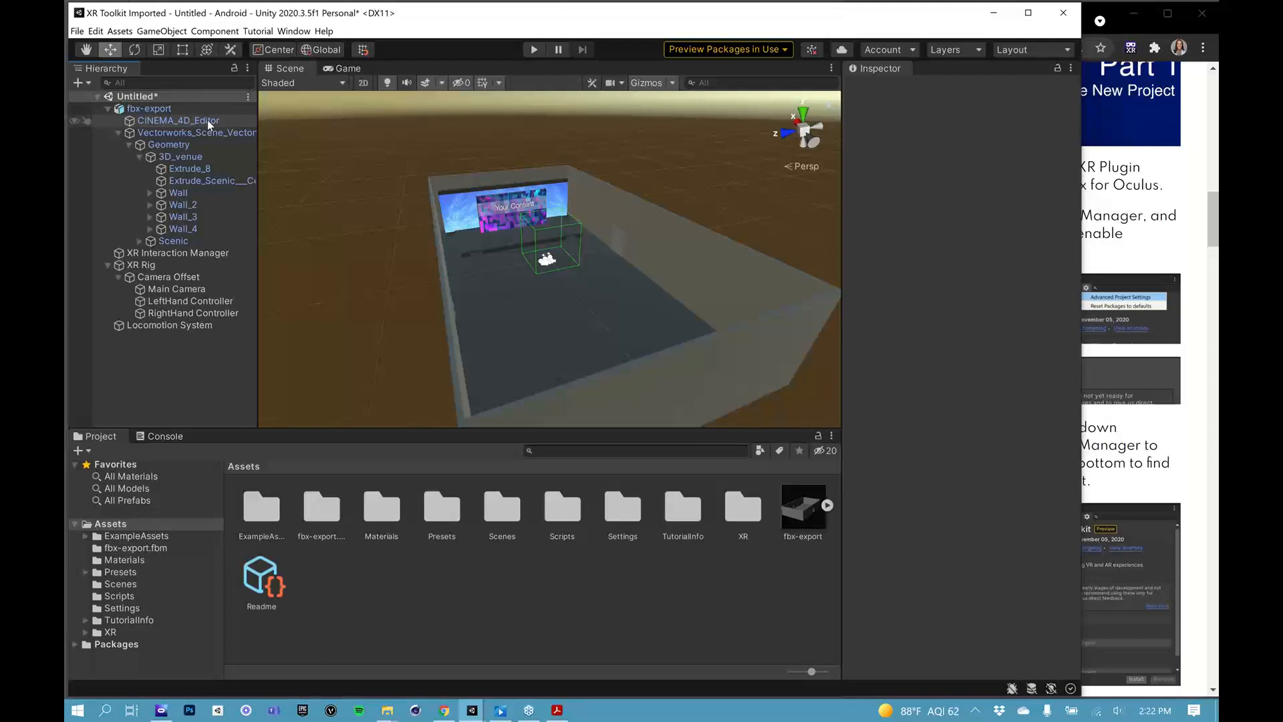
{"action": "mouse_move", "coordinate": [185, 128]}
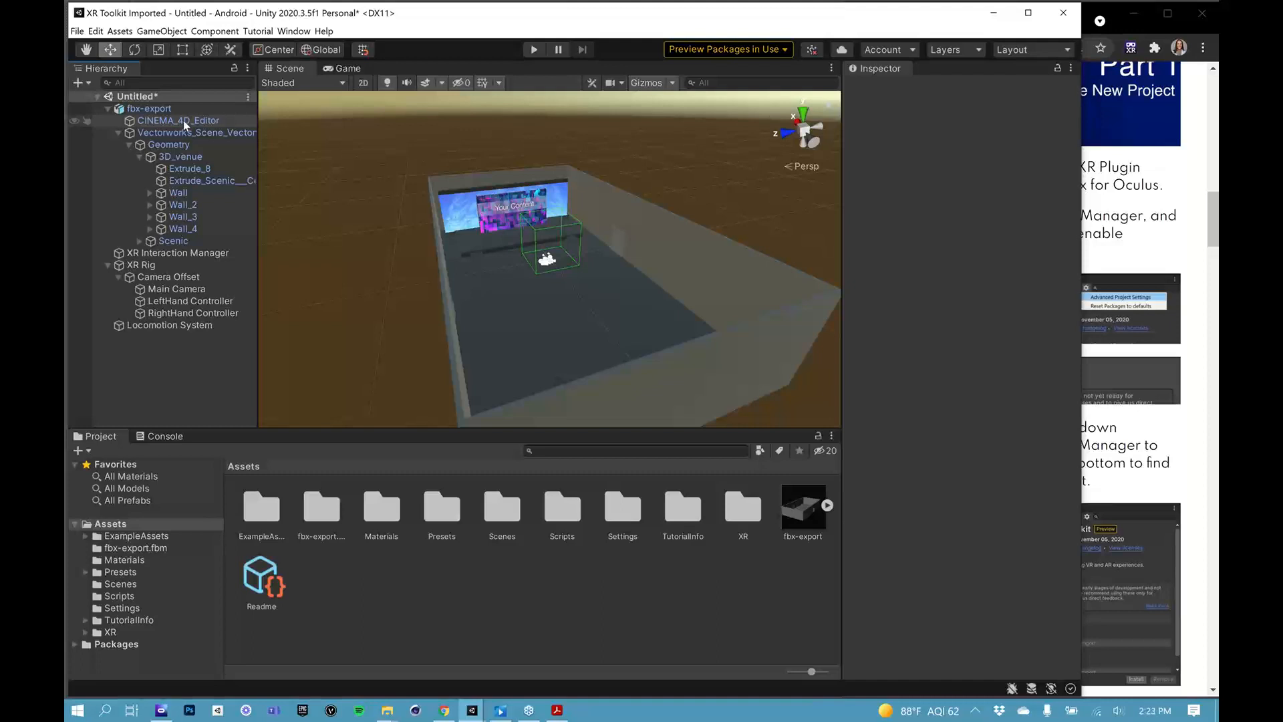
{"action": "left_click", "coordinate": [178, 120]}
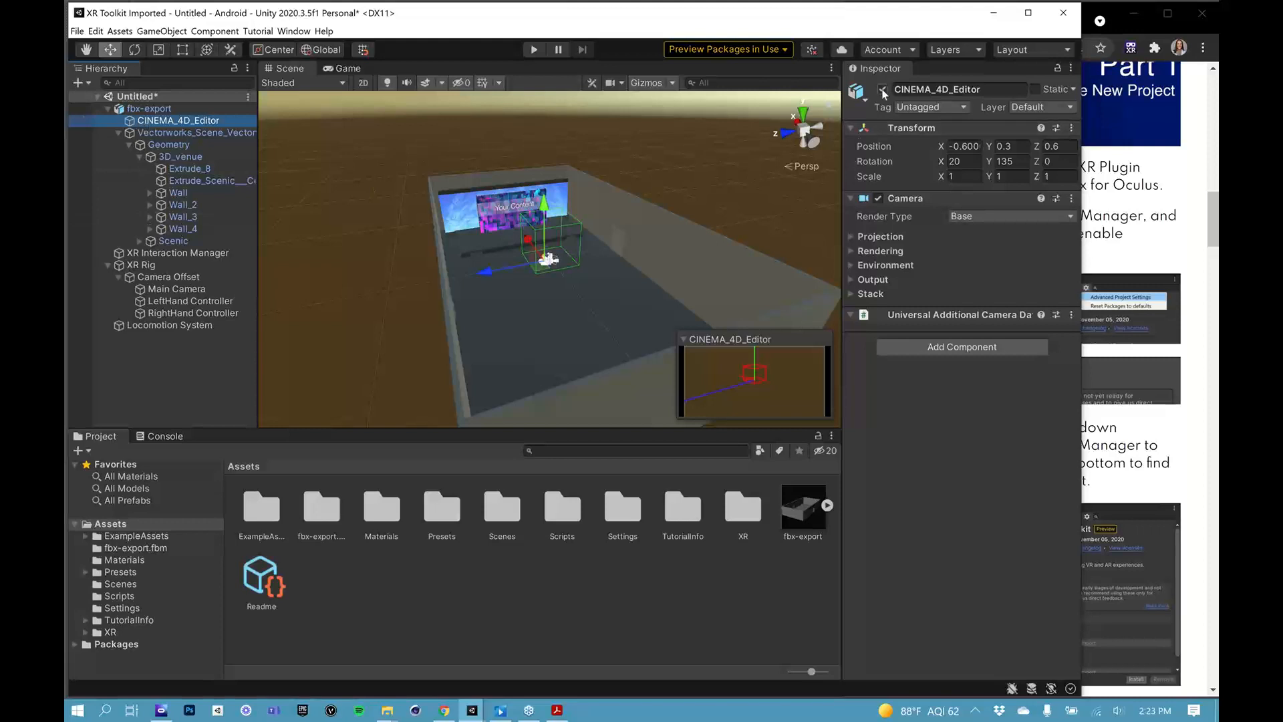
{"action": "left_click", "coordinate": [202, 367]}
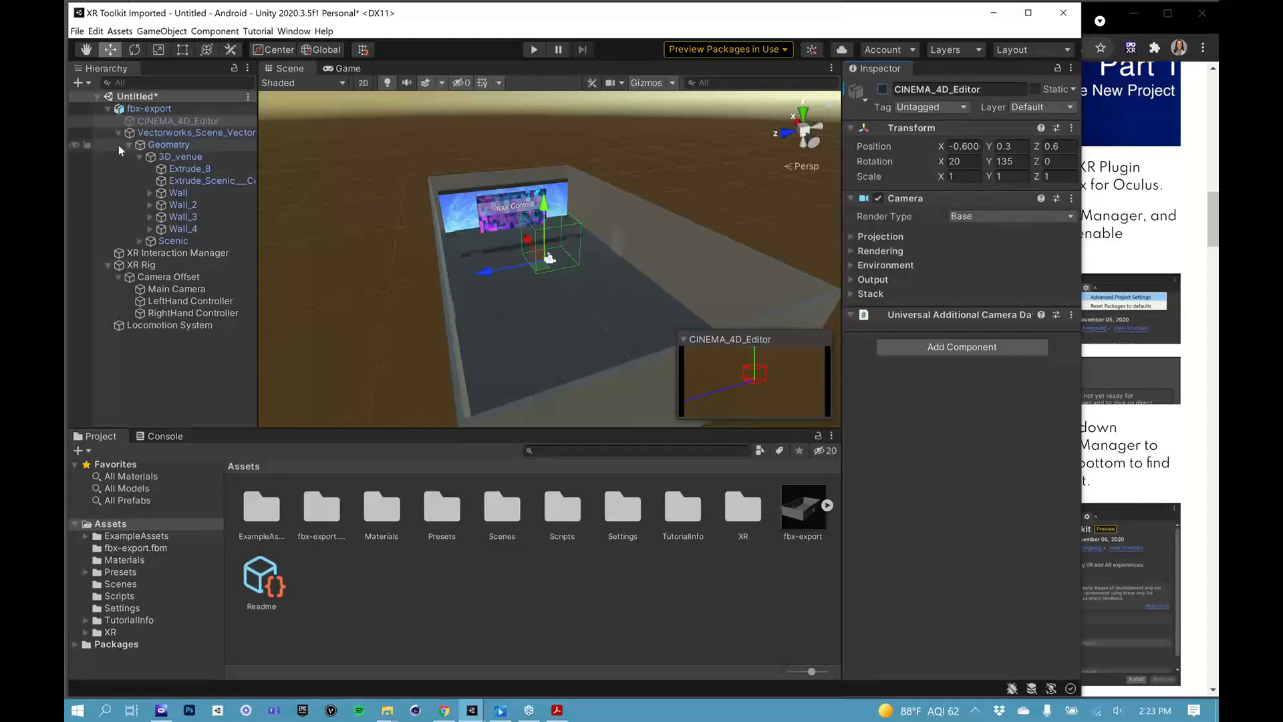
{"action": "left_click", "coordinate": [139, 265]}
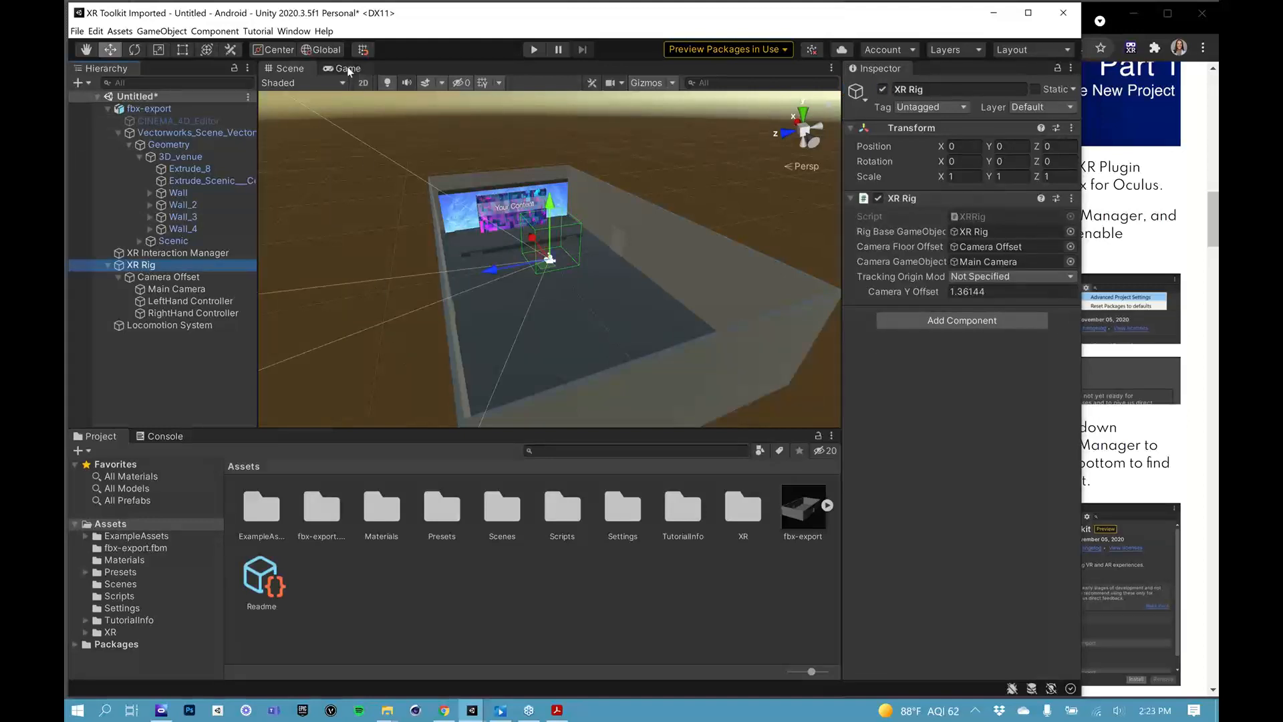
{"action": "mouse_move", "coordinate": [347, 72]}
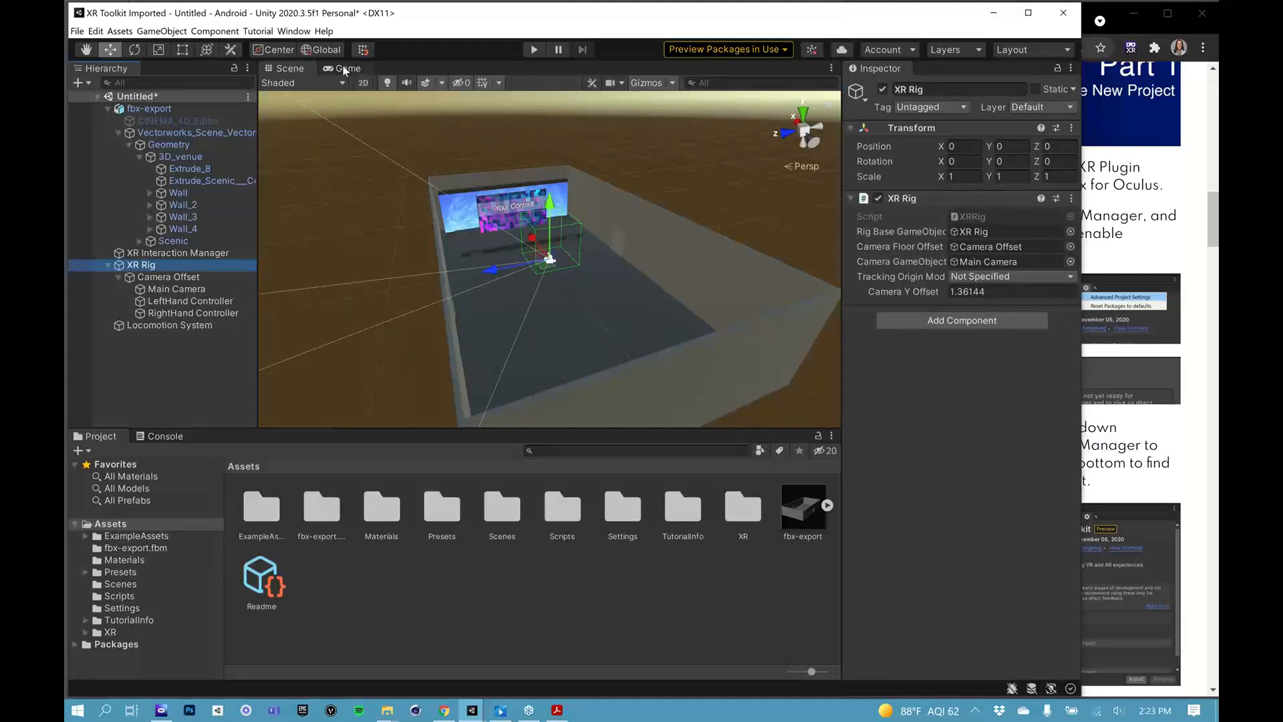
- Dock the Game view below the Scene view to show the XR Rig camera's first-person view
{"action": "left_click", "coordinate": [347, 69]}
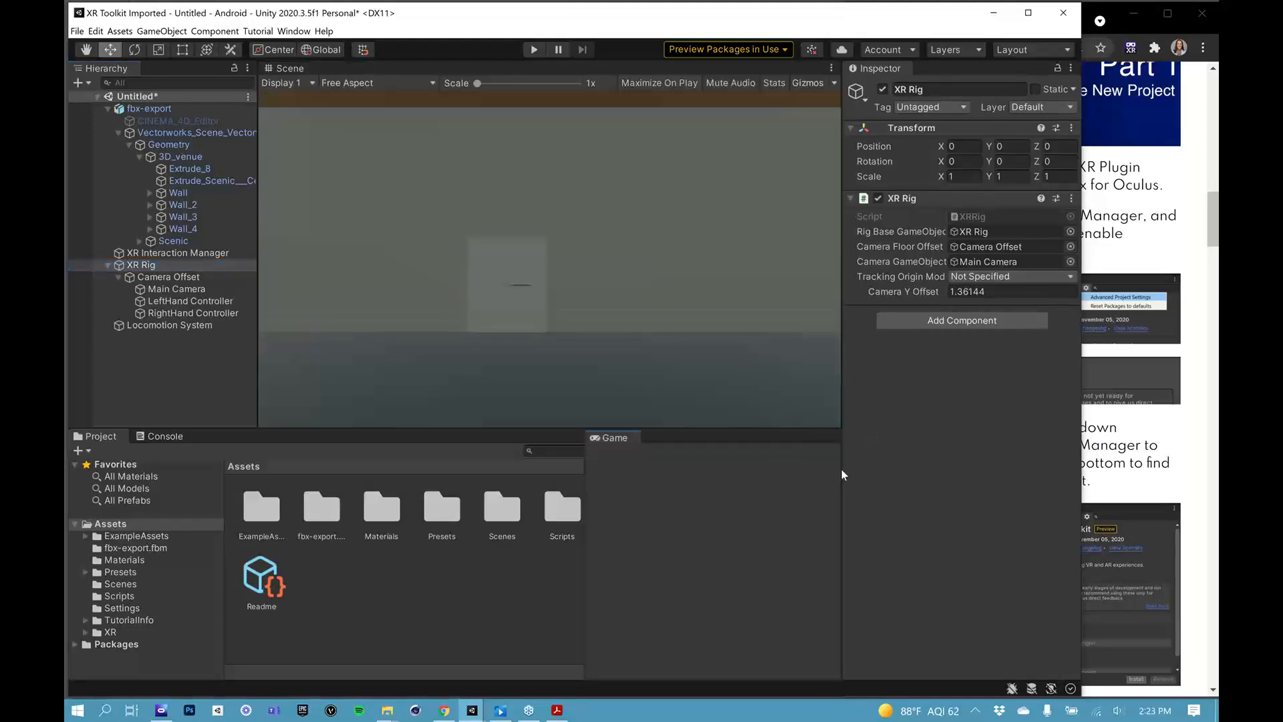
{"action": "left_click", "coordinate": [291, 68]}
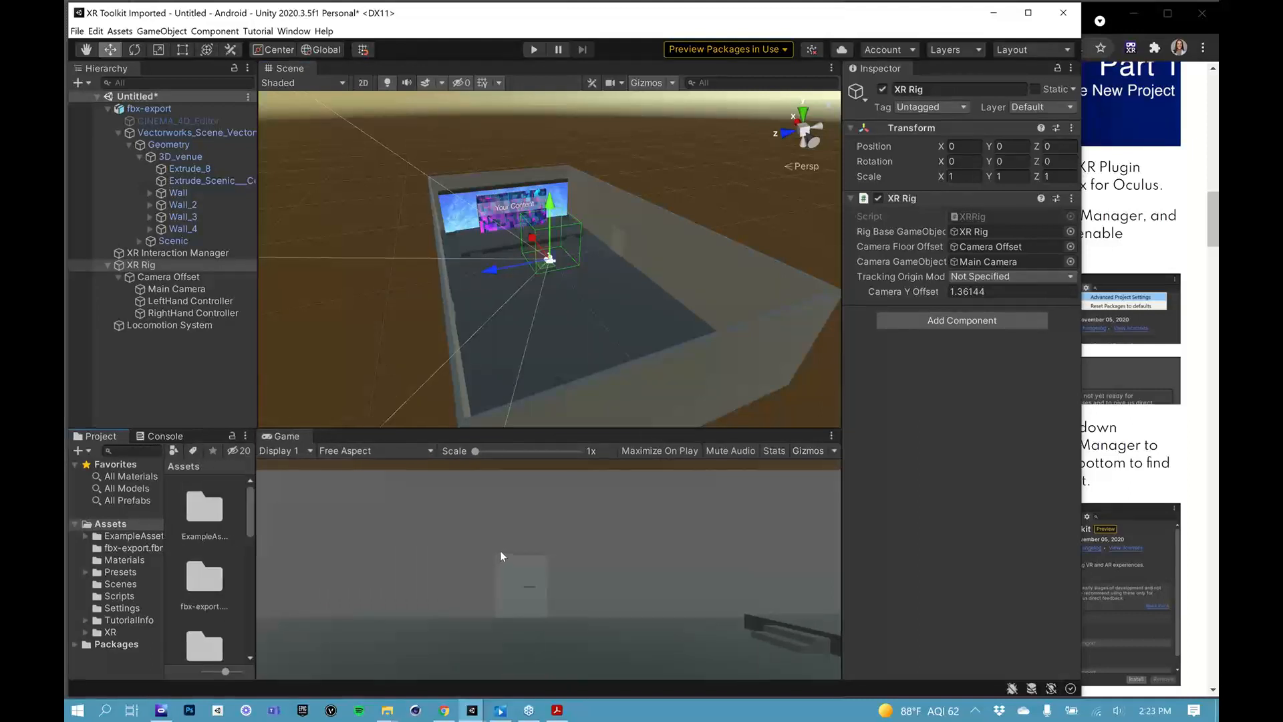
{"action": "mouse_move", "coordinate": [657, 596]}
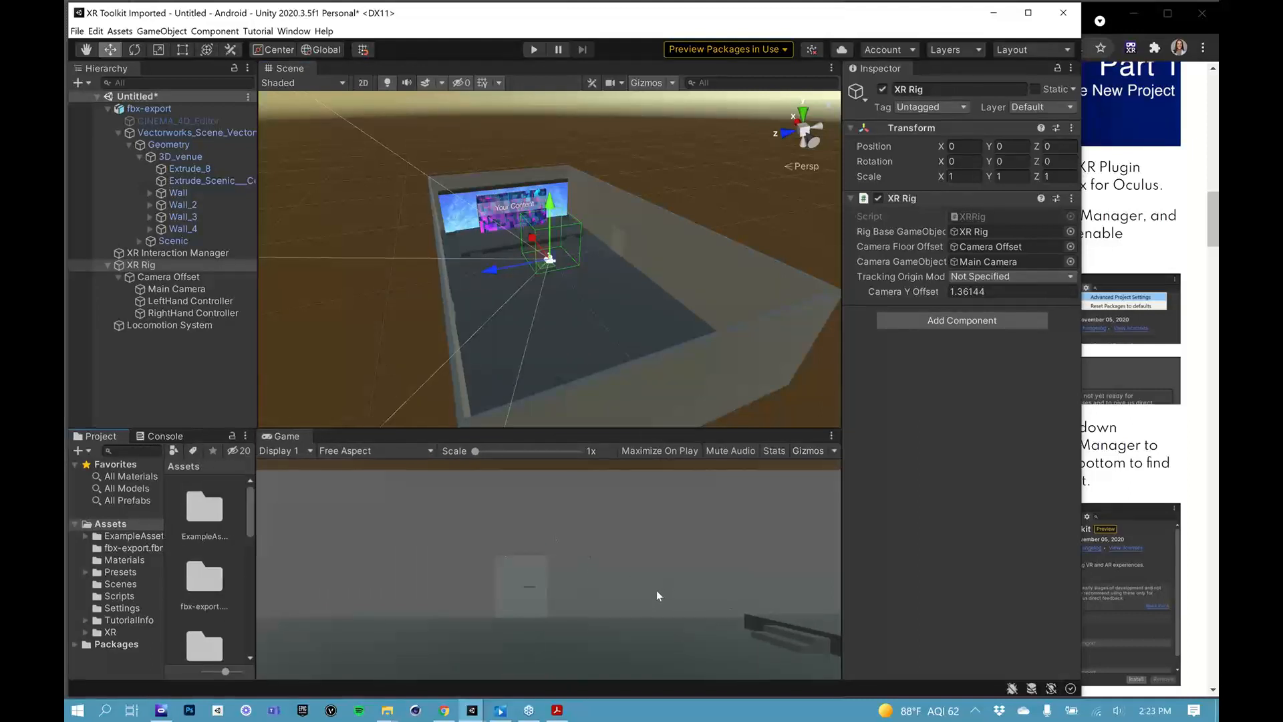
{"action": "mouse_move", "coordinate": [590, 571]}
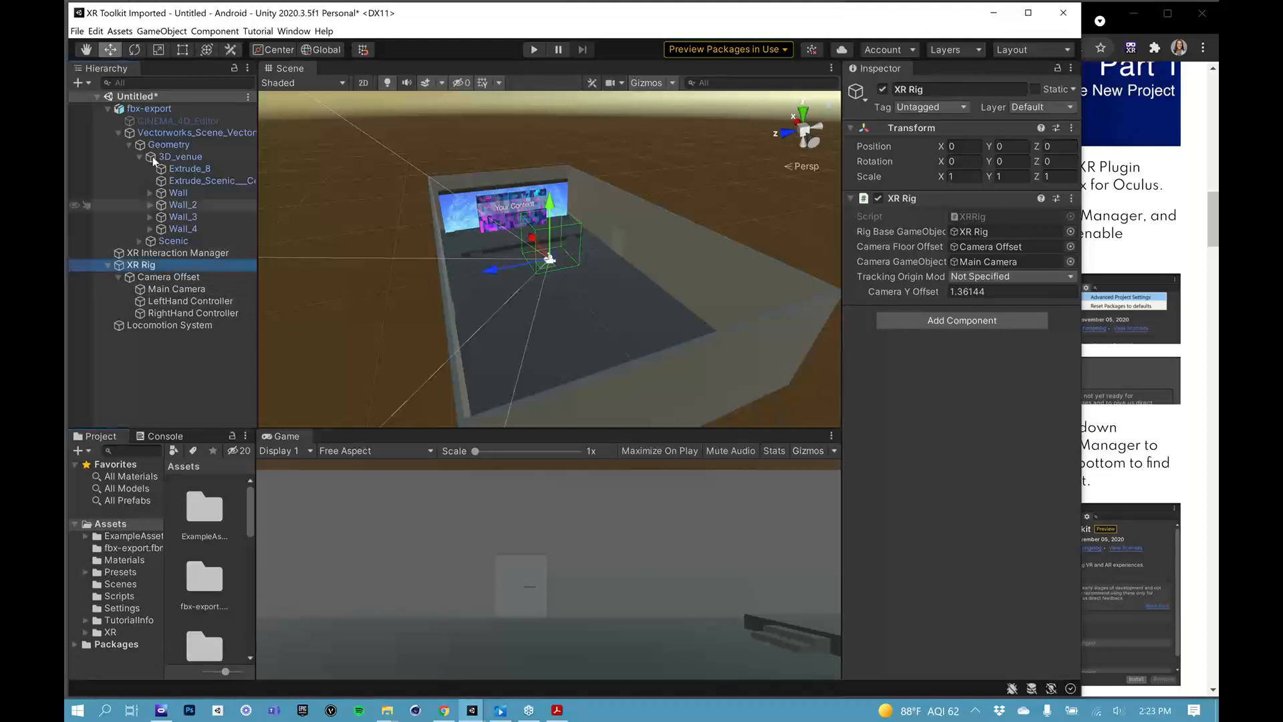
- Rotate the XR Rig about 90 degrees around Y so the Game view faces the 'Your Content' screen
{"action": "left_click", "coordinate": [157, 49]}
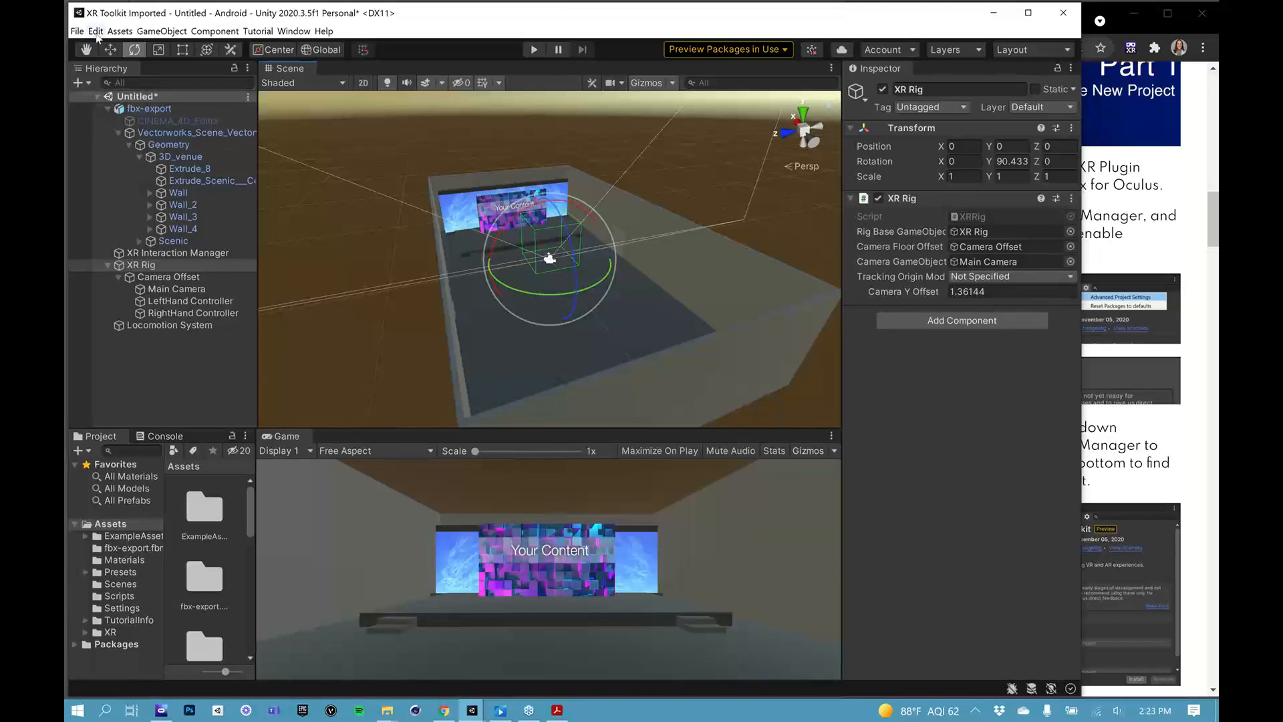
{"action": "left_click", "coordinate": [95, 31]}
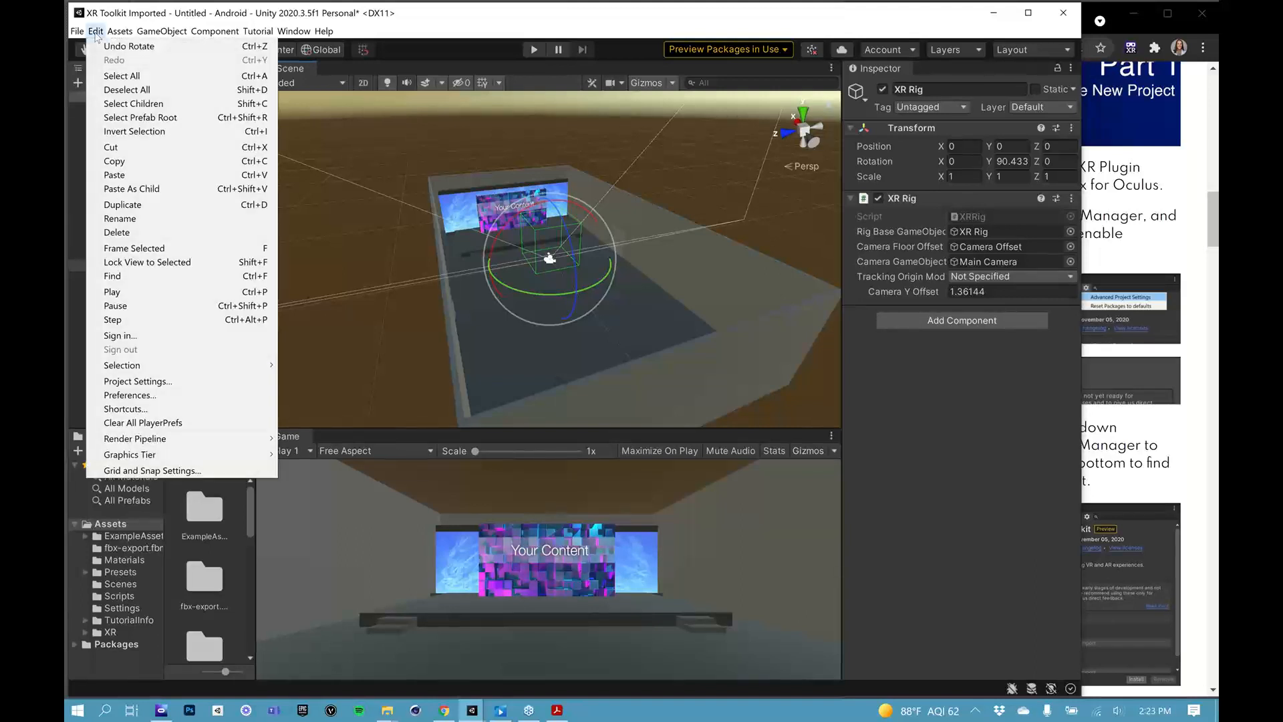
- Save the scene as 'testing123' inside the project's Scenes folder via Save As
{"action": "left_click", "coordinate": [76, 31]}
{"action": "type", "text": "testing1"}
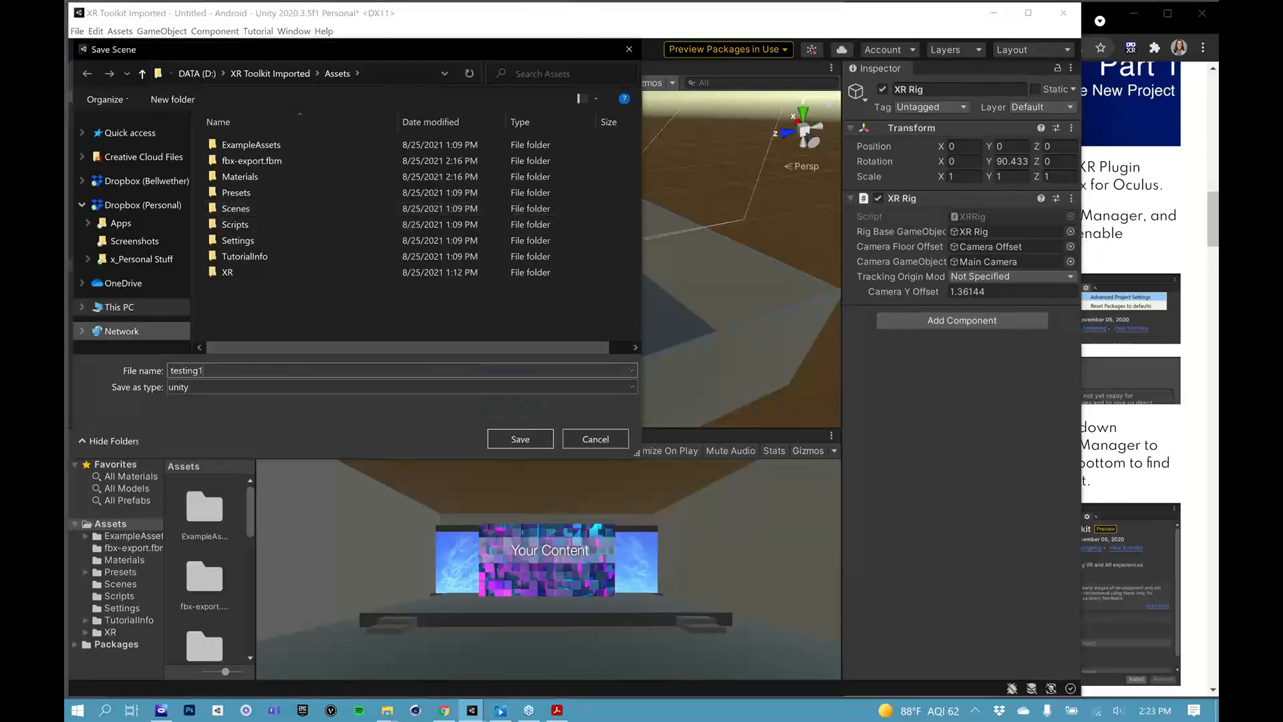
{"action": "left_click", "coordinate": [234, 208]}
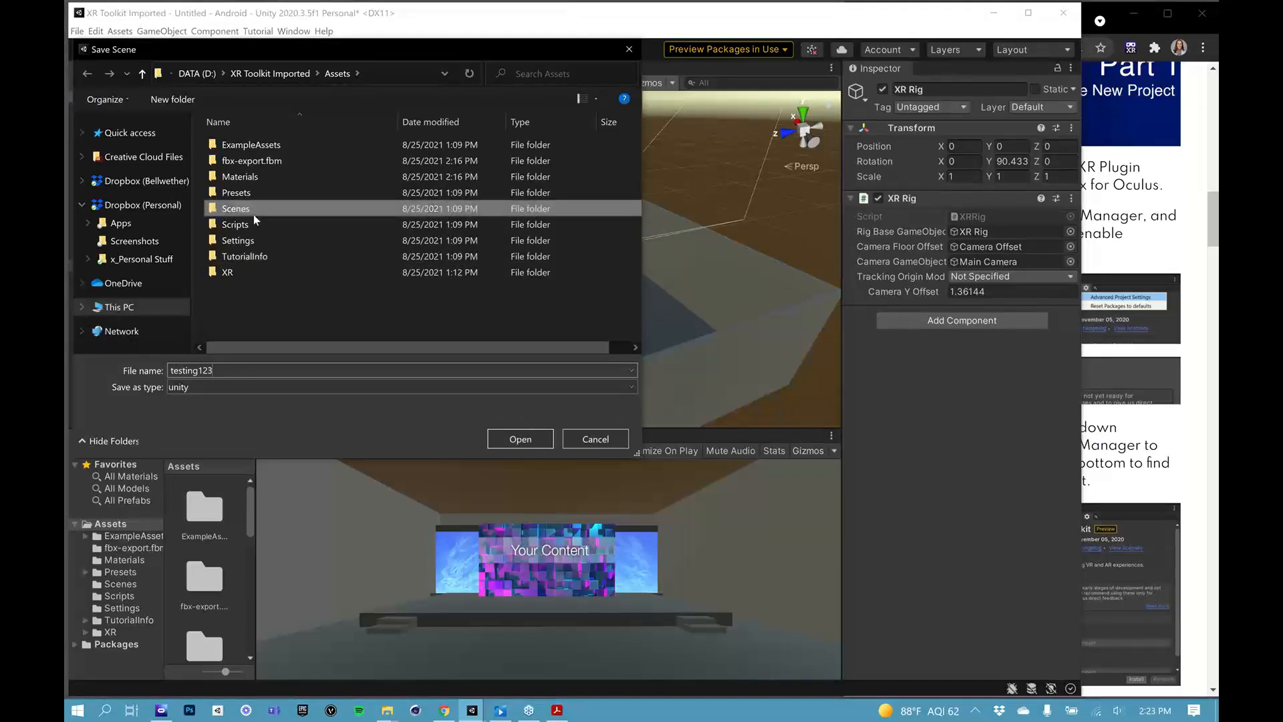
{"action": "double_click", "coordinate": [236, 207]}
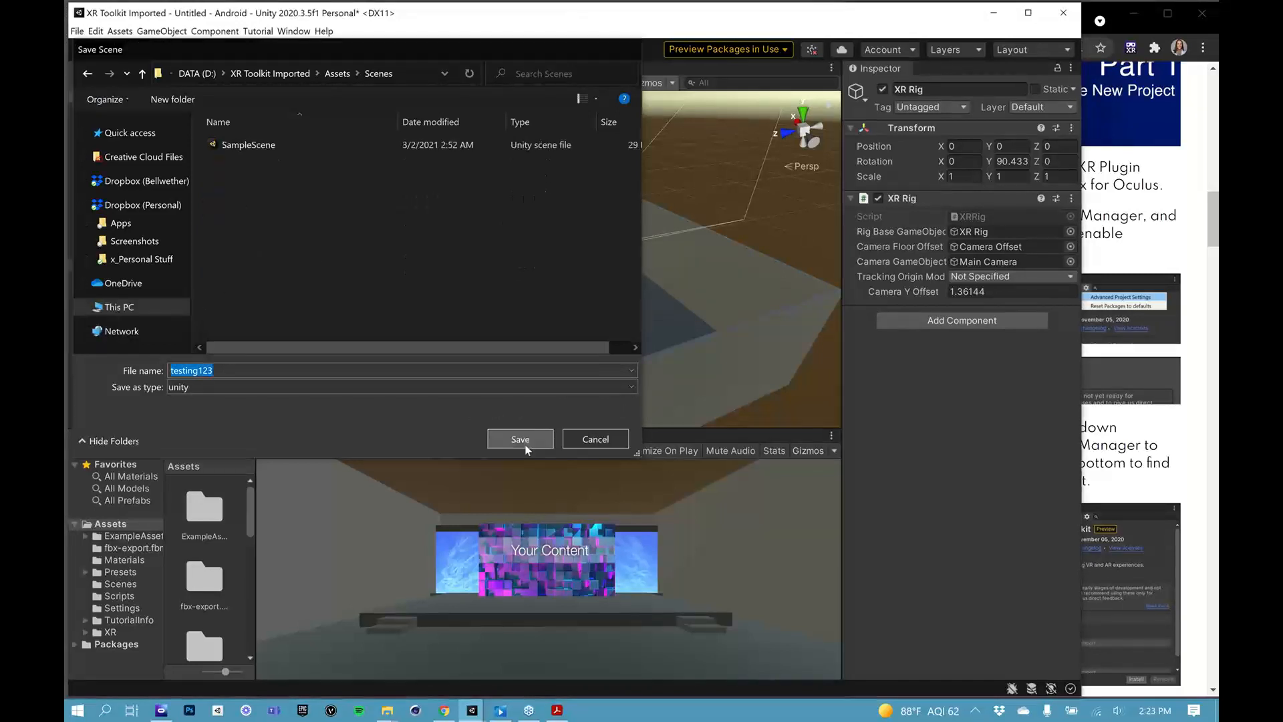
{"action": "left_click", "coordinate": [520, 440]}
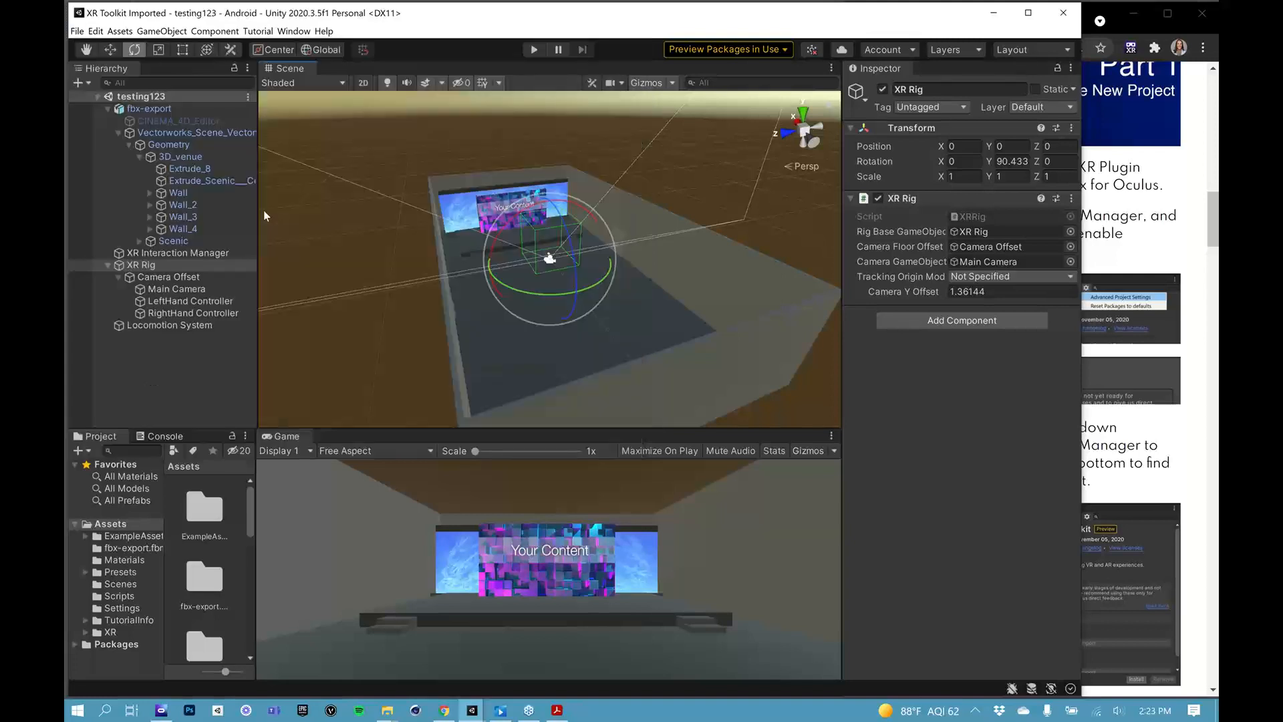
{"action": "left_click", "coordinate": [76, 31]}
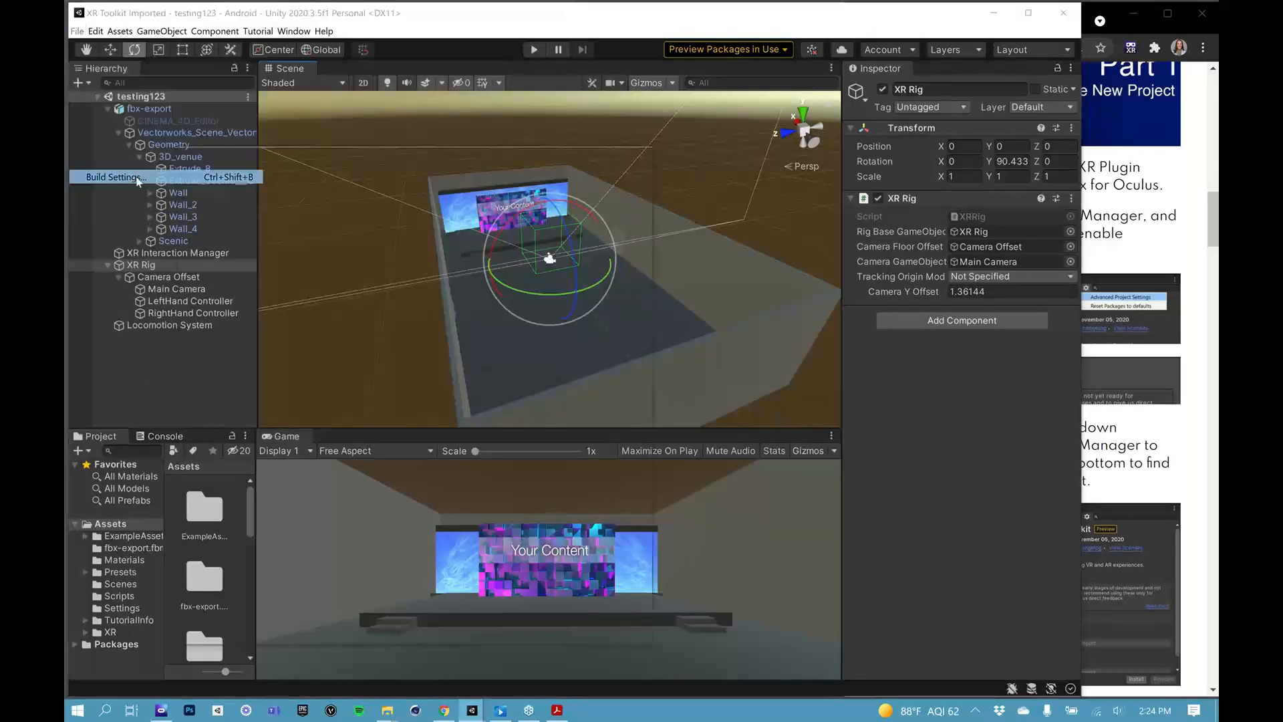
- In Build Settings, add Scenes/testing123 to the build and choose the Oculus Quest as Run Device
{"action": "left_click", "coordinate": [112, 176]}
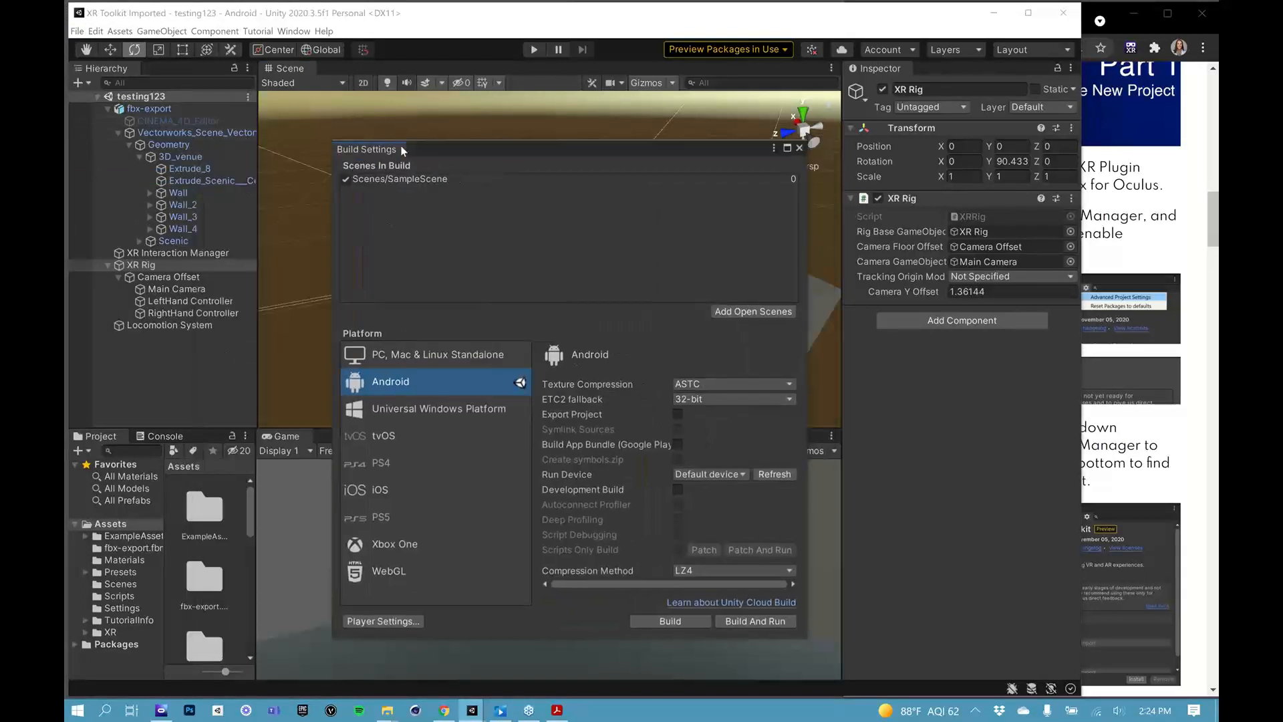
{"action": "left_click", "coordinate": [426, 179]}
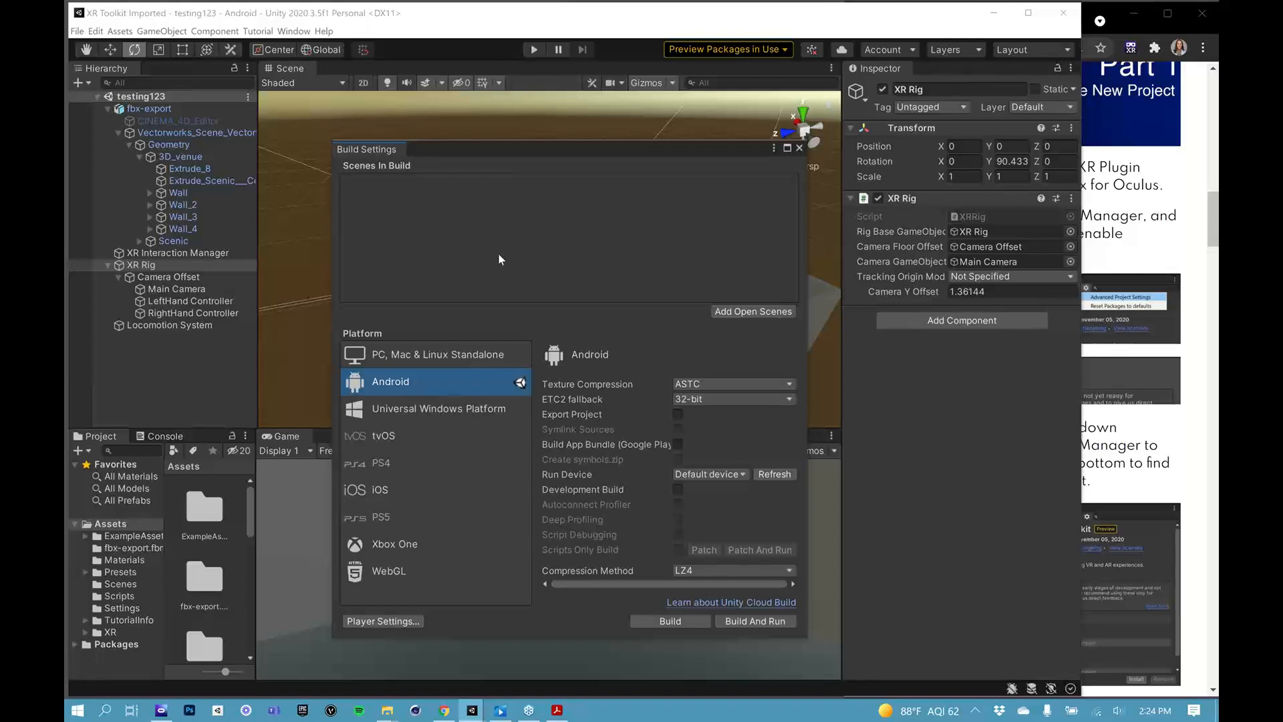
{"action": "mouse_move", "coordinate": [735, 324]}
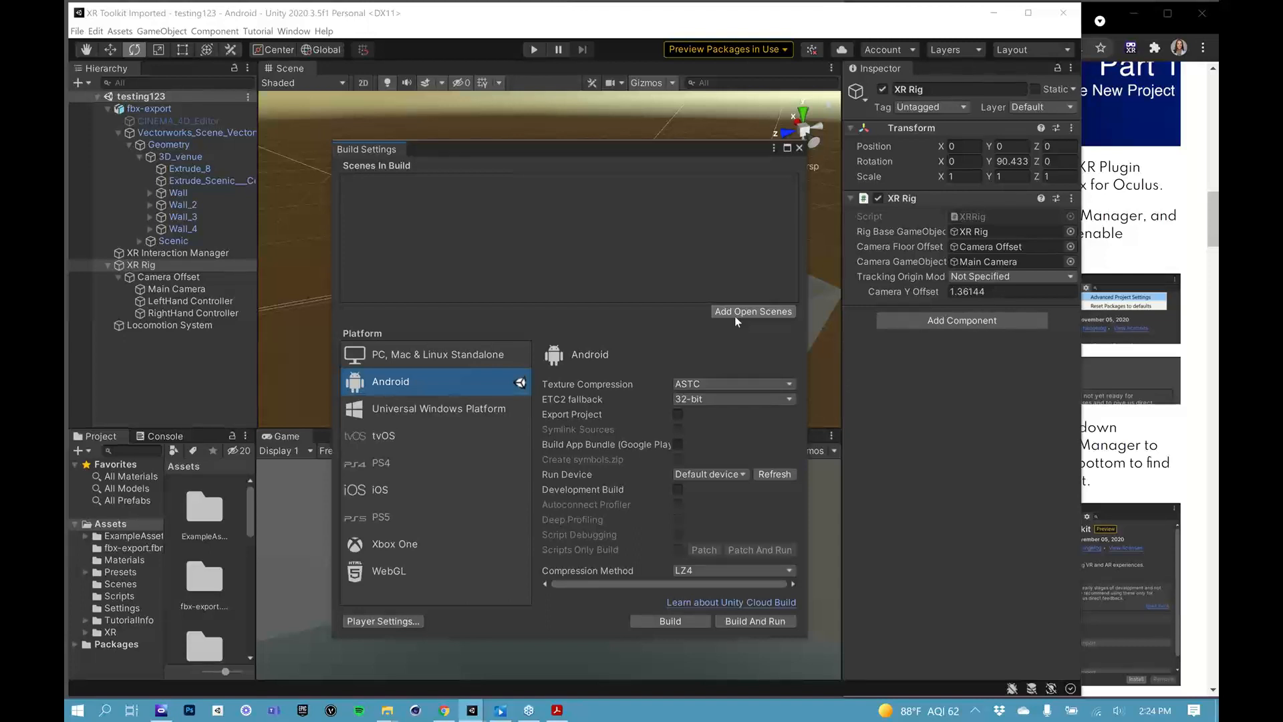
{"action": "mouse_move", "coordinate": [738, 321]}
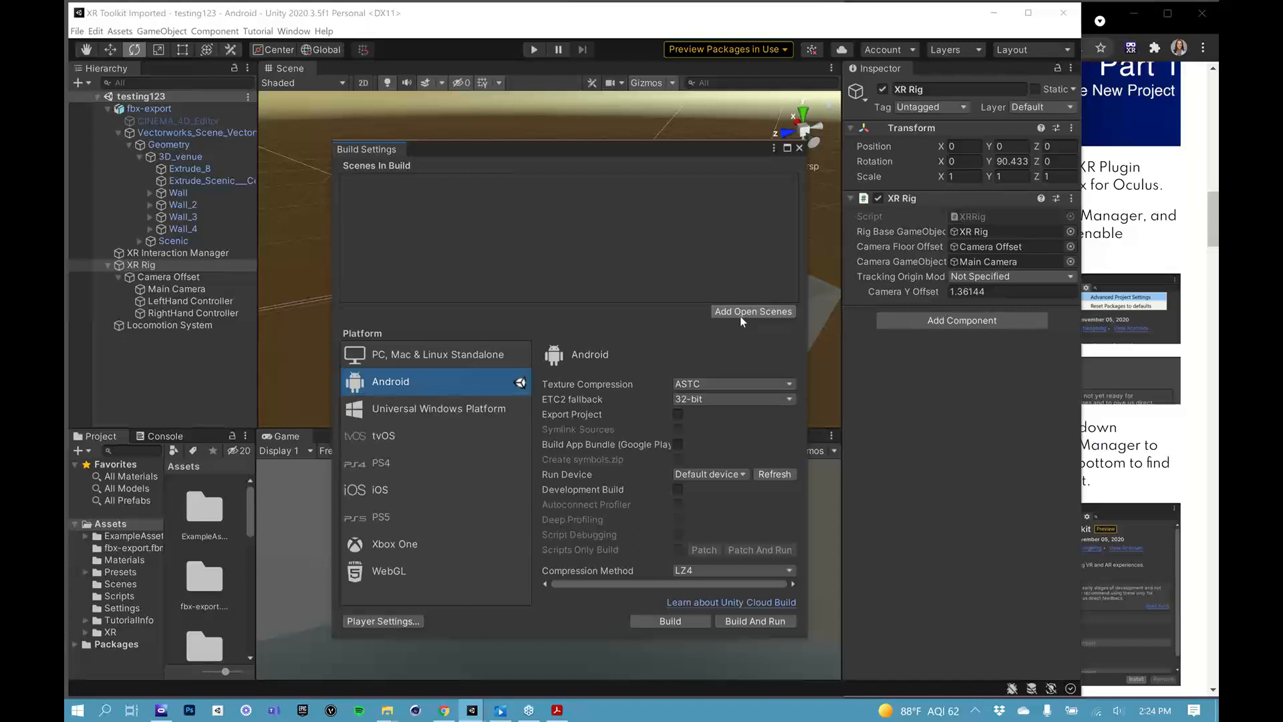
{"action": "left_click", "coordinate": [751, 311]}
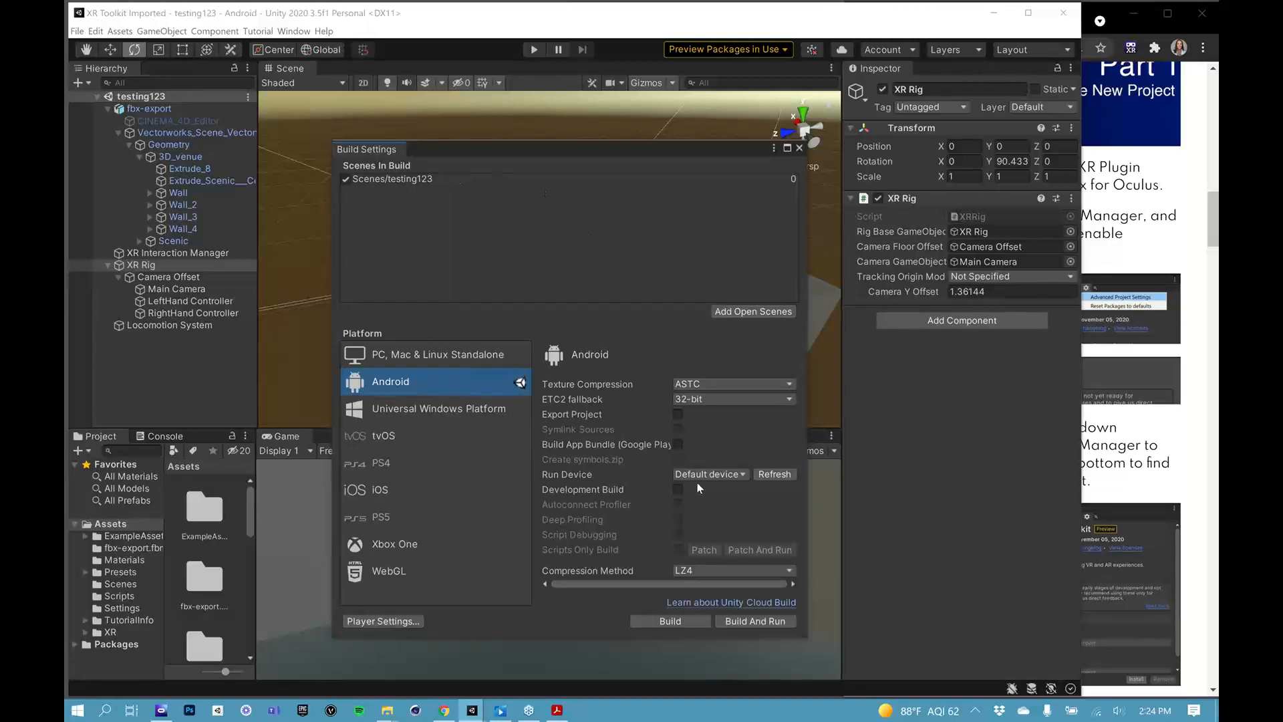
{"action": "left_click", "coordinate": [708, 474]}
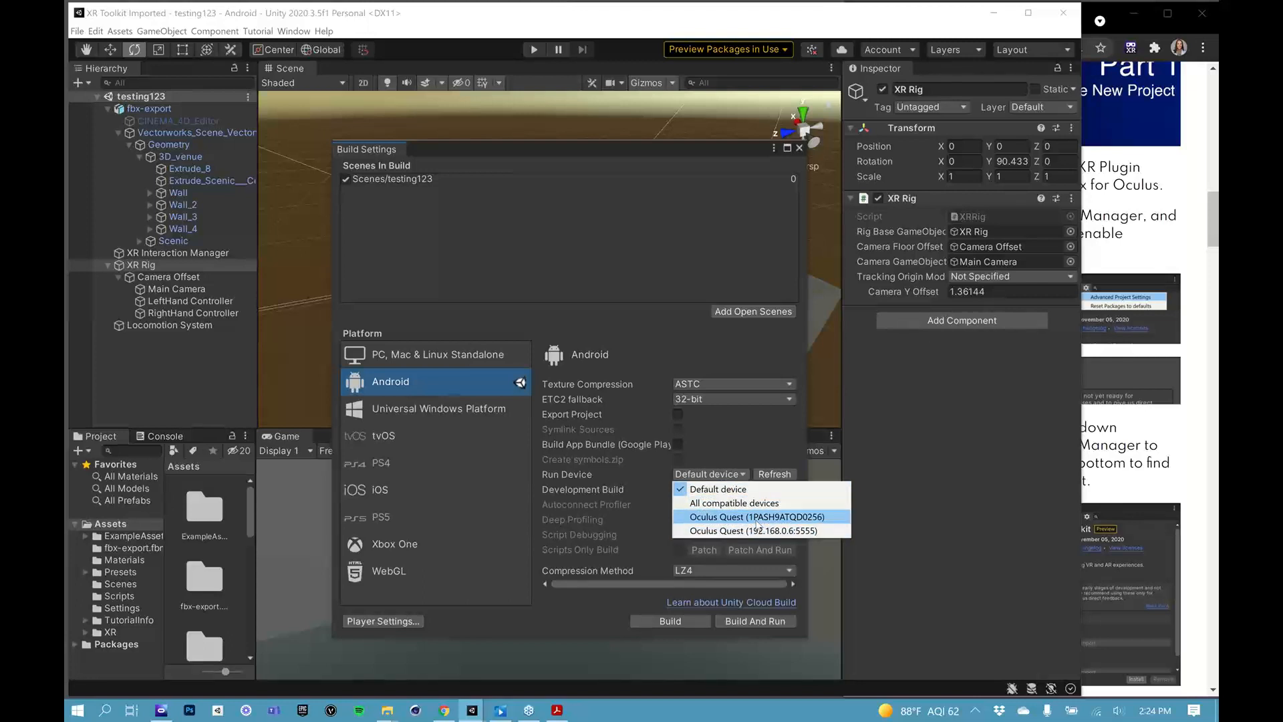
{"action": "left_click", "coordinate": [762, 516]}
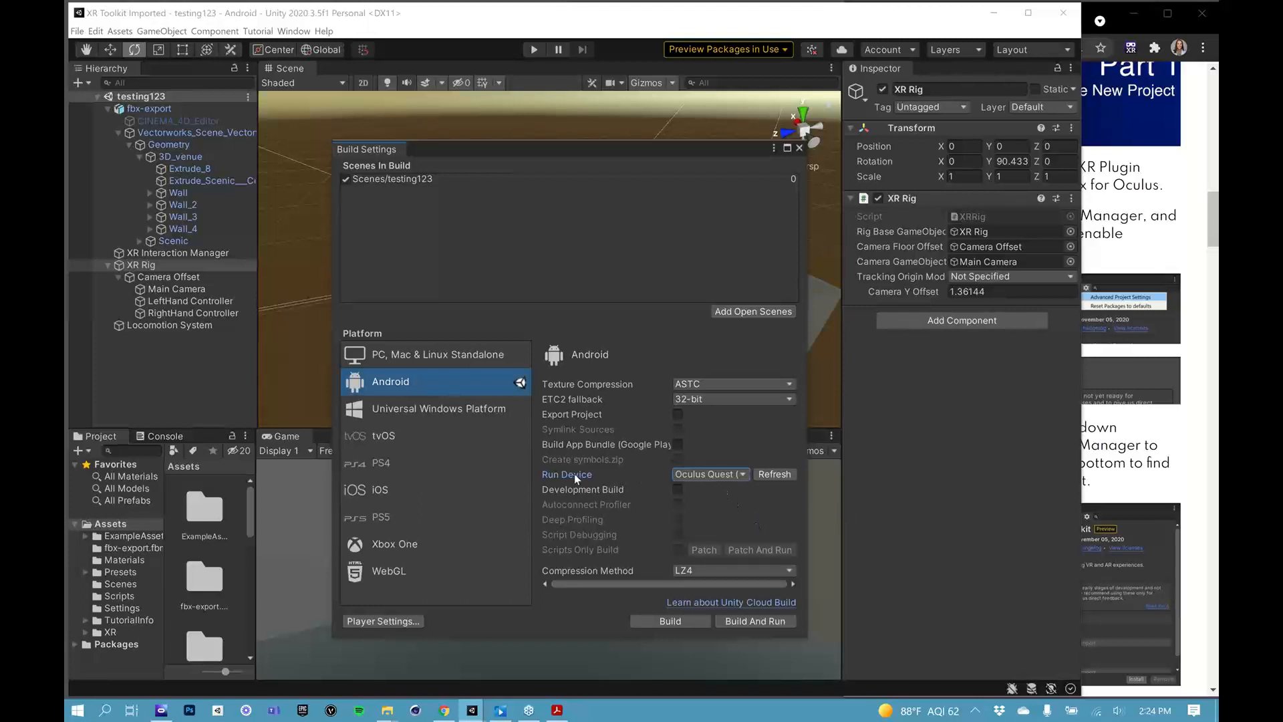
{"action": "mouse_move", "coordinate": [595, 478]}
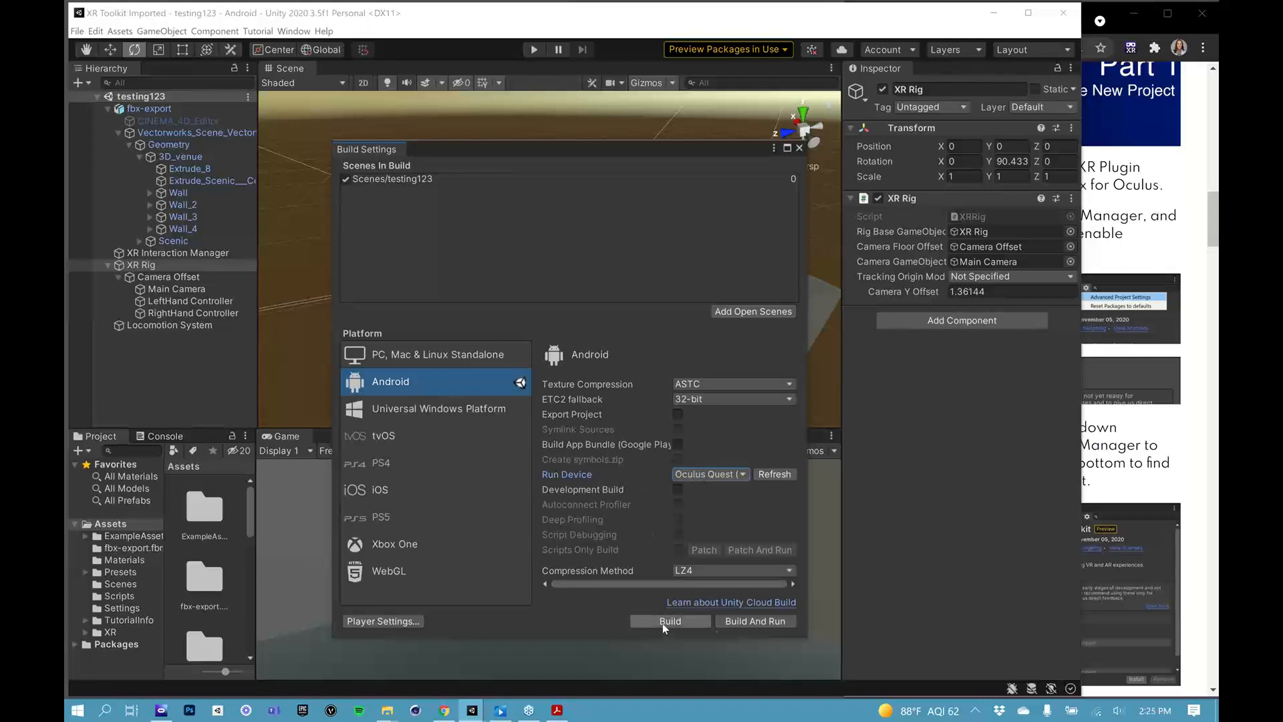
- Build the Android APK, naming the file 'build' in the project folder
{"action": "left_click", "coordinate": [669, 620]}
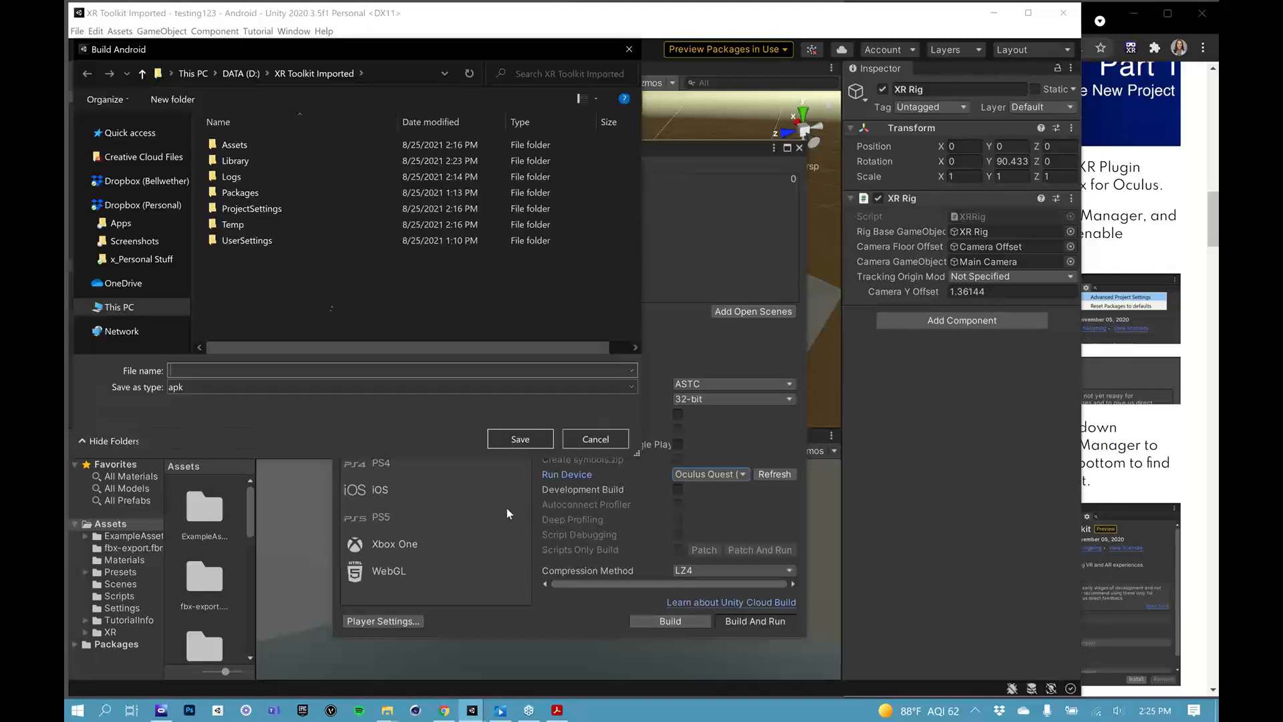
{"action": "mouse_move", "coordinate": [249, 346]}
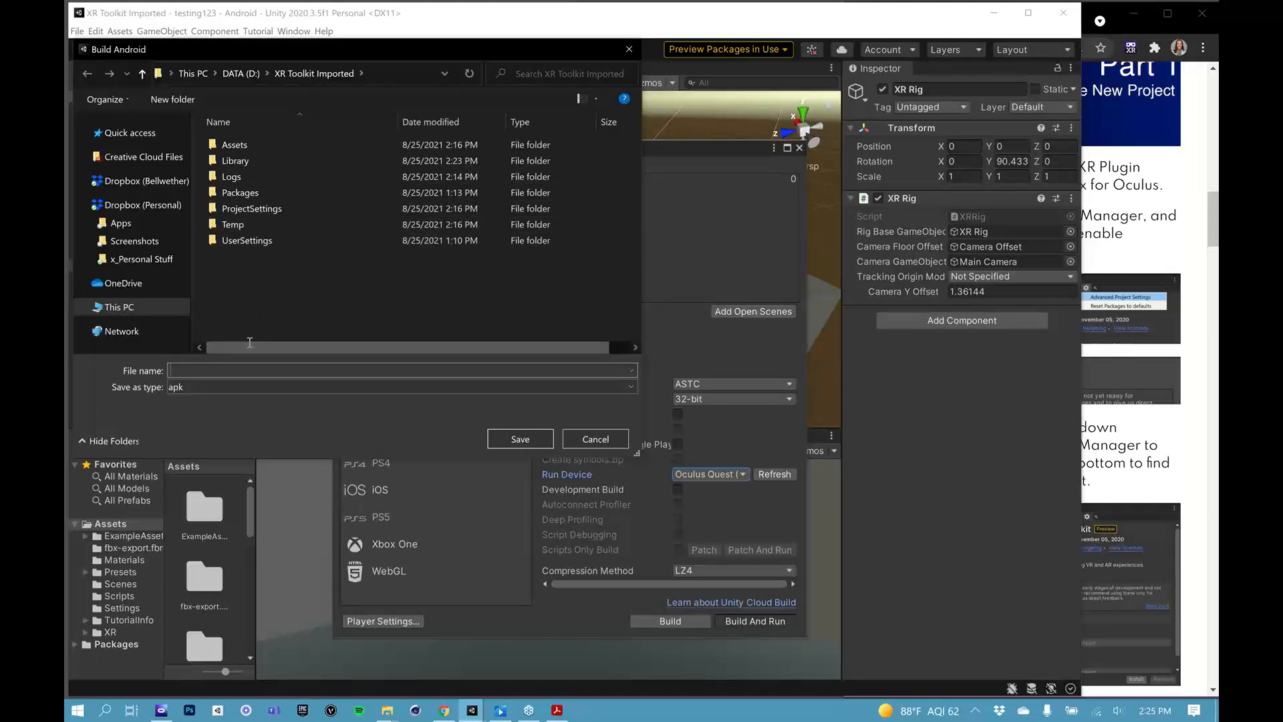
{"action": "type", "text": "build"}
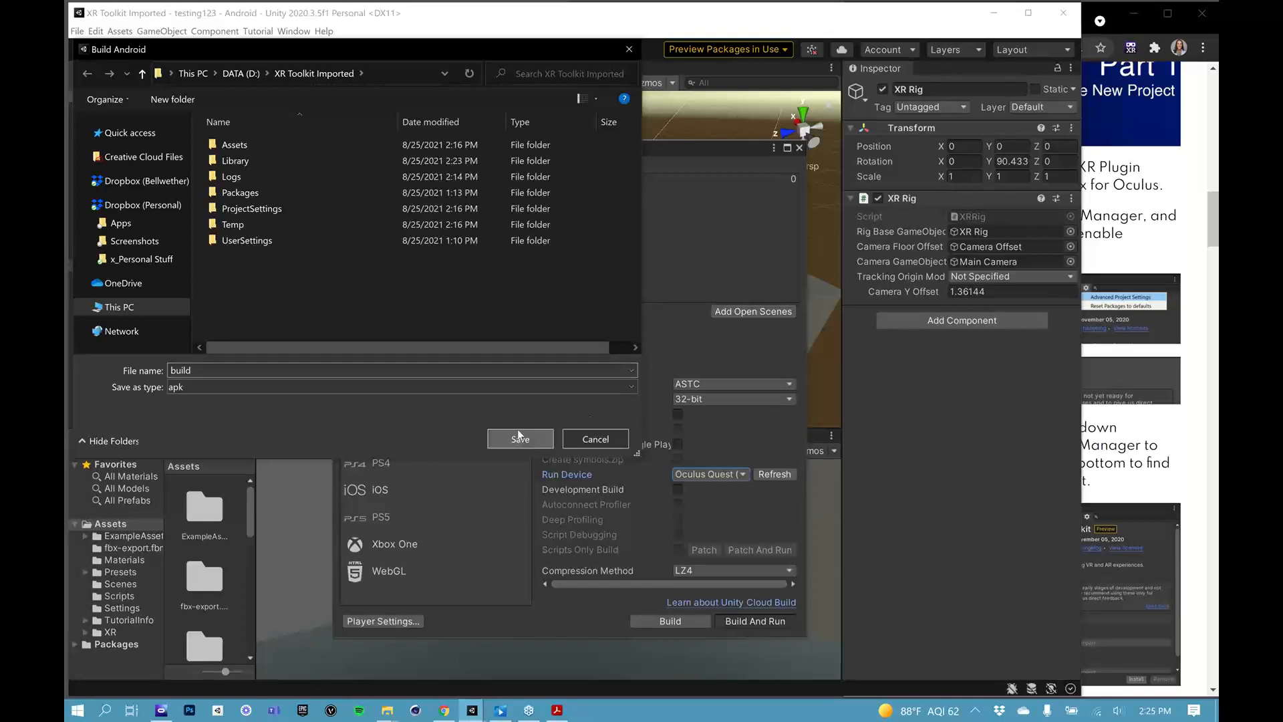
{"action": "left_click", "coordinate": [520, 438]}
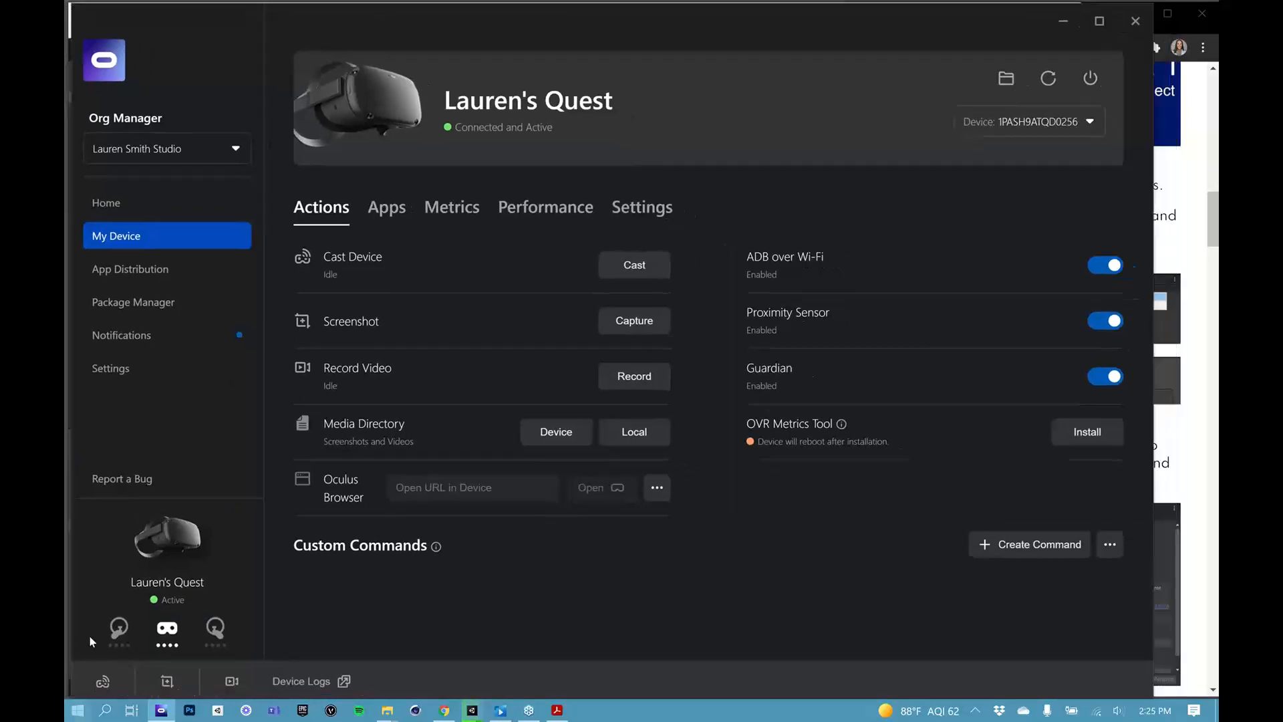
{"action": "mouse_move", "coordinate": [648, 645]}
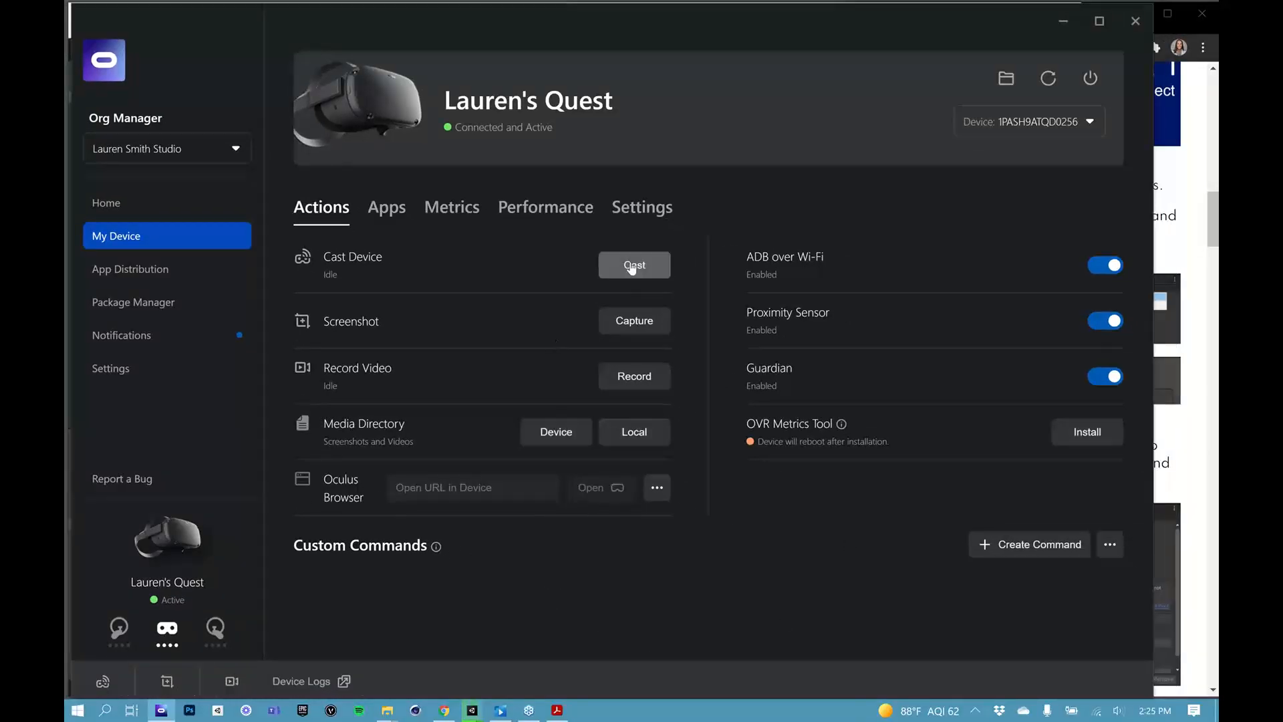
{"action": "mouse_move", "coordinate": [463, 608]}
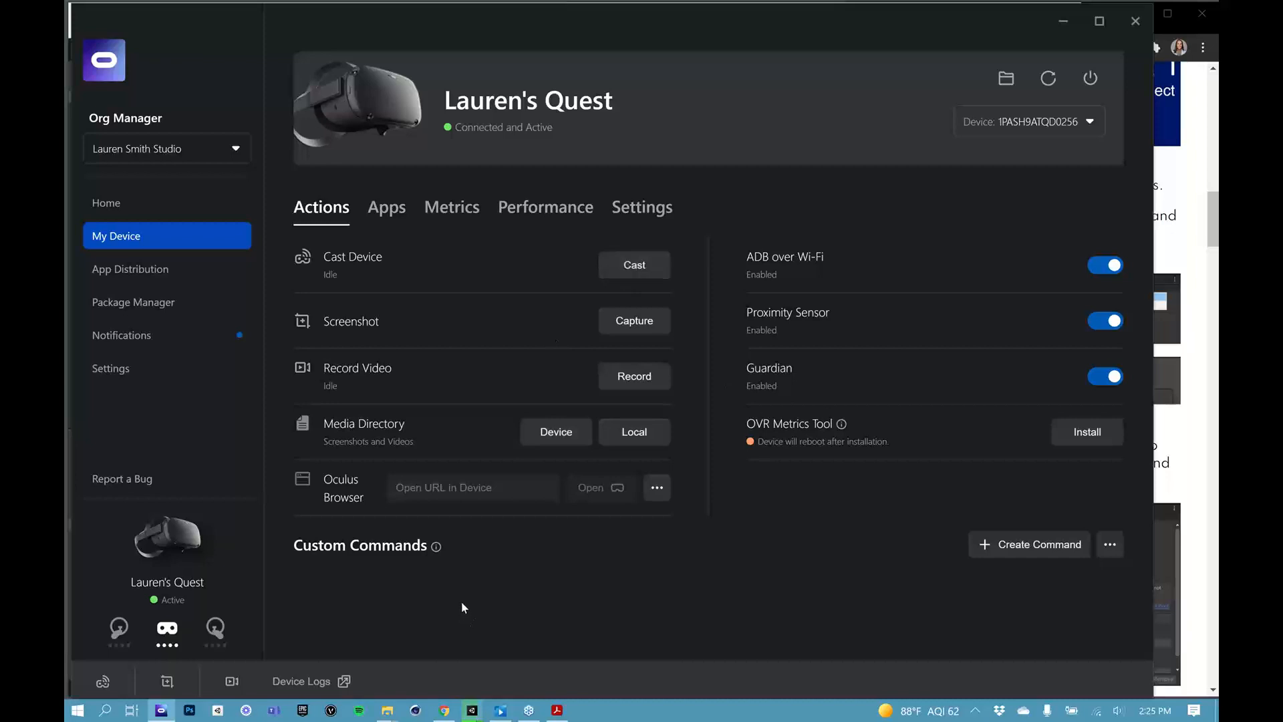
{"action": "mouse_move", "coordinate": [907, 211]}
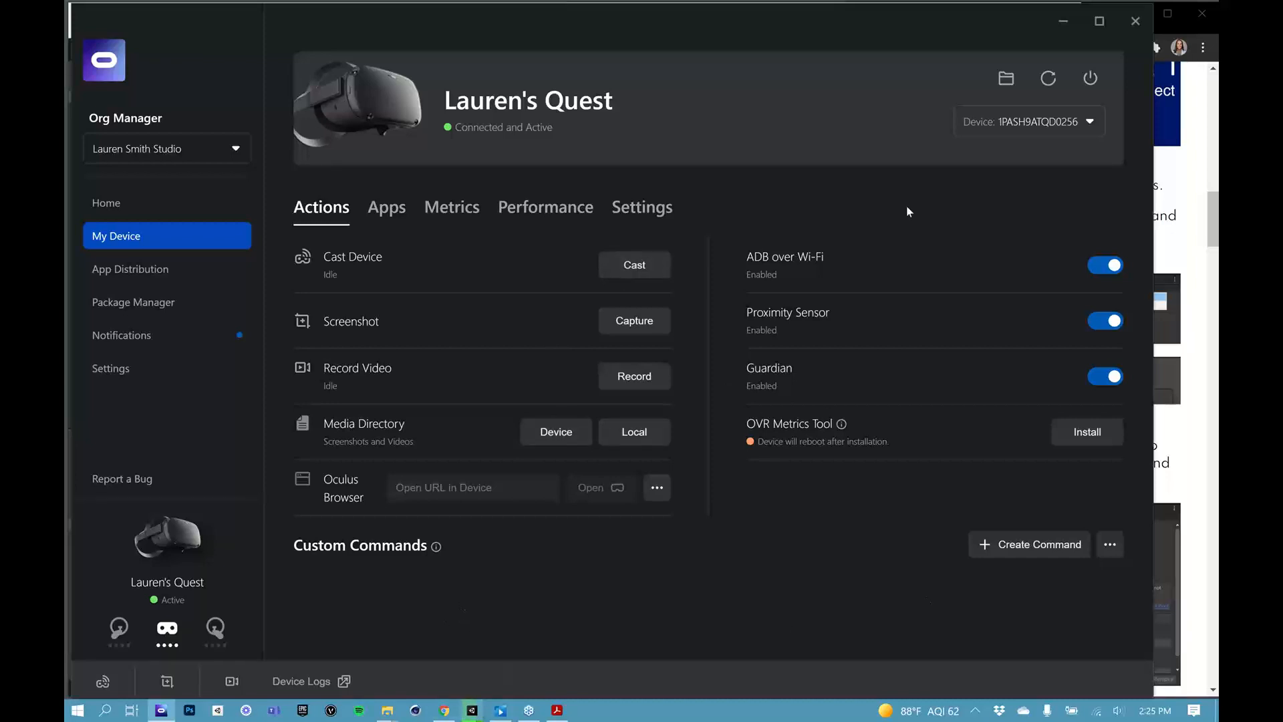
{"action": "mouse_move", "coordinate": [671, 76]}
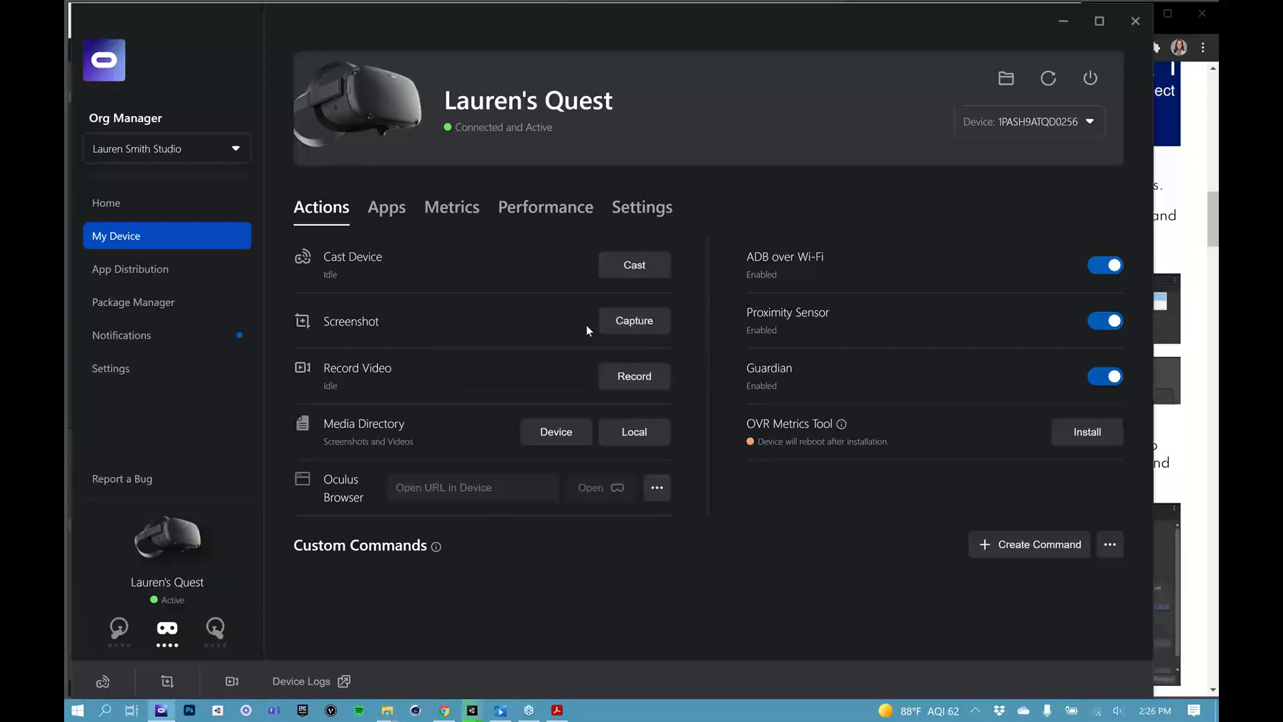
{"action": "mouse_move", "coordinate": [605, 307]}
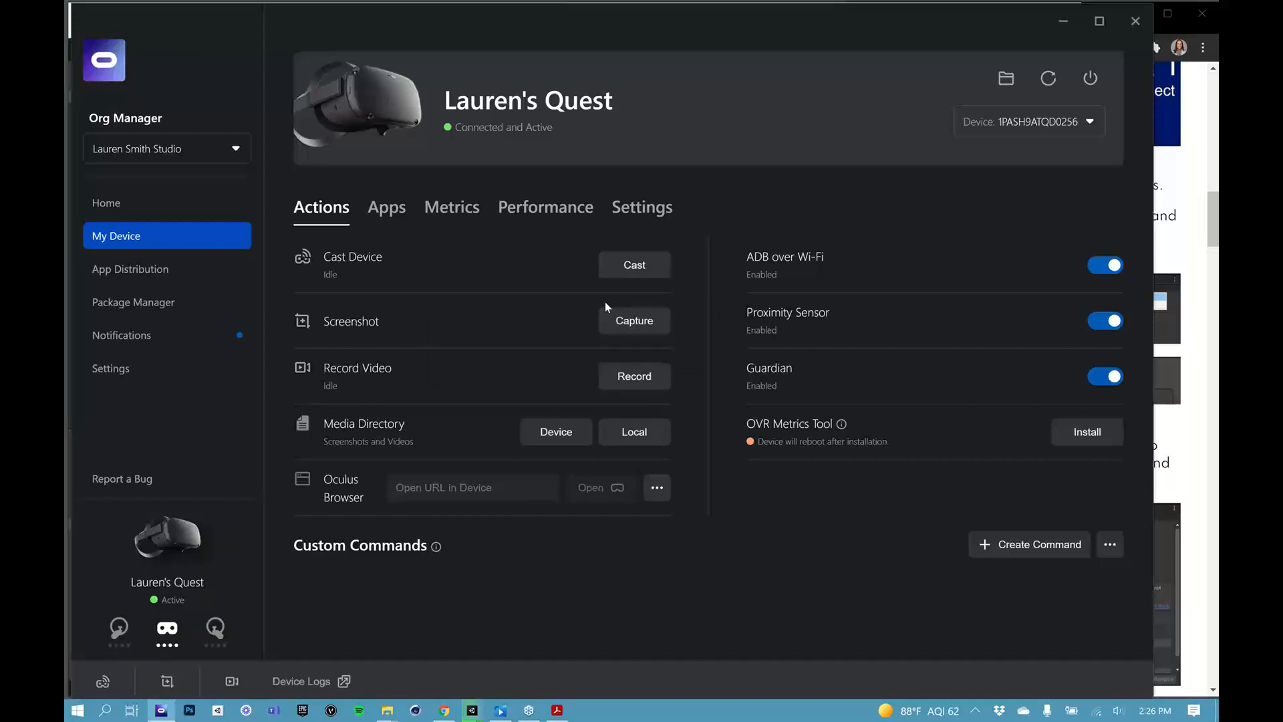
{"action": "mouse_move", "coordinate": [612, 260]}
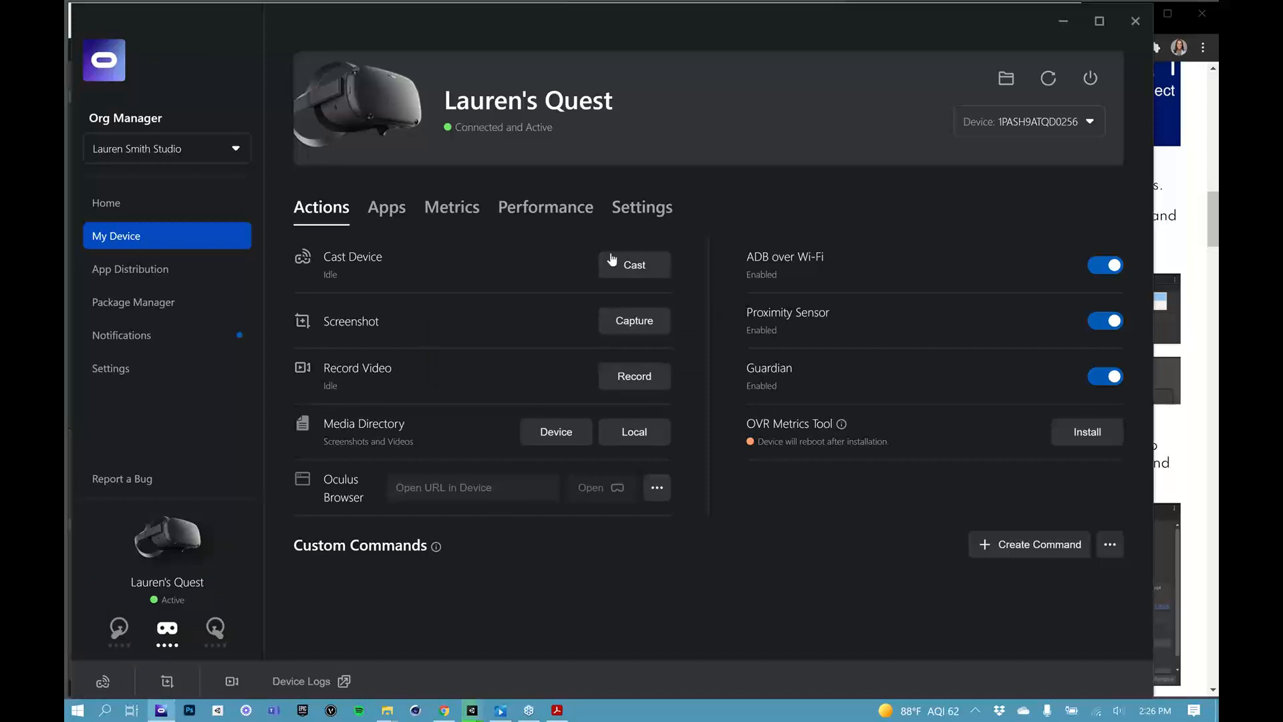
{"action": "mouse_move", "coordinate": [634, 265]}
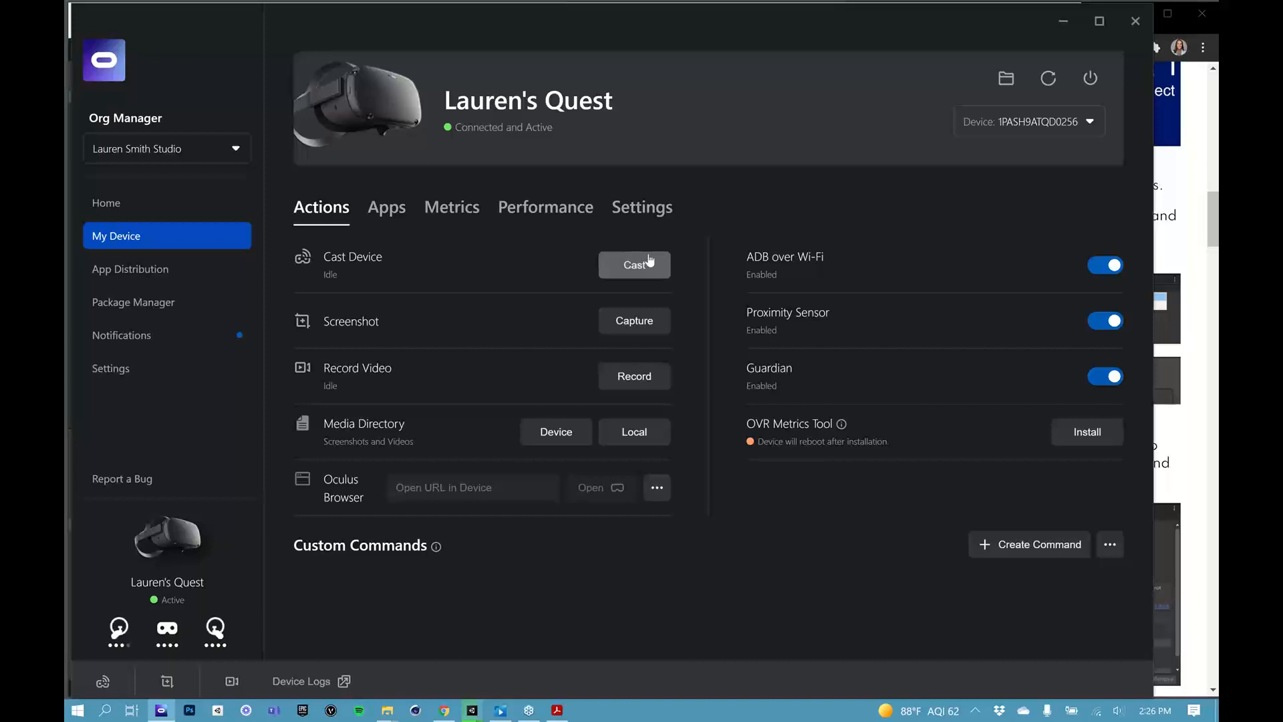
{"action": "mouse_move", "coordinate": [635, 265]}
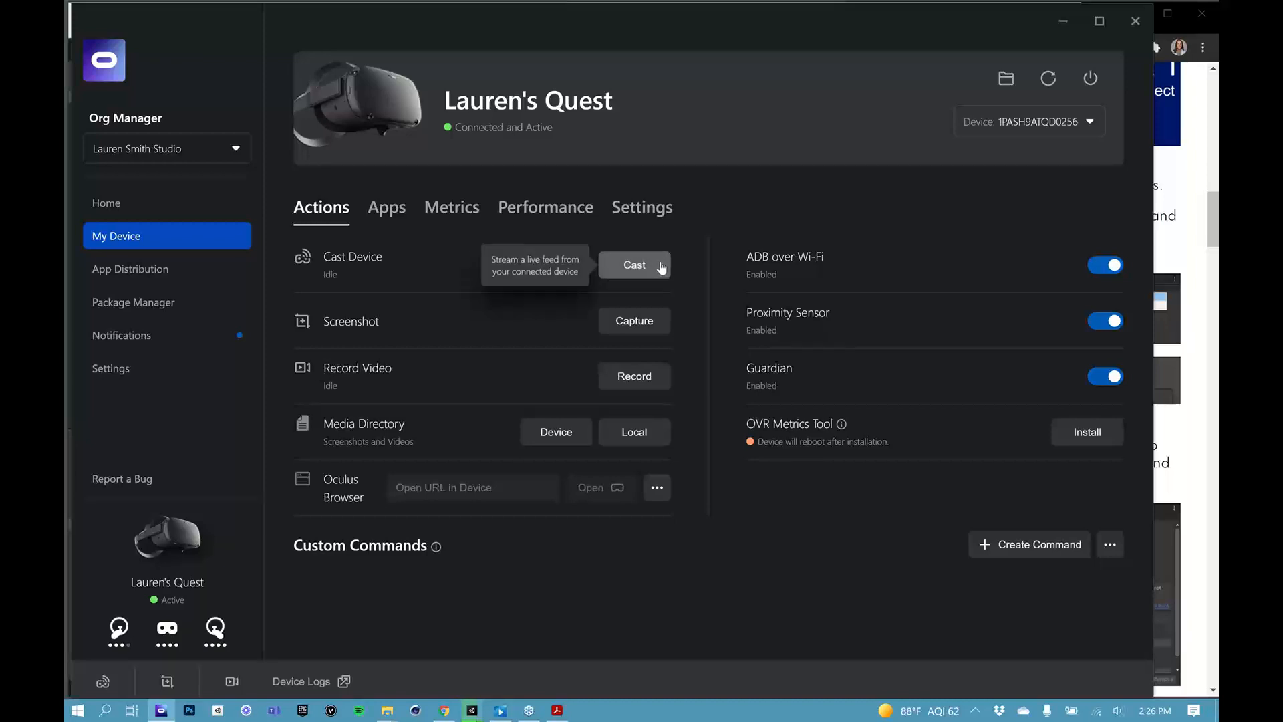
{"action": "mouse_move", "coordinate": [666, 265]}
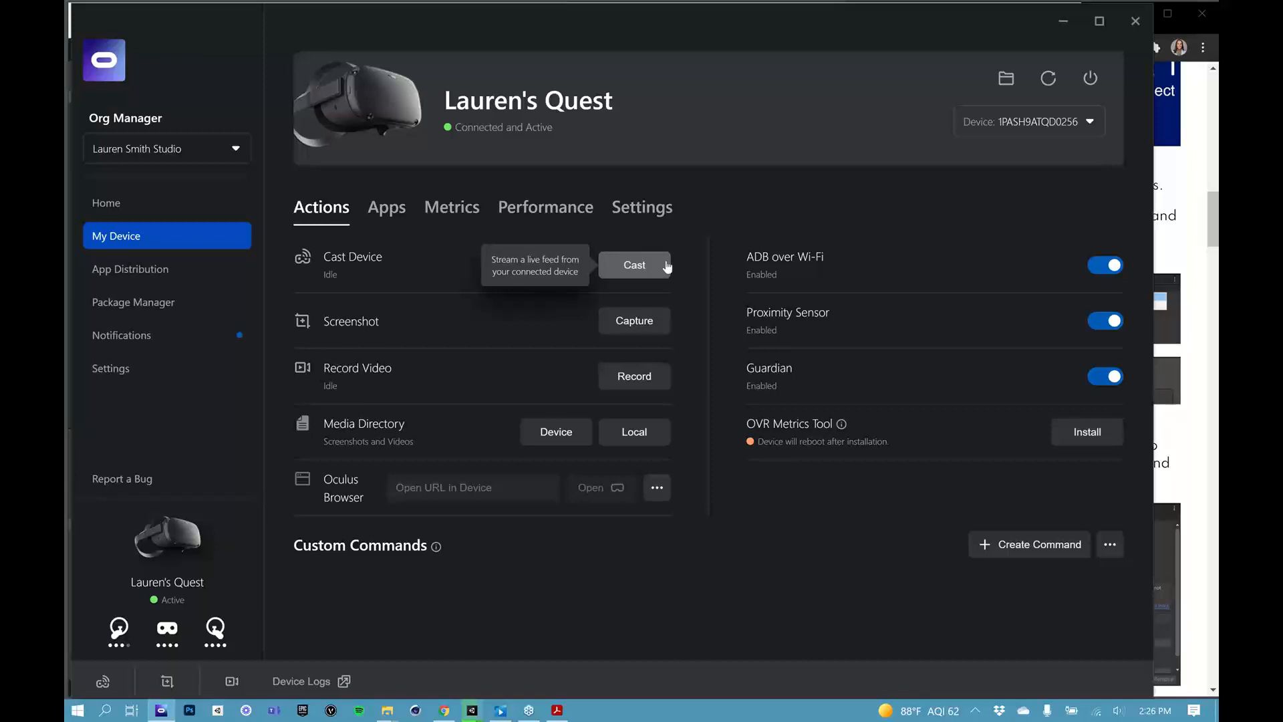
{"action": "mouse_move", "coordinate": [538, 712]}
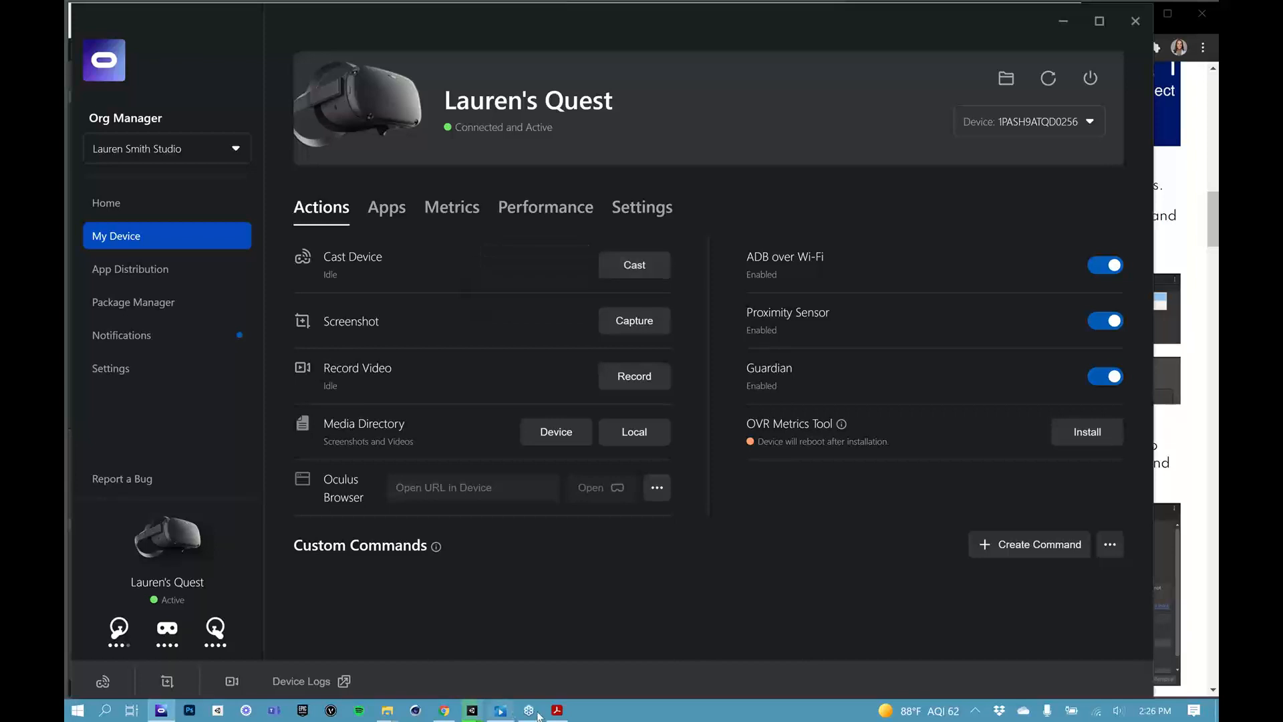
{"action": "mouse_move", "coordinate": [556, 709]}
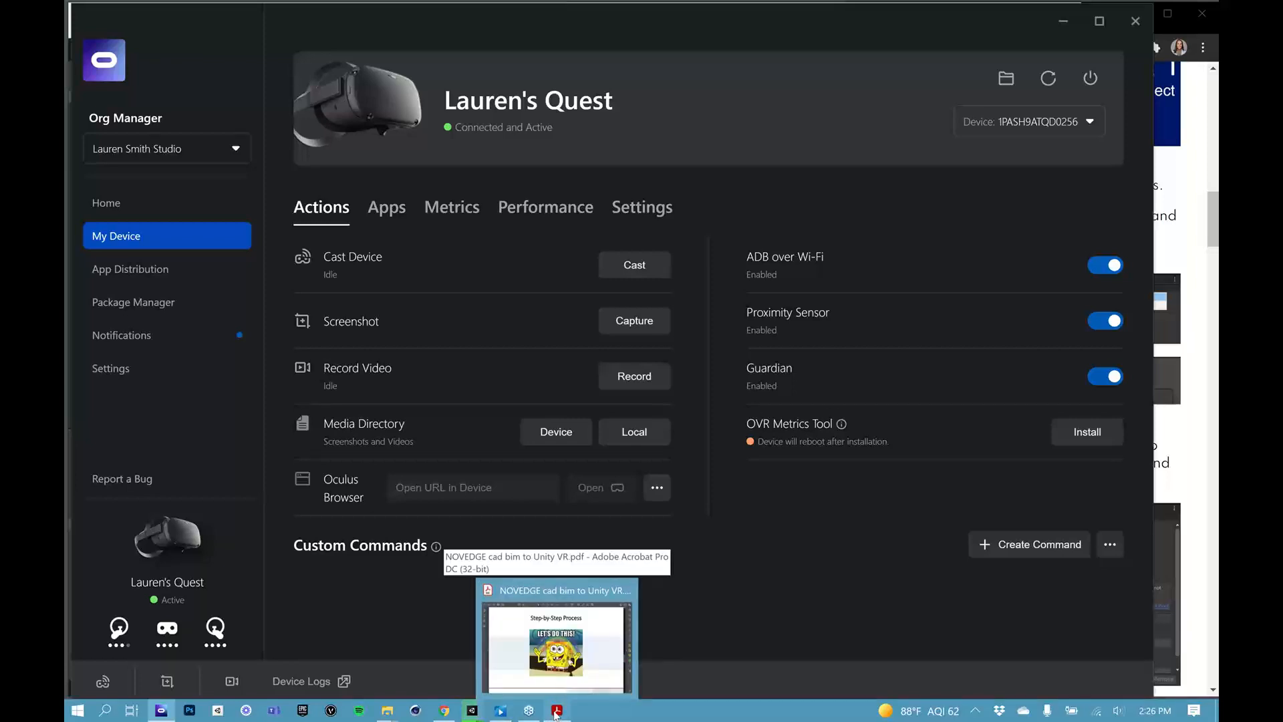
- Check Unity's build progress from the taskbar while on Oculus Developer Hub's My Device page
{"action": "left_click", "coordinate": [556, 646]}
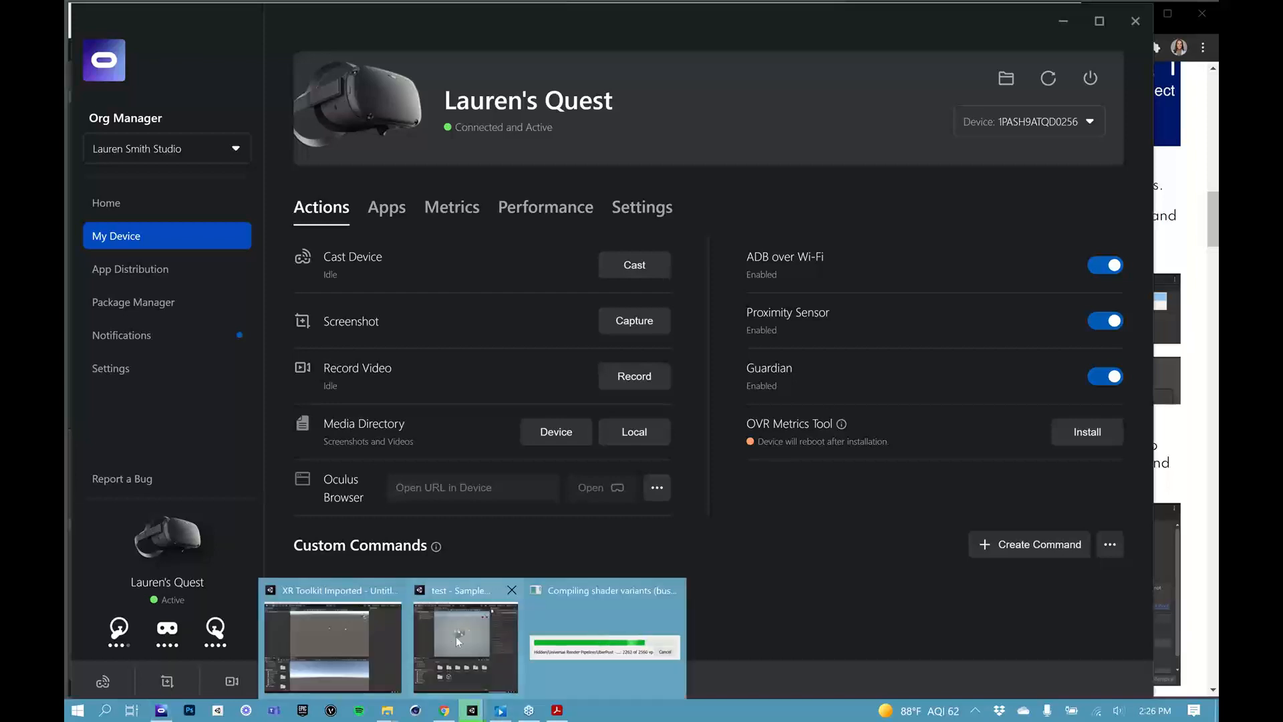
{"action": "left_click", "coordinate": [463, 643]}
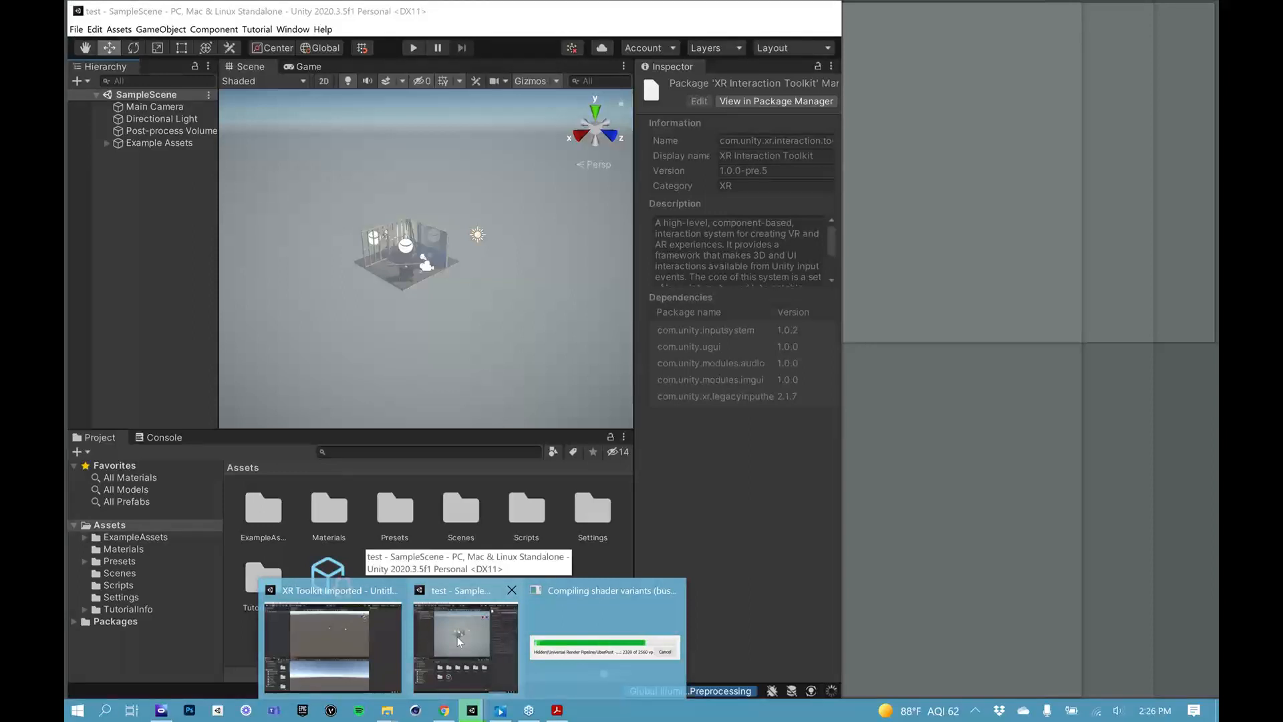
{"action": "left_click", "coordinate": [331, 646]}
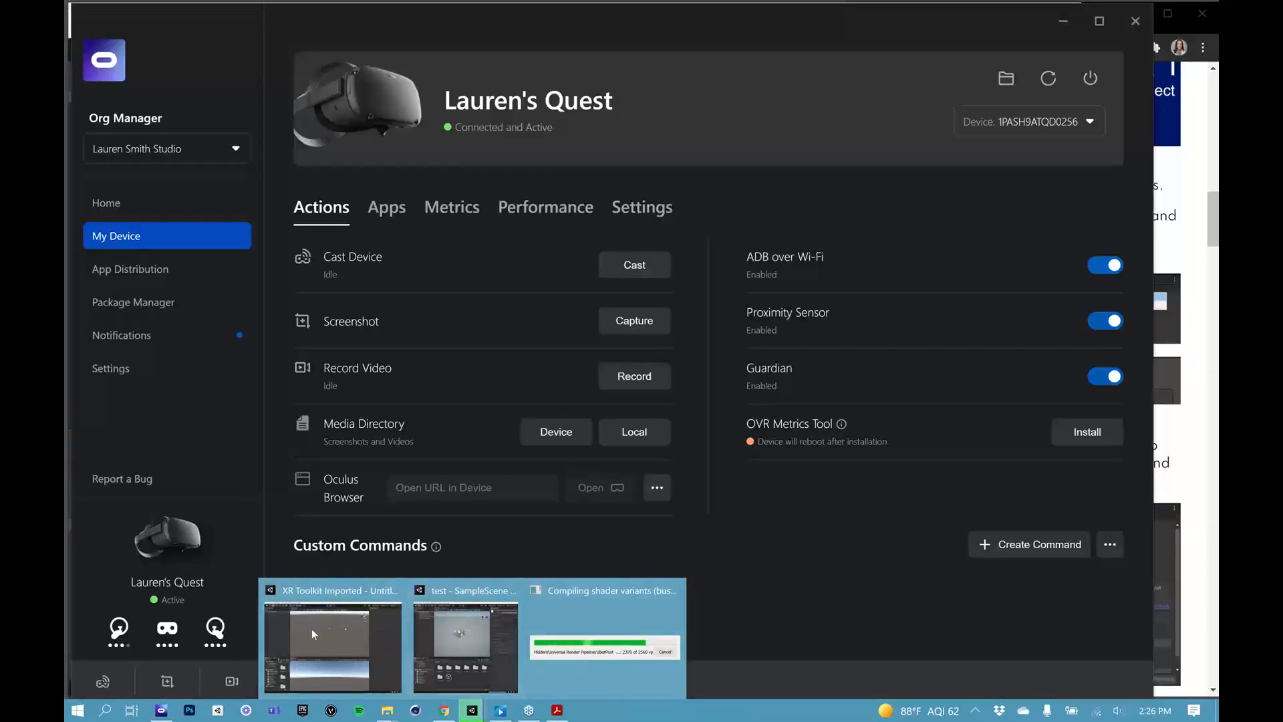
{"action": "mouse_move", "coordinate": [456, 637]}
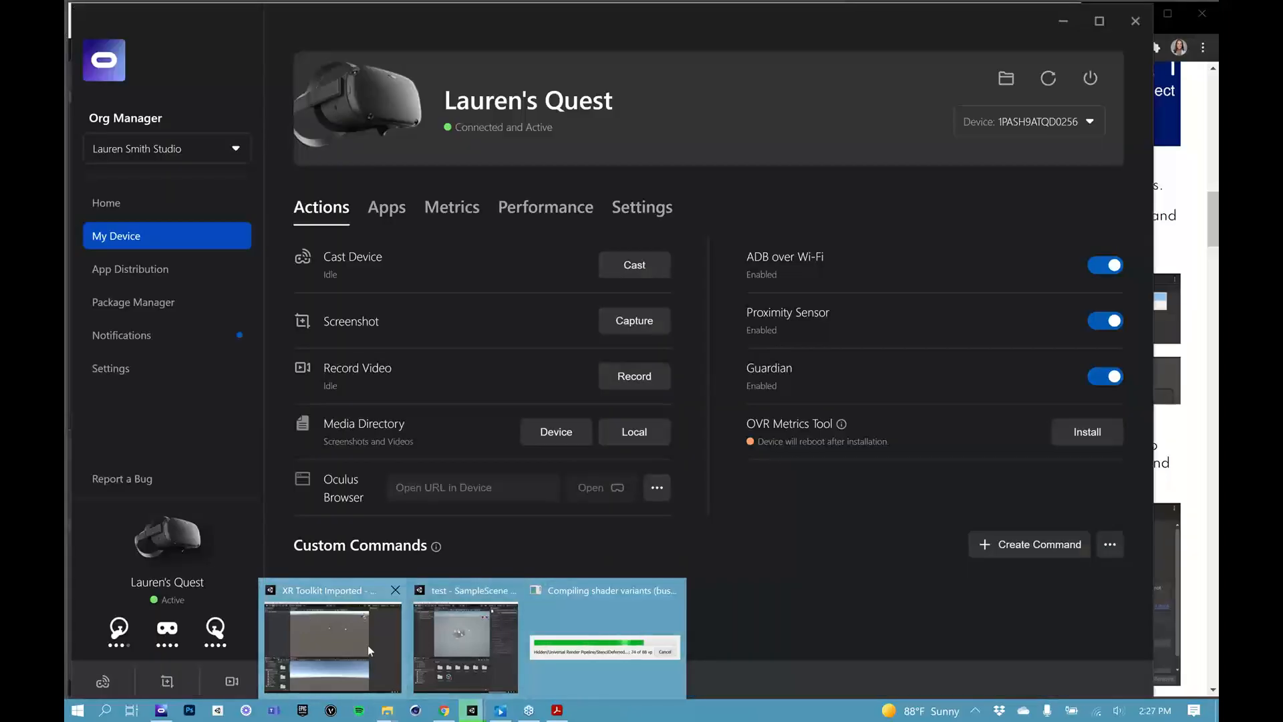
{"action": "mouse_move", "coordinate": [589, 646]}
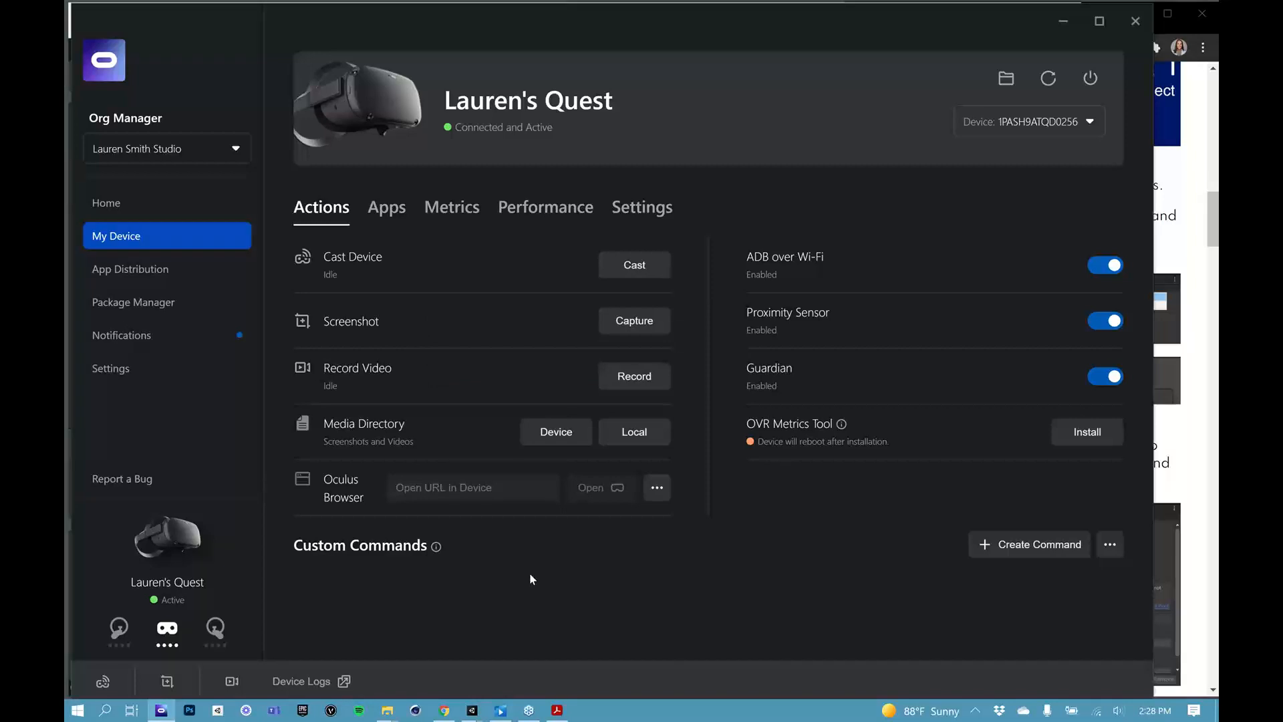
{"action": "mouse_move", "coordinate": [633, 265]}
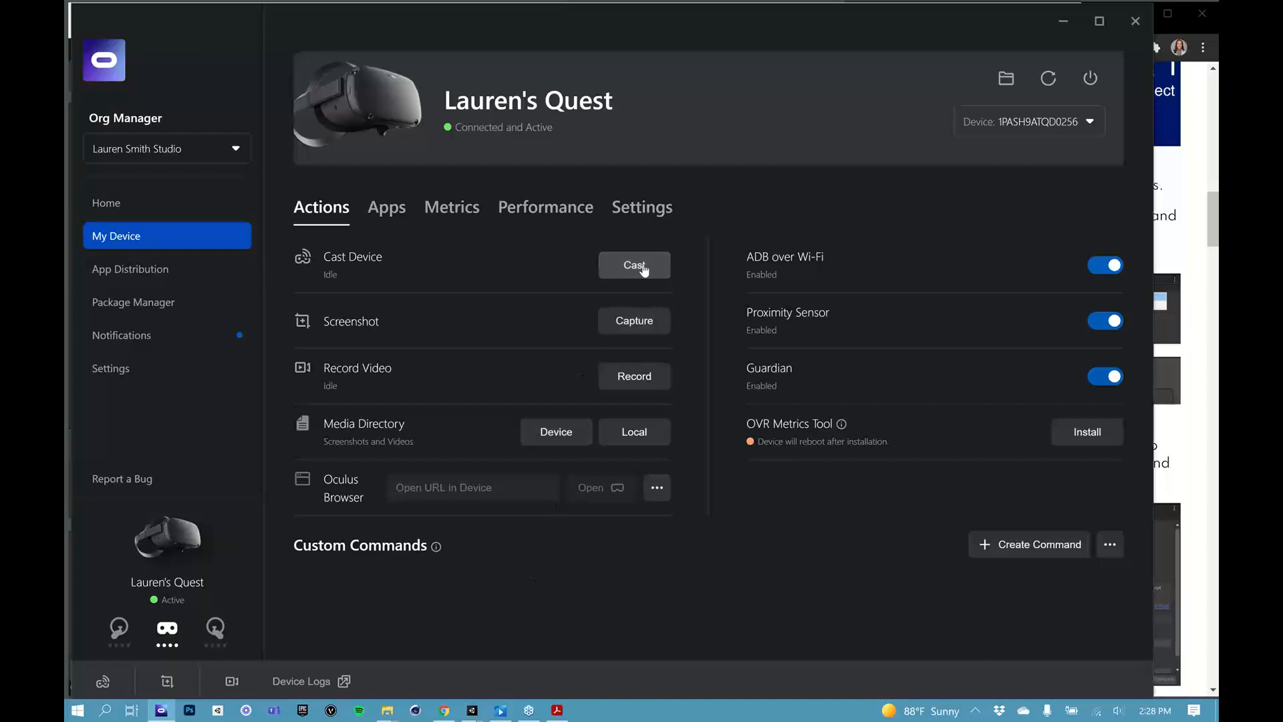
- Turn on Cast Device to stream the Quest's live view of the venue scene
{"action": "left_click", "coordinate": [633, 264]}
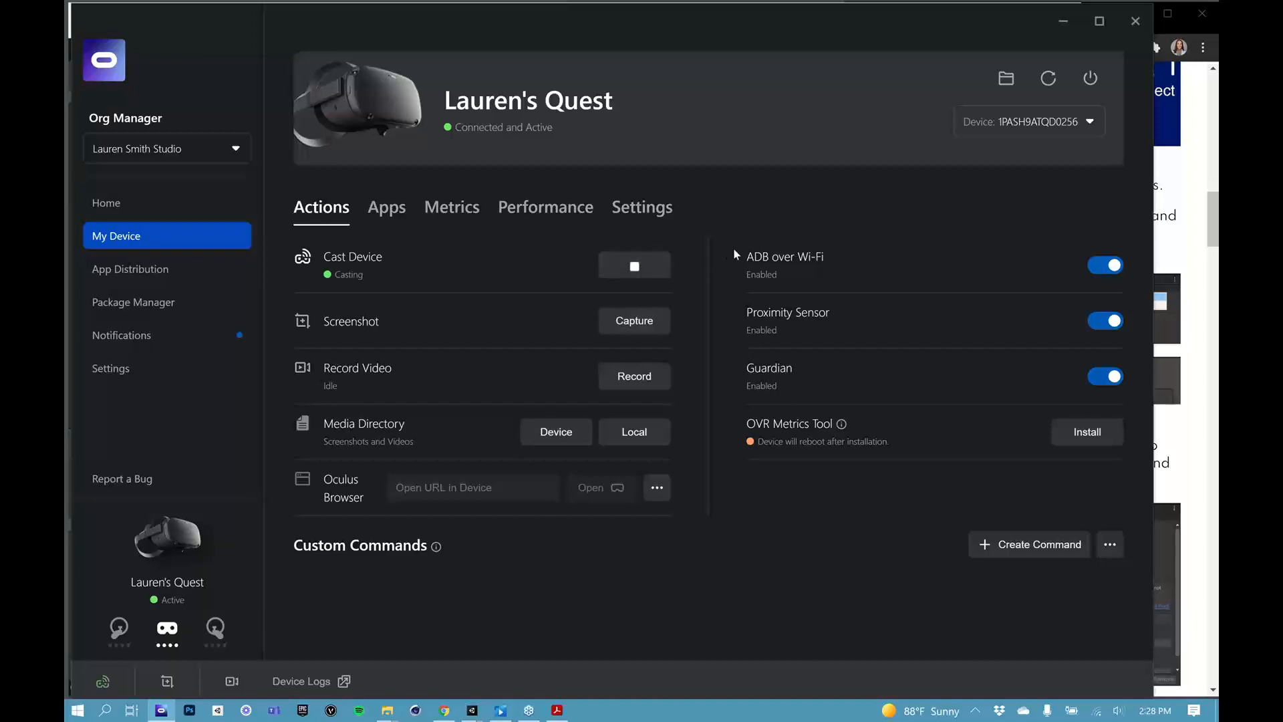
{"action": "left_click", "coordinate": [634, 265]}
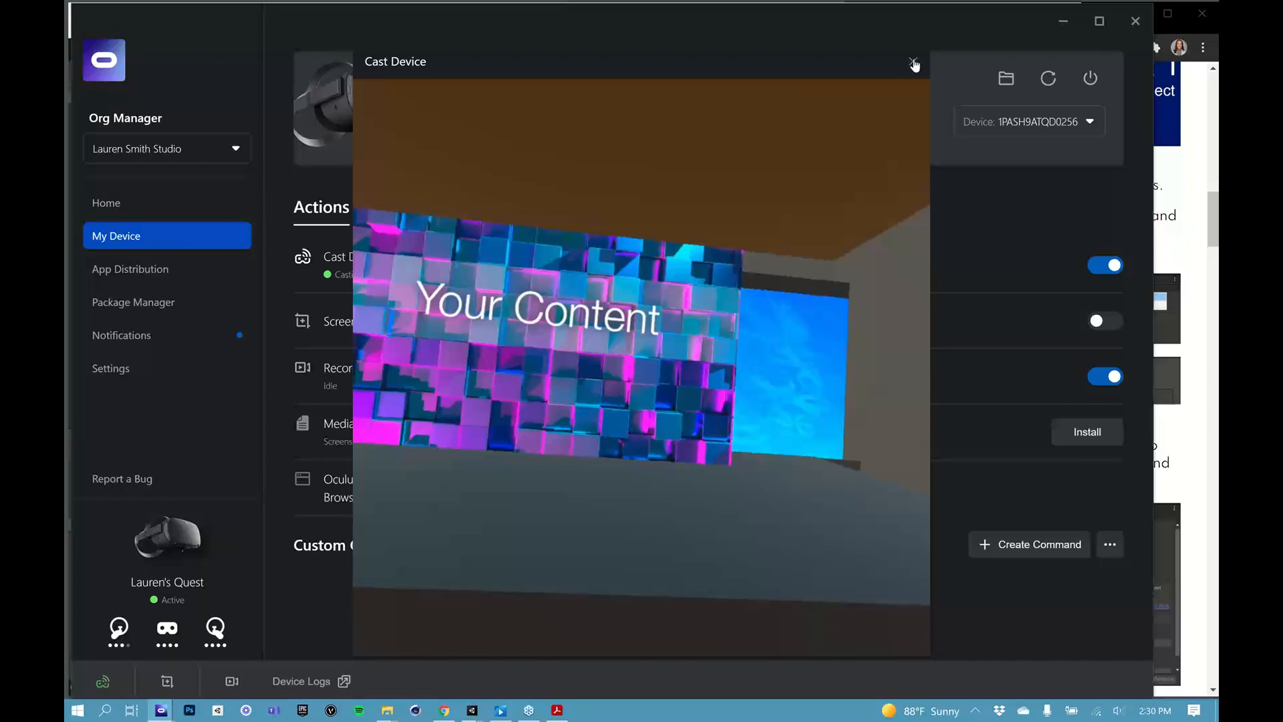
{"action": "left_click", "coordinate": [914, 62]}
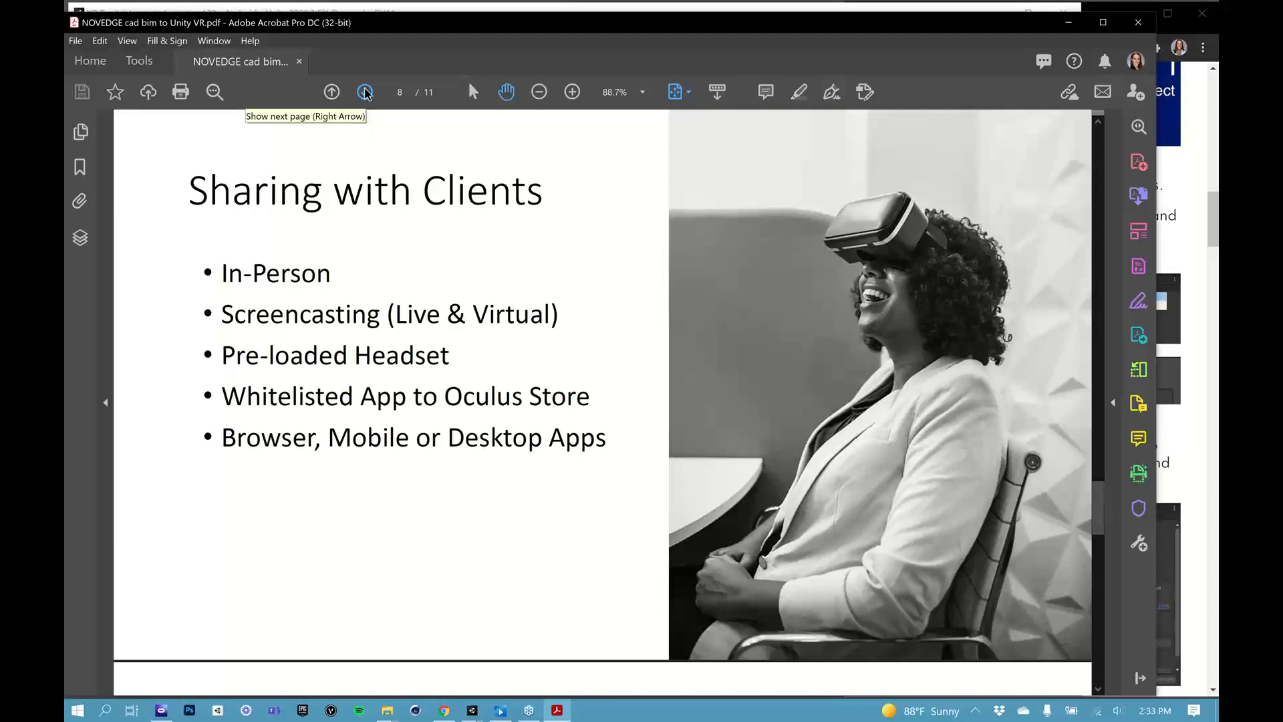
{"action": "mouse_move", "coordinate": [470, 450]}
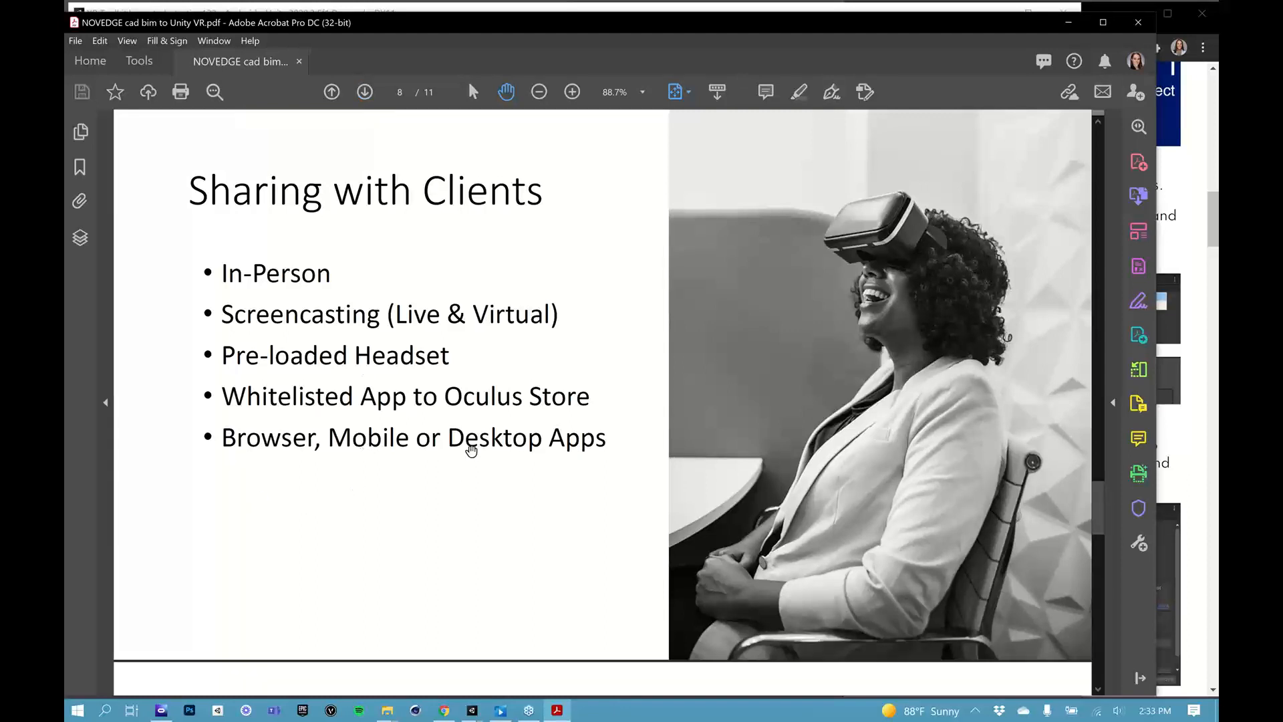
{"action": "mouse_move", "coordinate": [390, 499]}
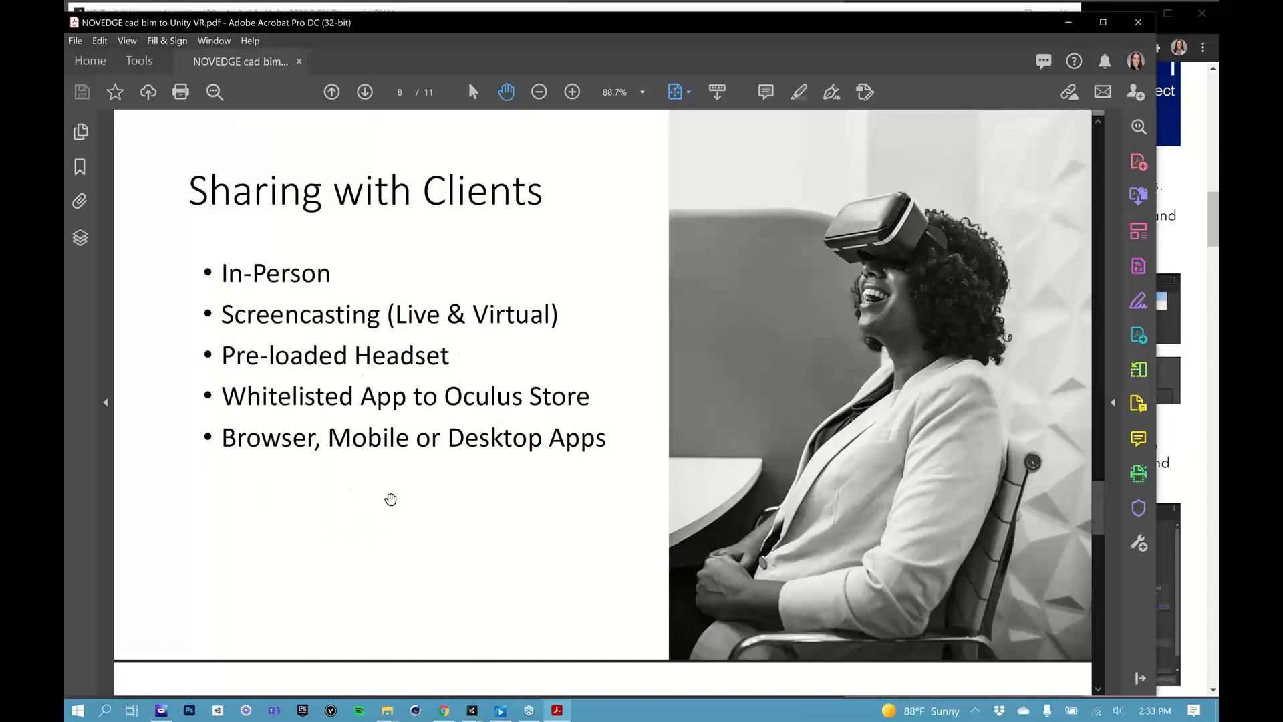
{"action": "mouse_move", "coordinate": [270, 469]}
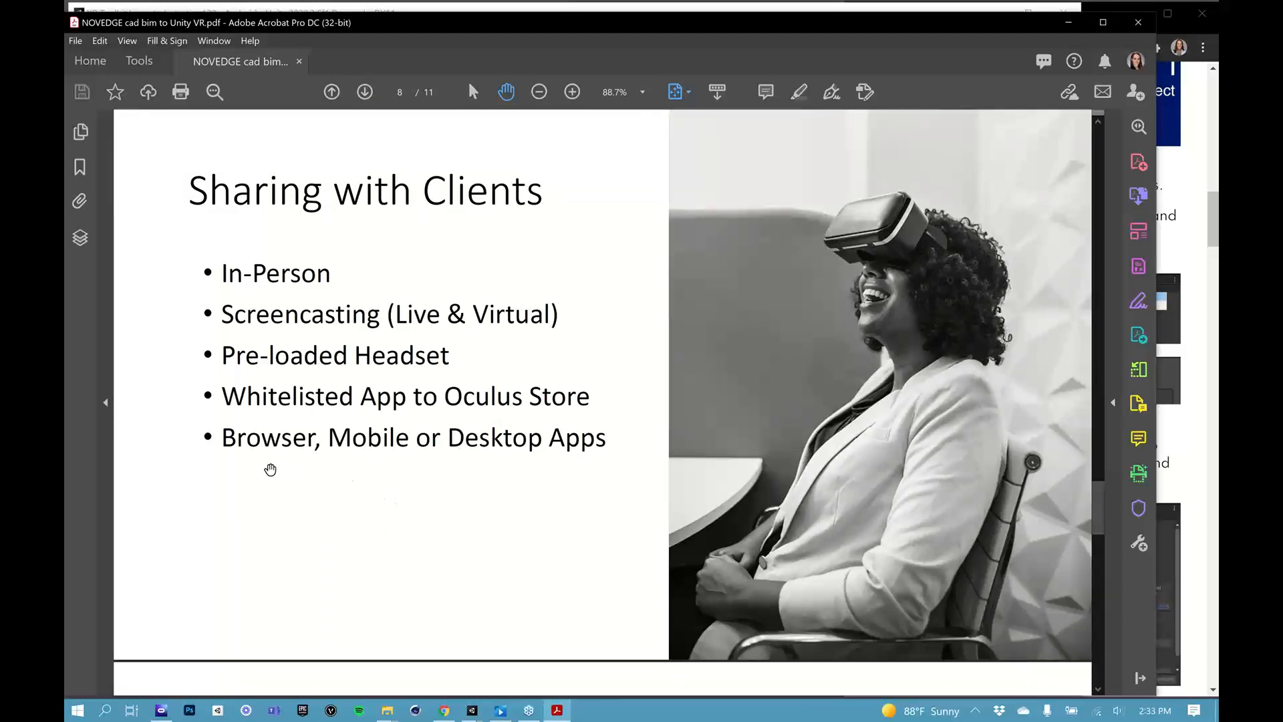
{"action": "mouse_move", "coordinate": [207, 426]}
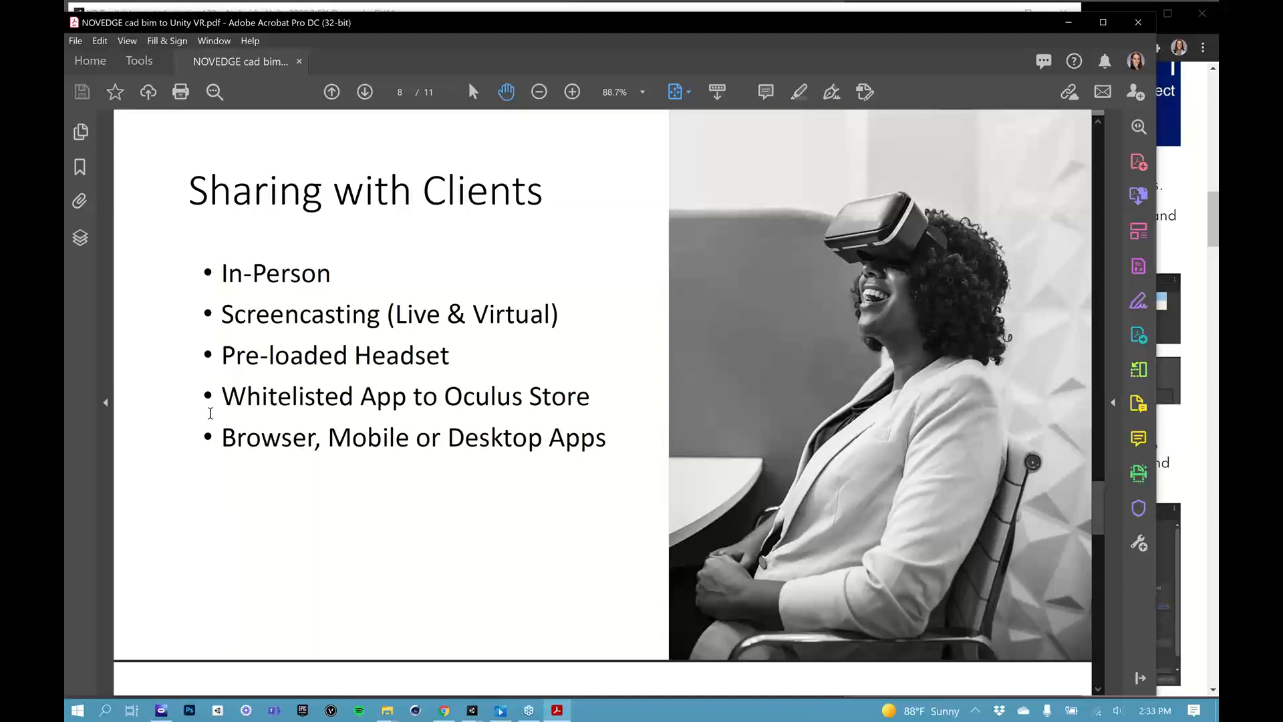
{"action": "mouse_move", "coordinate": [452, 444]}
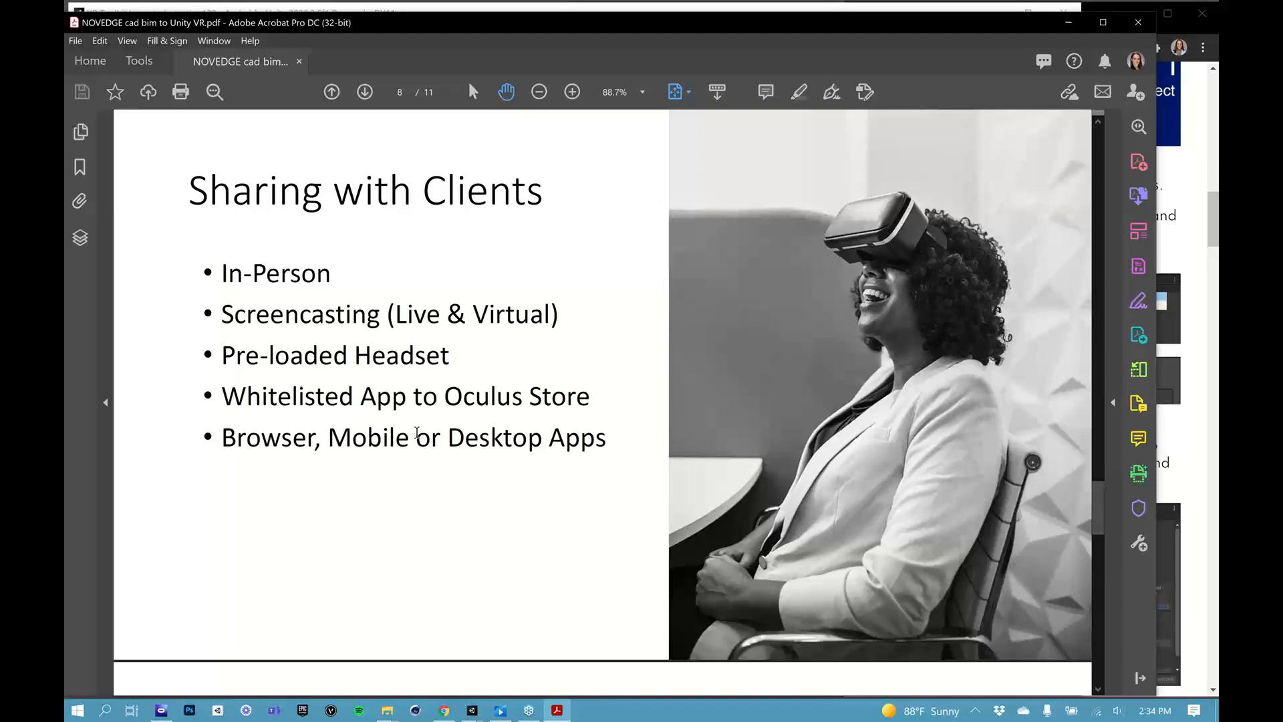
{"action": "mouse_move", "coordinate": [430, 472]}
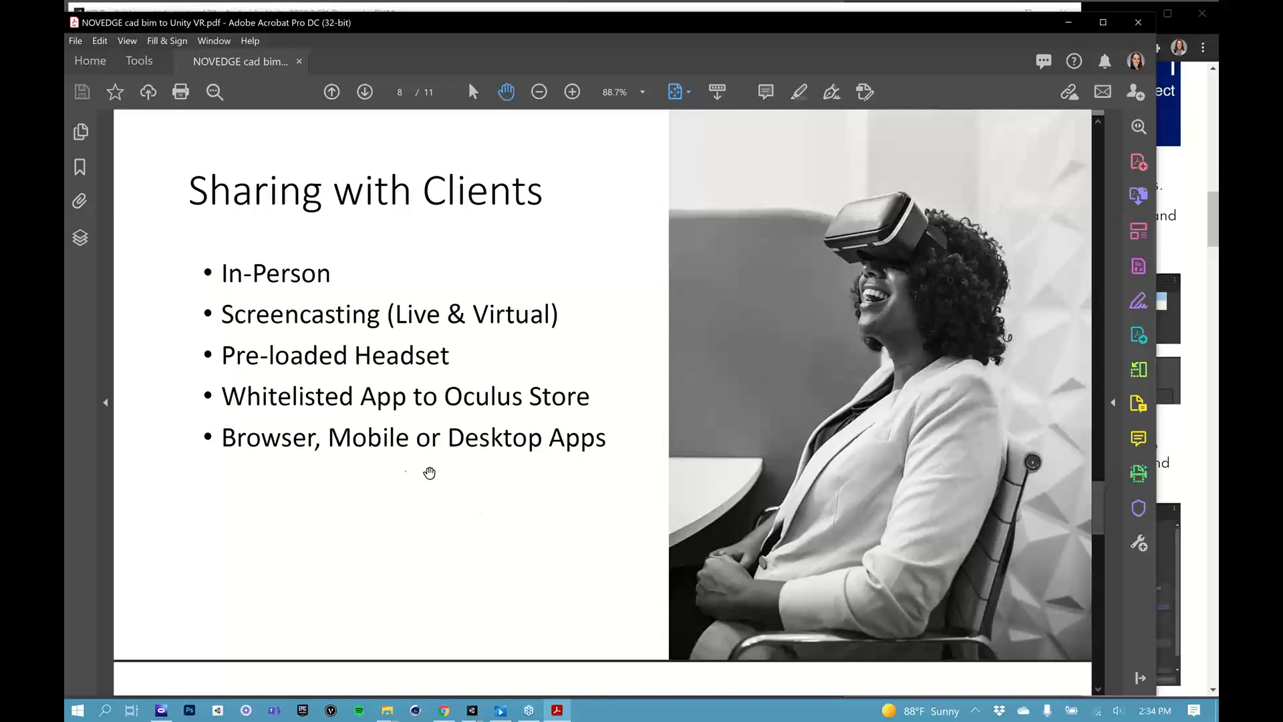
{"action": "mouse_move", "coordinate": [285, 473]}
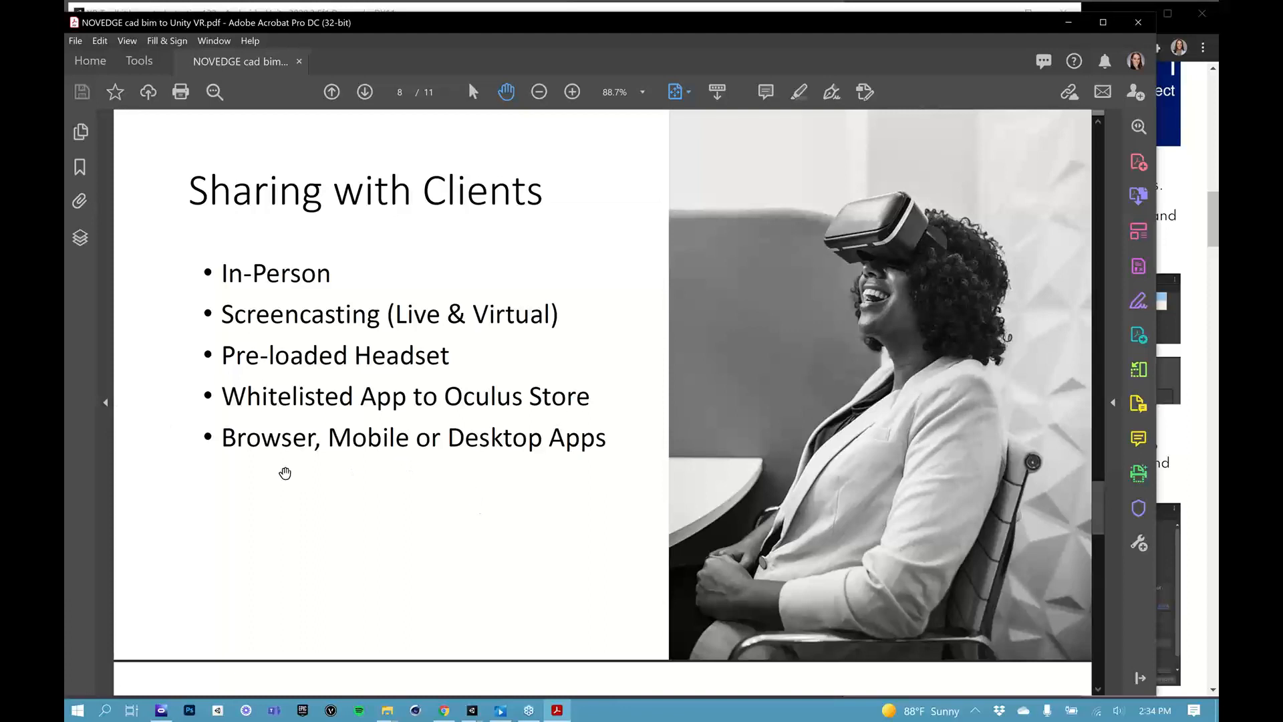
{"action": "mouse_move", "coordinate": [313, 467]}
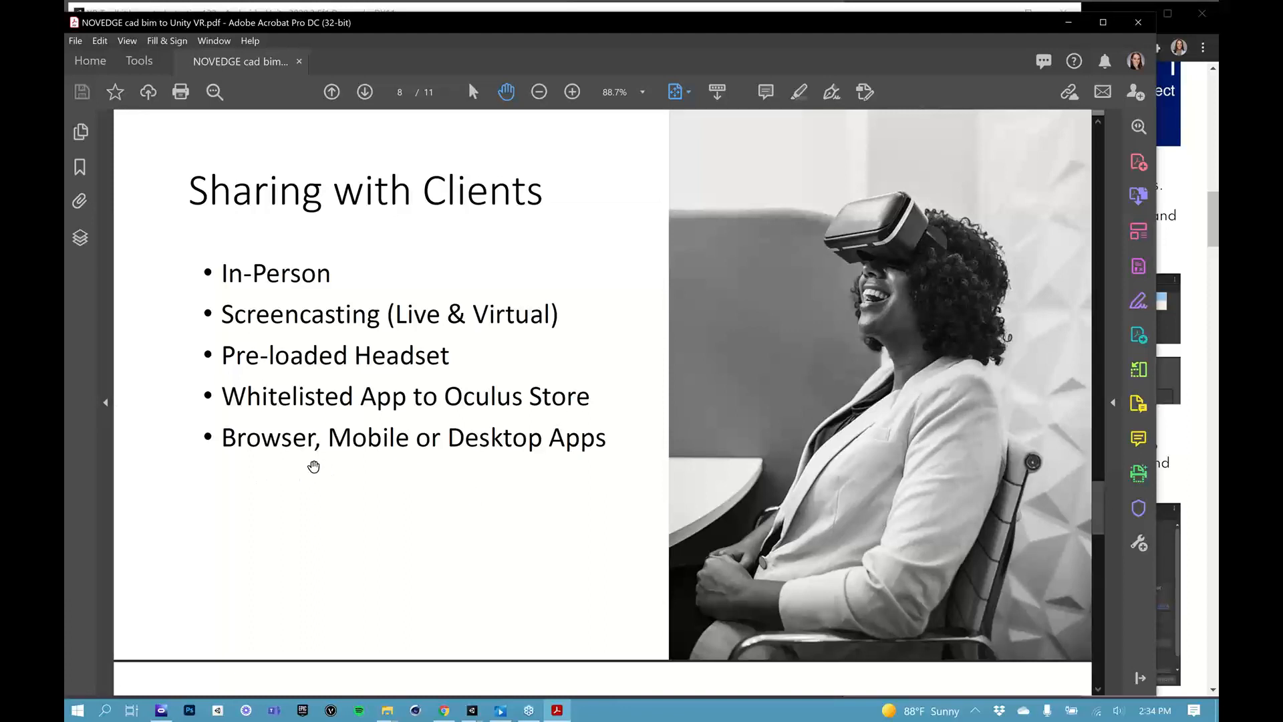
{"action": "mouse_move", "coordinate": [374, 537]}
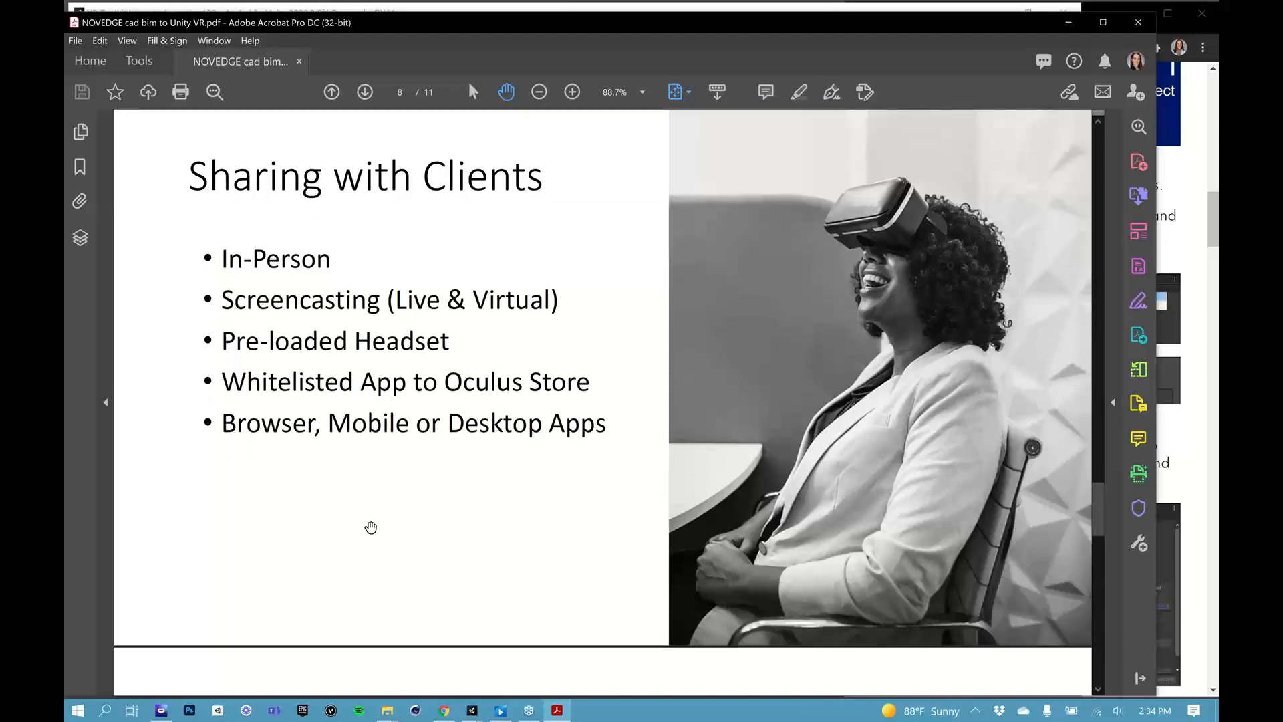
- Scroll through slides 9 and 10 (Subscriber Giveaway) to the final slide 11, "Thank you!"
{"action": "scroll", "scroll_direction": "down", "scroll_amount": 3}
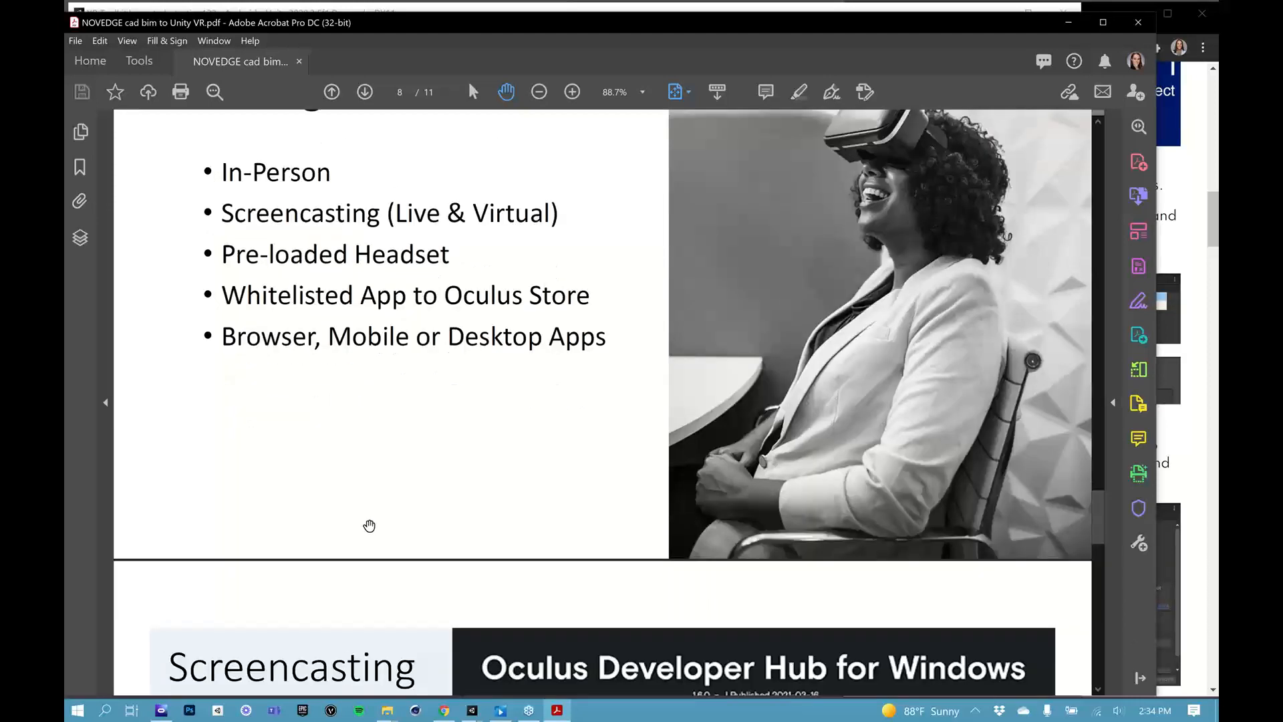
{"action": "scroll", "scroll_direction": "down", "scroll_amount": 3}
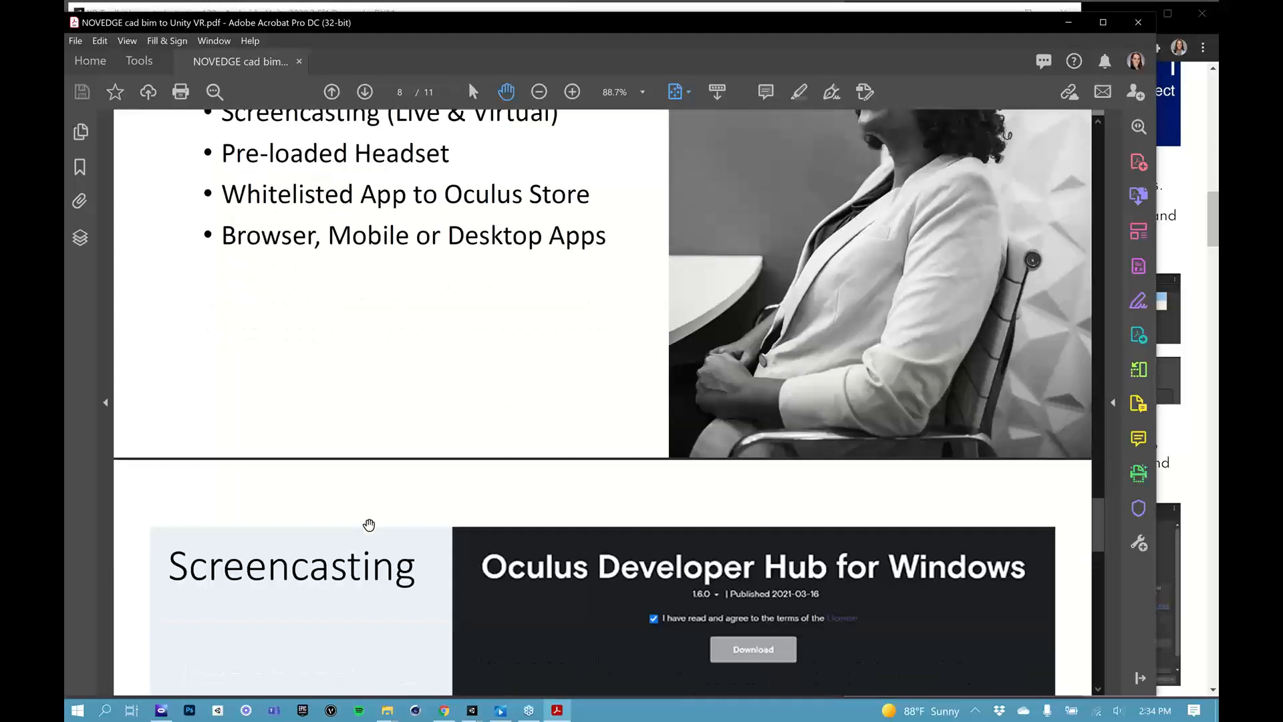
{"action": "scroll", "scroll_direction": "down", "scroll_amount": 3}
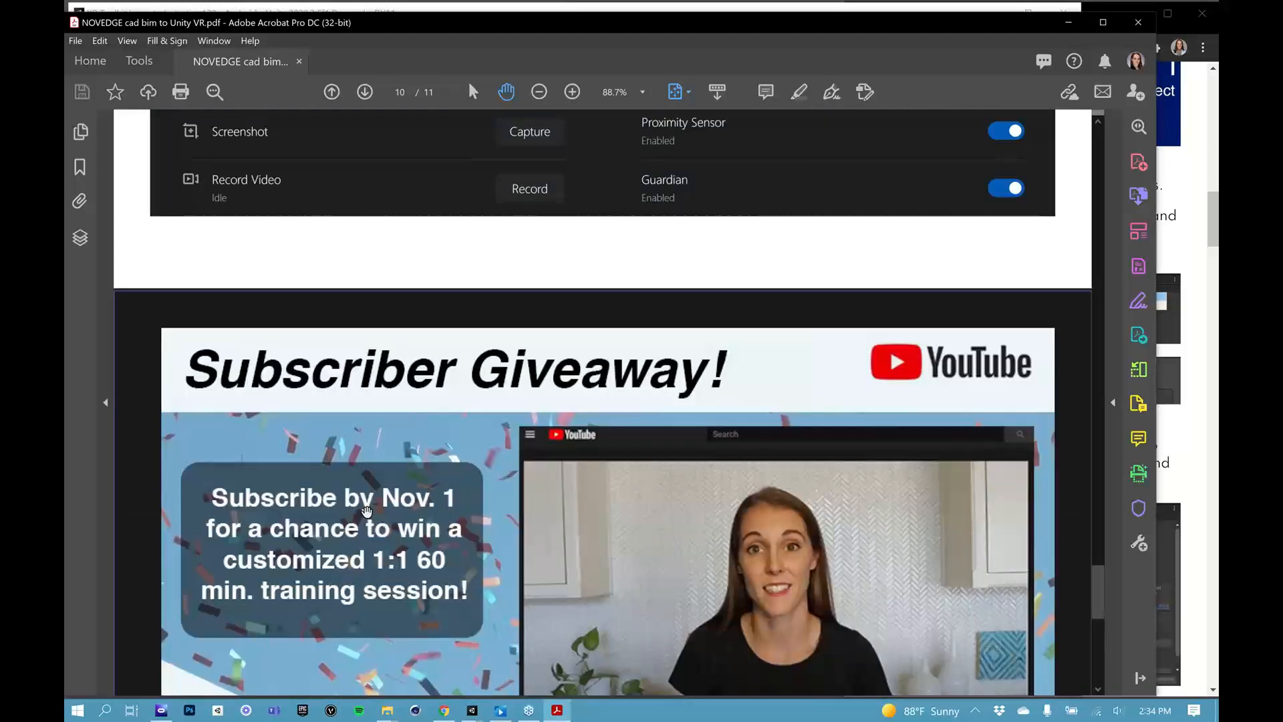
{"action": "scroll", "scroll_direction": "down", "scroll_amount": 3}
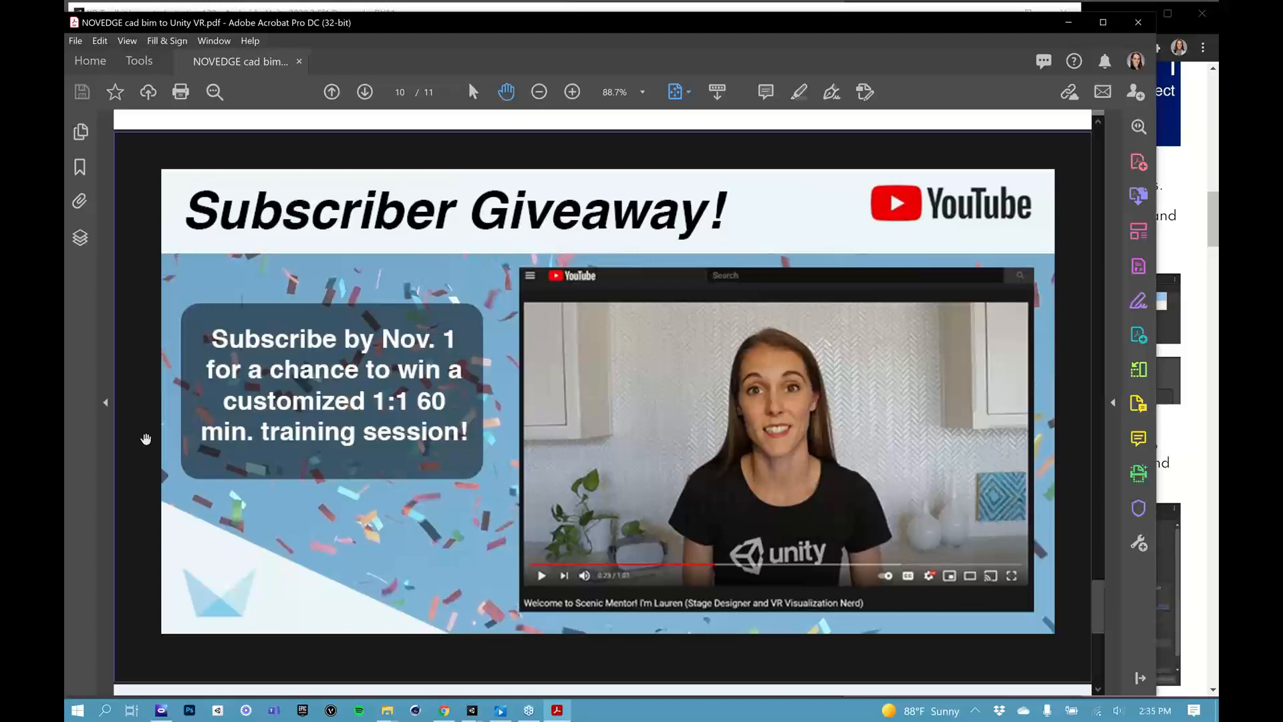
{"action": "mouse_move", "coordinate": [280, 457]}
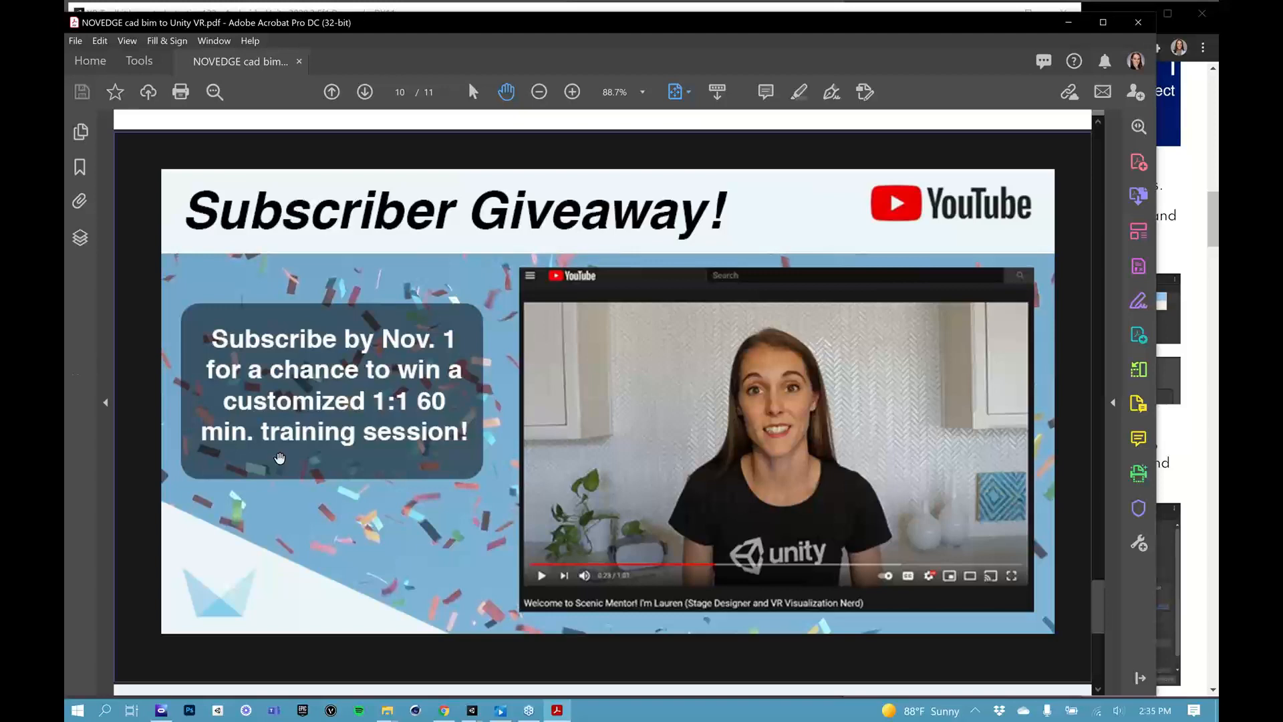
{"action": "mouse_move", "coordinate": [340, 450]}
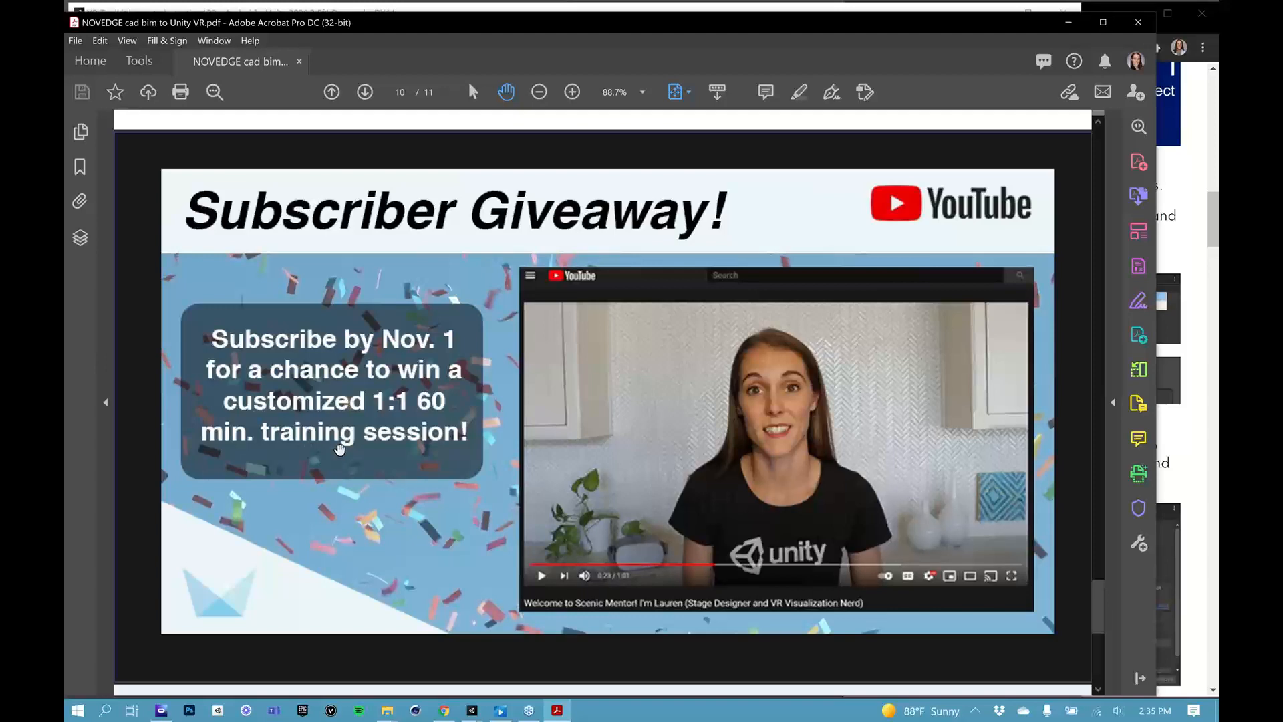
{"action": "scroll", "scroll_direction": "down", "scroll_amount": 3}
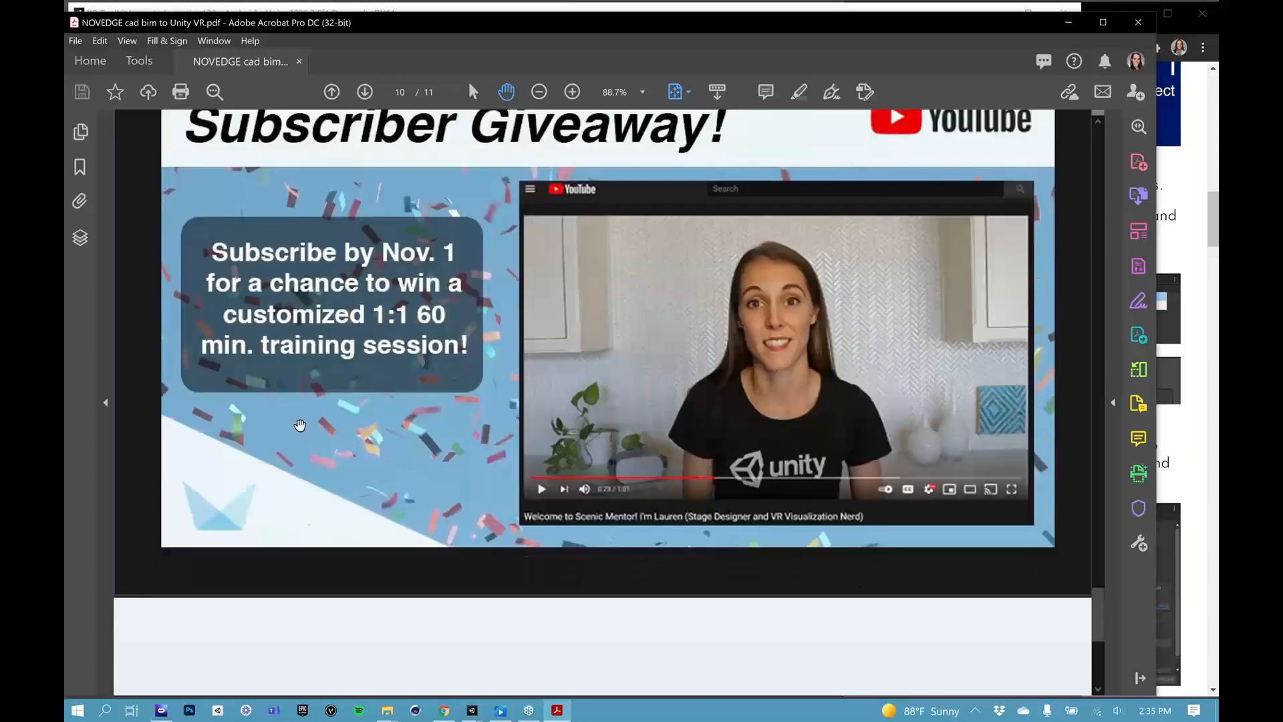
{"action": "scroll", "scroll_direction": "down", "scroll_amount": 3}
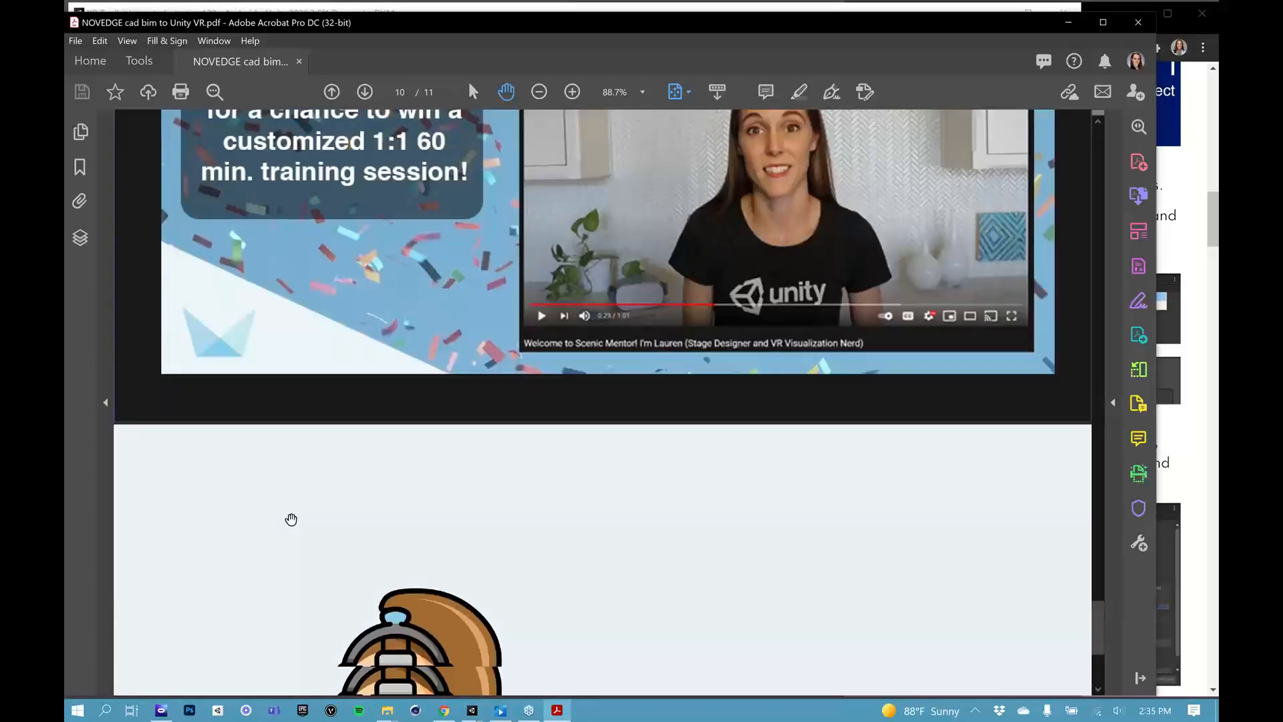
{"action": "scroll", "scroll_direction": "down", "scroll_amount": 3}
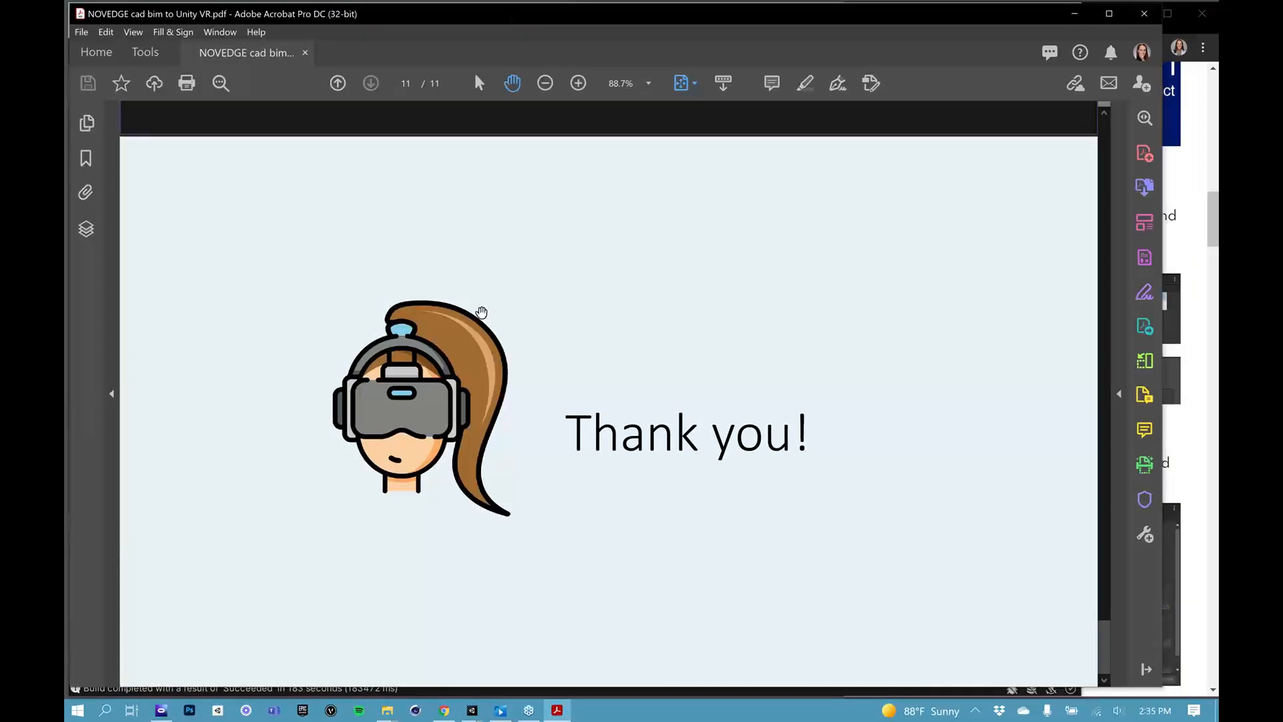
{"action": "scroll", "scroll_direction": "up", "scroll_amount": 3}
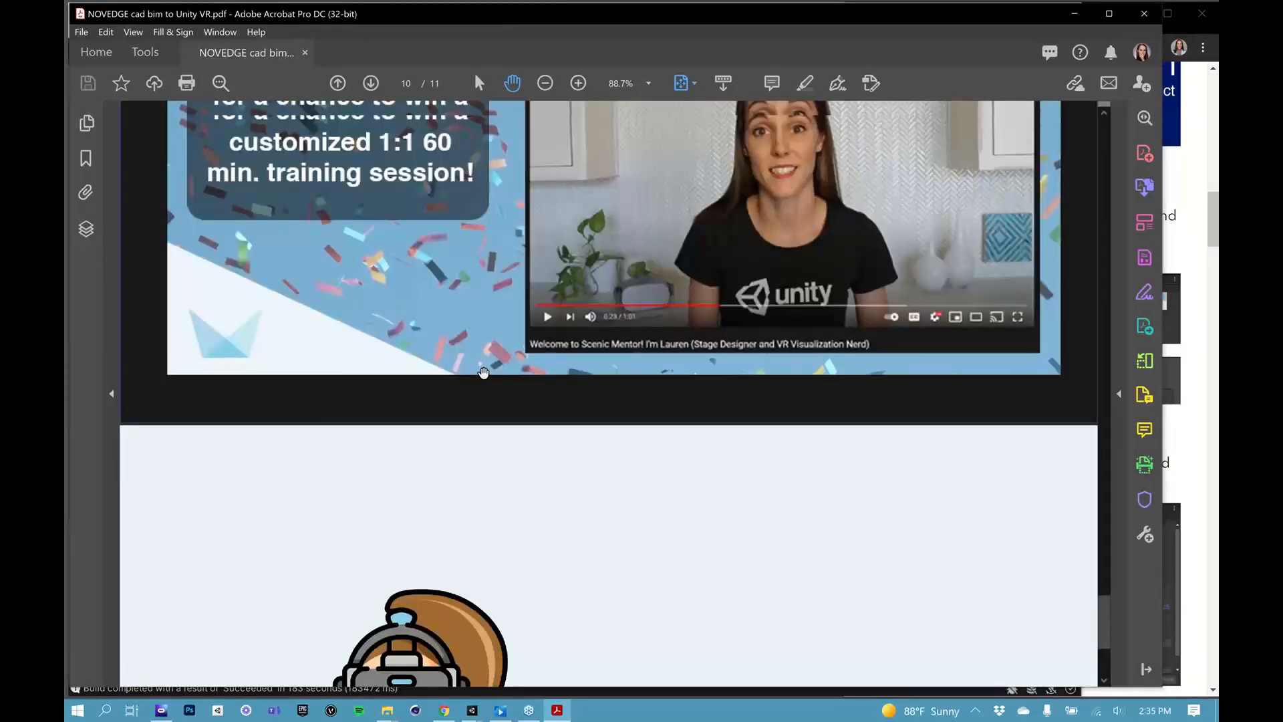
{"action": "scroll", "scroll_direction": "up", "scroll_amount": 3}
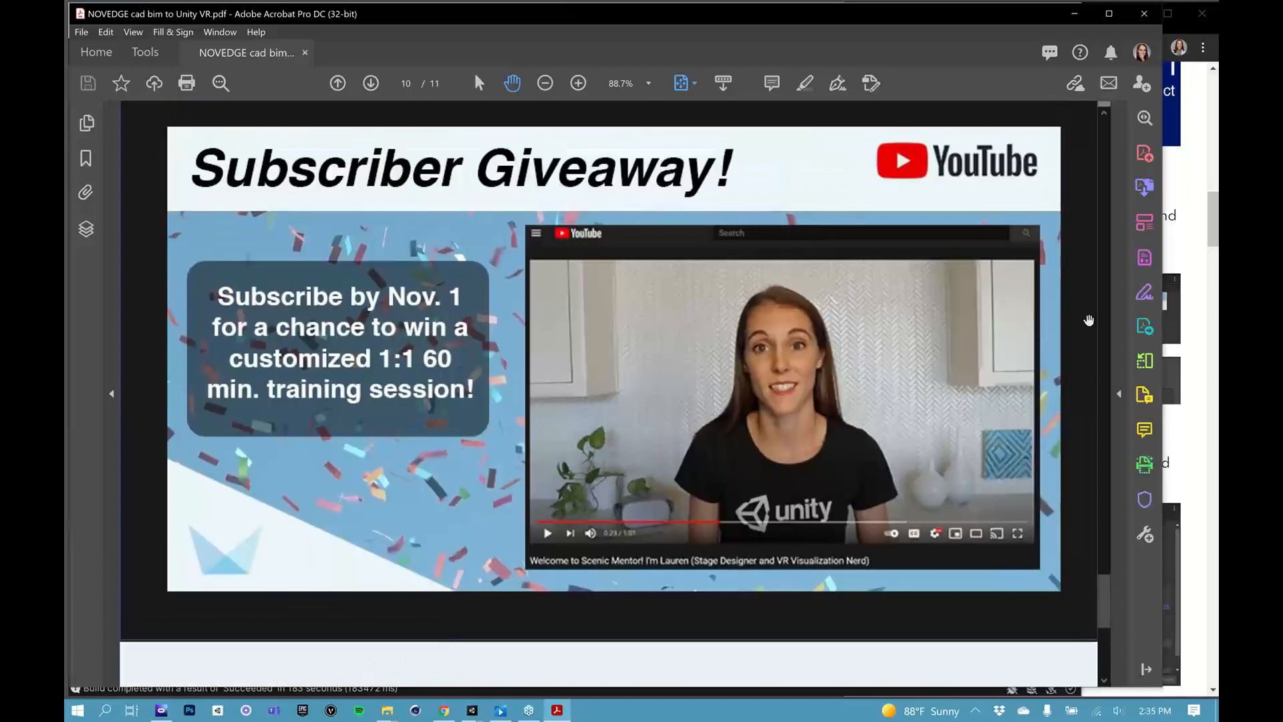
{"action": "left_click", "coordinate": [370, 83]}
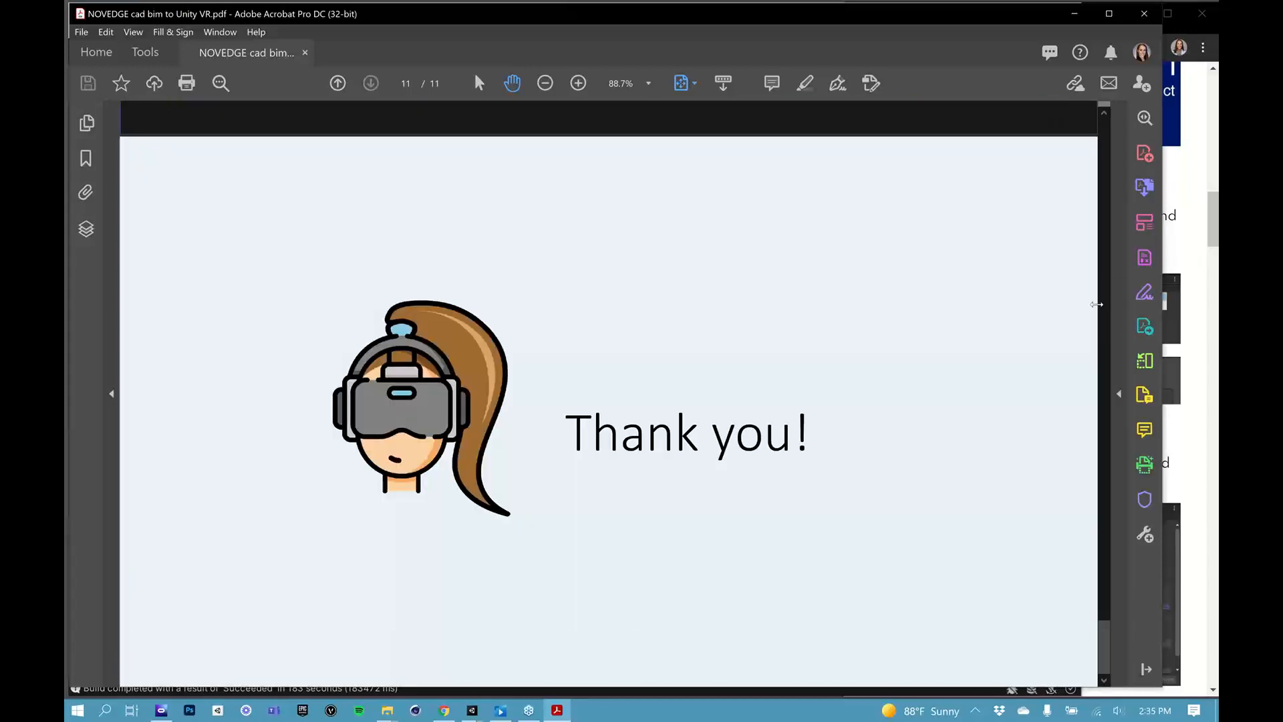
{"action": "mouse_move", "coordinate": [1140, 557]}
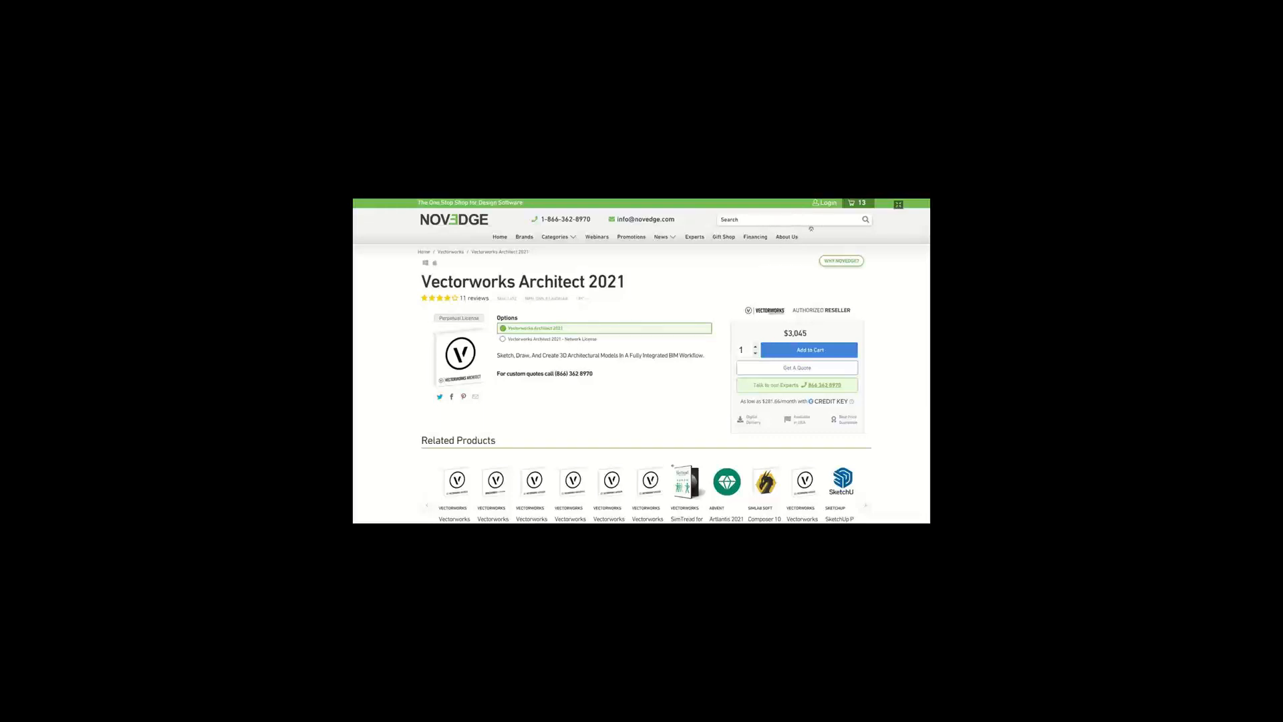
{"action": "mouse_move", "coordinate": [830, 212]}
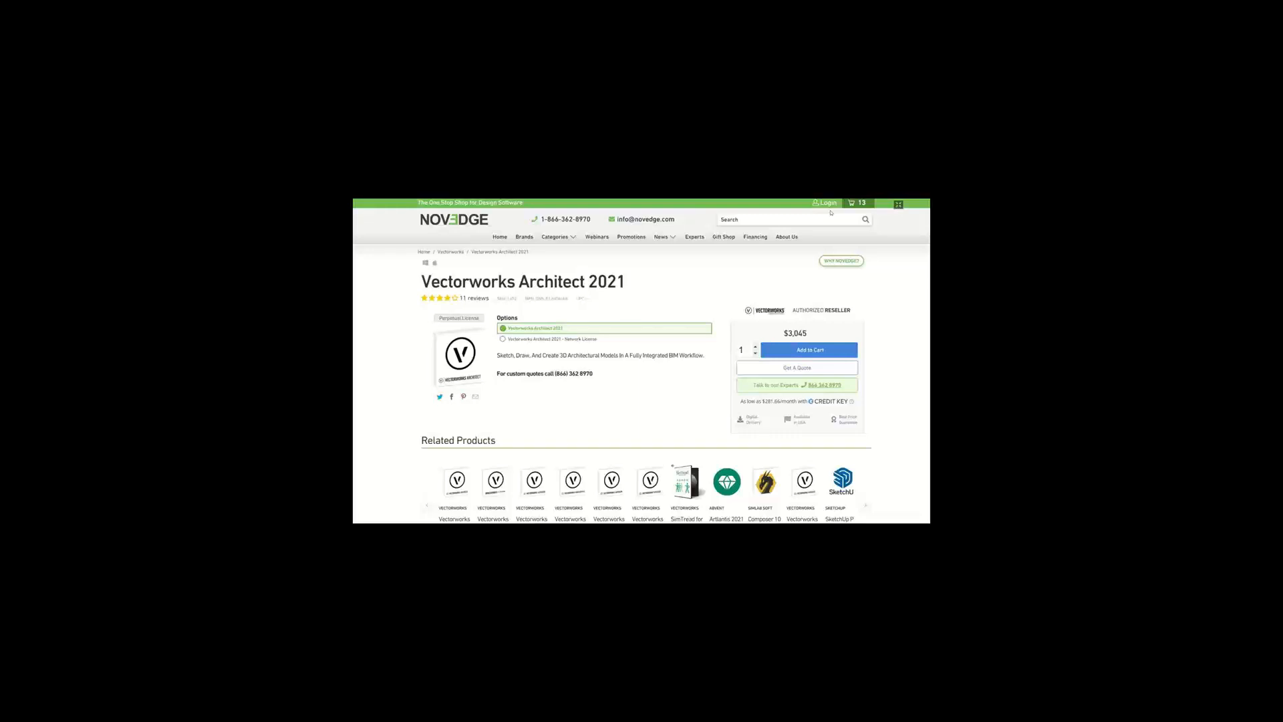
{"action": "mouse_move", "coordinate": [831, 291]}
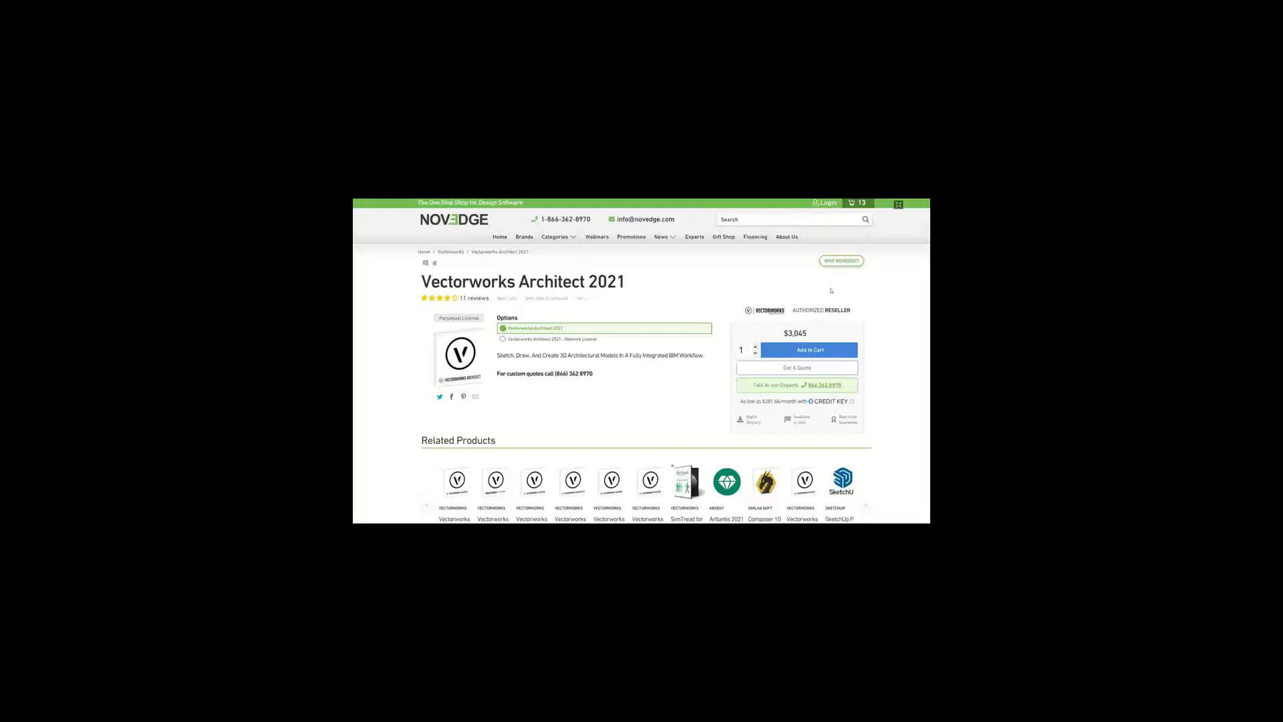